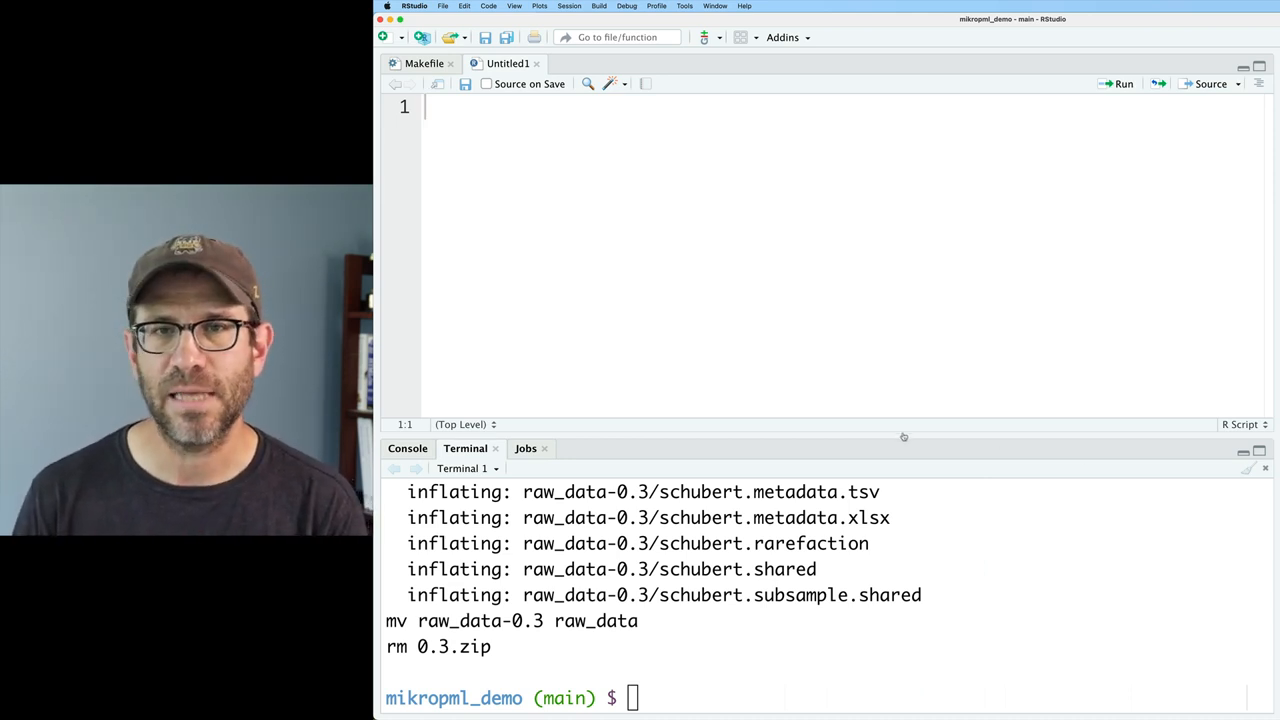
- Review the genus_ml.R script before copying its code into the untitled script
left_click(598, 62)
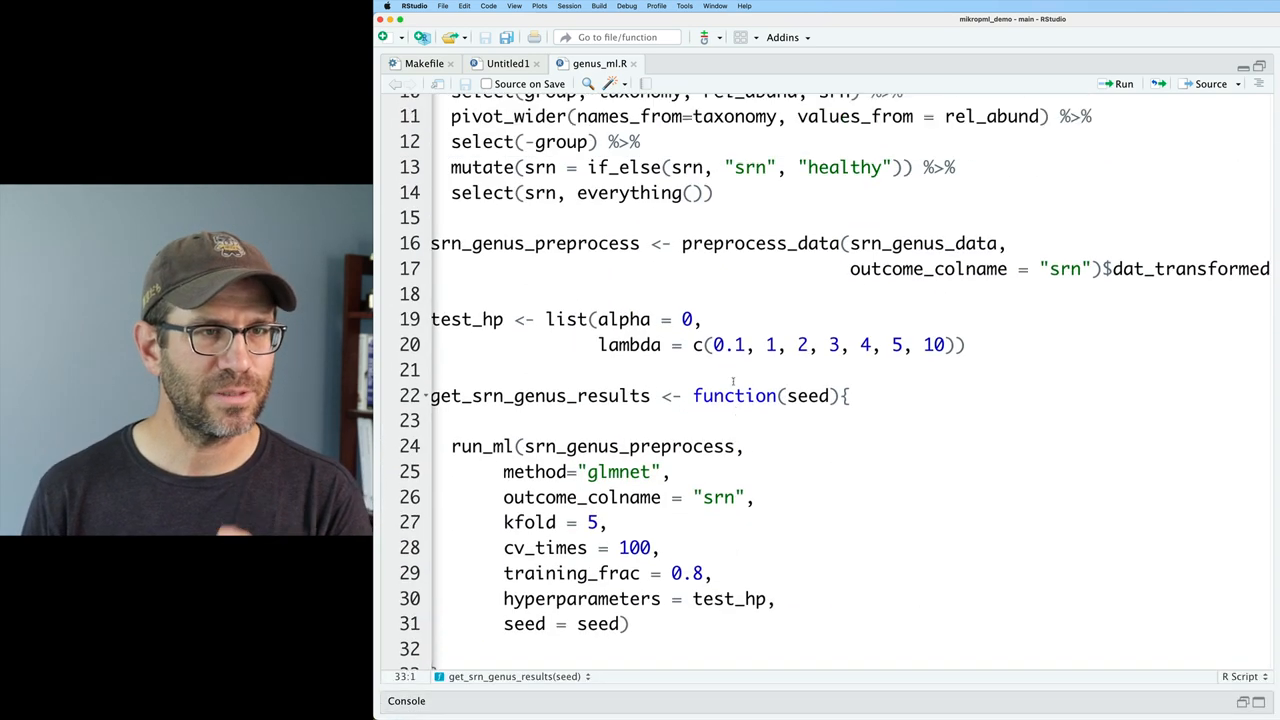
scroll("up", 3)
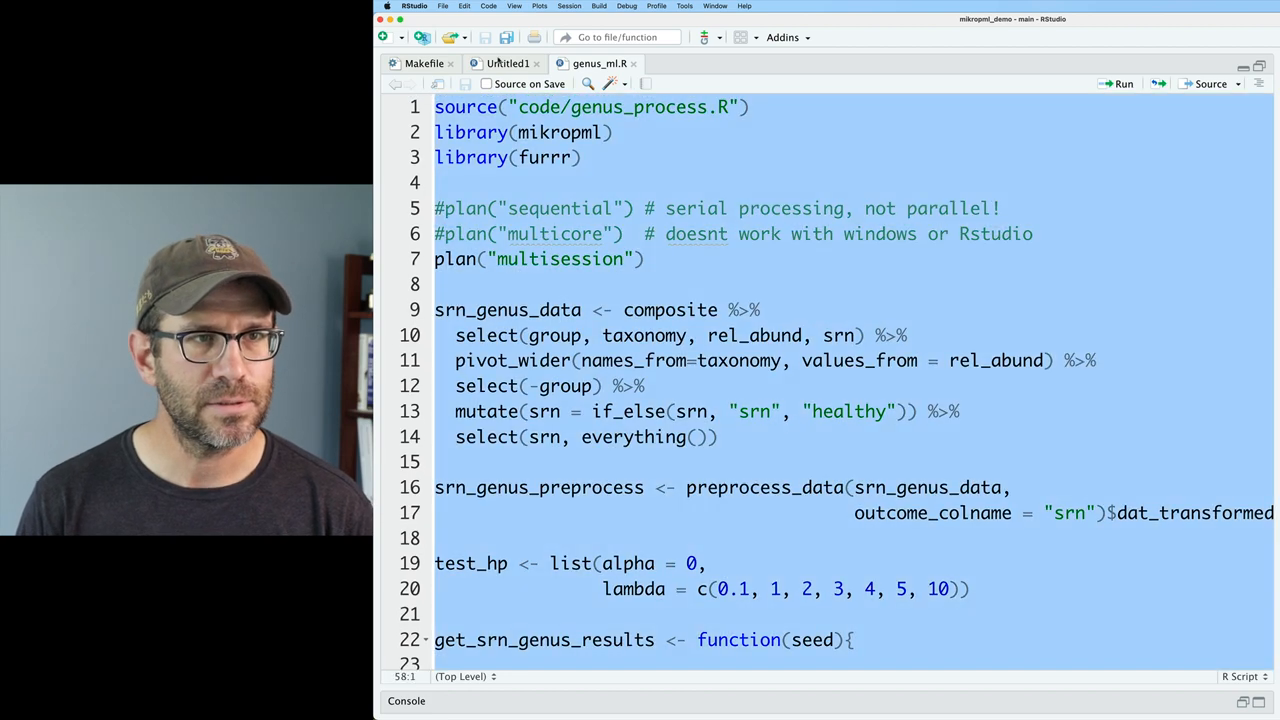
scroll("down", 3)
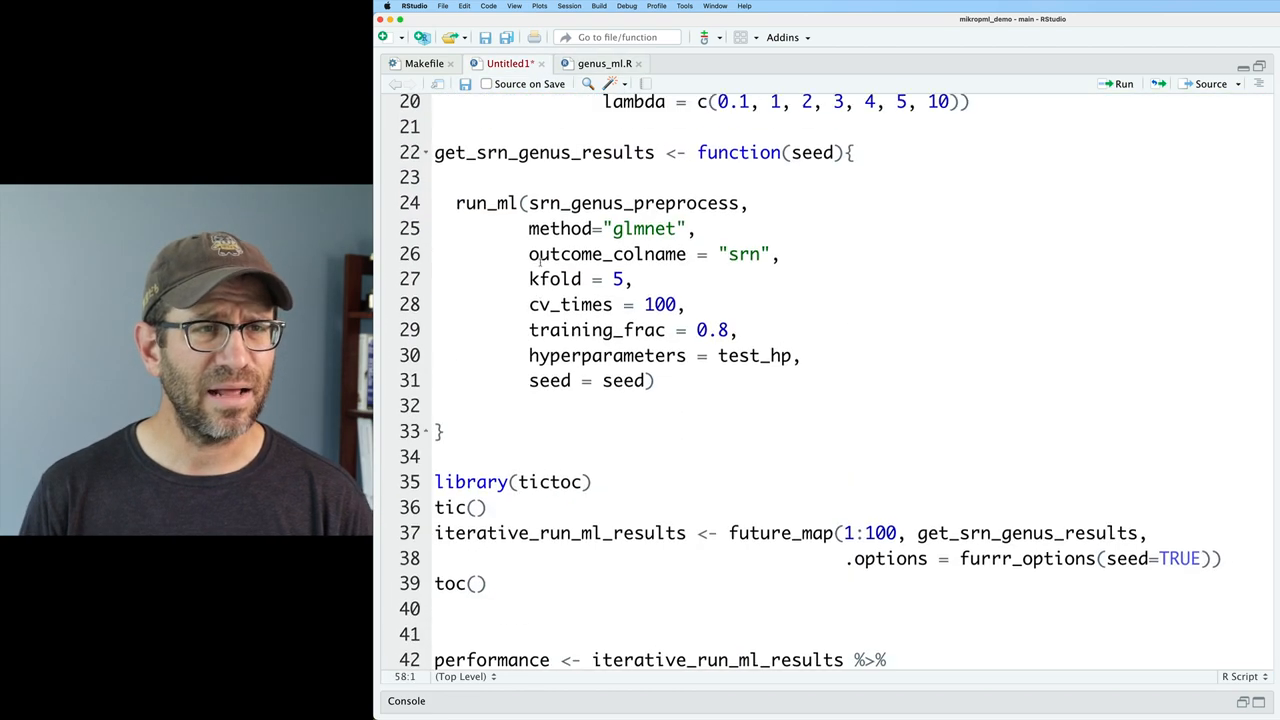
scroll("up", 3)
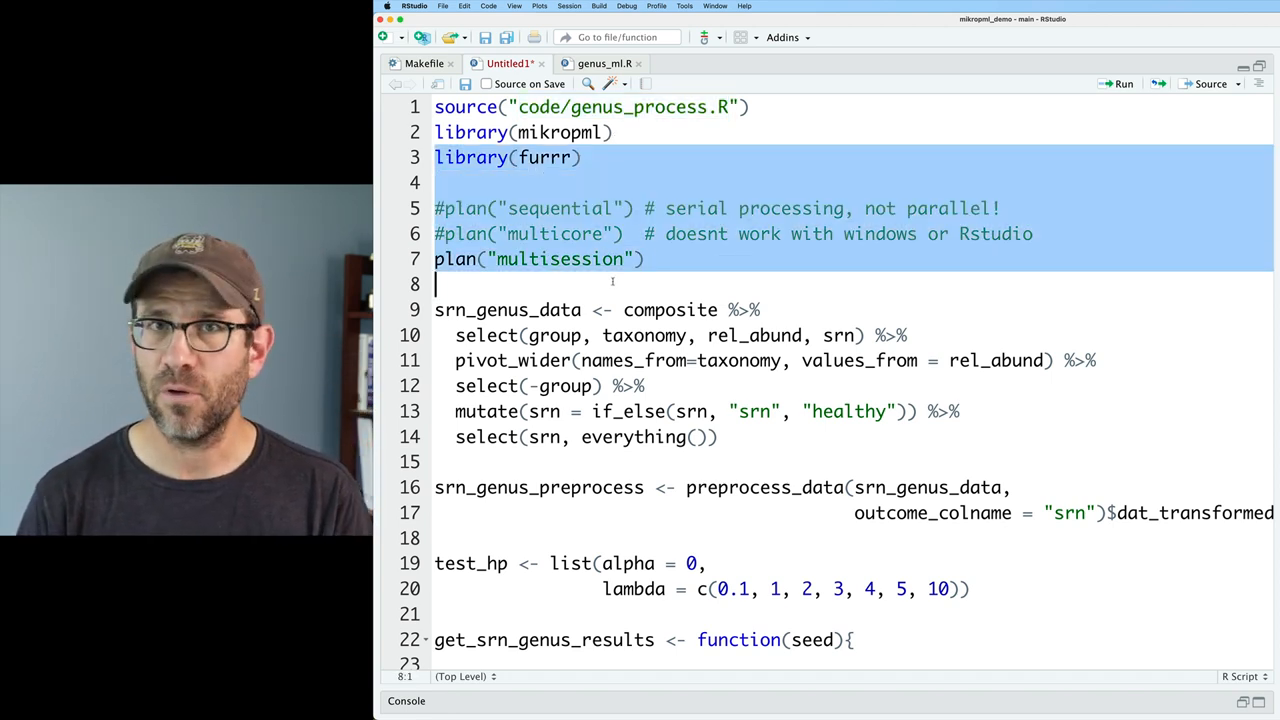
- Delete the selected library(furrr) and plan() lines to make the script serial
key("Delete")
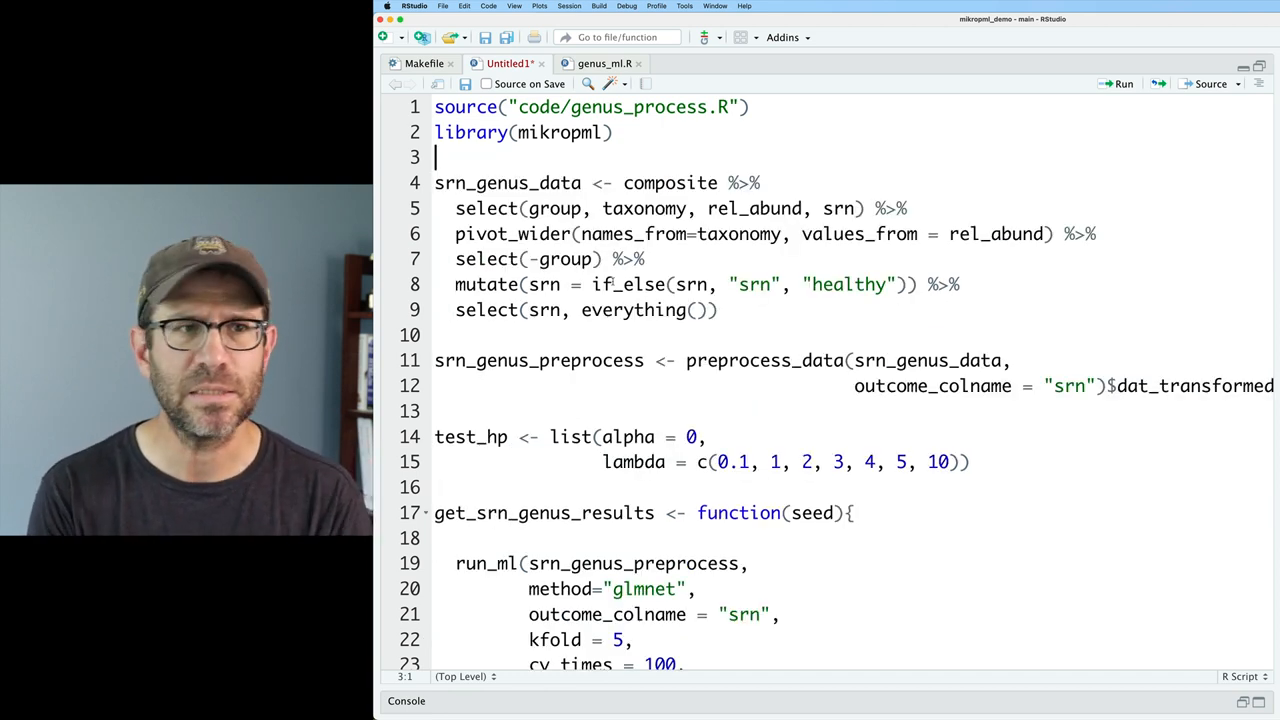
double_click(508, 182)
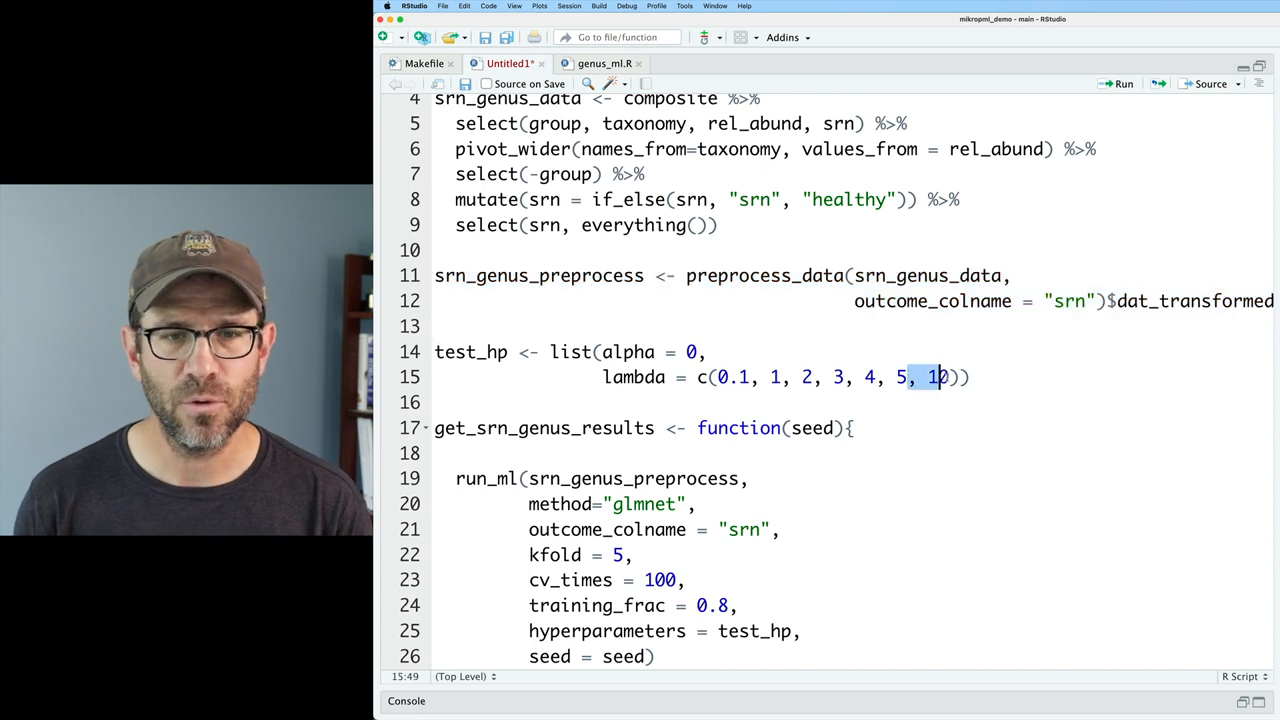
- Drop 10 from the lambda grid and remove the timing/future_map block and function wrapper
key("Backspace")
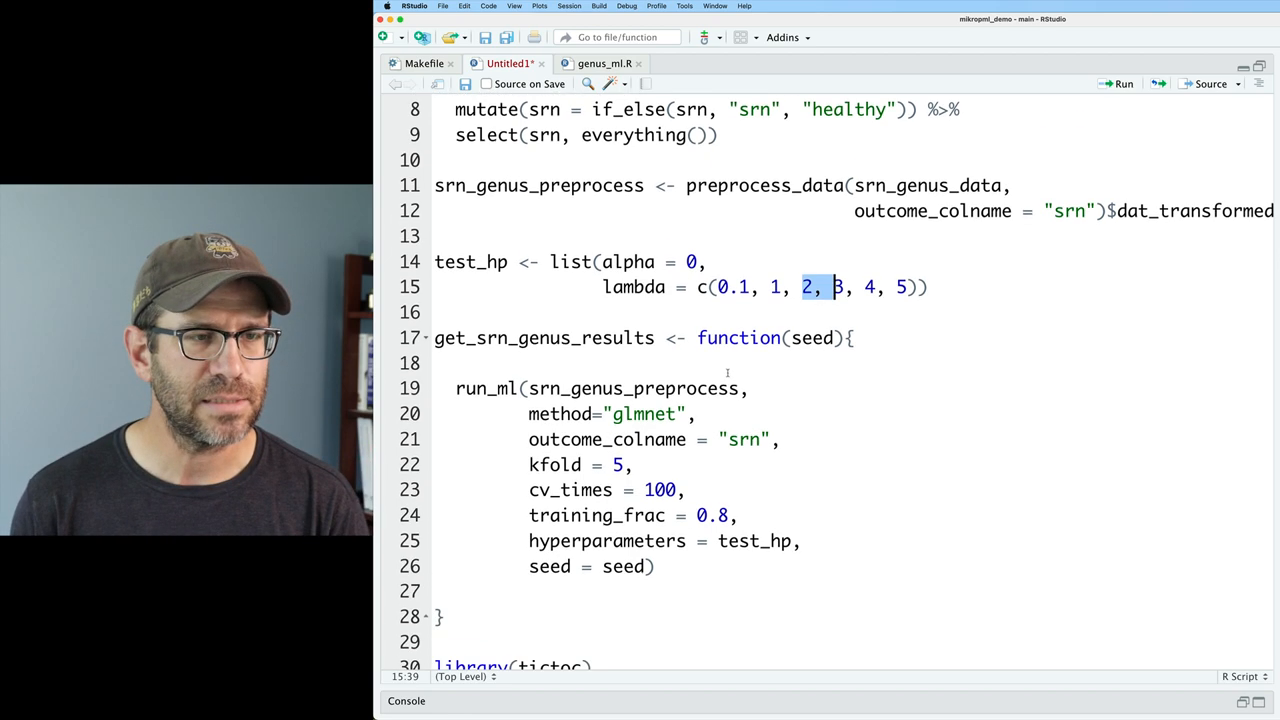
scroll("down", 3)
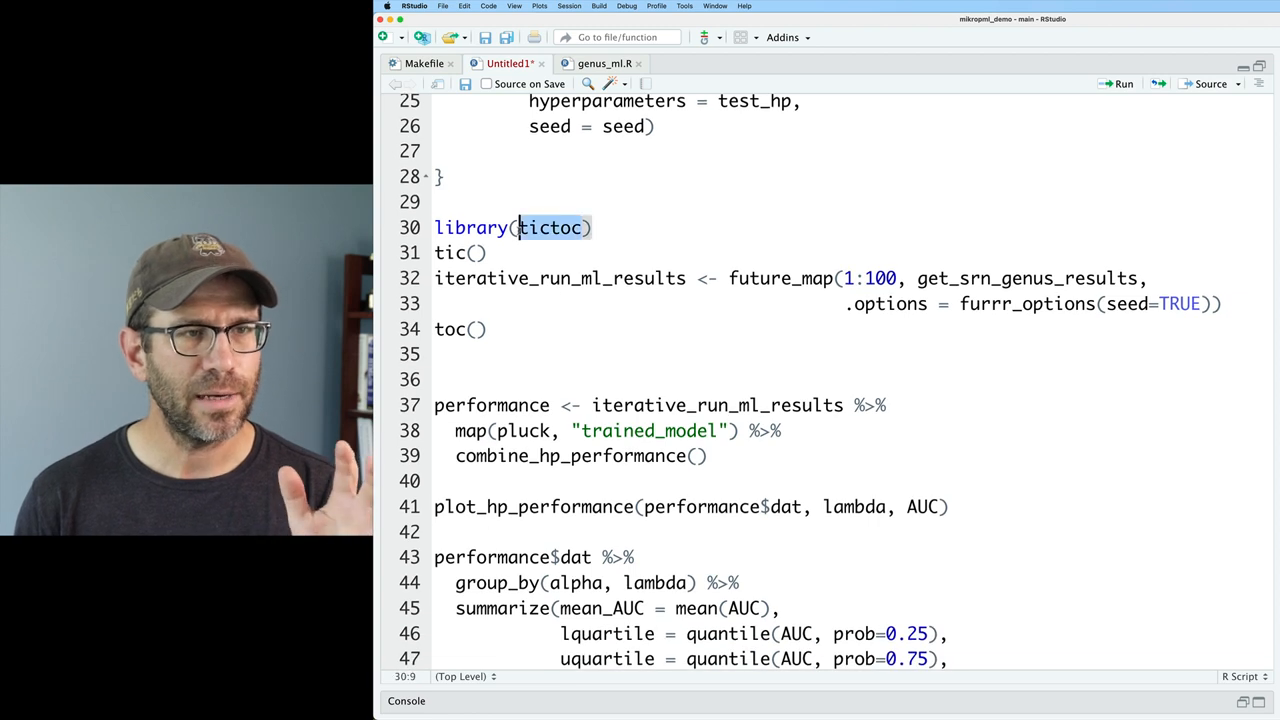
left_click_drag(434, 228, 484, 328)
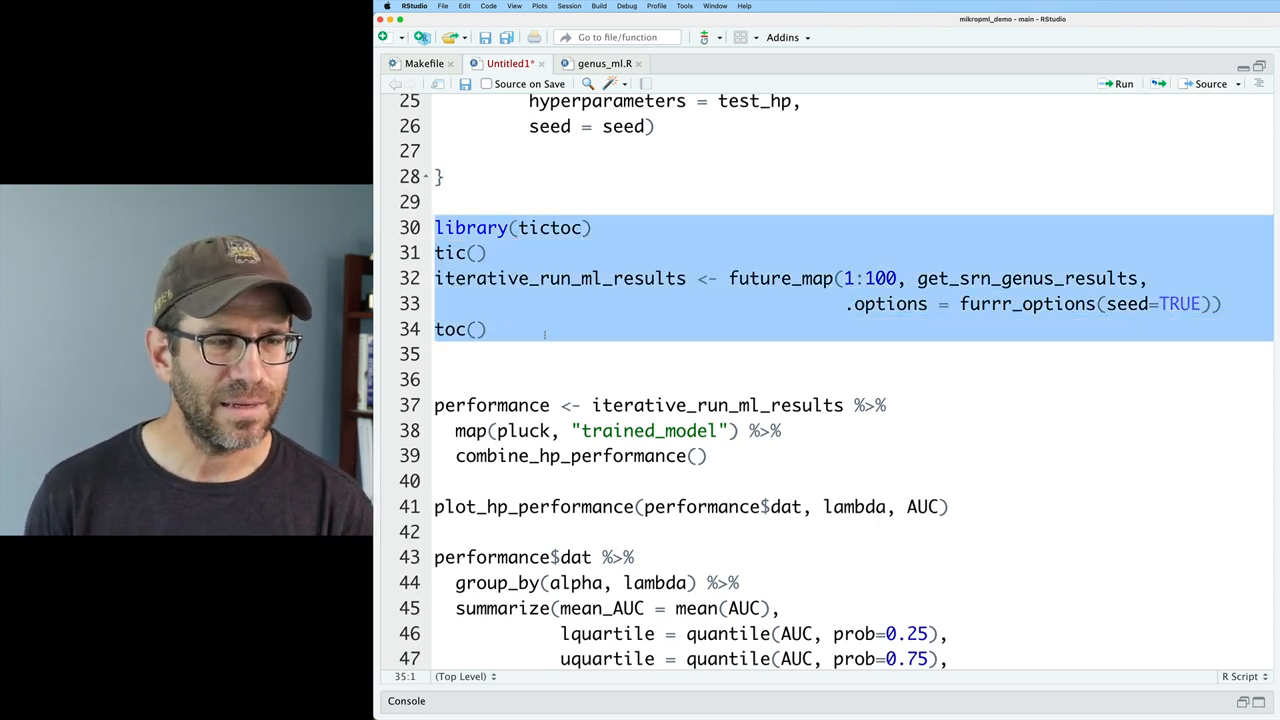
scroll("down", 3)
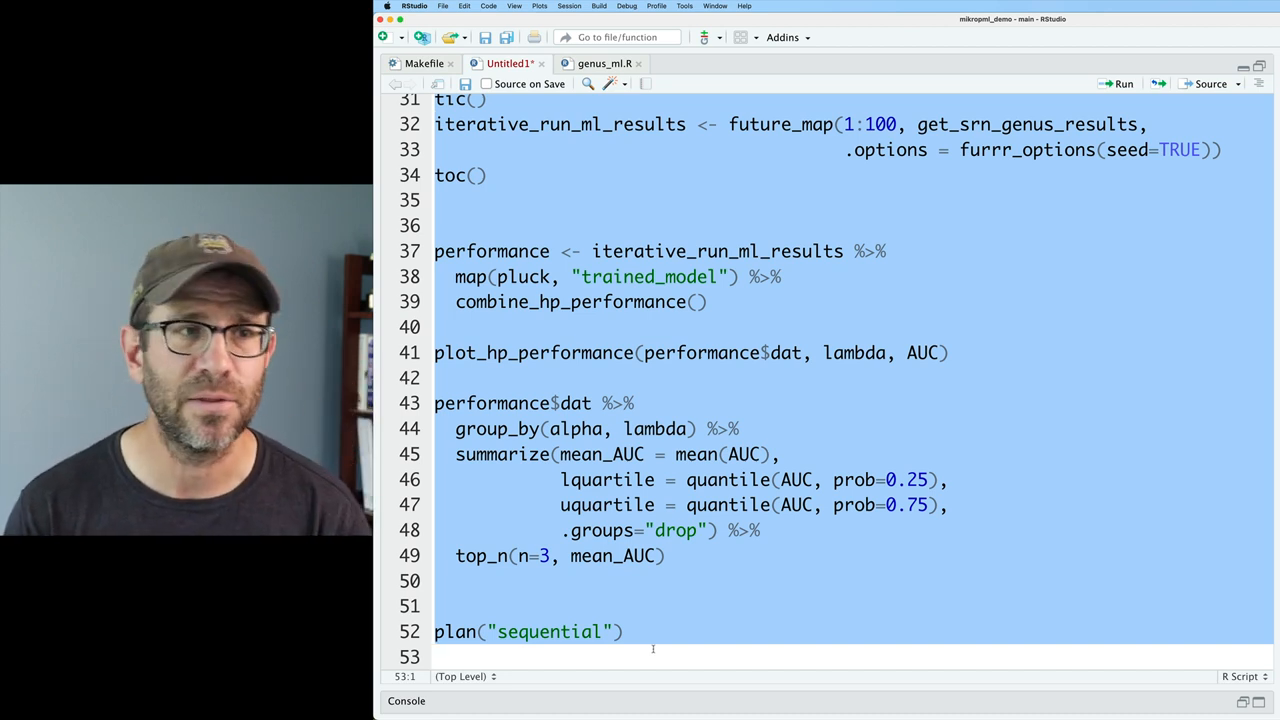
scroll("up", 3)
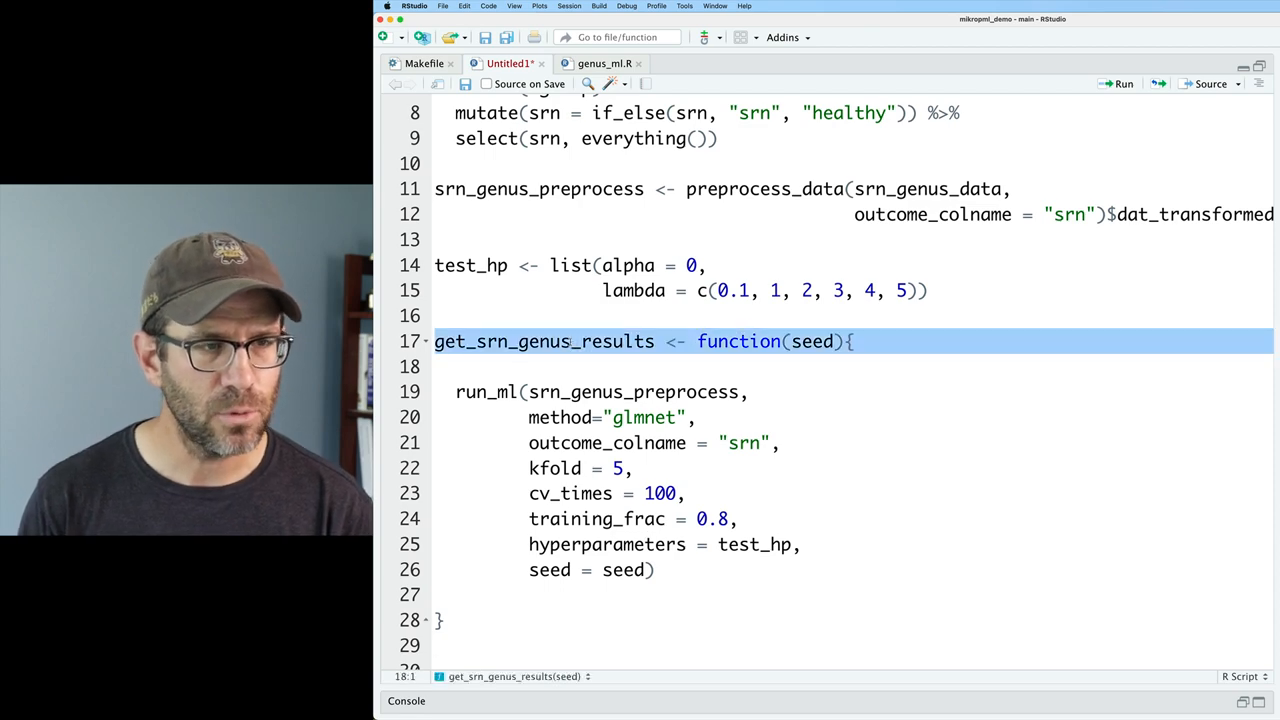
left_click(510, 62)
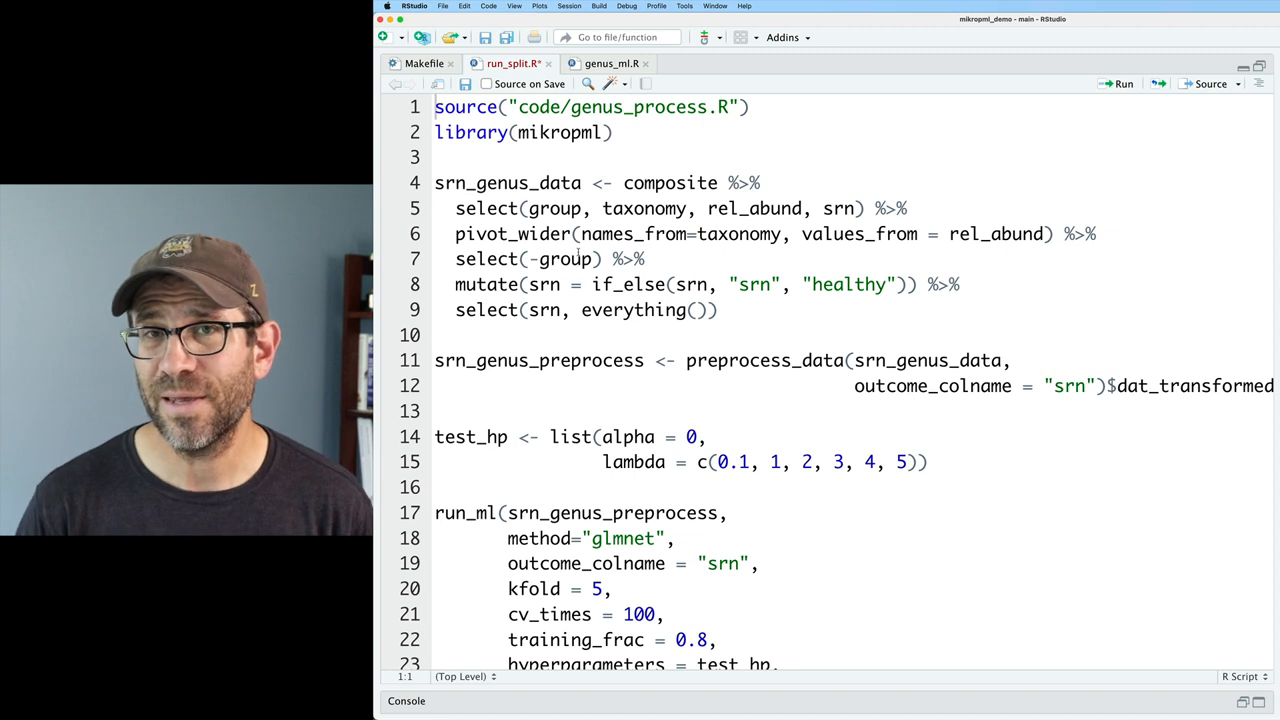
- Add the #!/usr/bin/env Rscript shebang as line 1 of run_split.R
left_click(484, 108)
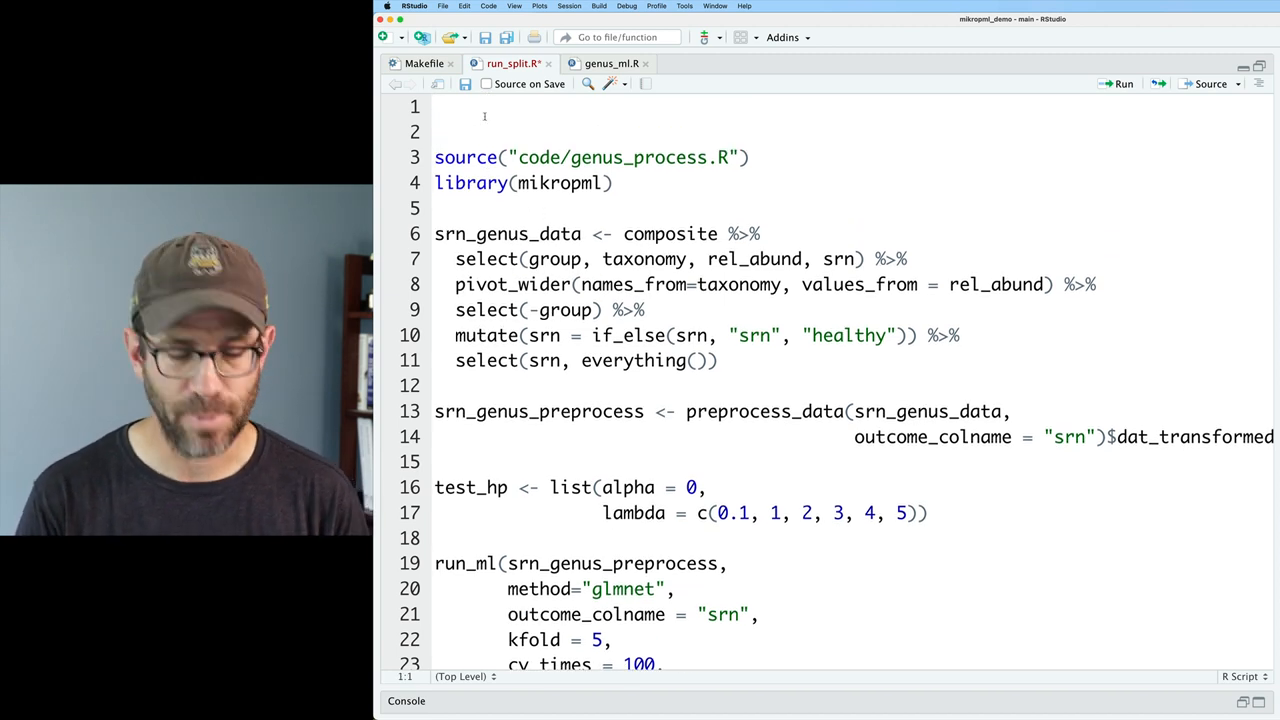
type("#!/")
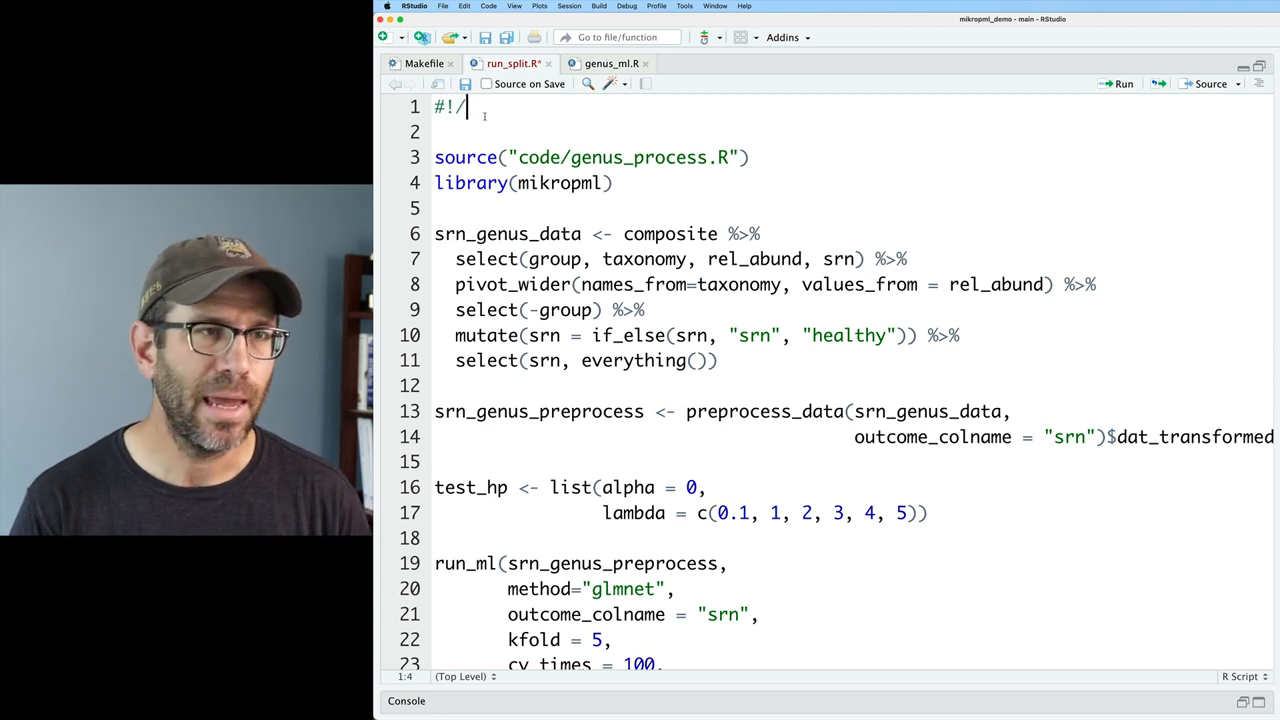
type("usr/bin/env R")
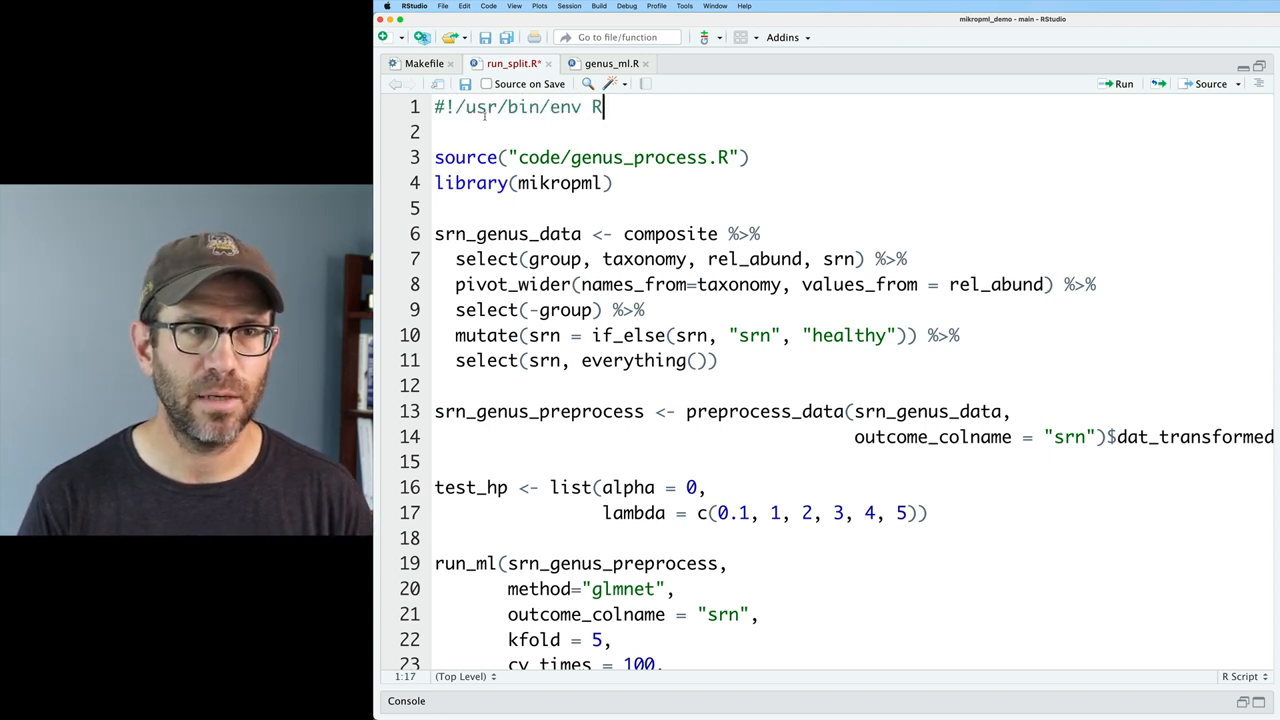
type("script")
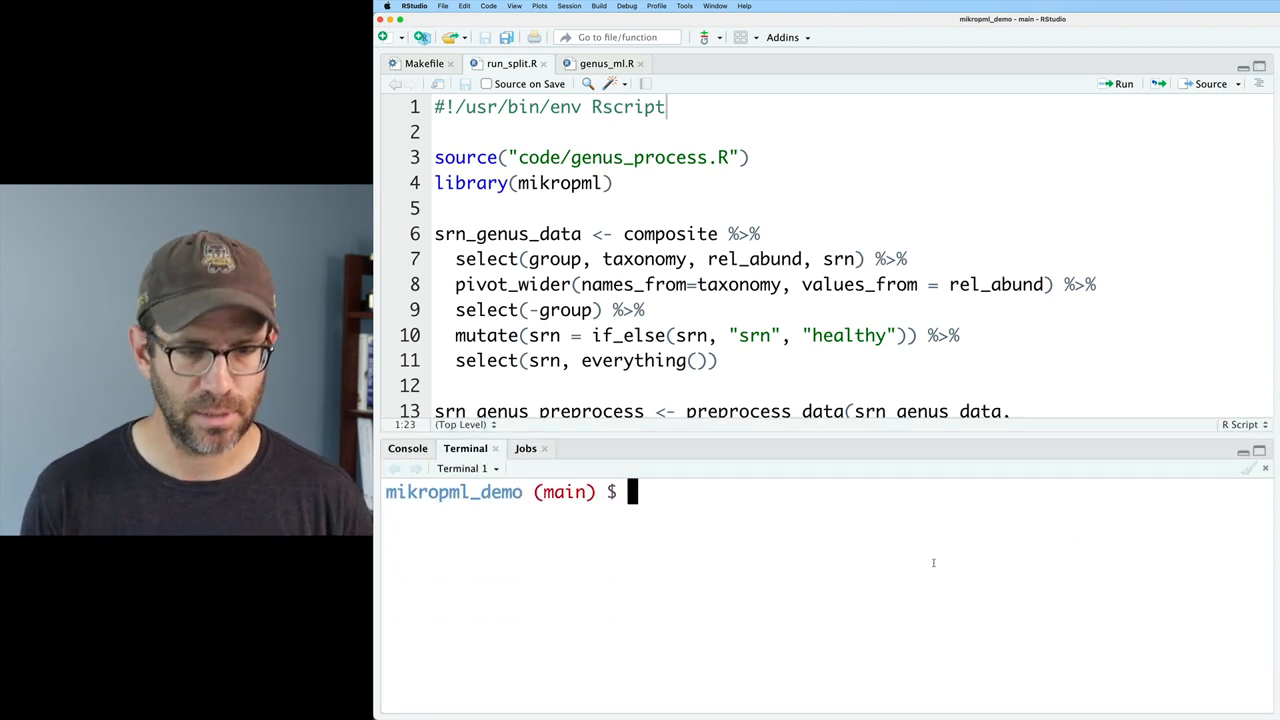
- Make code/run_split.R executable with chmod +x and confirm with ls -lth code
type("chmod +x")
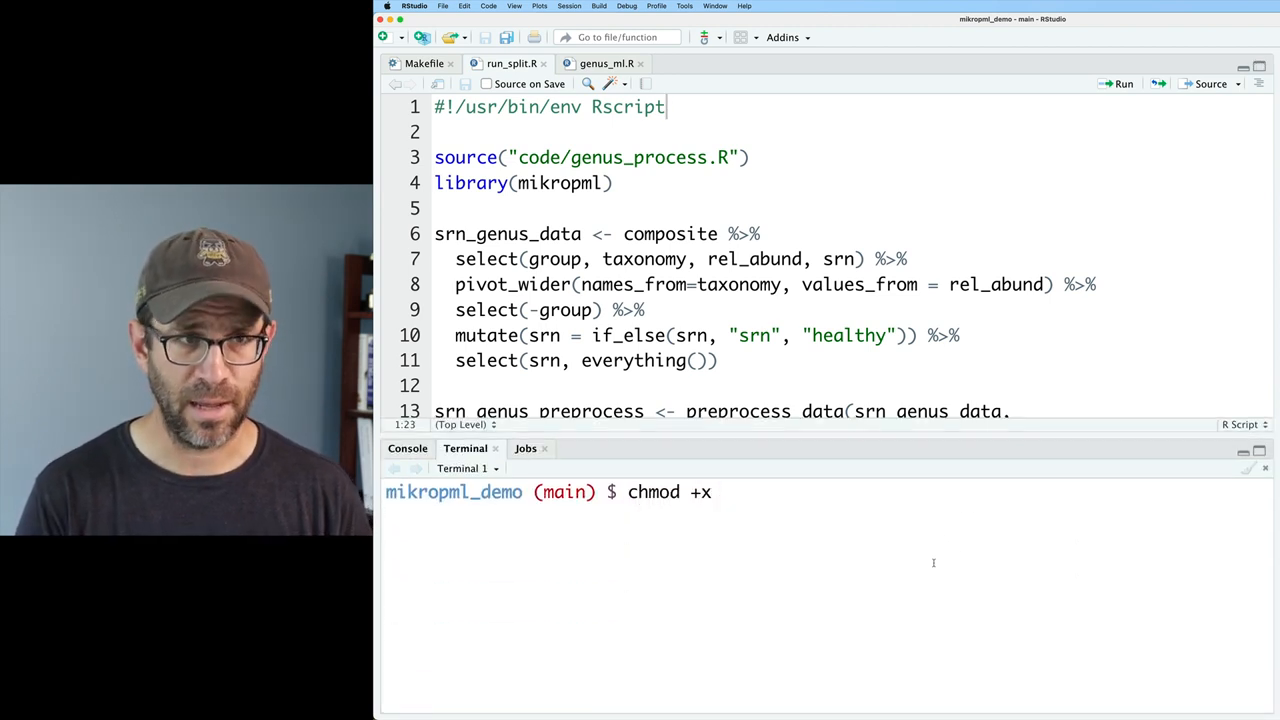
type("code/run_split.R")
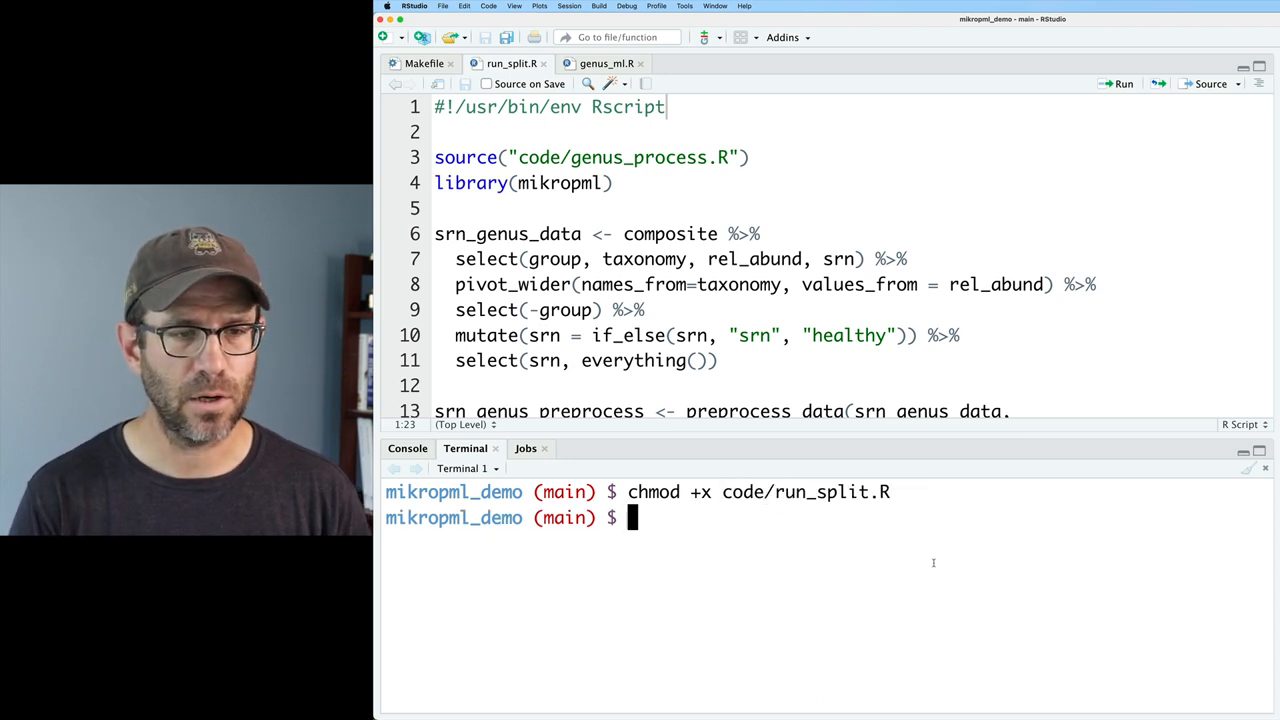
type("ls -lth code")
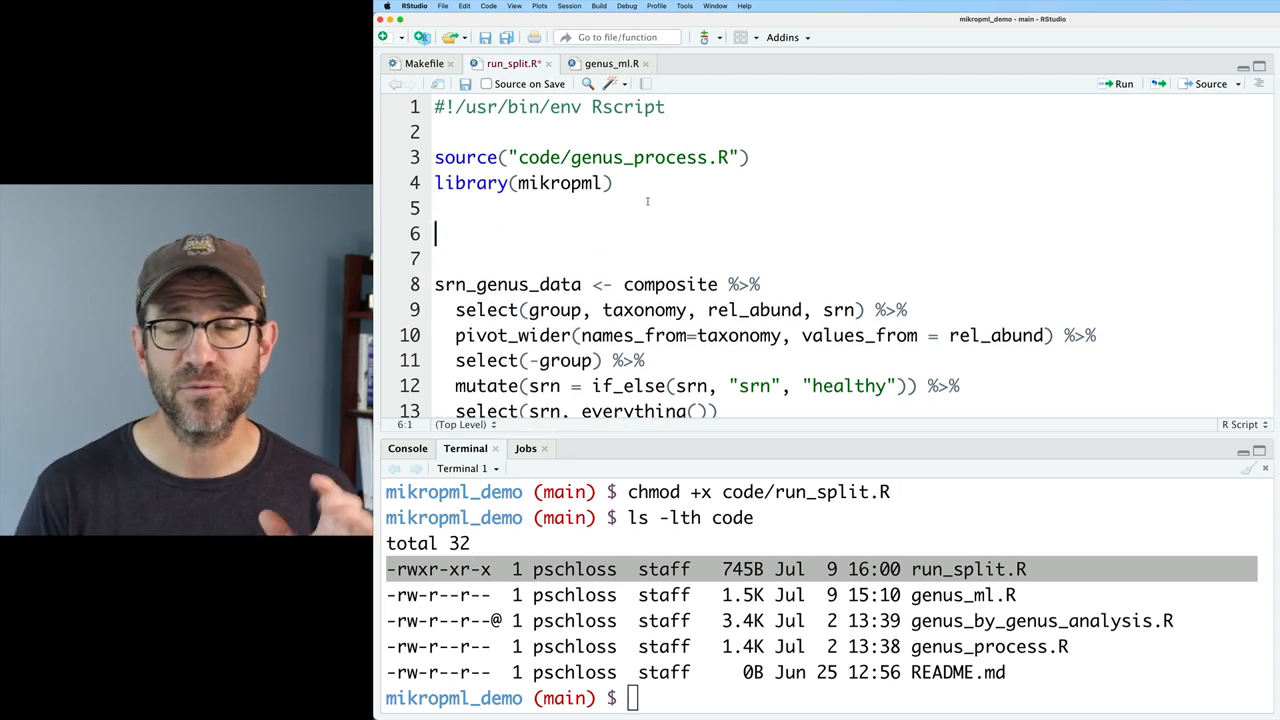
- Add seed <- as.numeric(commandArgs(trailingOnly = TRUE)) so the seed comes from the command line
type("command")
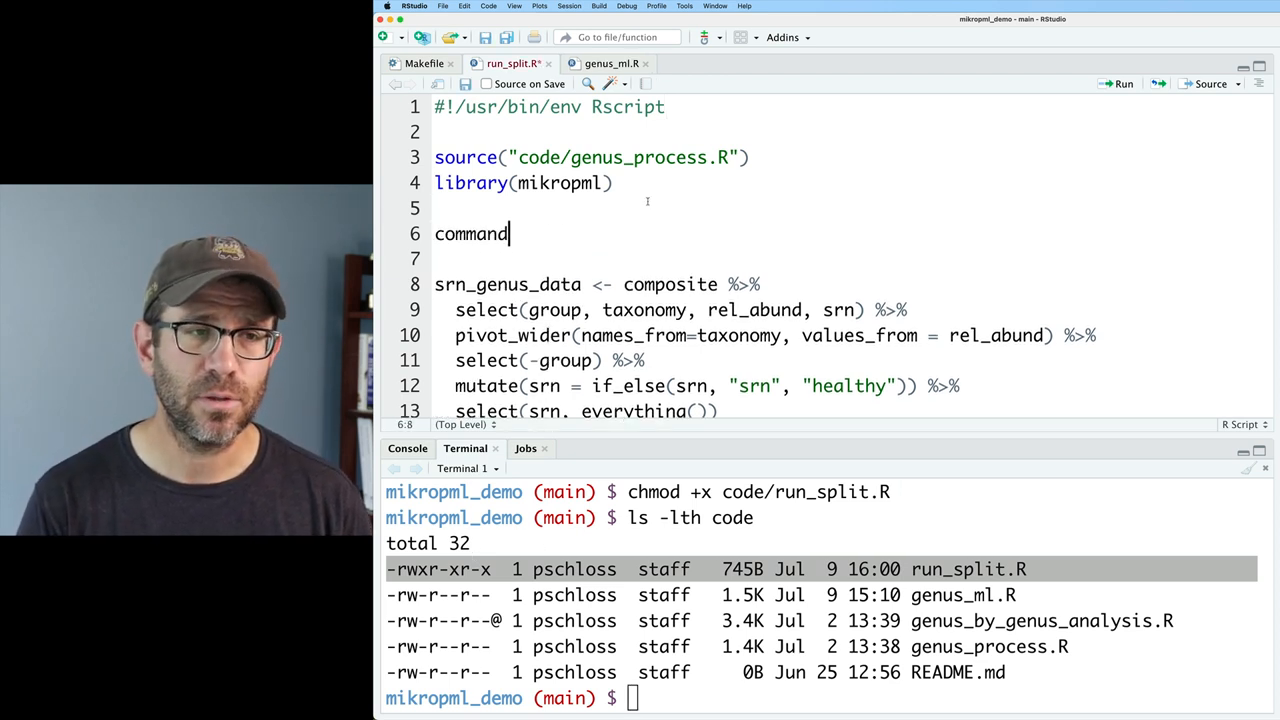
type("Args(")
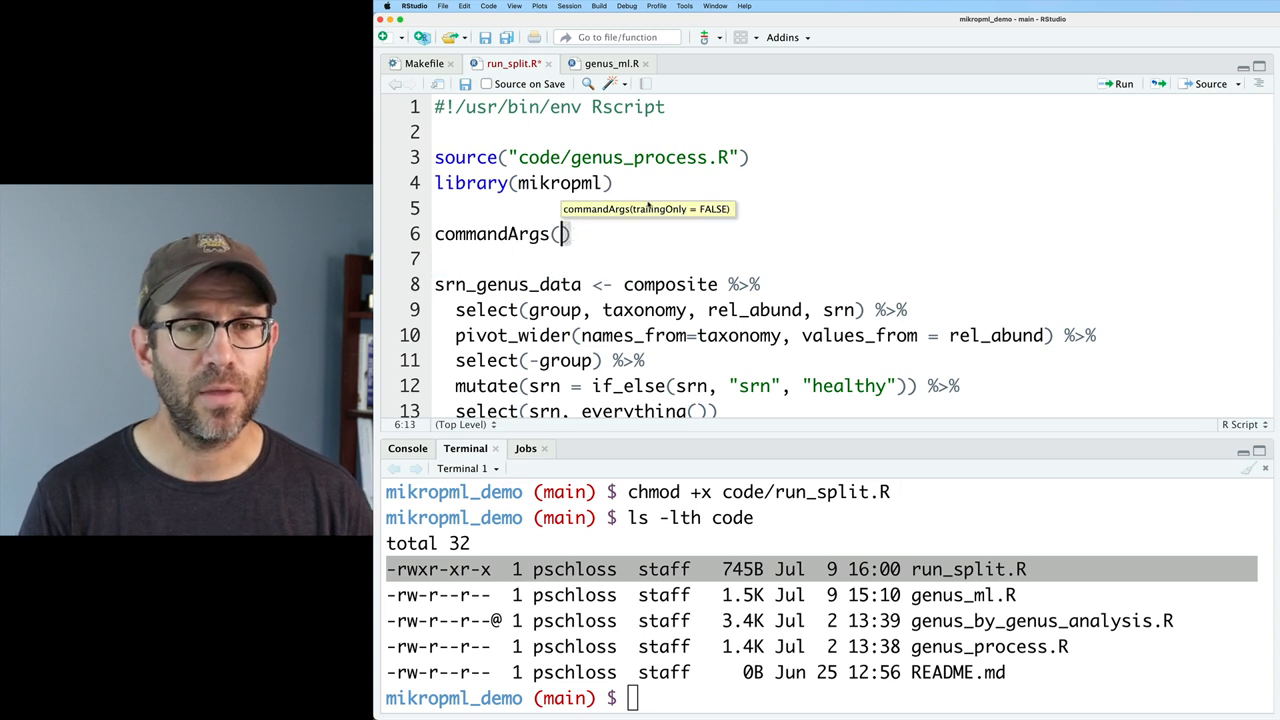
type("trailing")
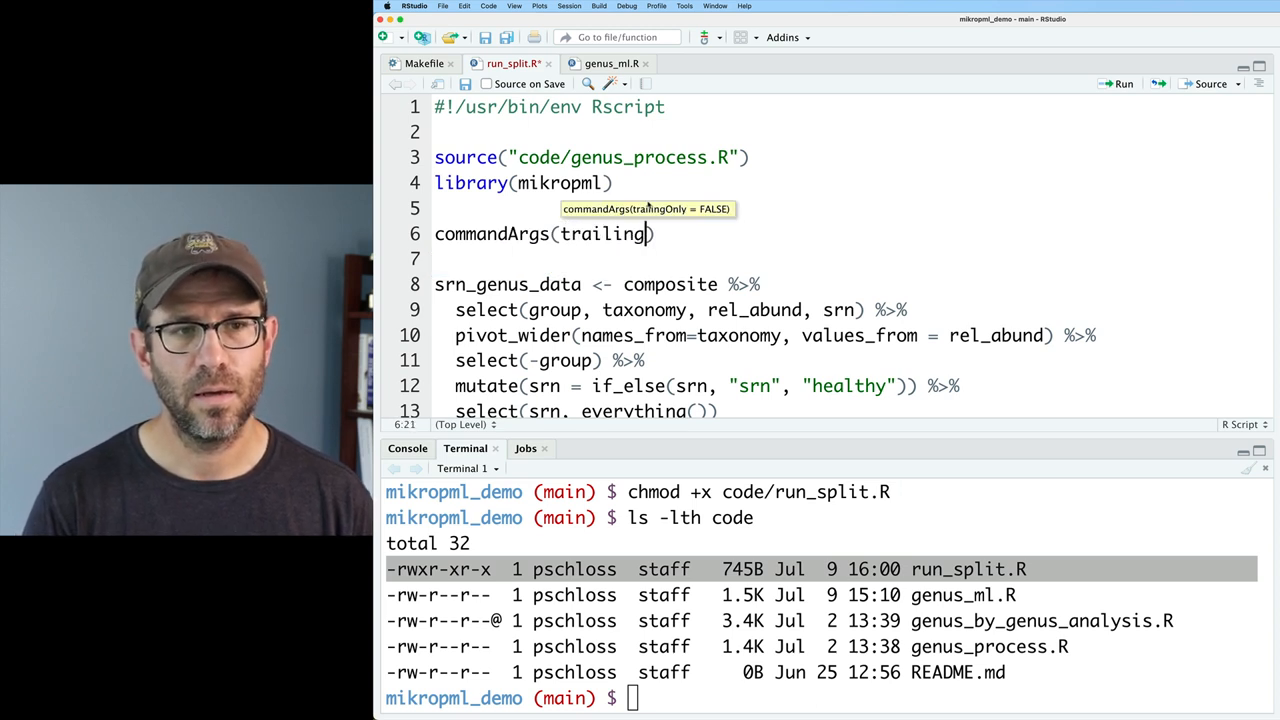
type("Only = TRUE")
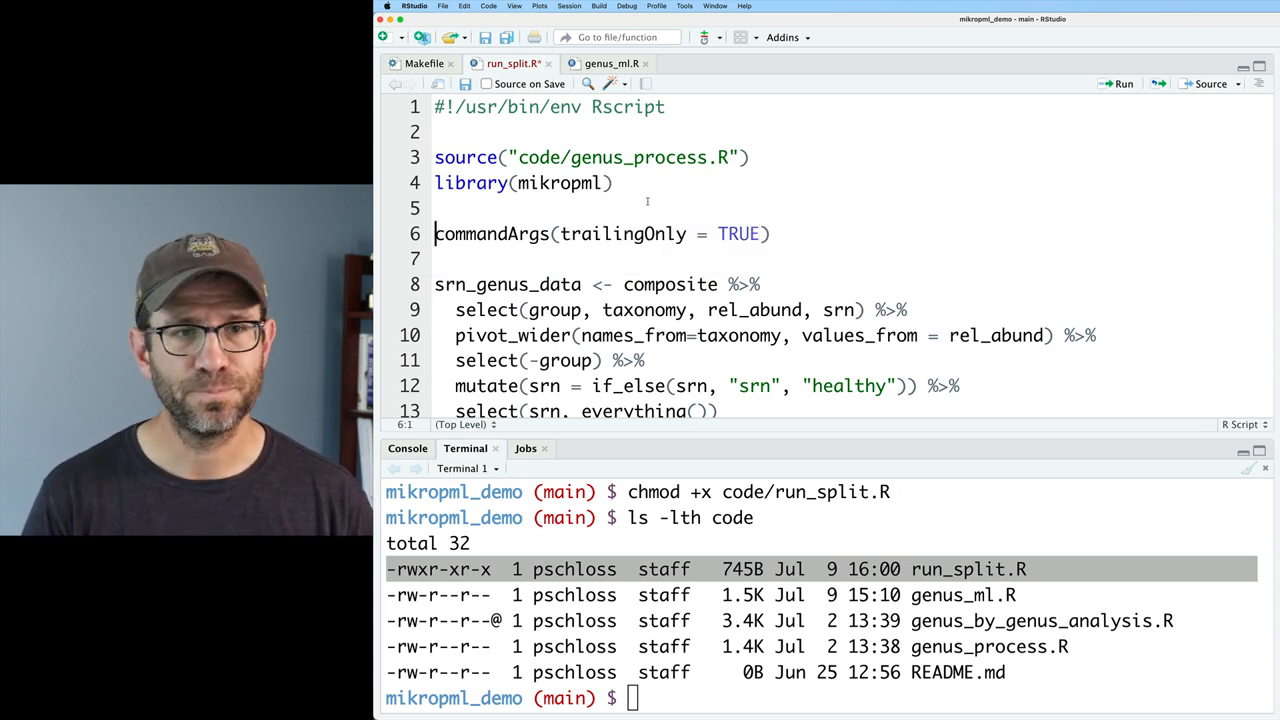
type("seed")
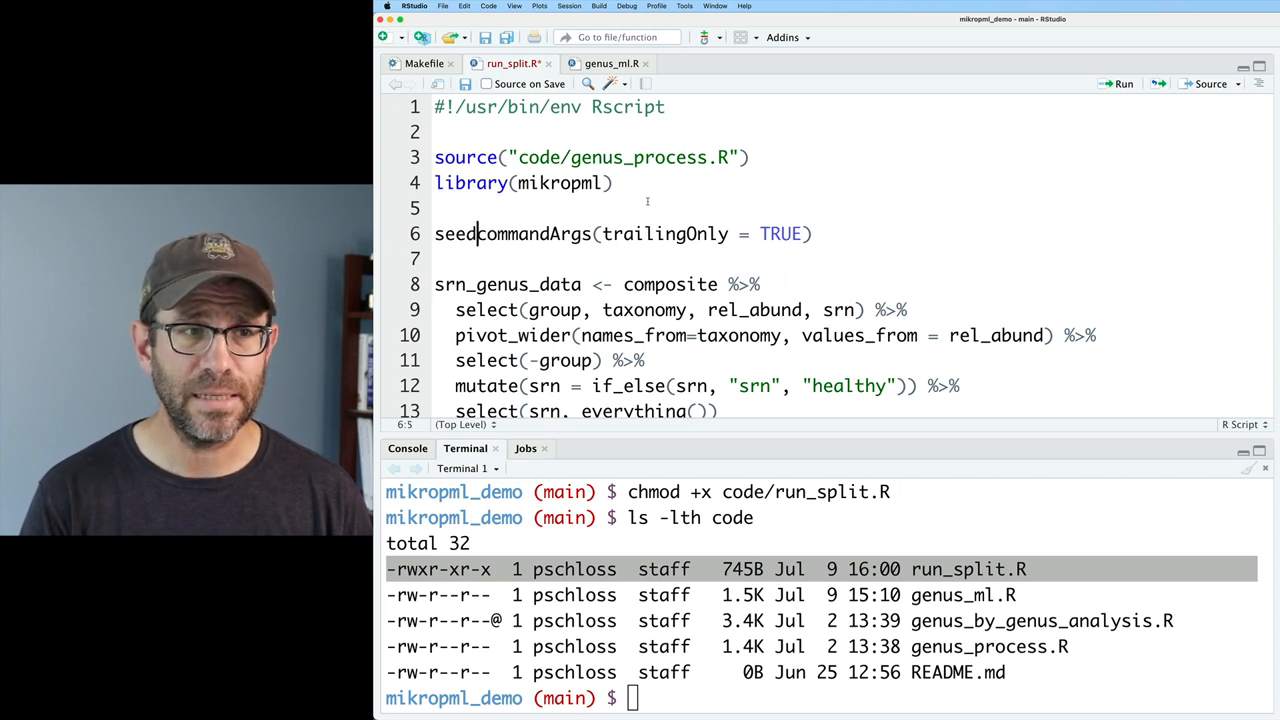
type("<-")
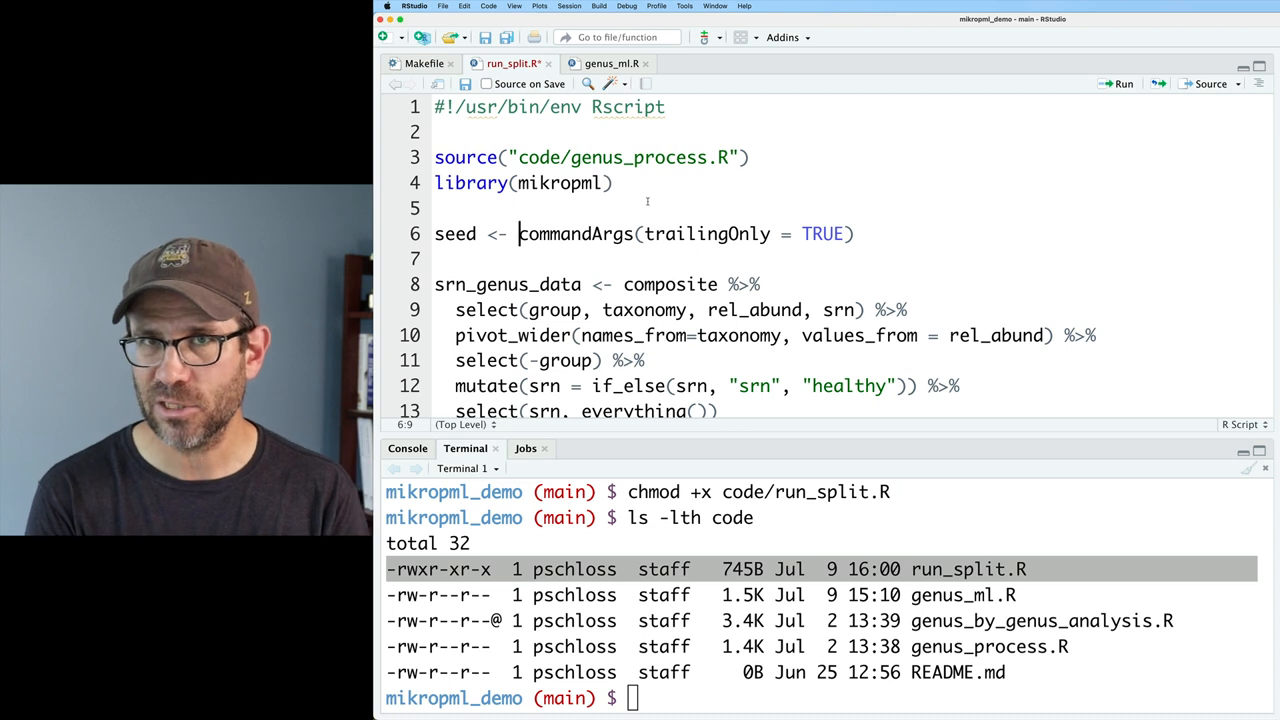
type("as.numeric(")
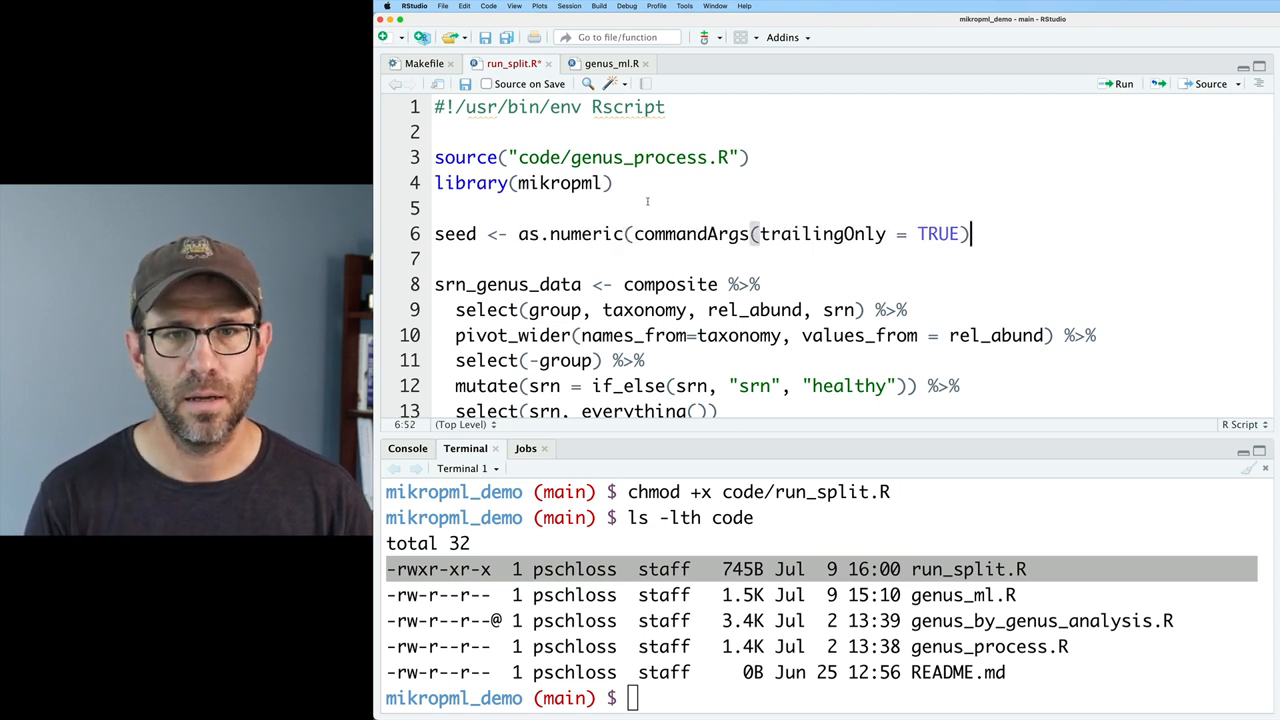
scroll("down", 3)
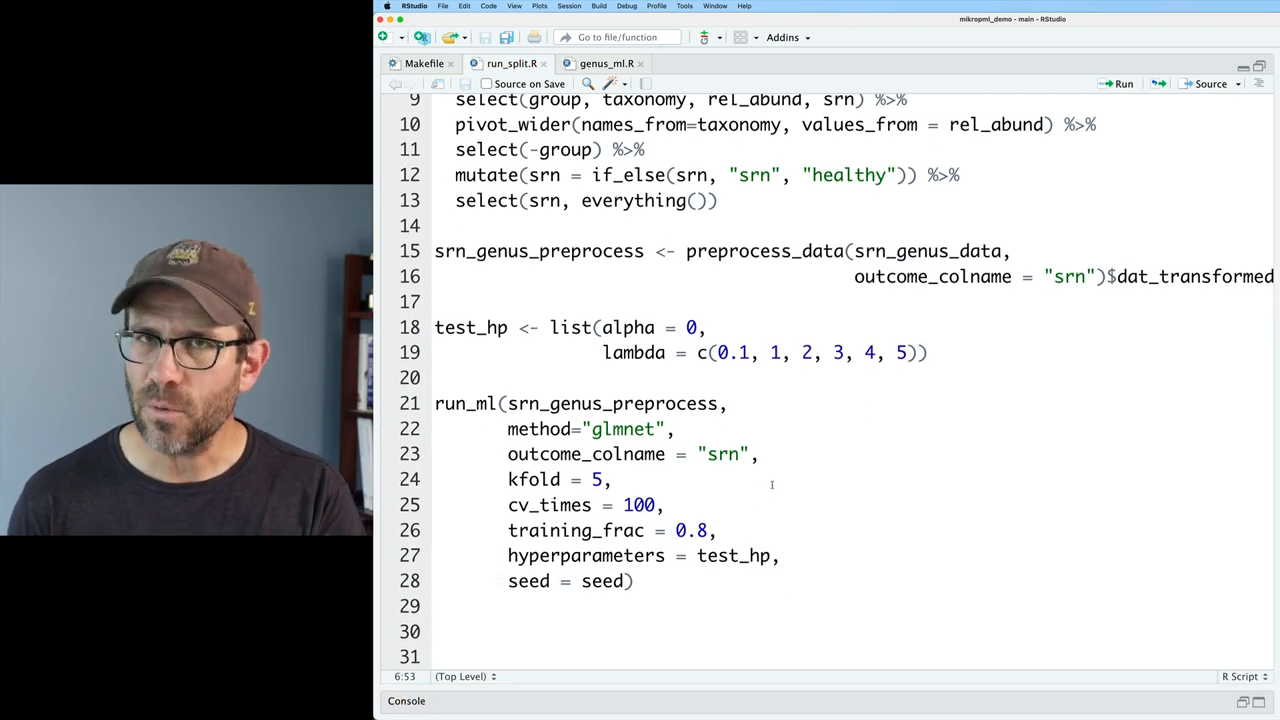
scroll("up", 3)
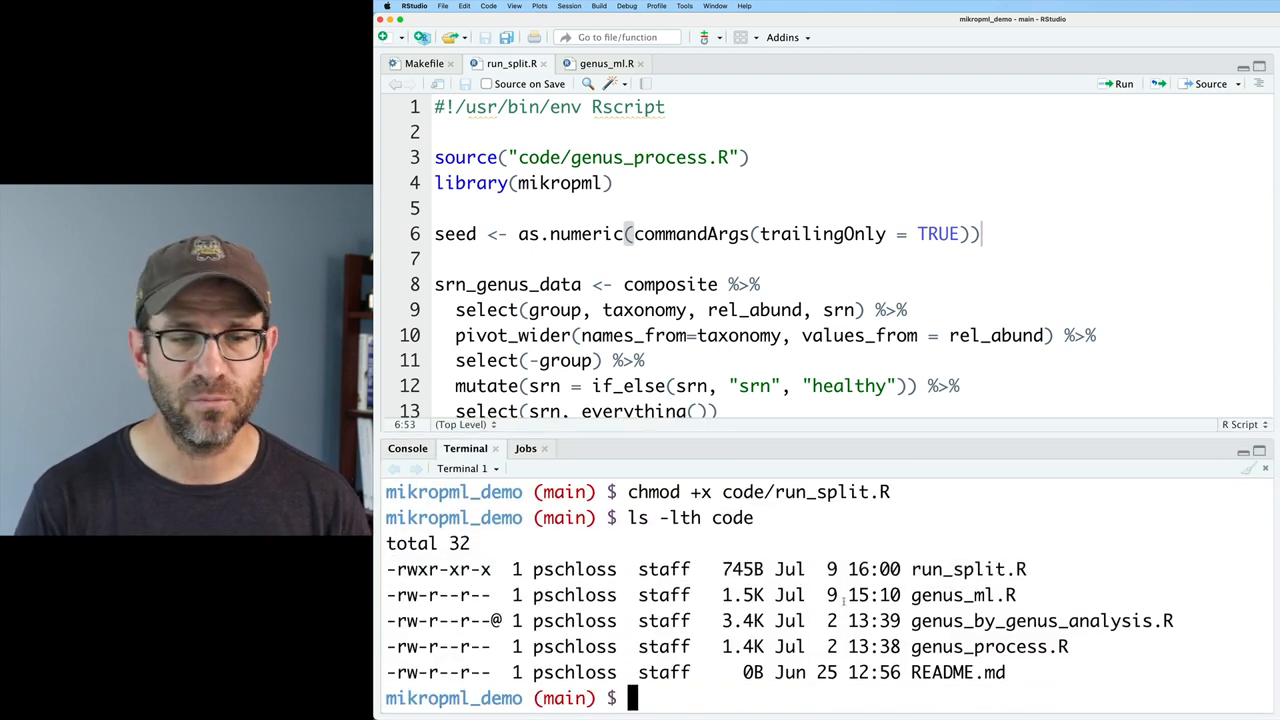
- Run ./code/run_split.R 1 from the terminal to test the script with seed 1
type("./code/run_")
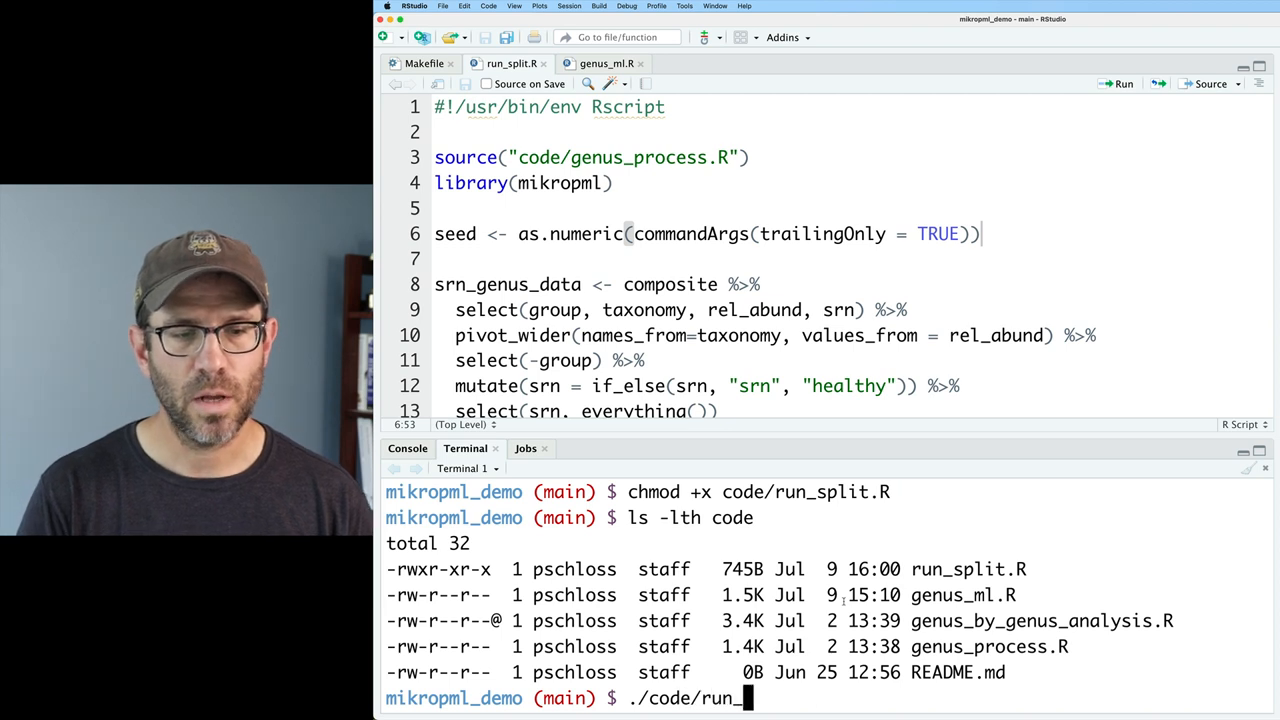
type("plit.R 1")
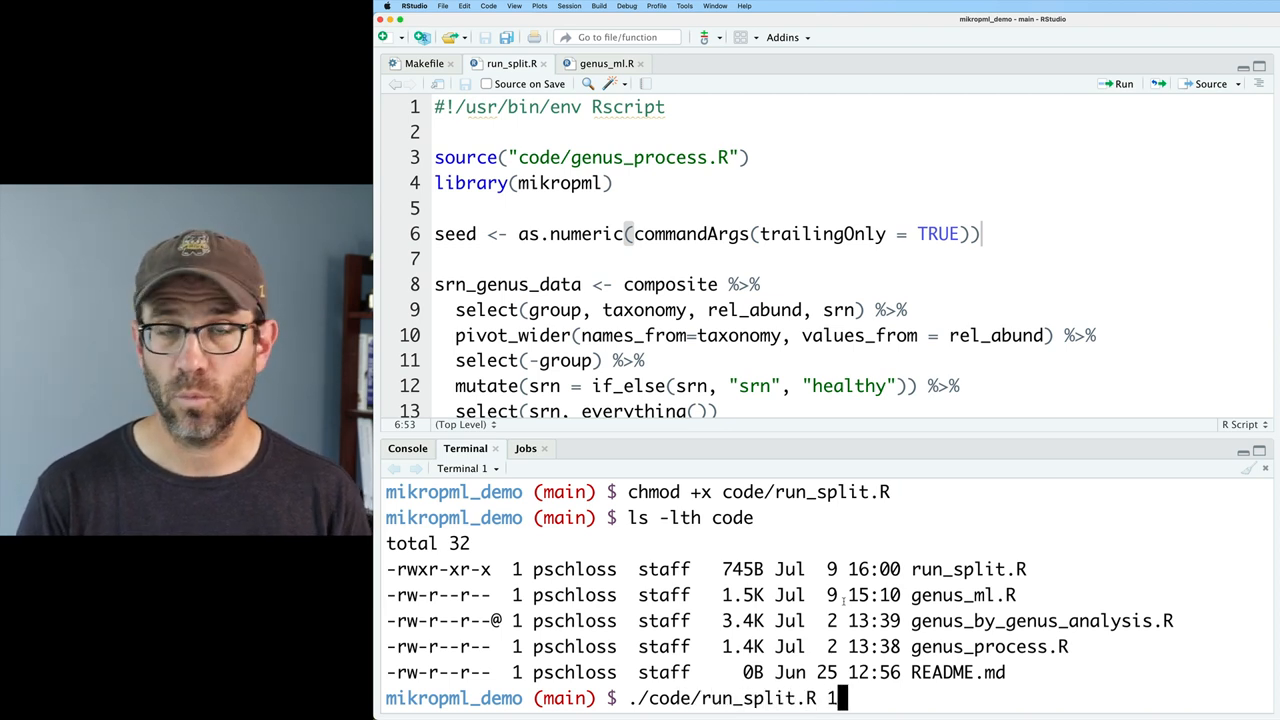
key("Return")
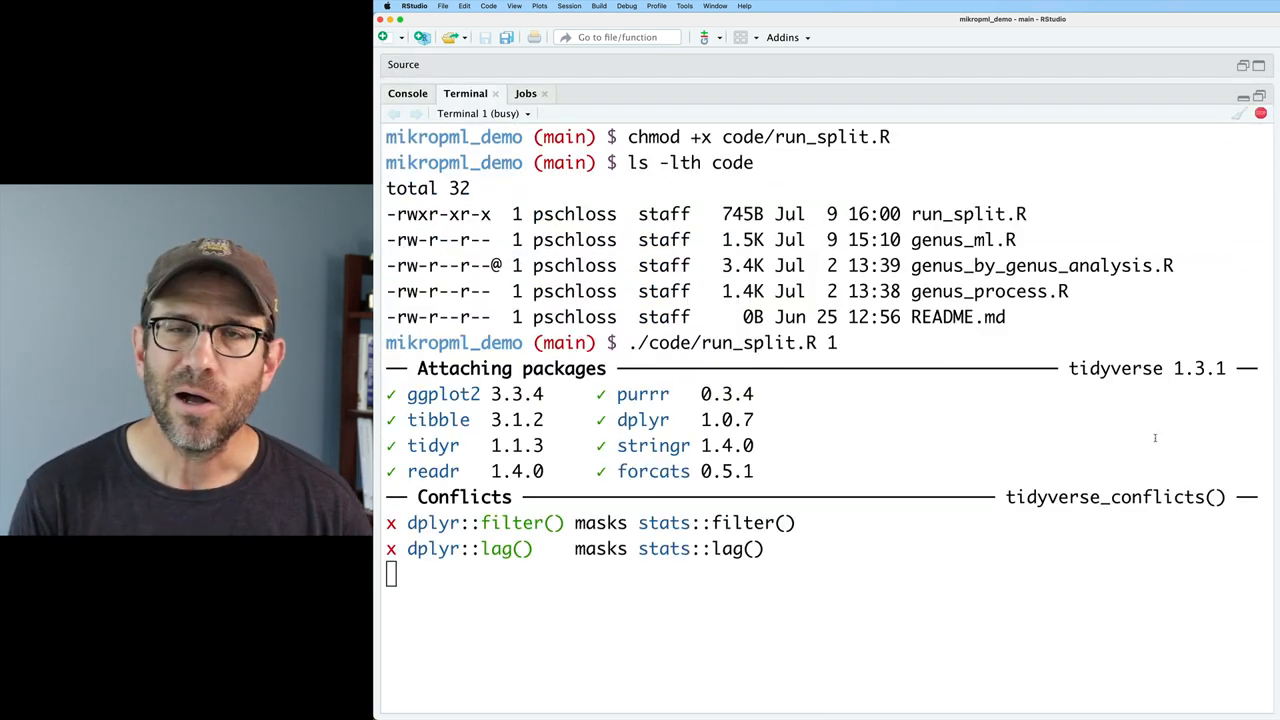
scroll("down", 3)
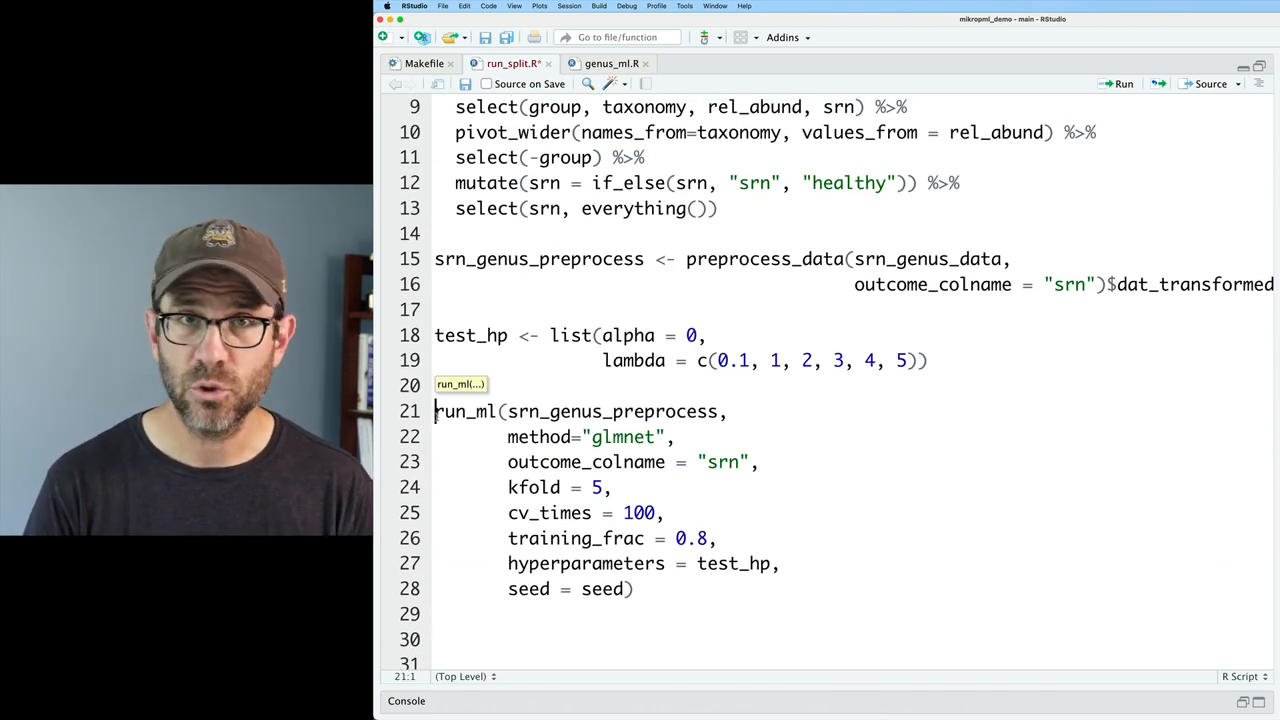
- Store the run_ml result in a variable named model
type("model <-")
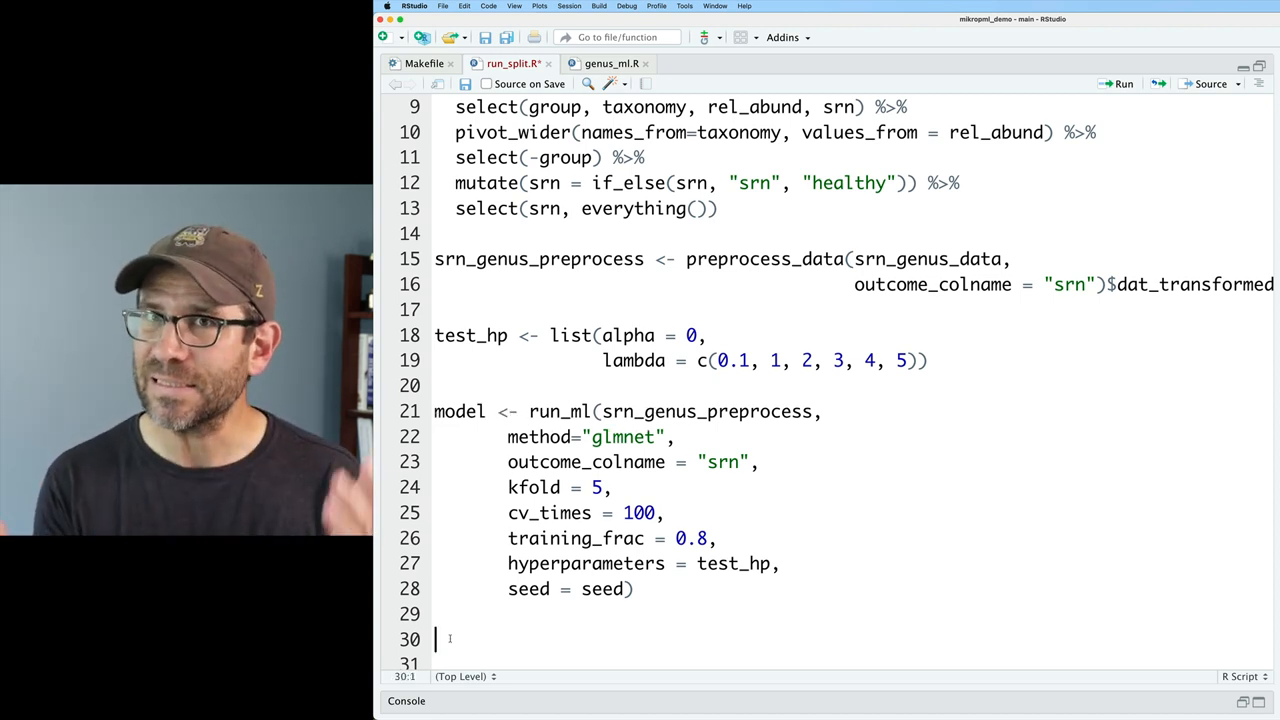
scroll("up", 3)
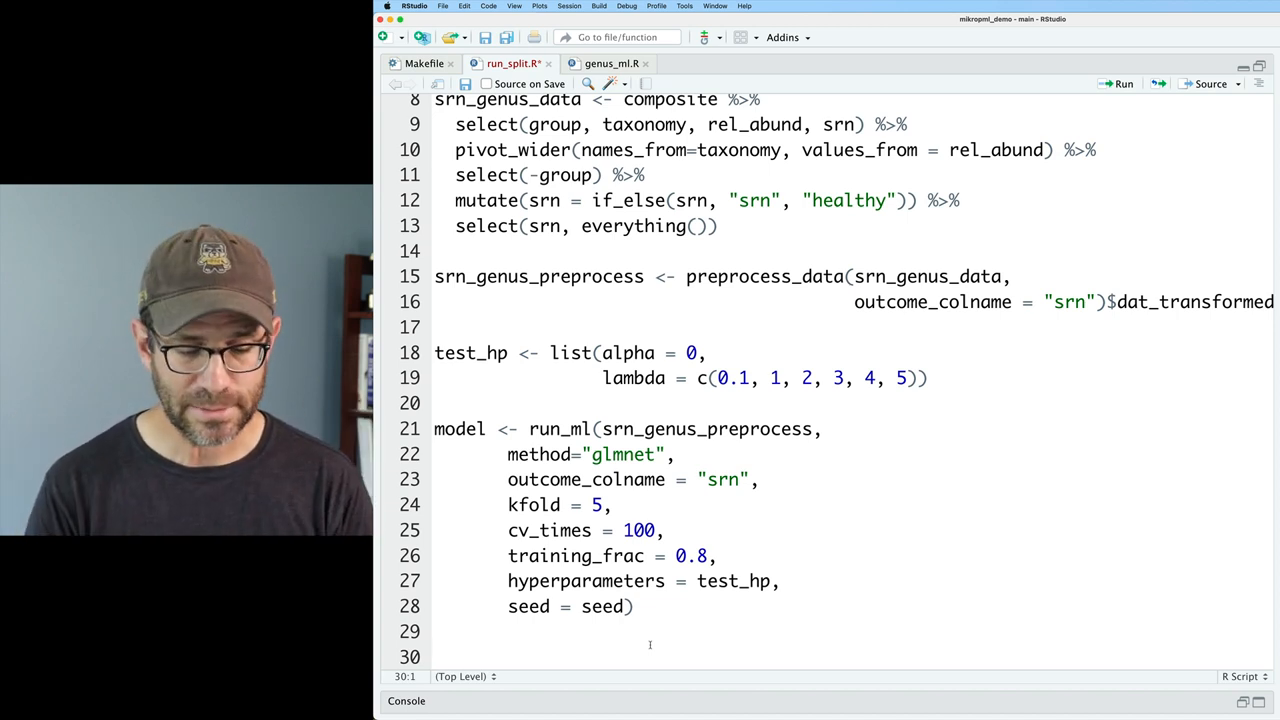
- Save model with saveRDS to processed_data/l2_genus_{seed} built by glue
type("saveRDS(")
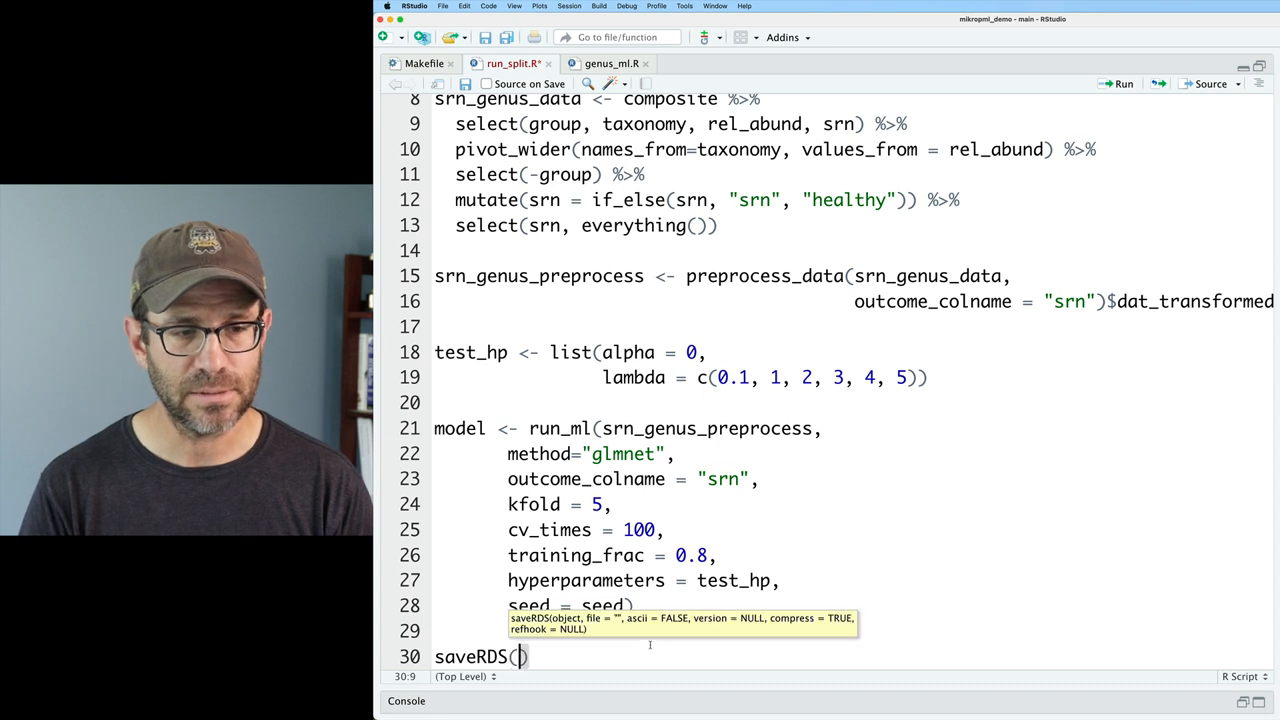
type("model,")
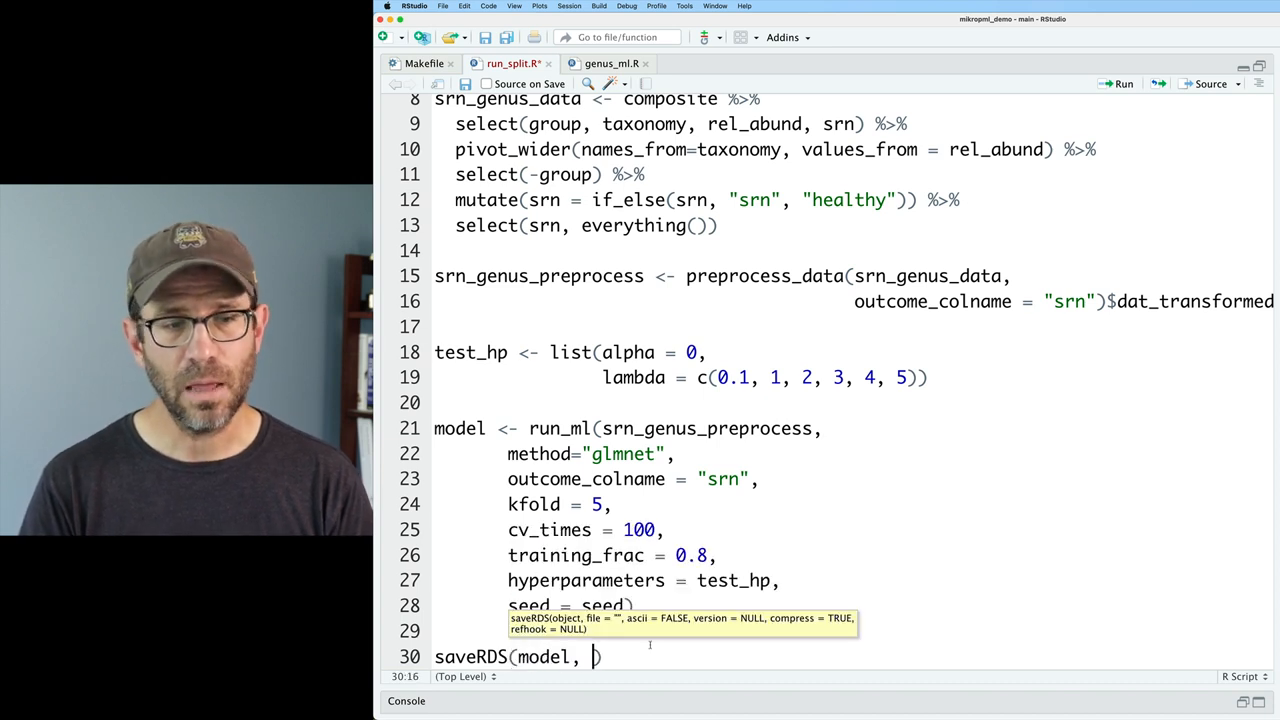
type("file=\"\"")
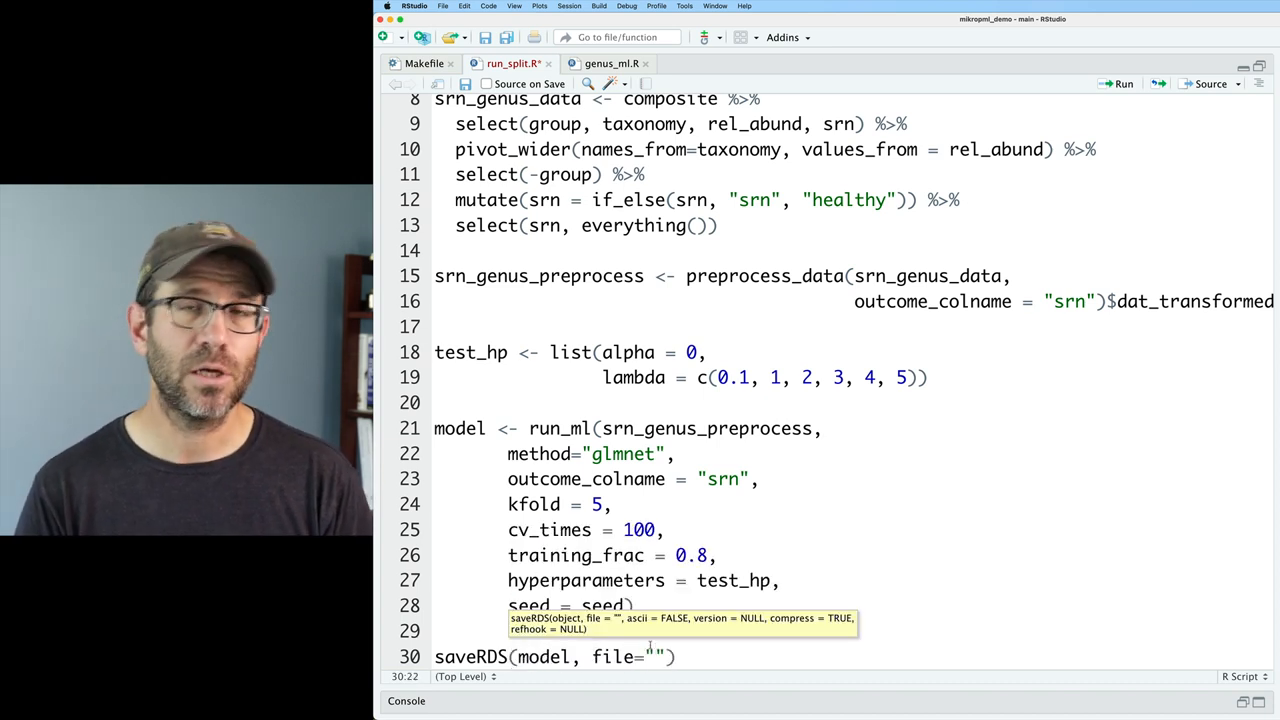
type("proces")
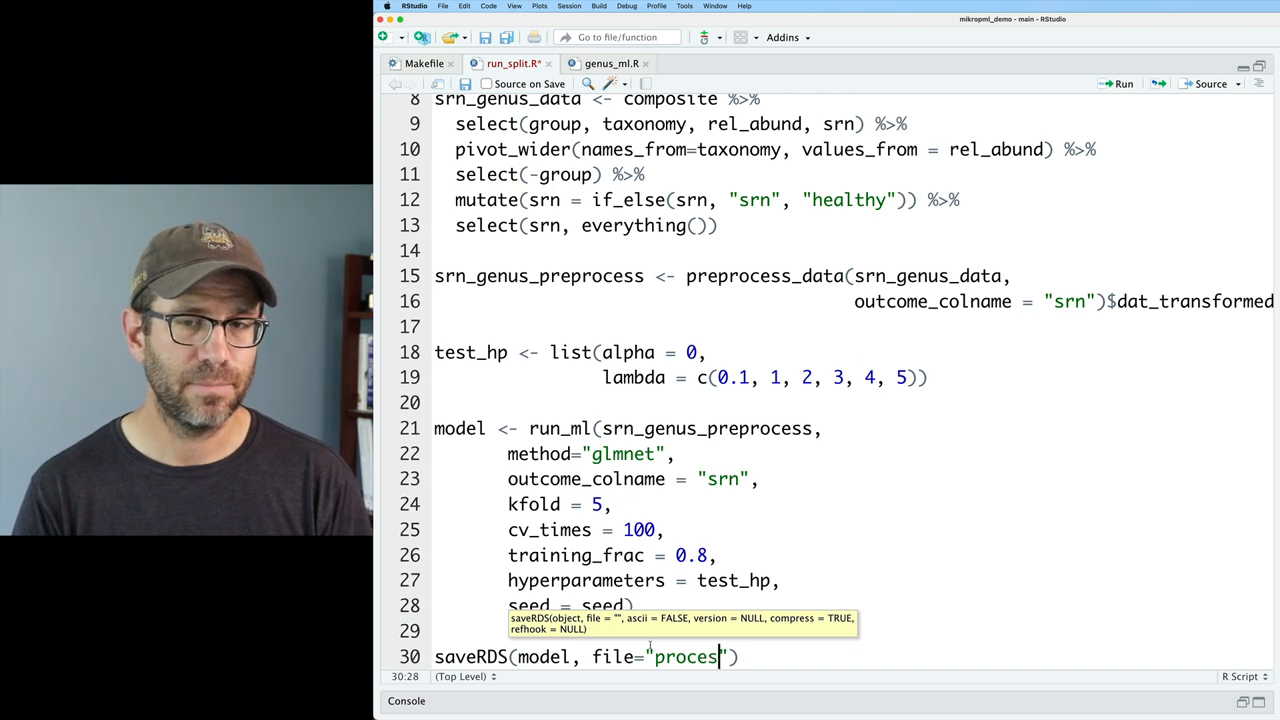
type("sed_data/")
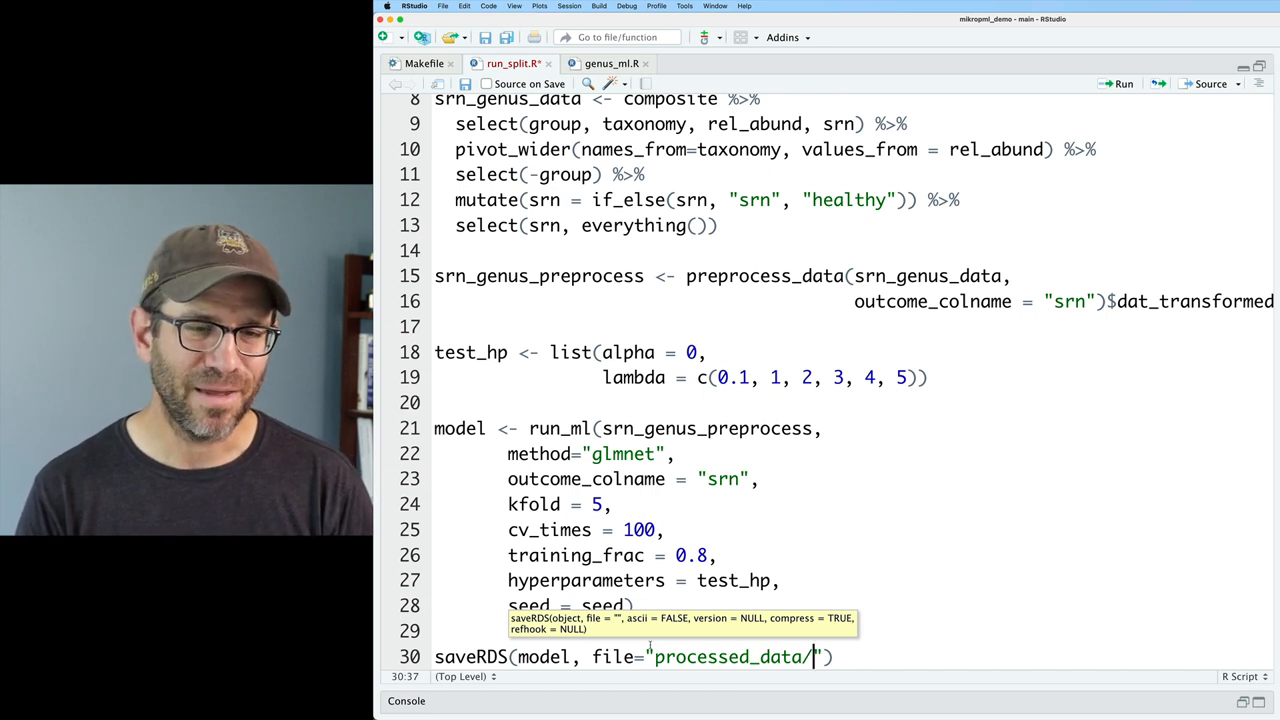
type("l2_")
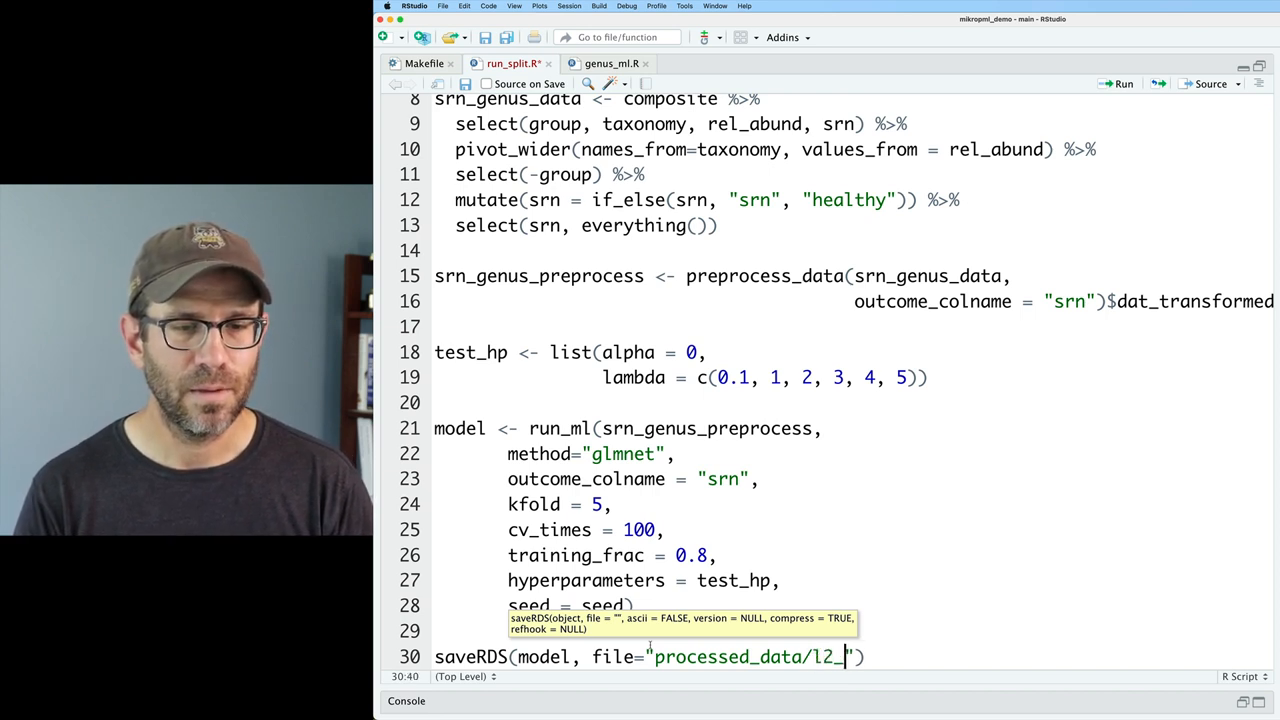
type("genus_{")
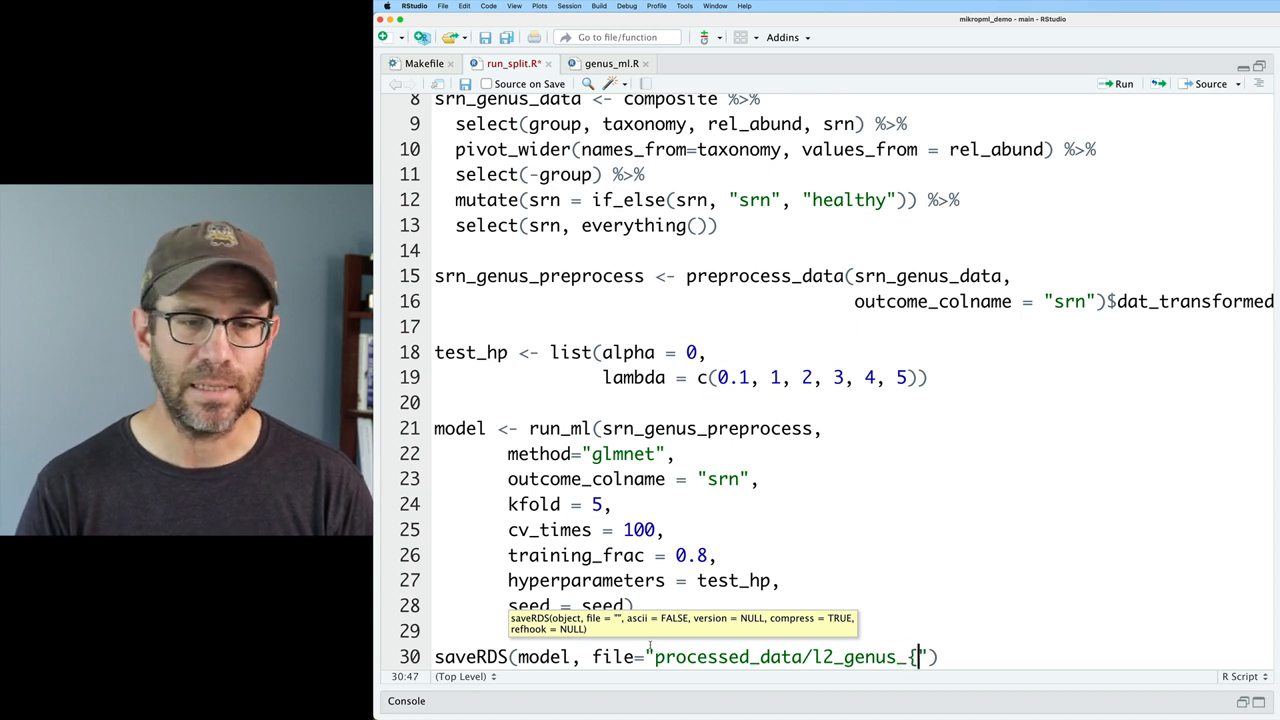
type("seed}")
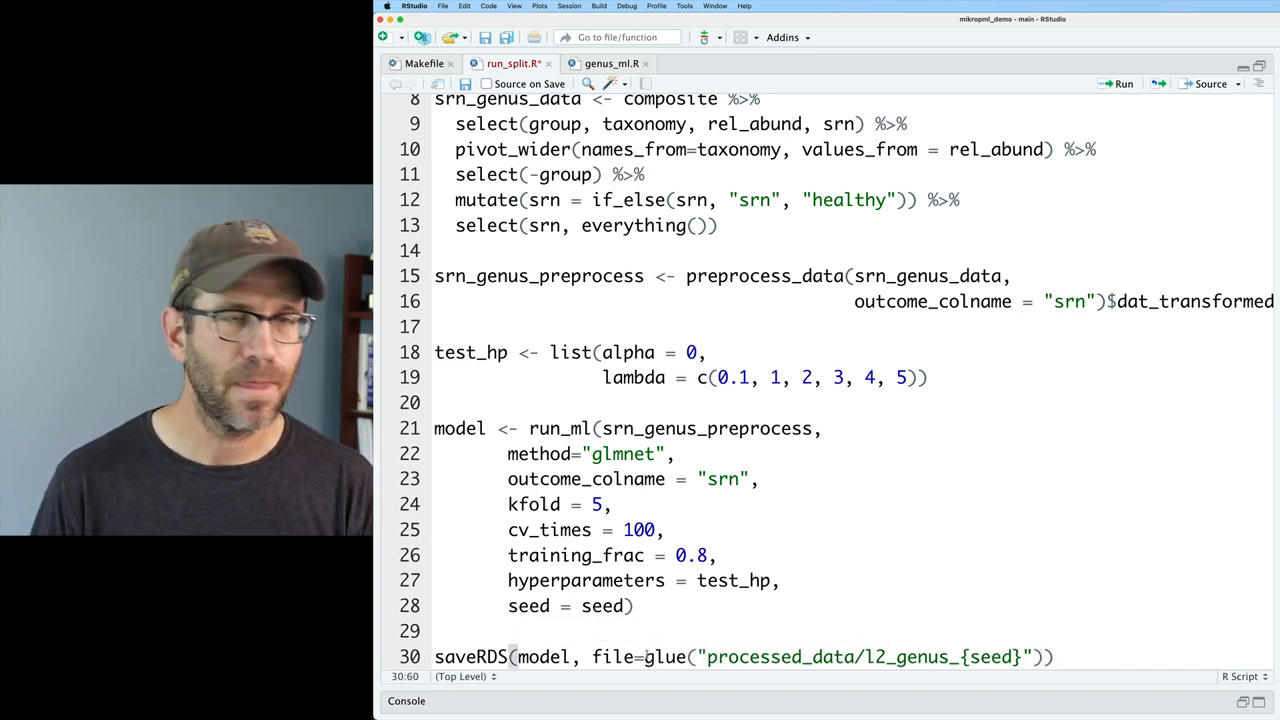
scroll("up", 3)
type("libr")
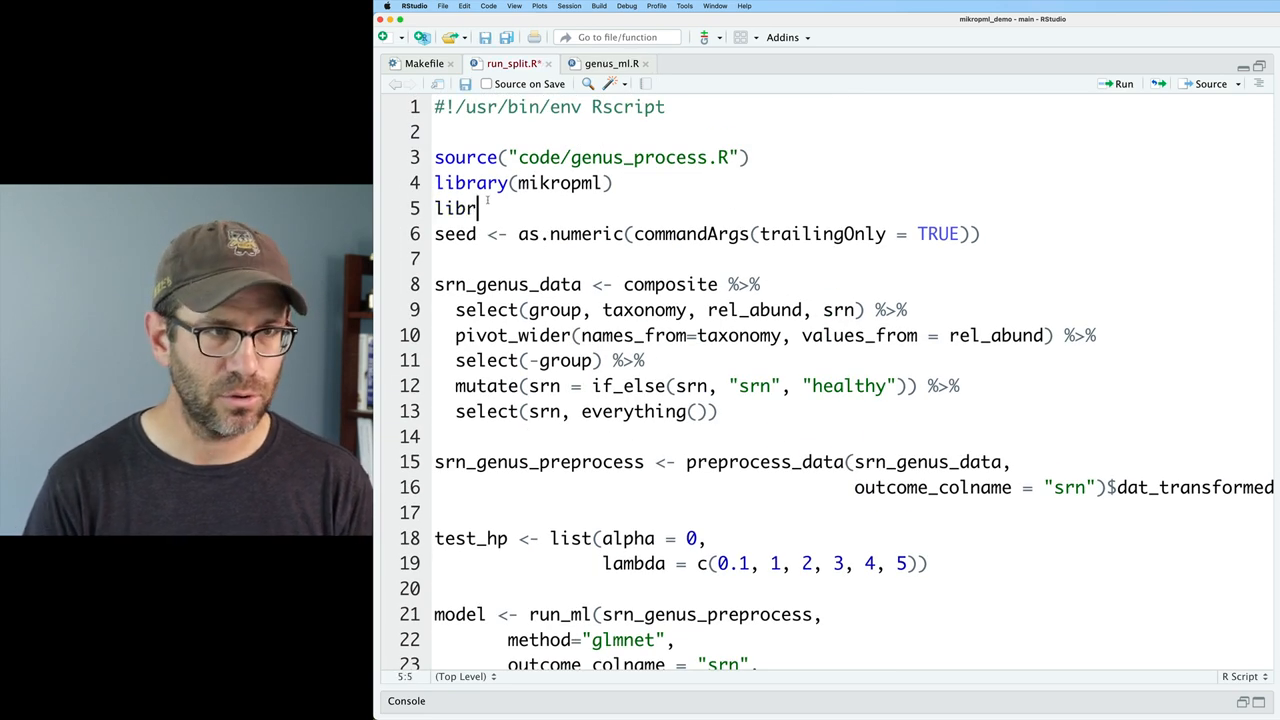
- Load library(glue), test the glue path with a seed in the Console, and append .Rds to the file name
type("ary(glue)")
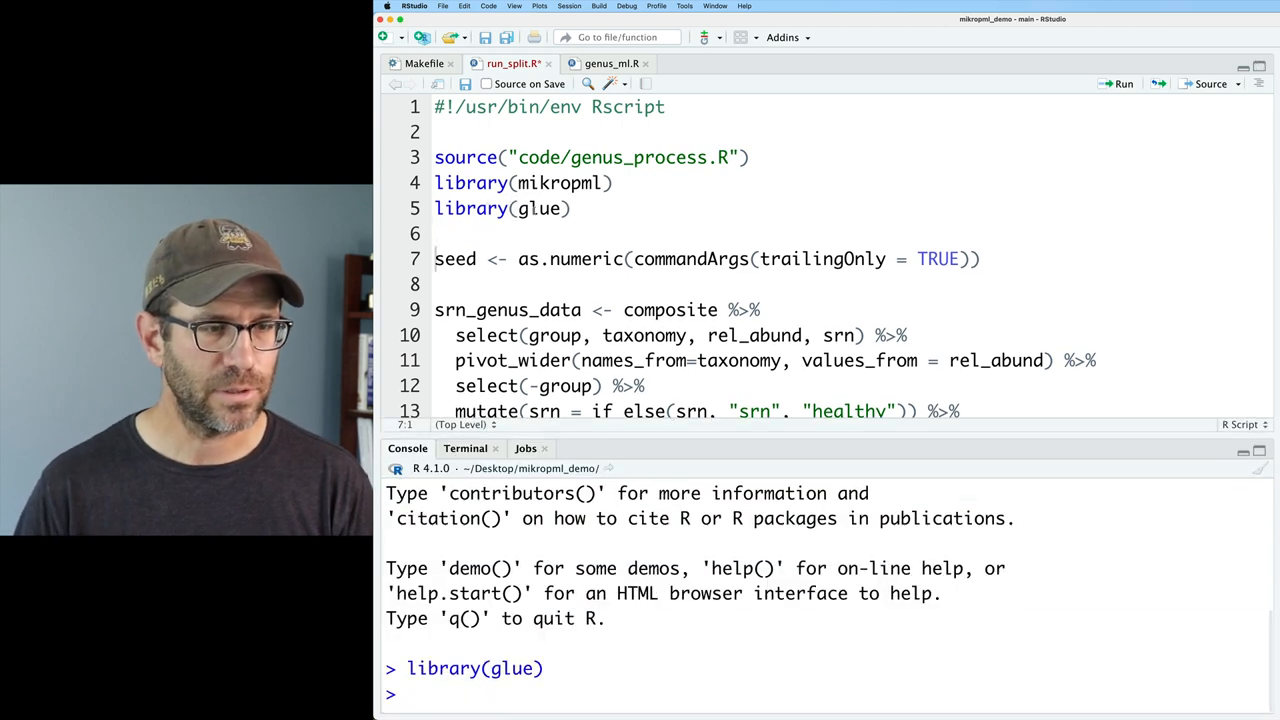
scroll("down", 3)
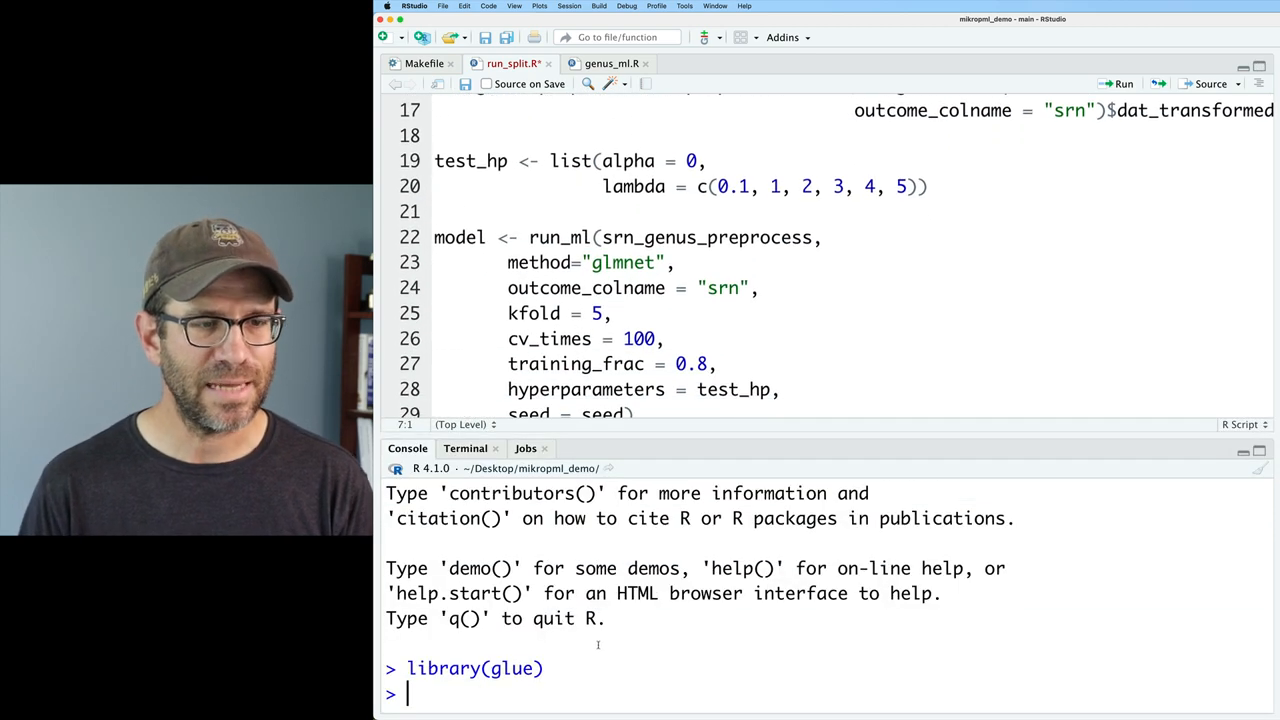
type("seed}\"))")
type("seed <- 23")
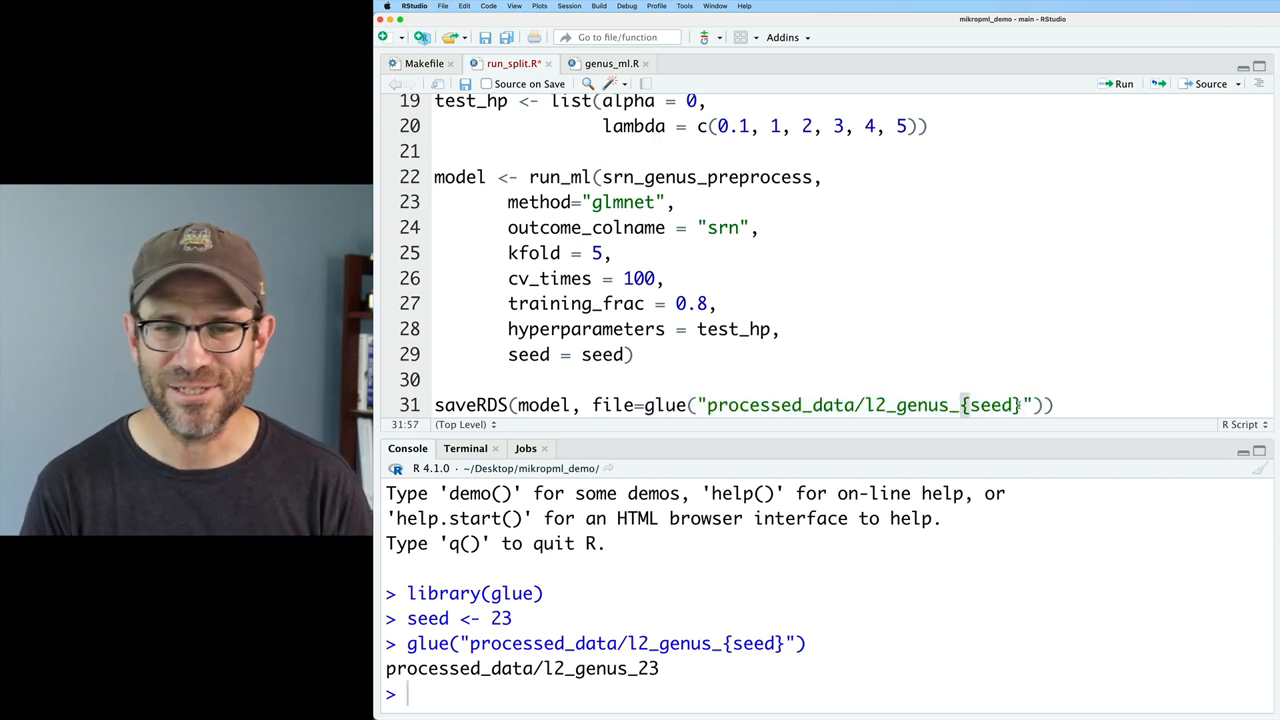
type(".Rds")
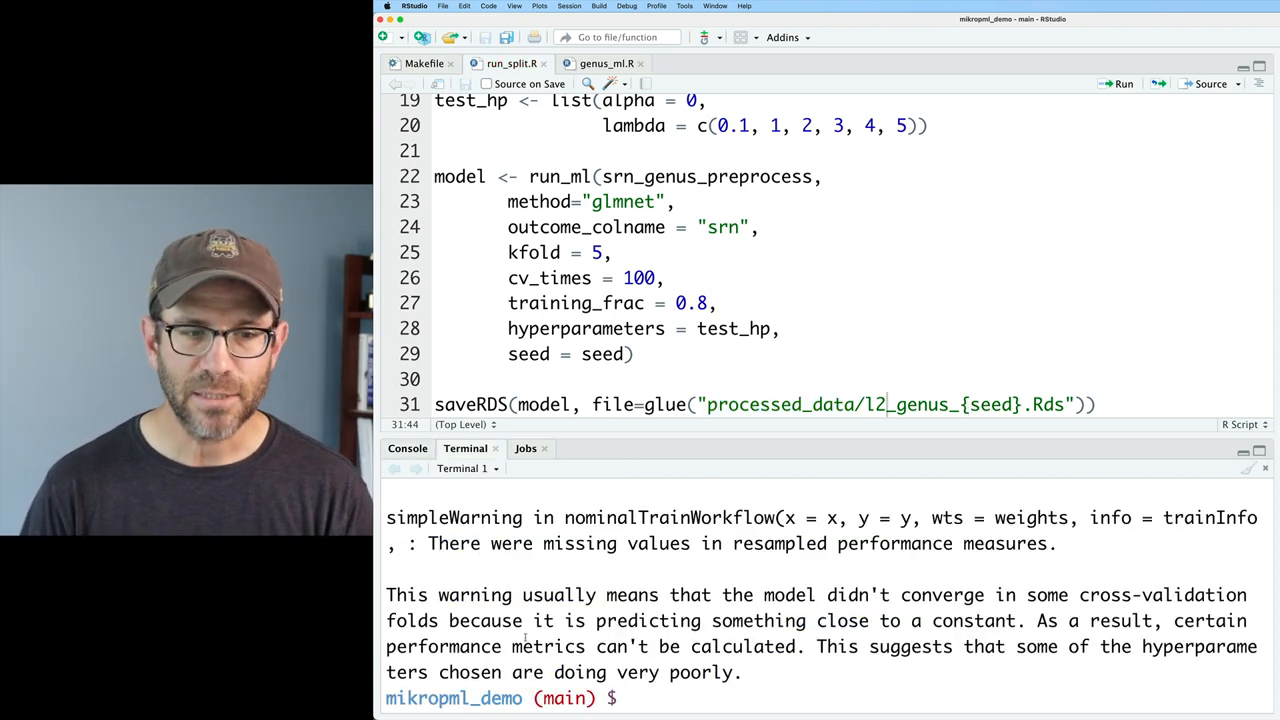
- Run ./code/run_split.R 1 and list processed_data to confirm l2_genus_1.Rds was written
type("./code/run_split.R 1")
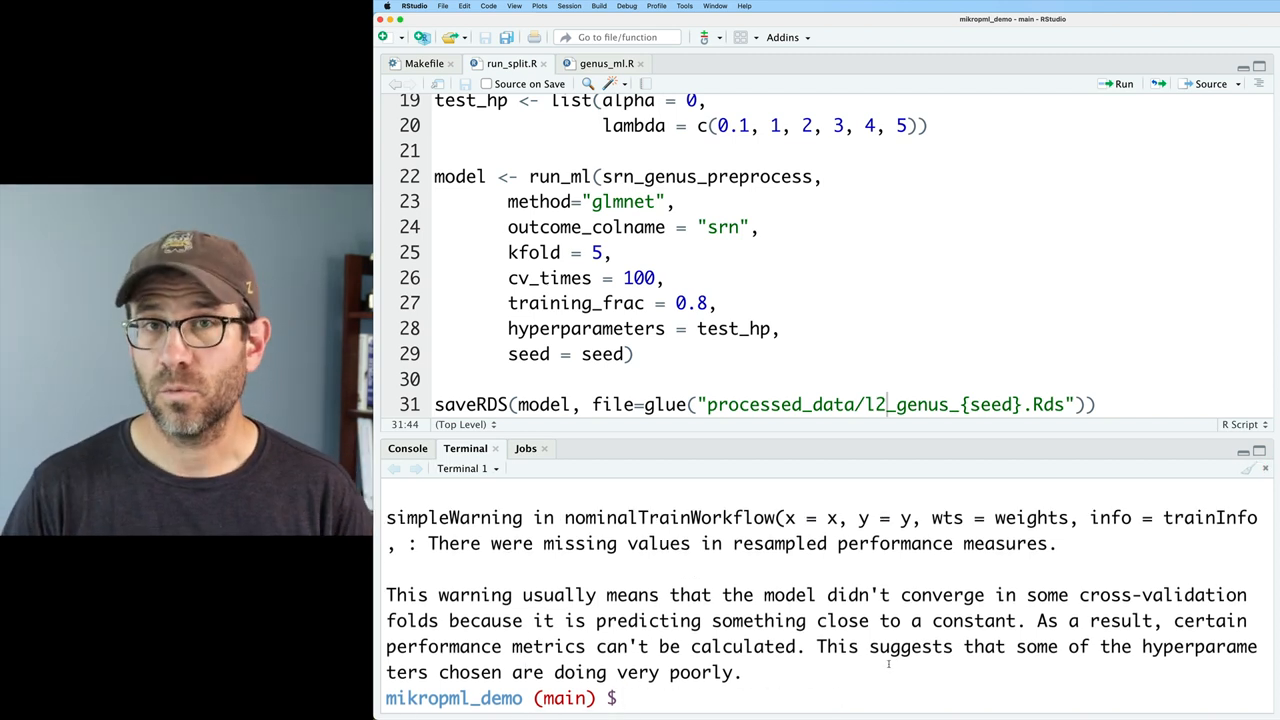
type("ls")
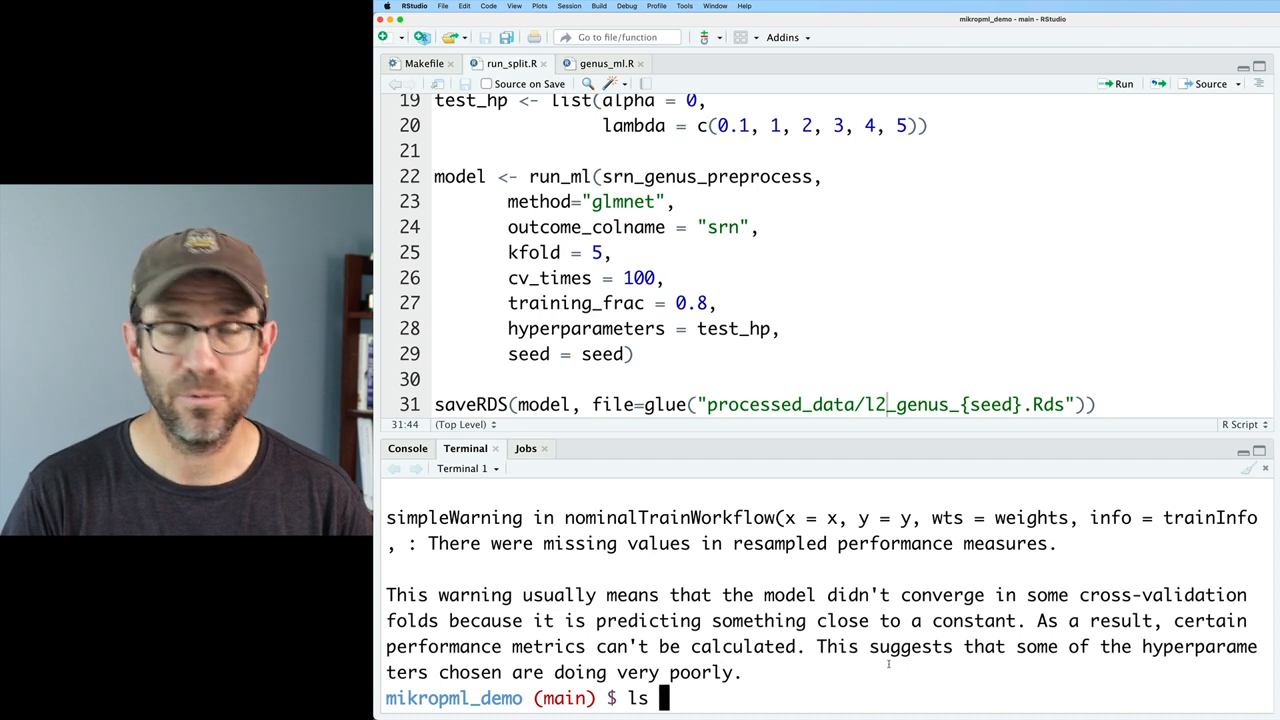
key("Return")
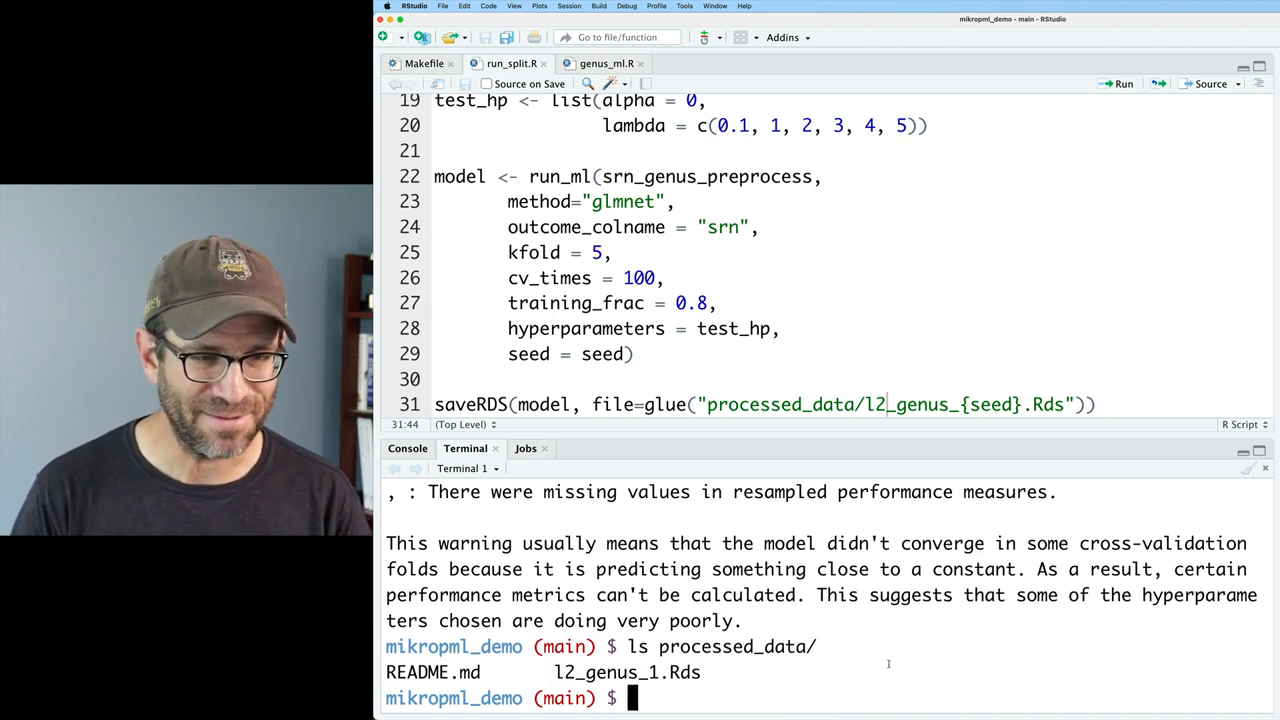
type("ls - processed_data/")
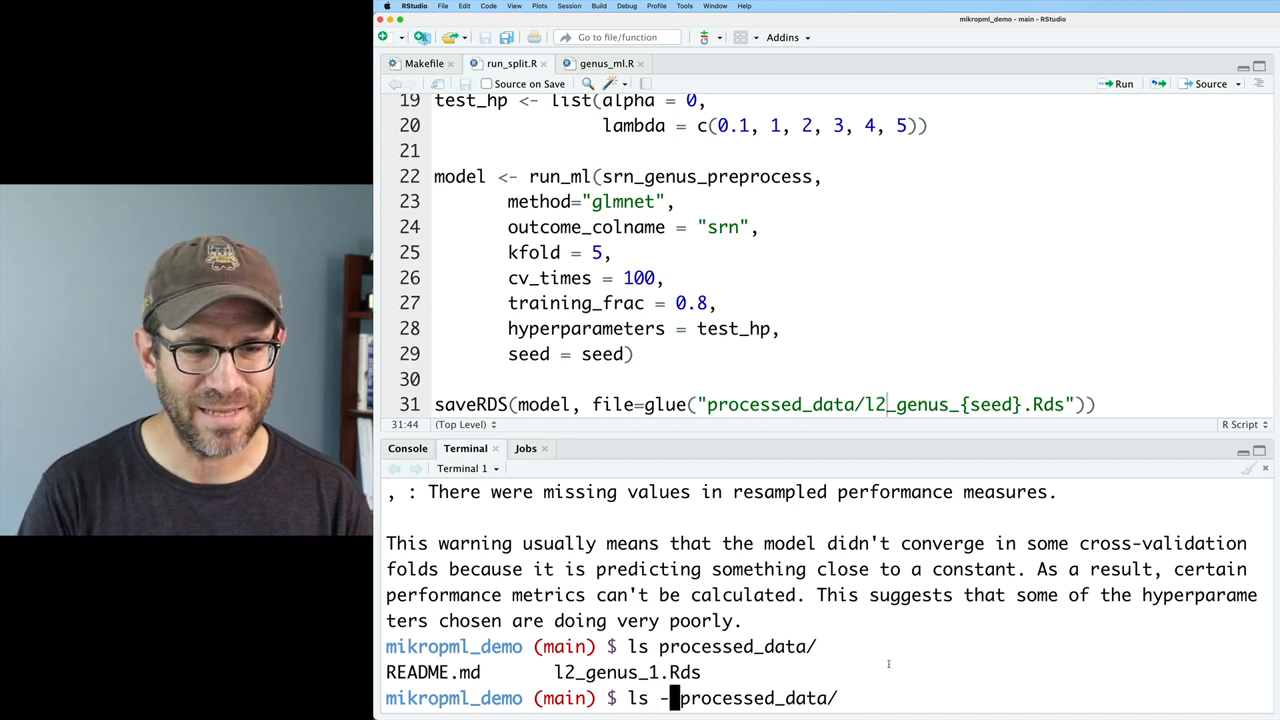
type("lth")
key("Return")
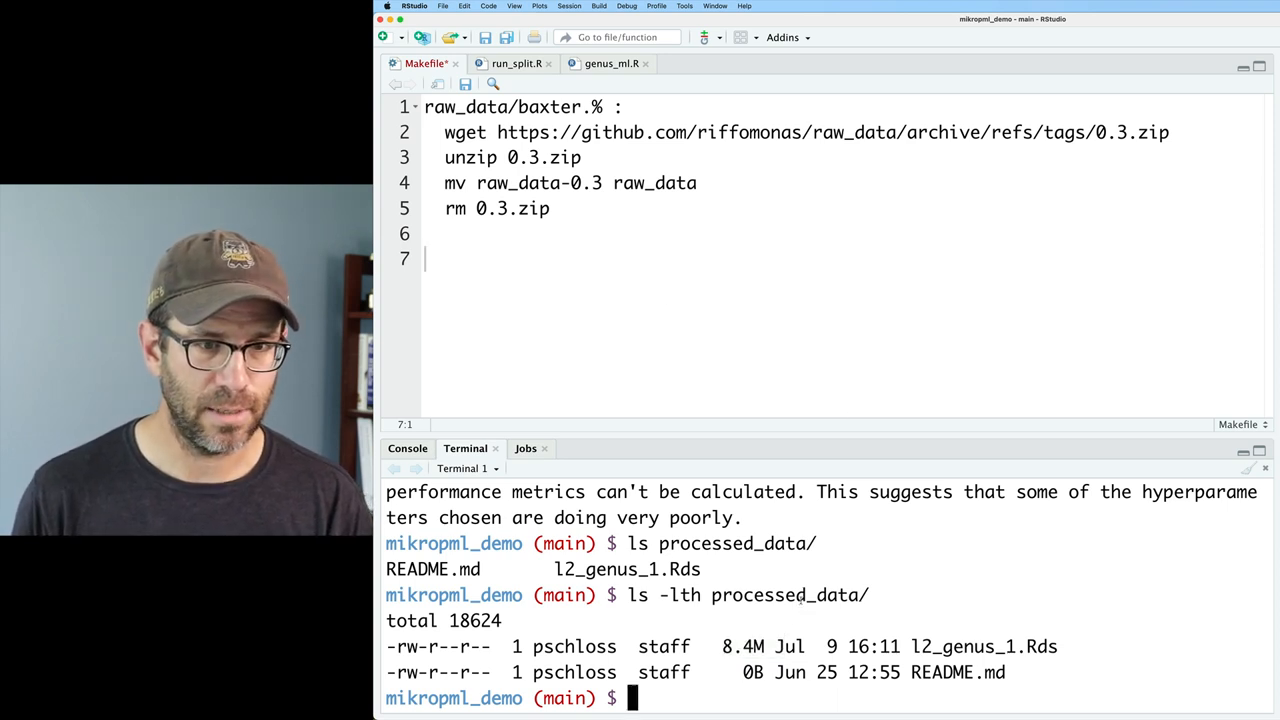
- Start the processed_data/l2_genus_1.Rds target with code/run_split.R and code/genus_process.R dependencies
type("processed_data/")
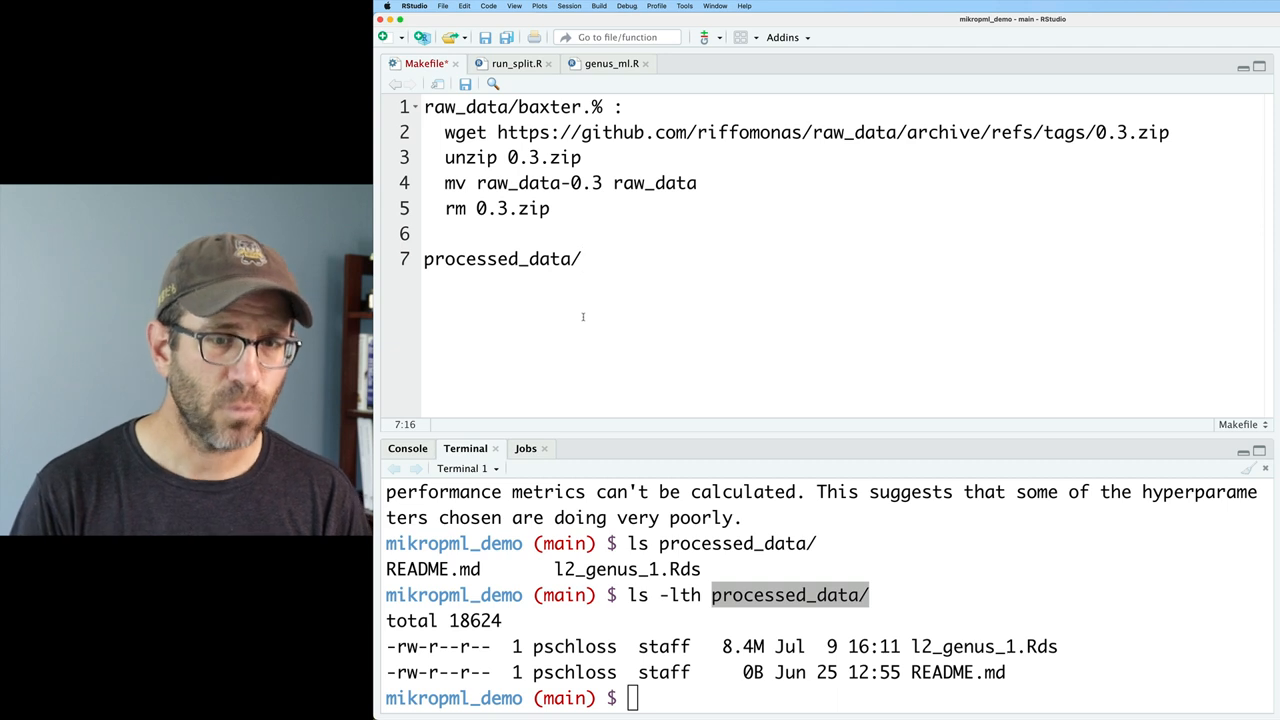
type("l2_genus")
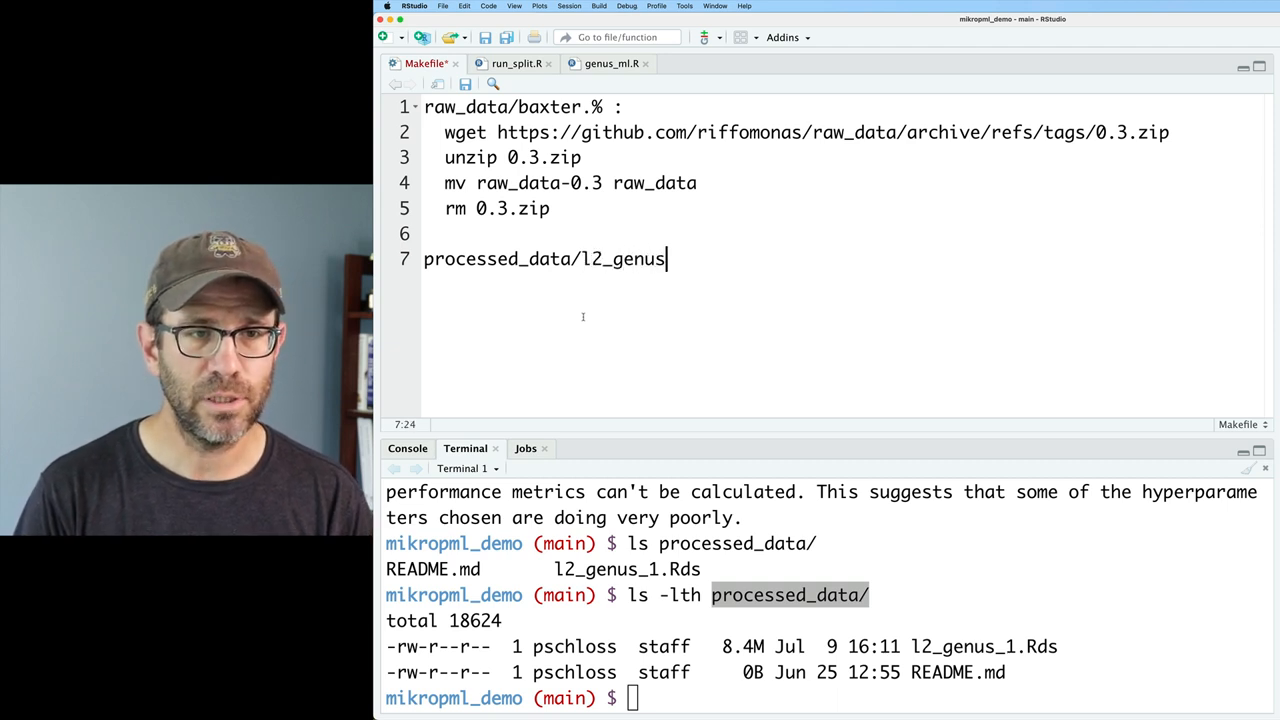
type("_1")
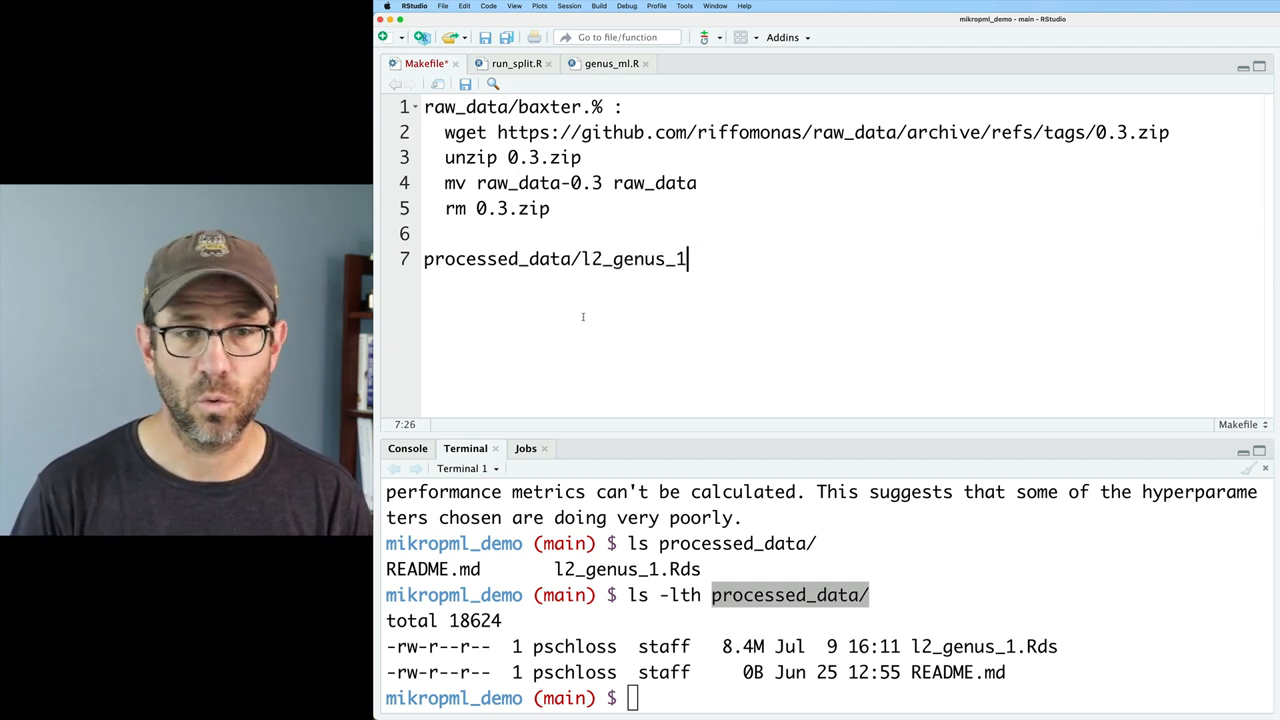
type(".Rds :")
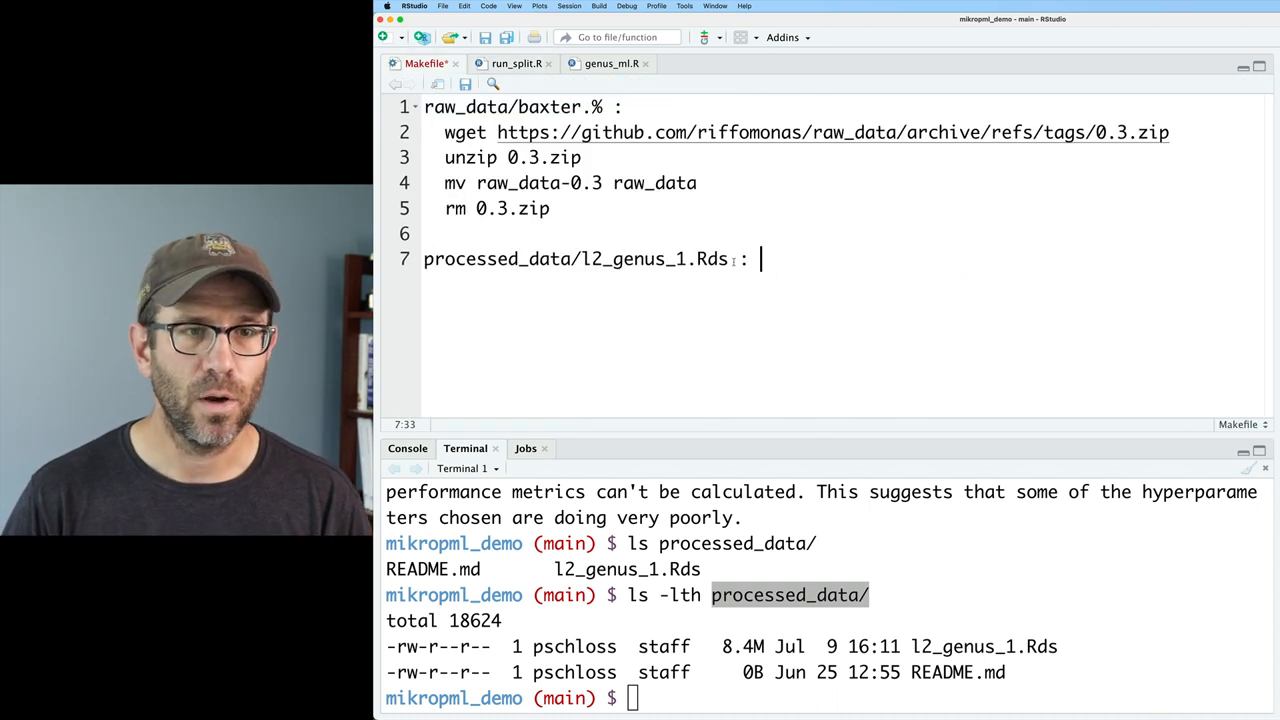
type("run_split")
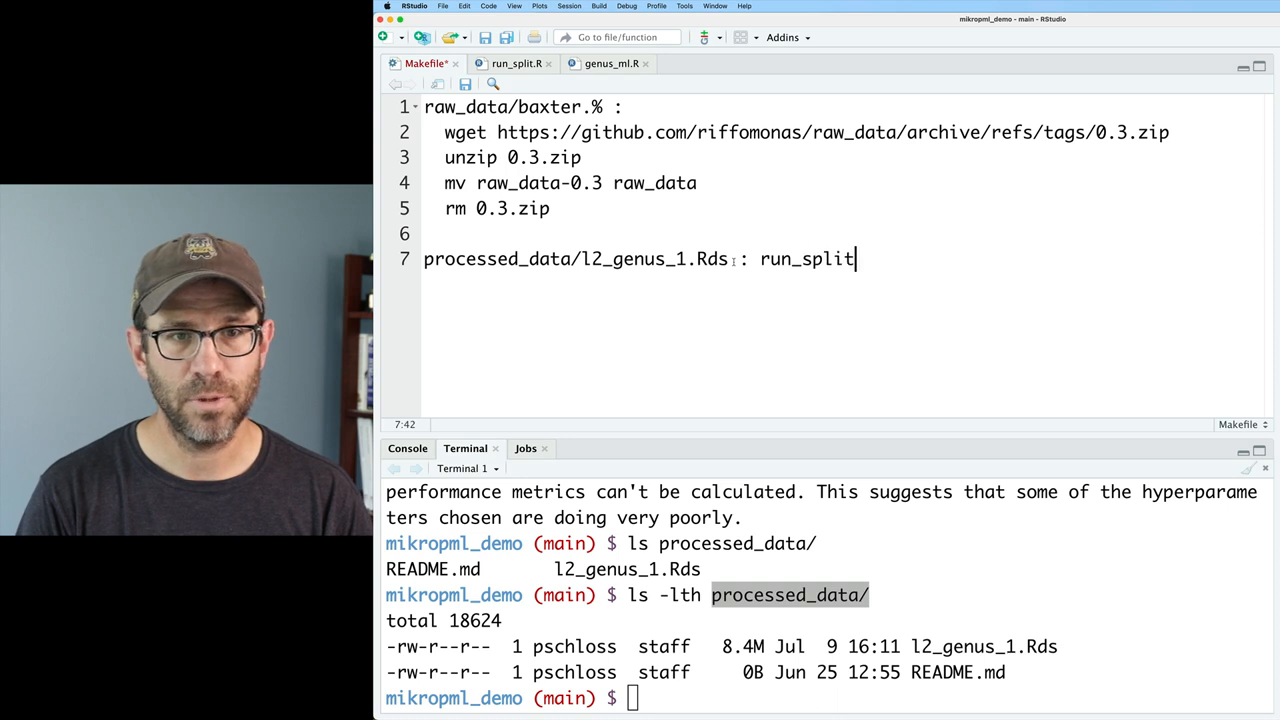
type(".R code/genus_process.R")
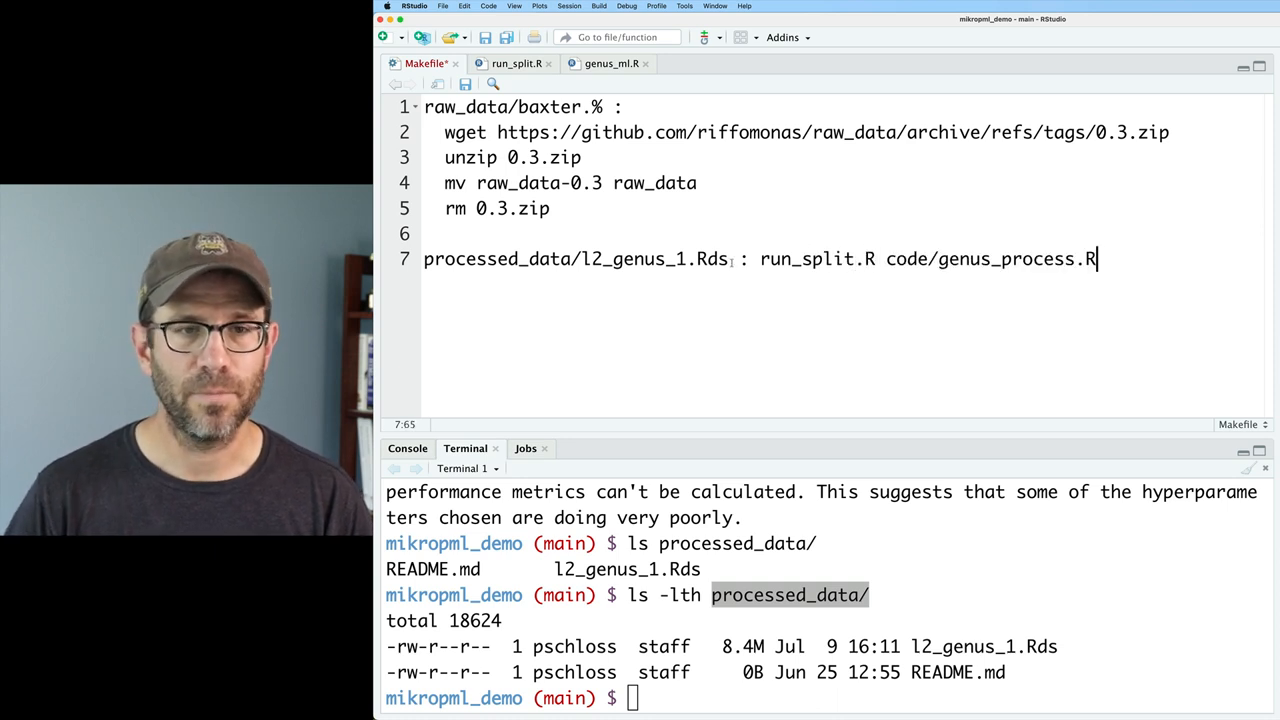
type("code/")
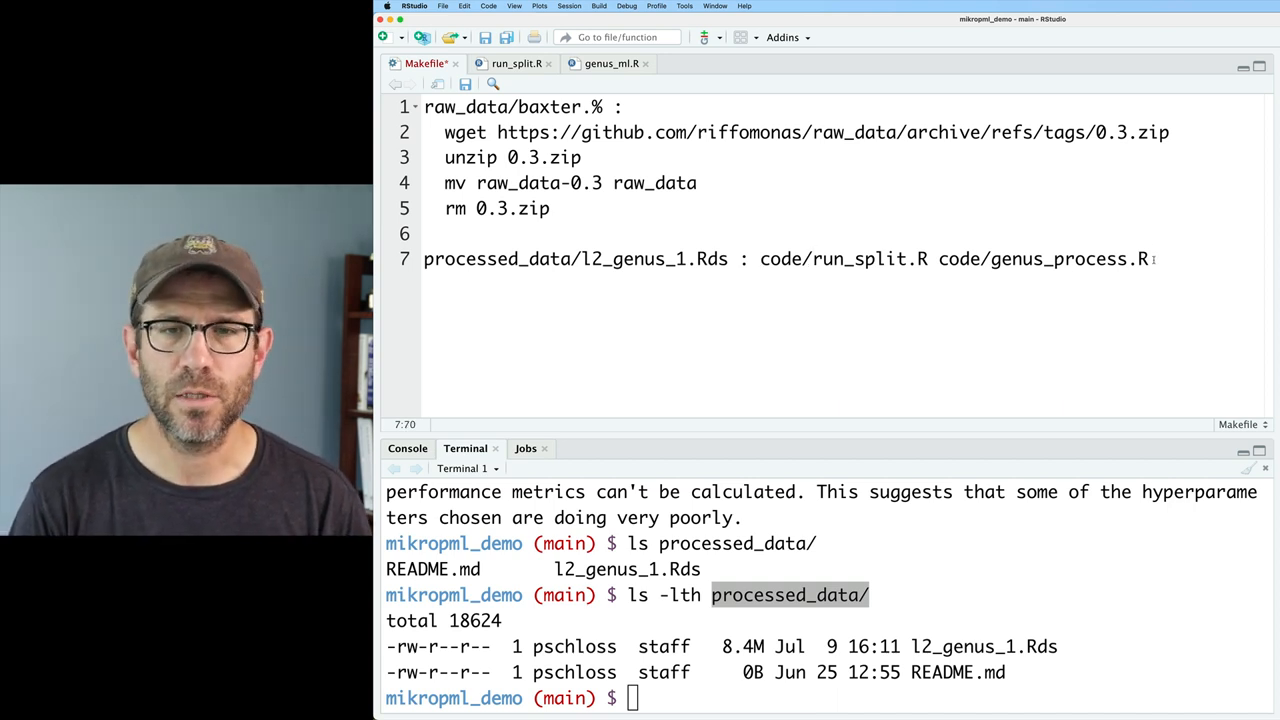
- Add the raw_data baxter dependencies, including baxter.subsample.shared, on a continued indented line
type("raw_data/baxter.metadata.tsv")
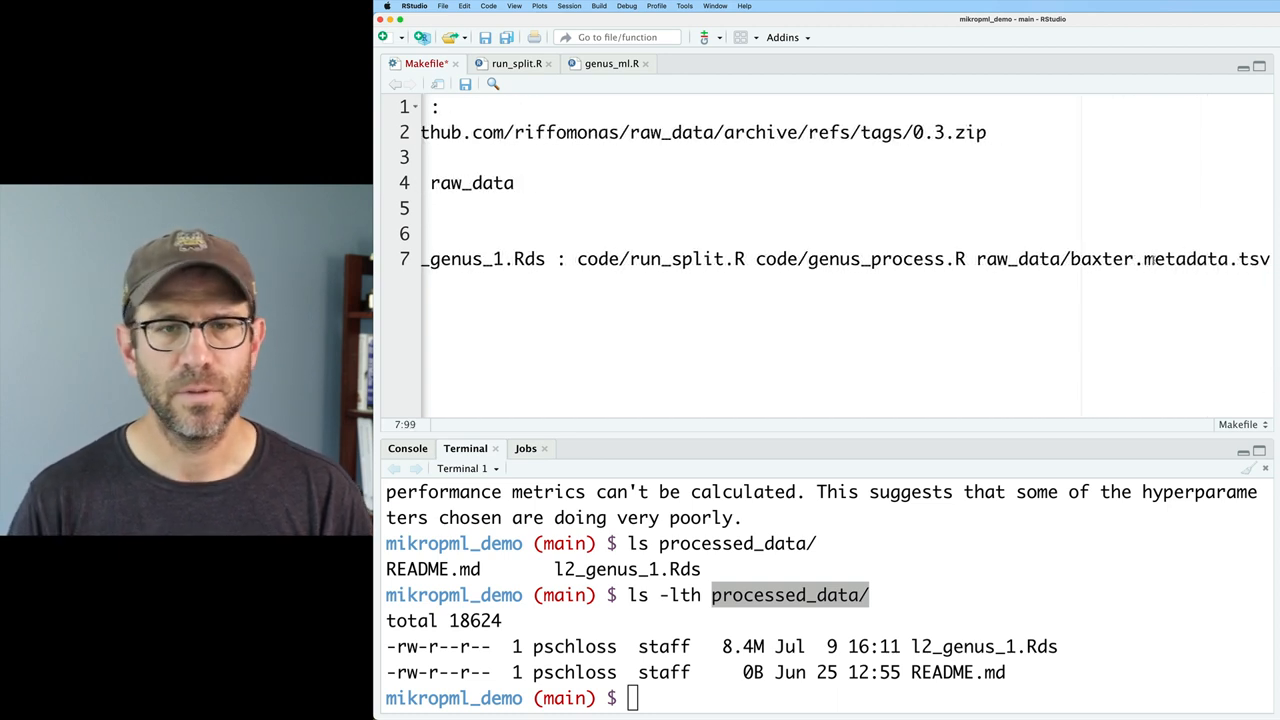
type("\\")
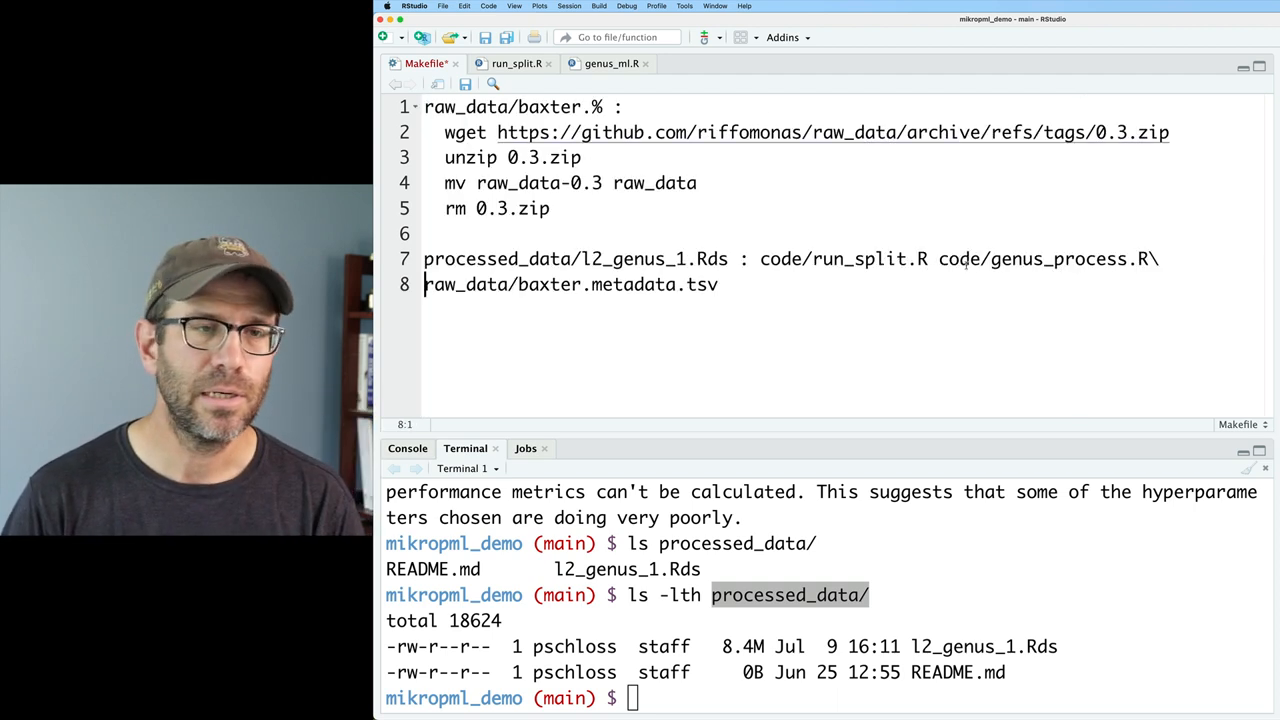
key("Tab")
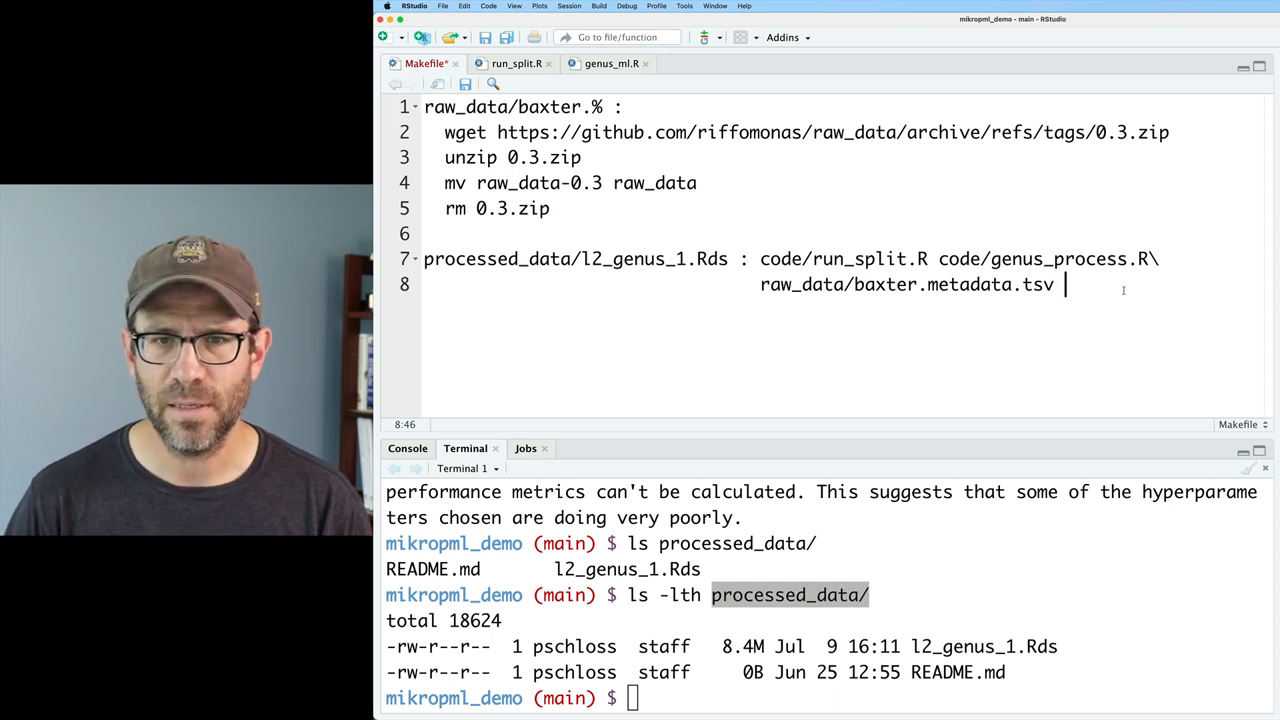
type("raw_data")
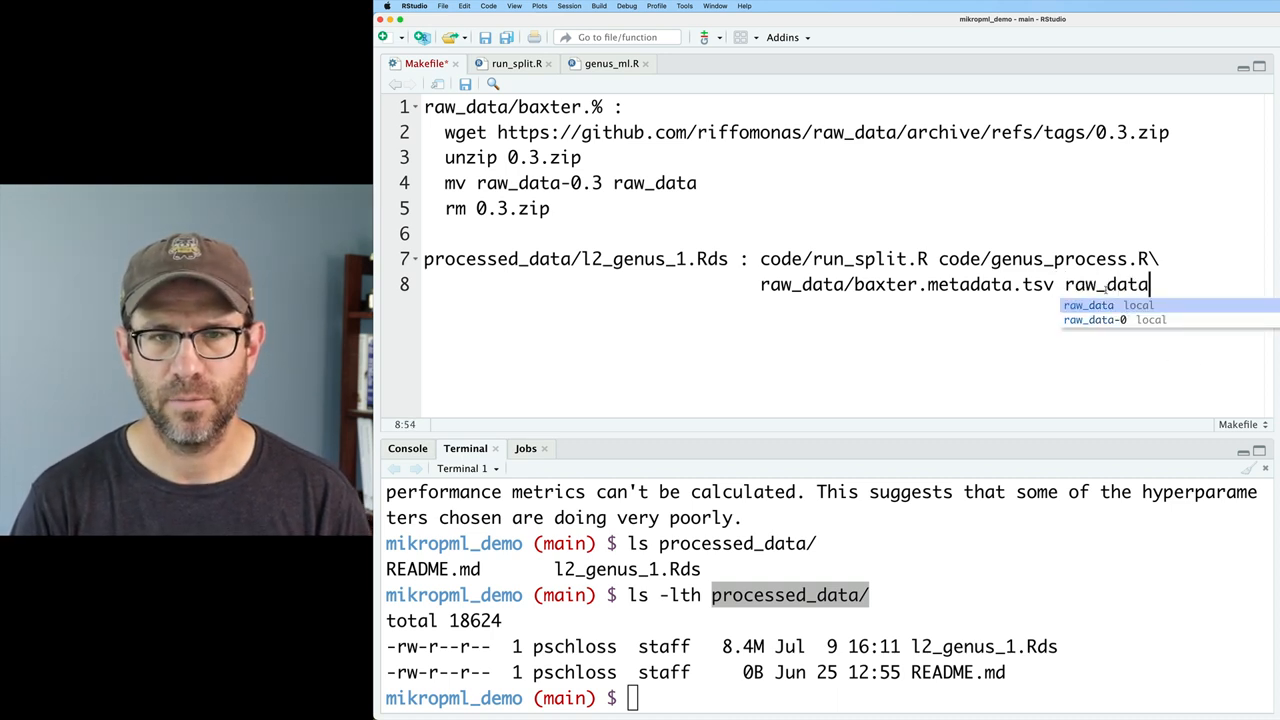
type("/baxter.cons.taxonomy\\")
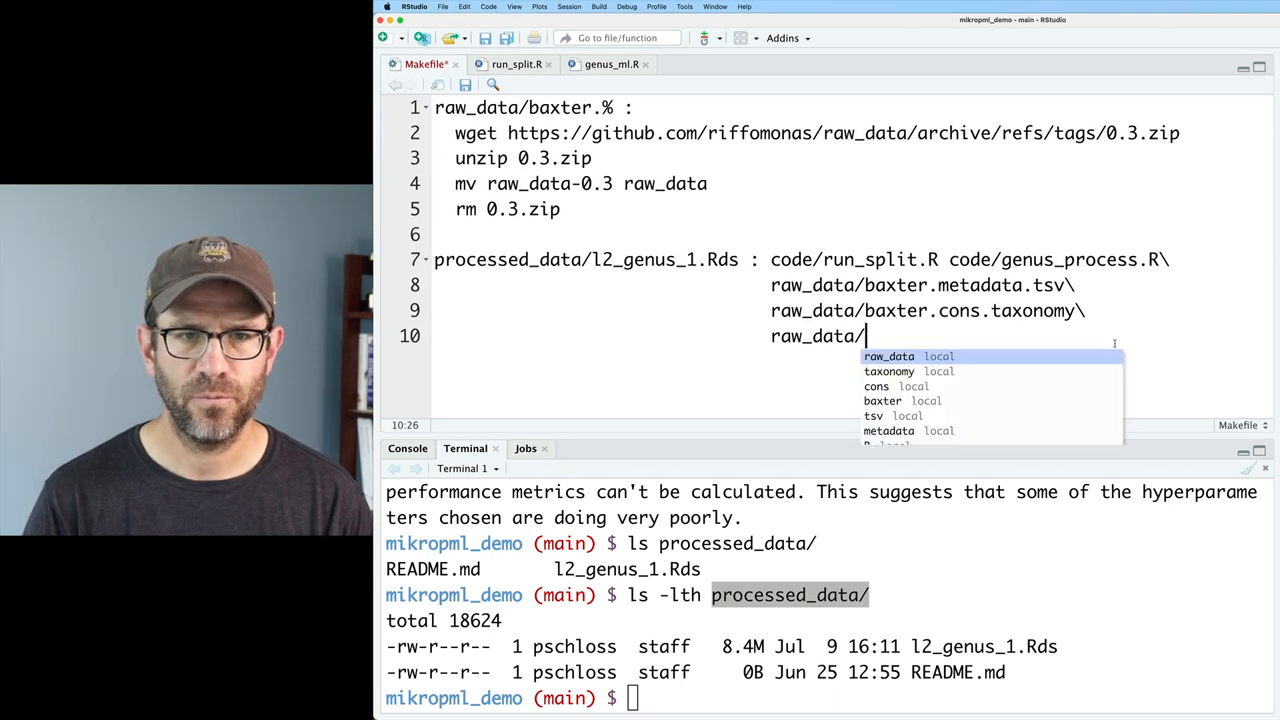
type("baxter.subsam")
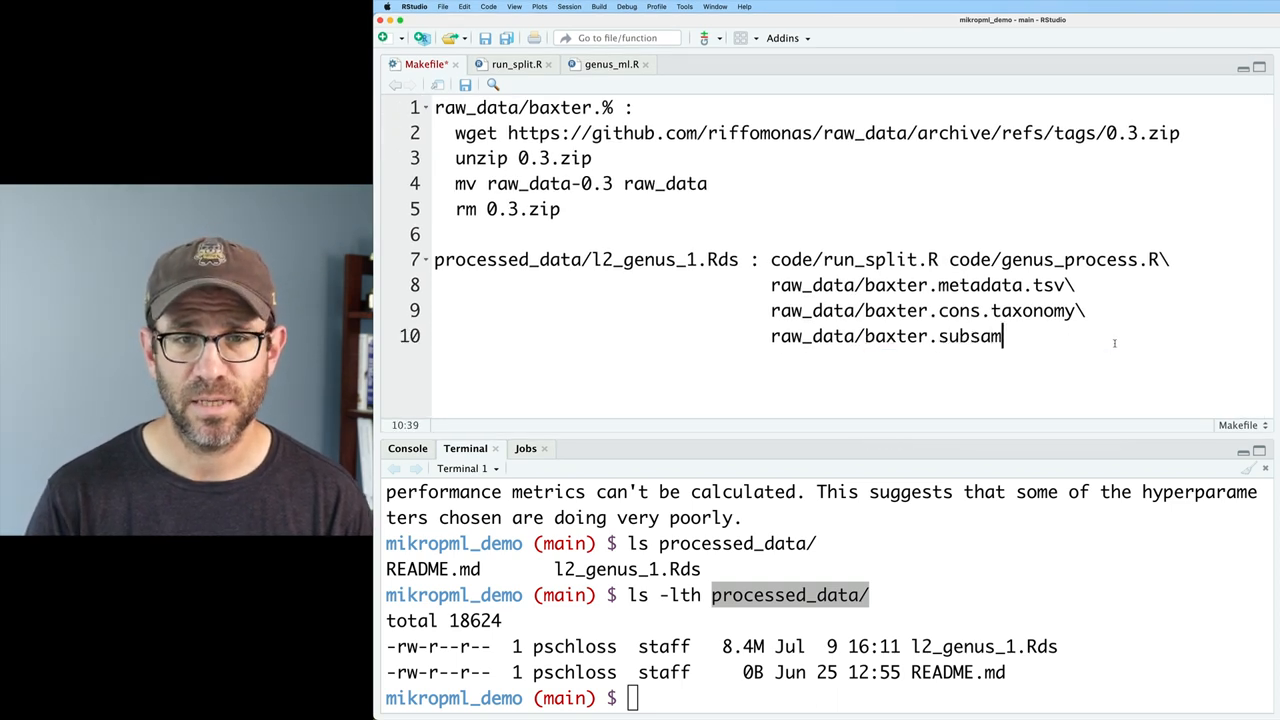
type("ple.shared")
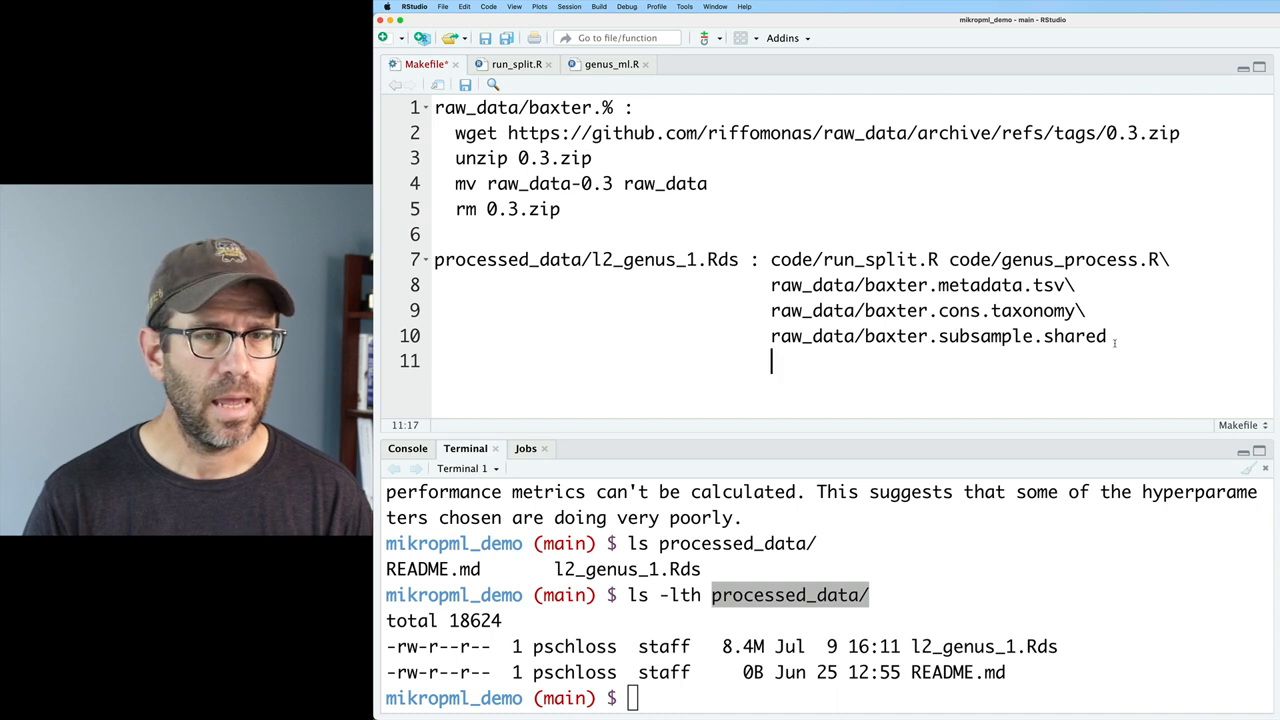
- Give the rule the recipe ./code/run_split.R 1
key("Home")
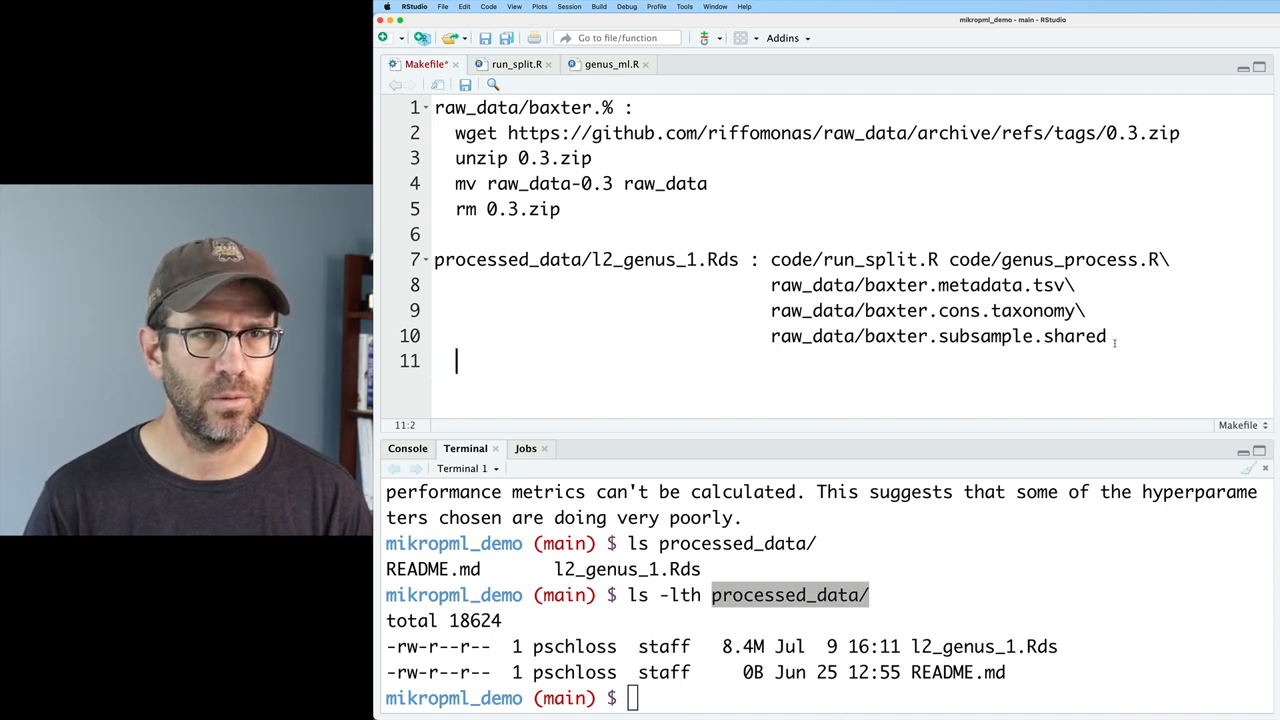
type("./code/run_")
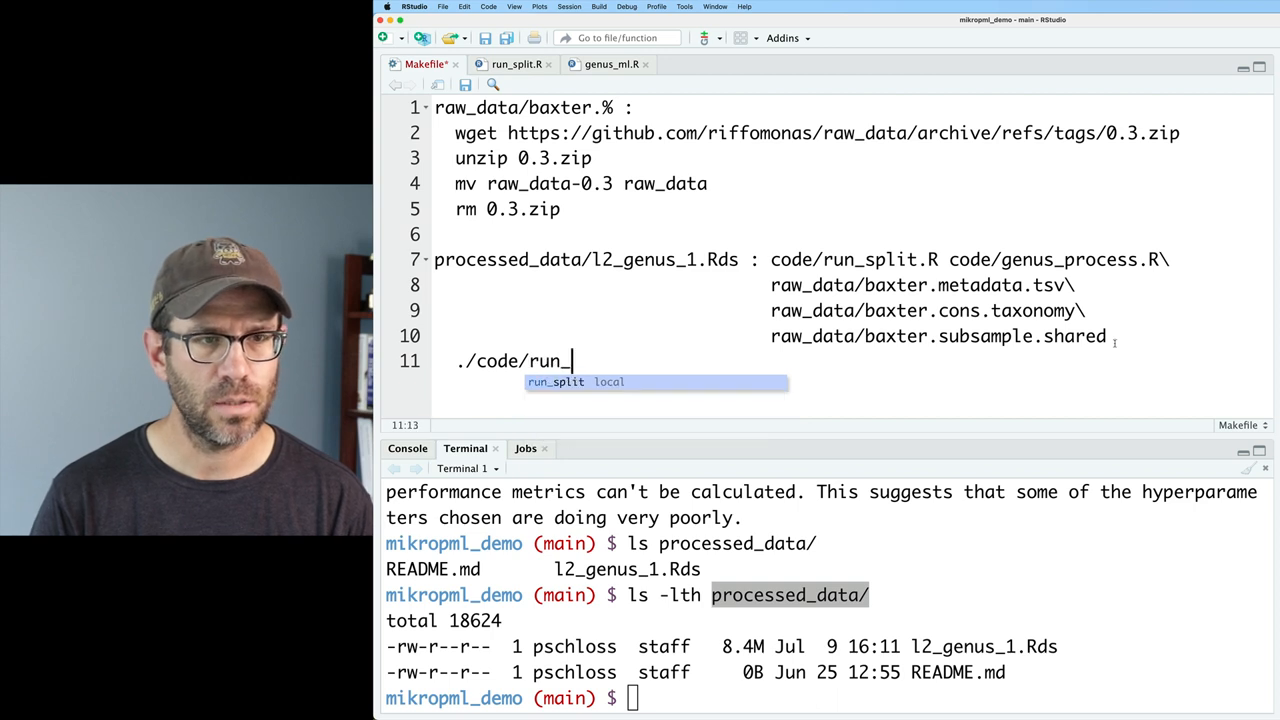
type("split.R 1")
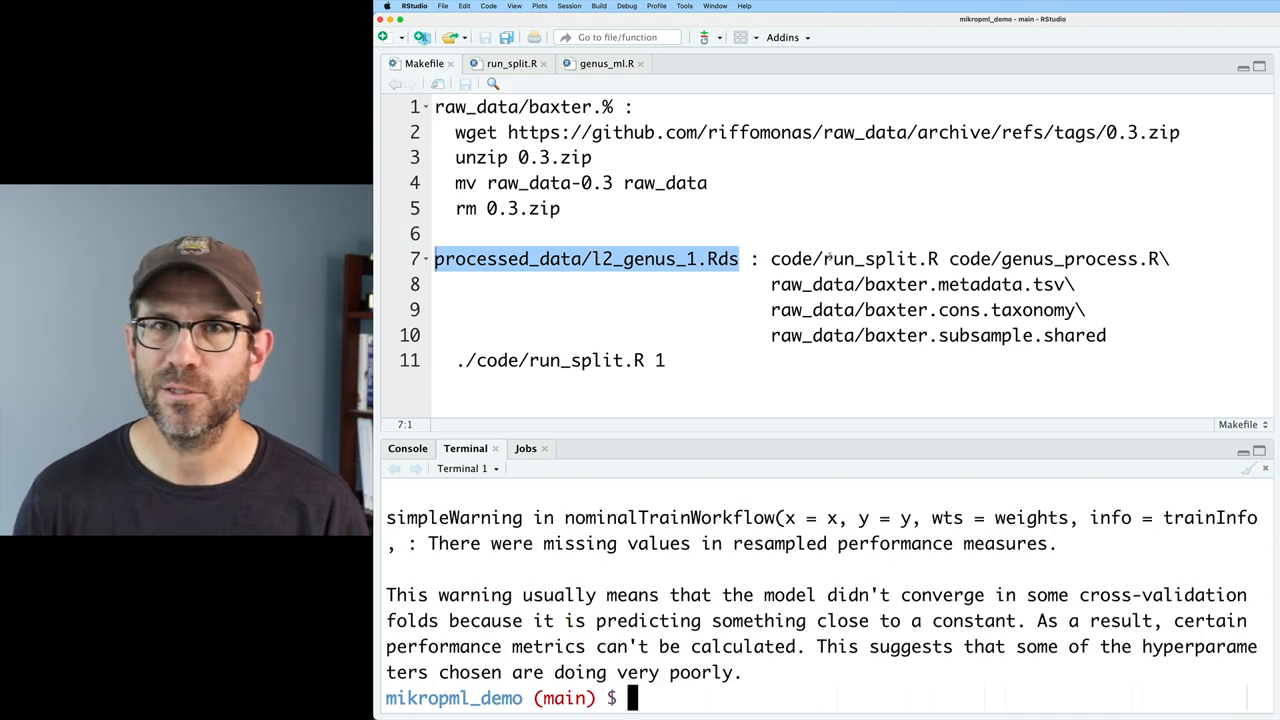
- Generalise the rule to a seed pattern: % in the target and $* in the recipe
left_click(688, 284)
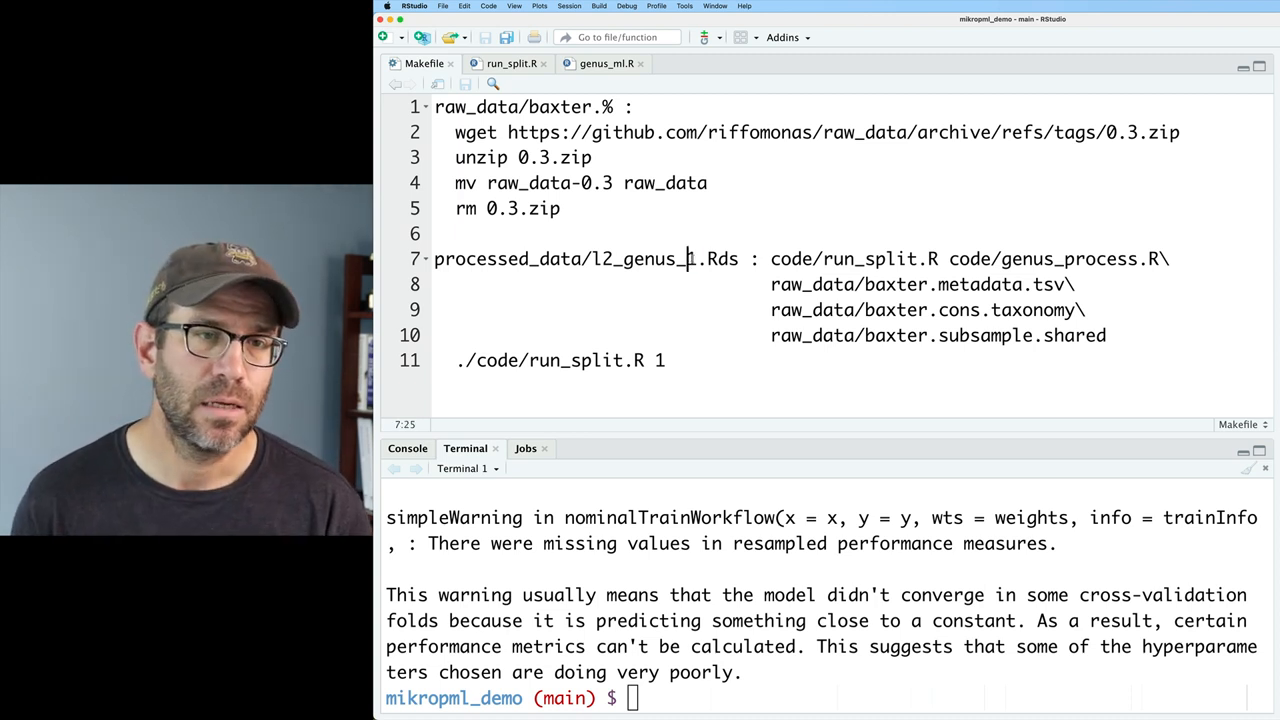
type("%")
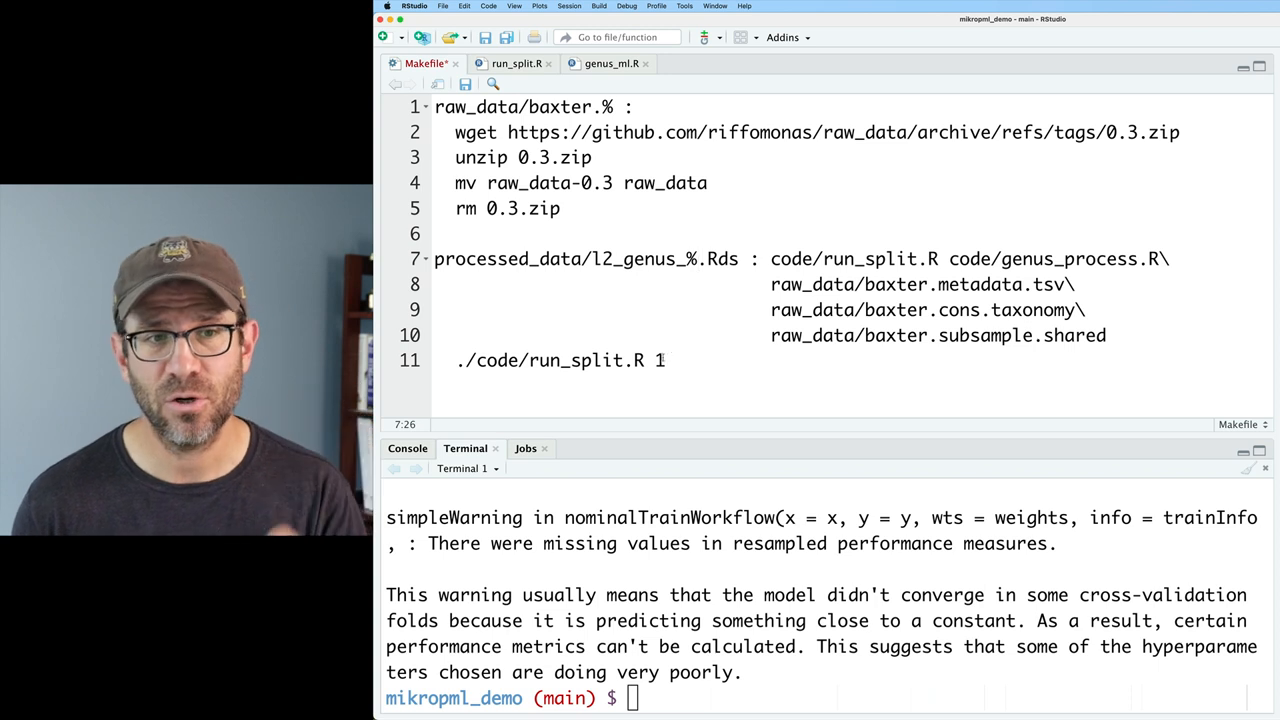
type("$")
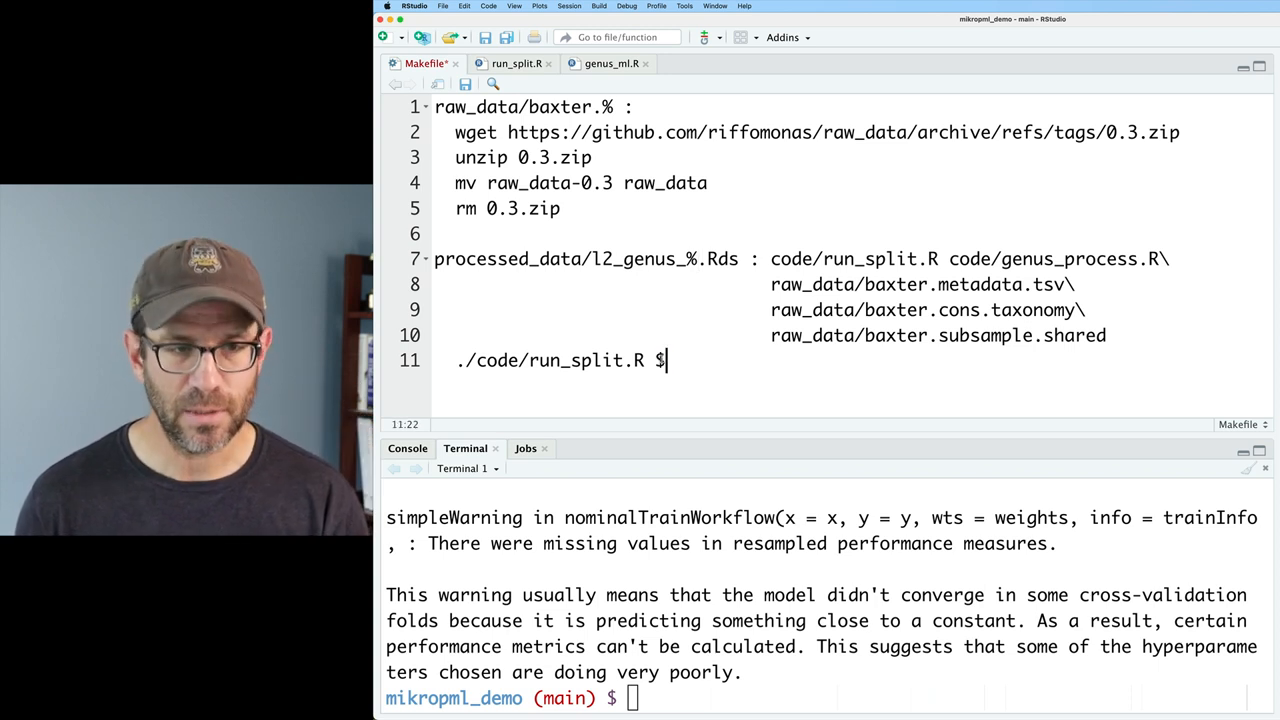
type("*")
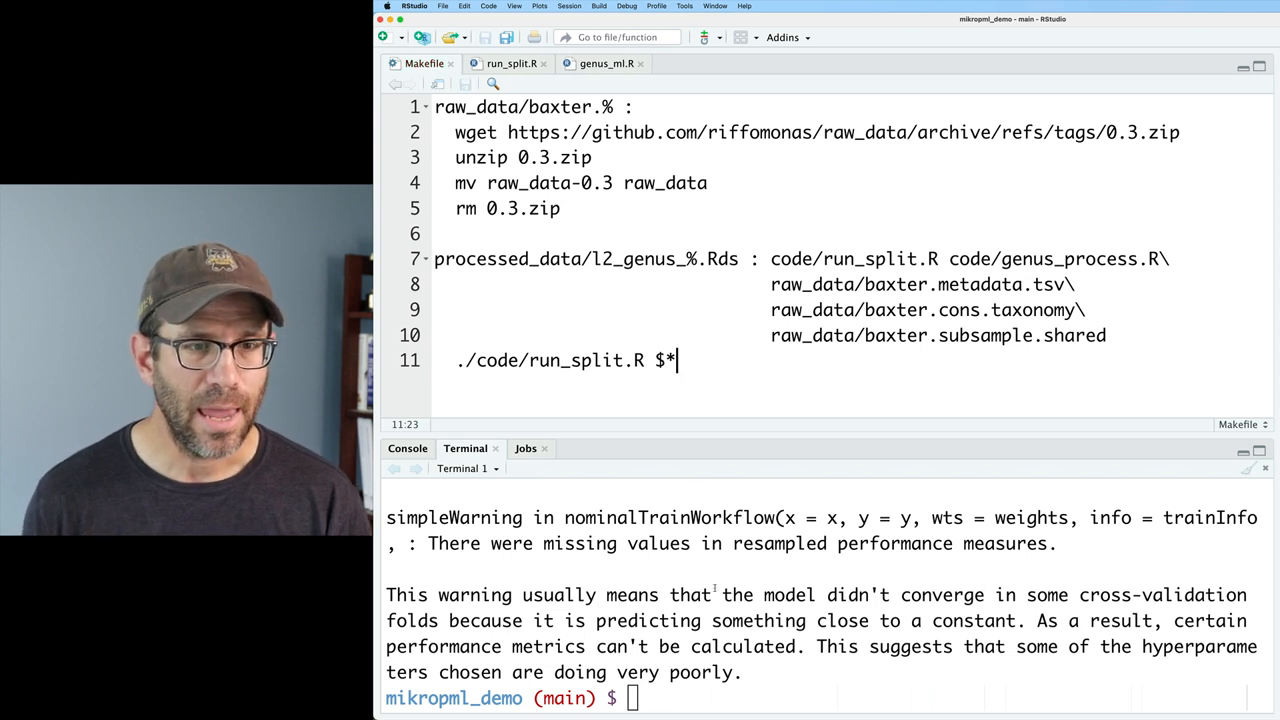
- Build processed_data/l2_genus_2.Rds with make and list processed_data newest first
type("make processed_data/l2_genus_1.Rds")
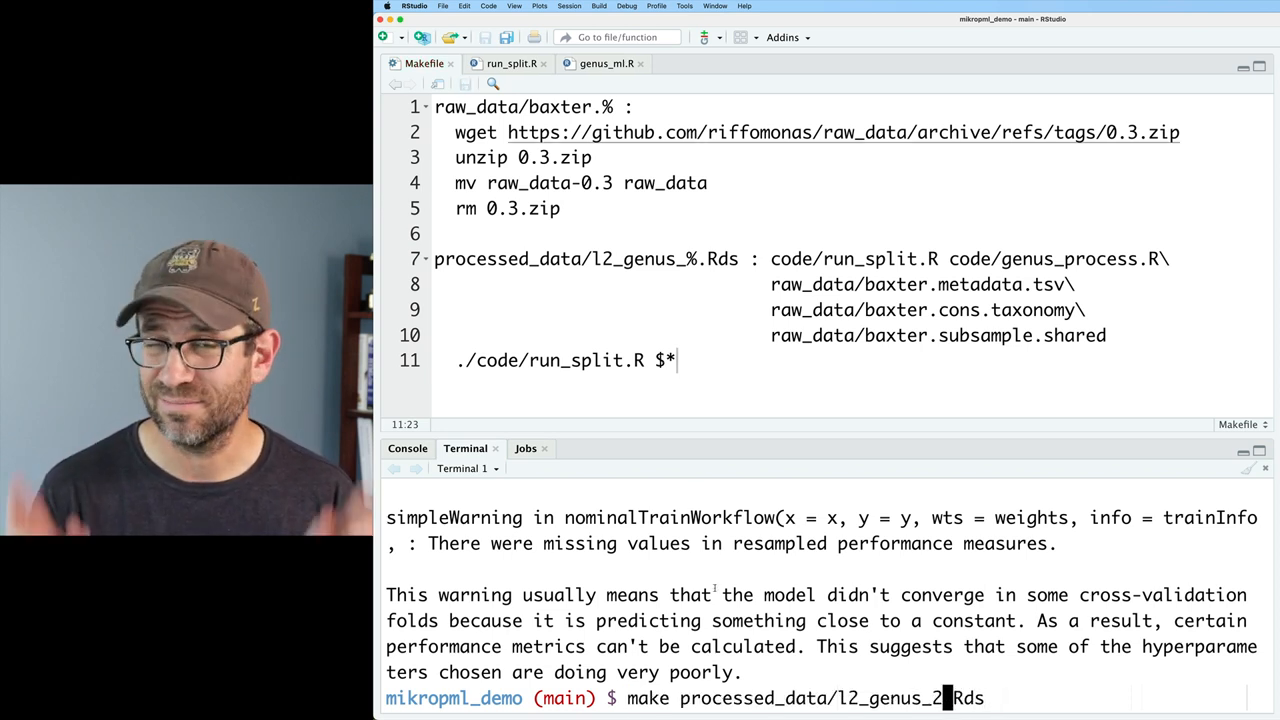
key("Return")
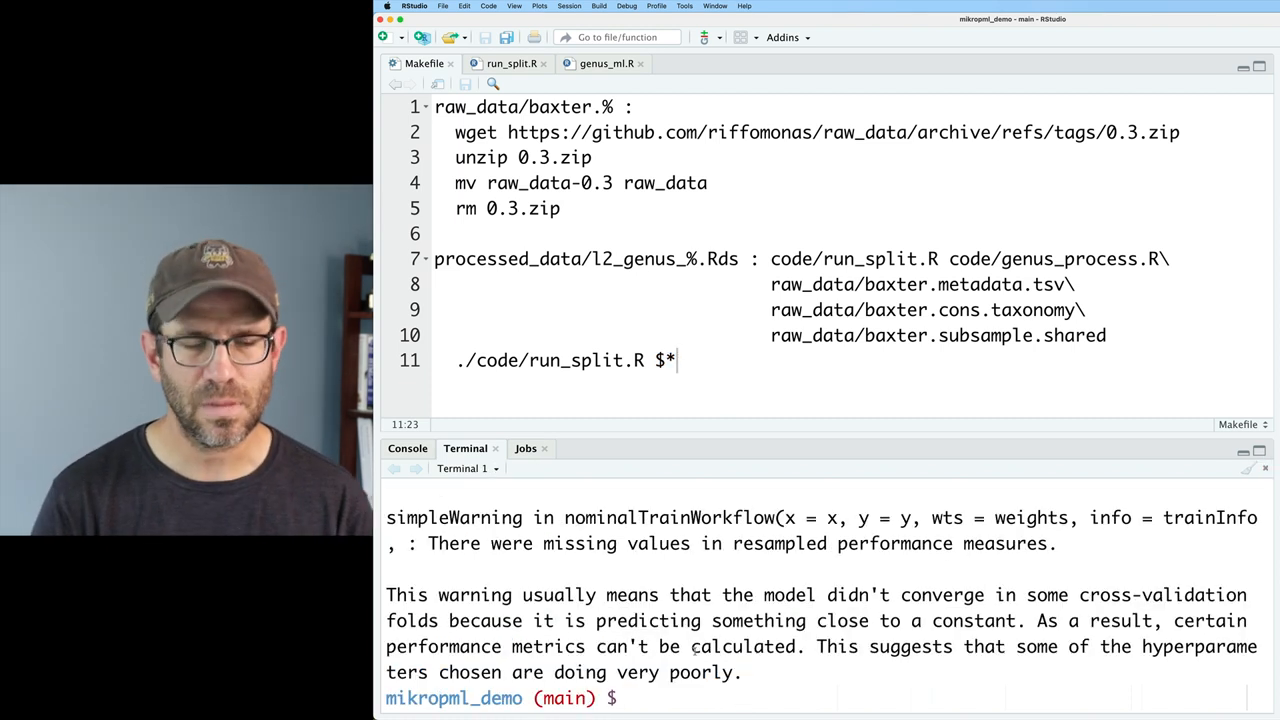
type("ls -lth")
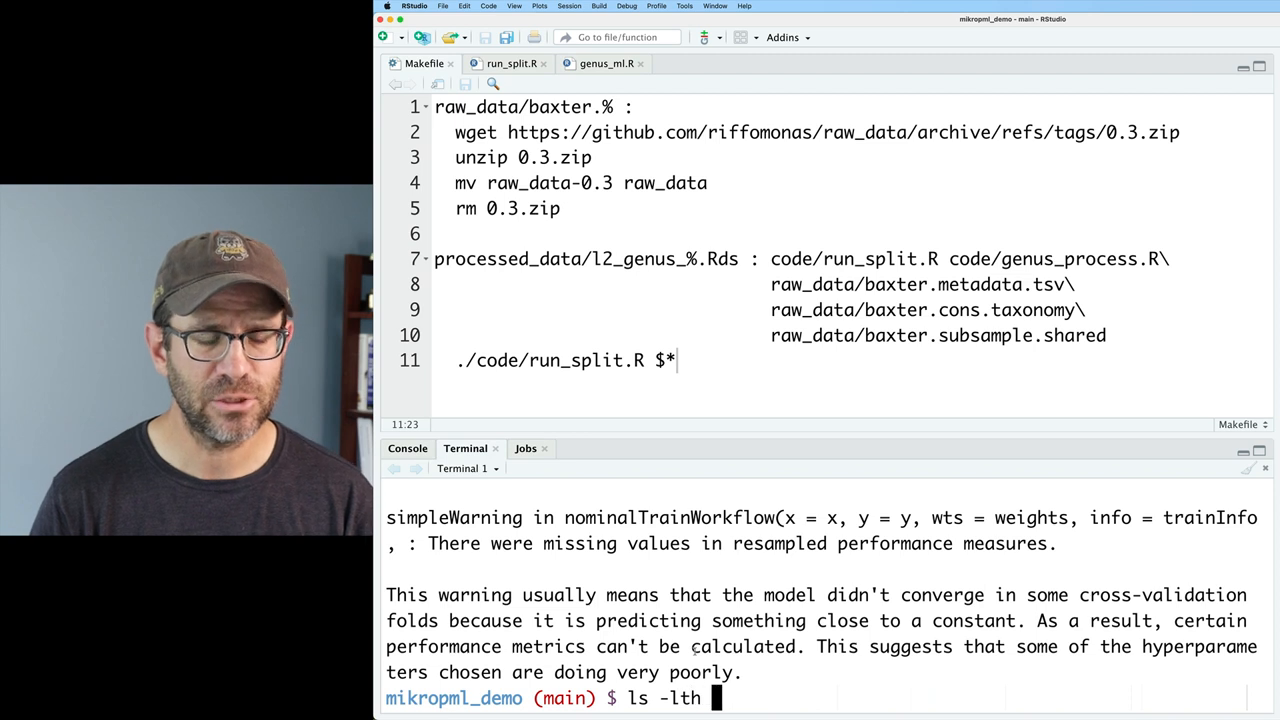
key("Return")
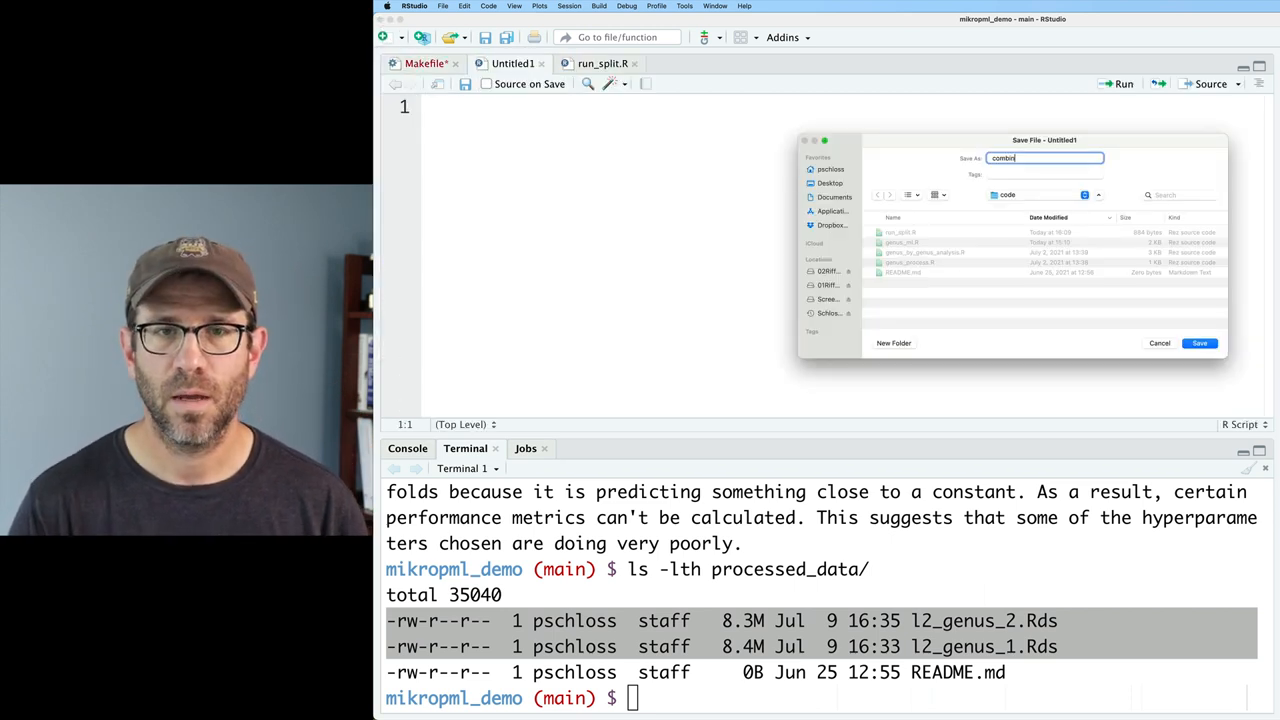
- Save the new empty R script as combine_models.R in the code folder
type("e_models")
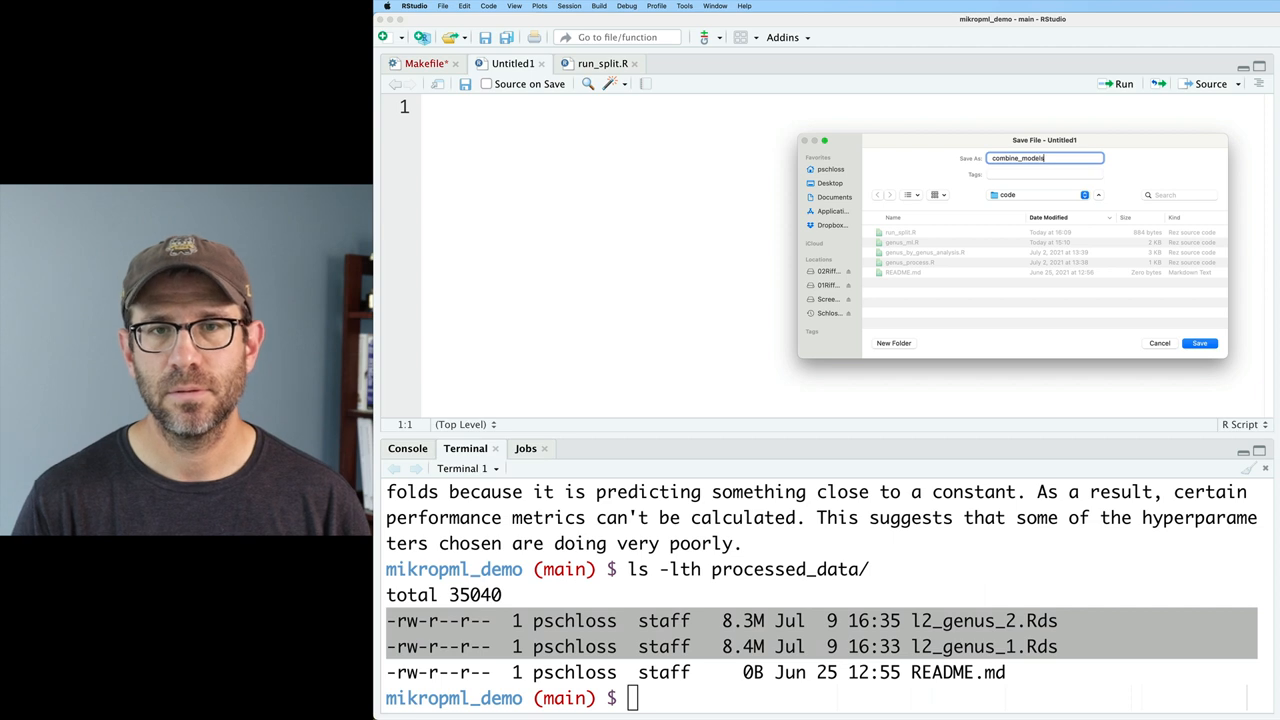
left_click(1200, 344)
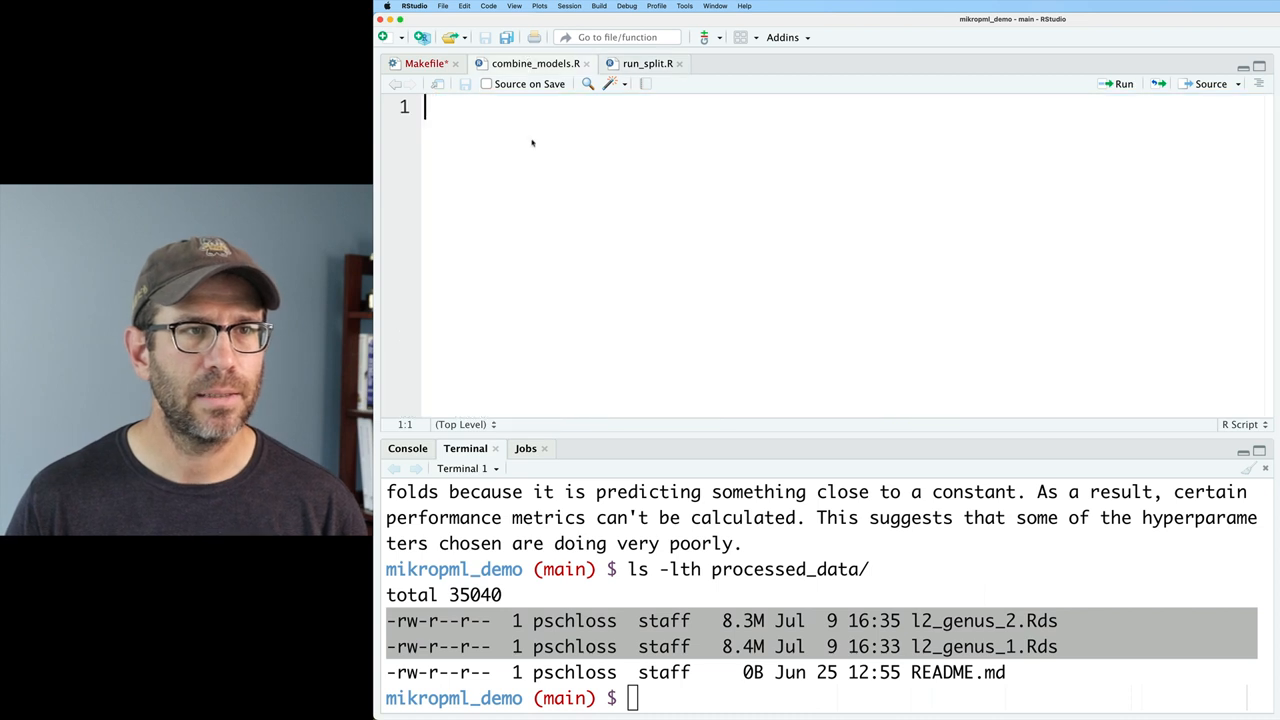
- Start combine_models.R with library(mikropml) and commandArgs(trailingOnly = TRUE)
left_click(648, 62)
type("#!/usr/bin/env Rscript")
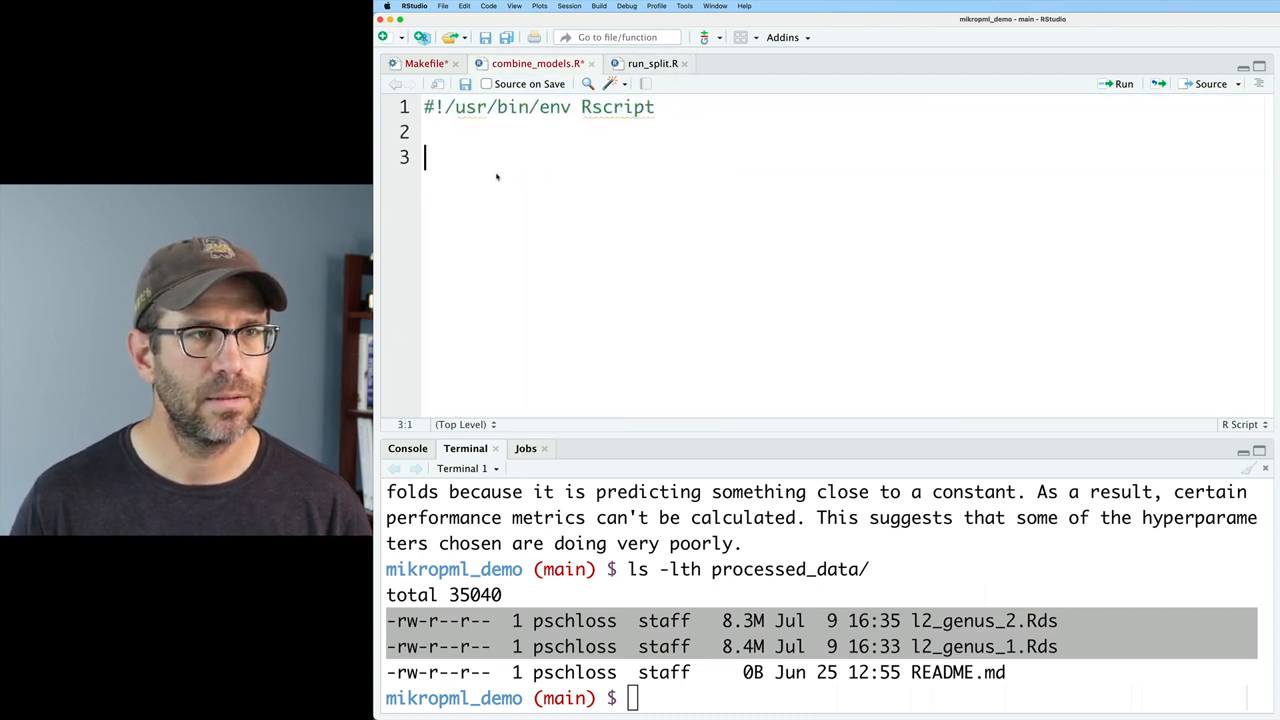
type("library(mikropml)")
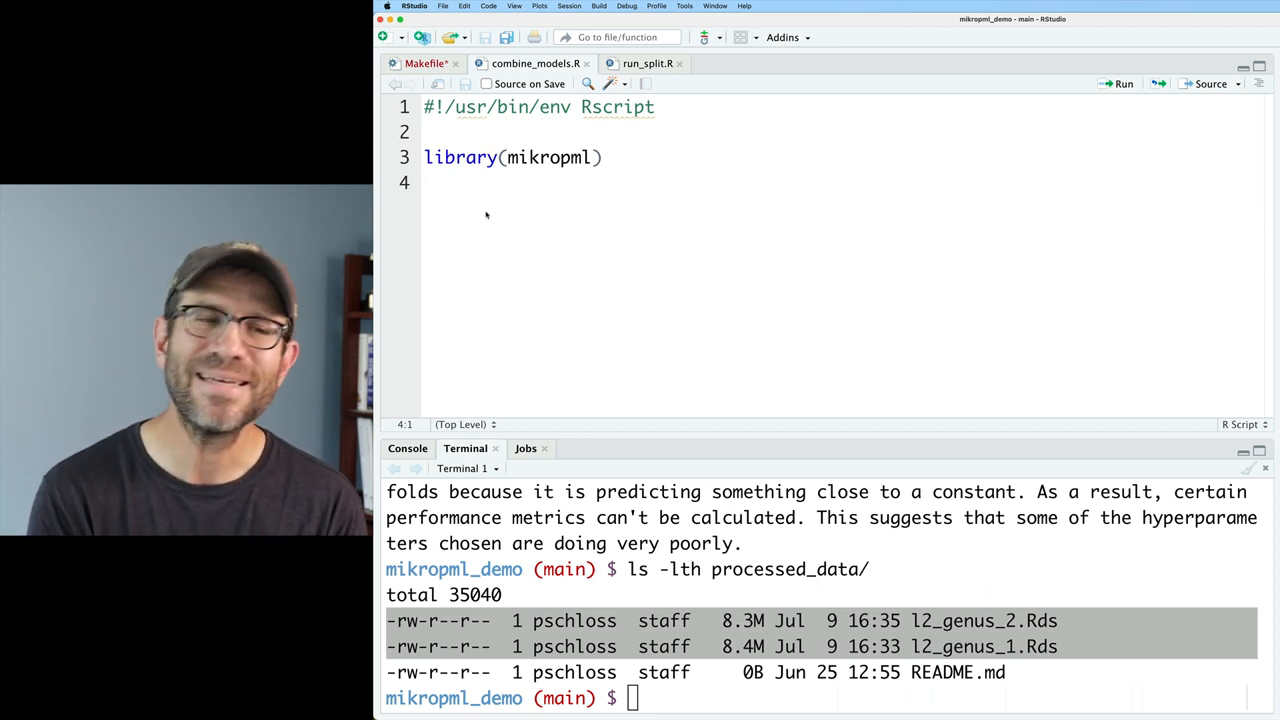
type("co")
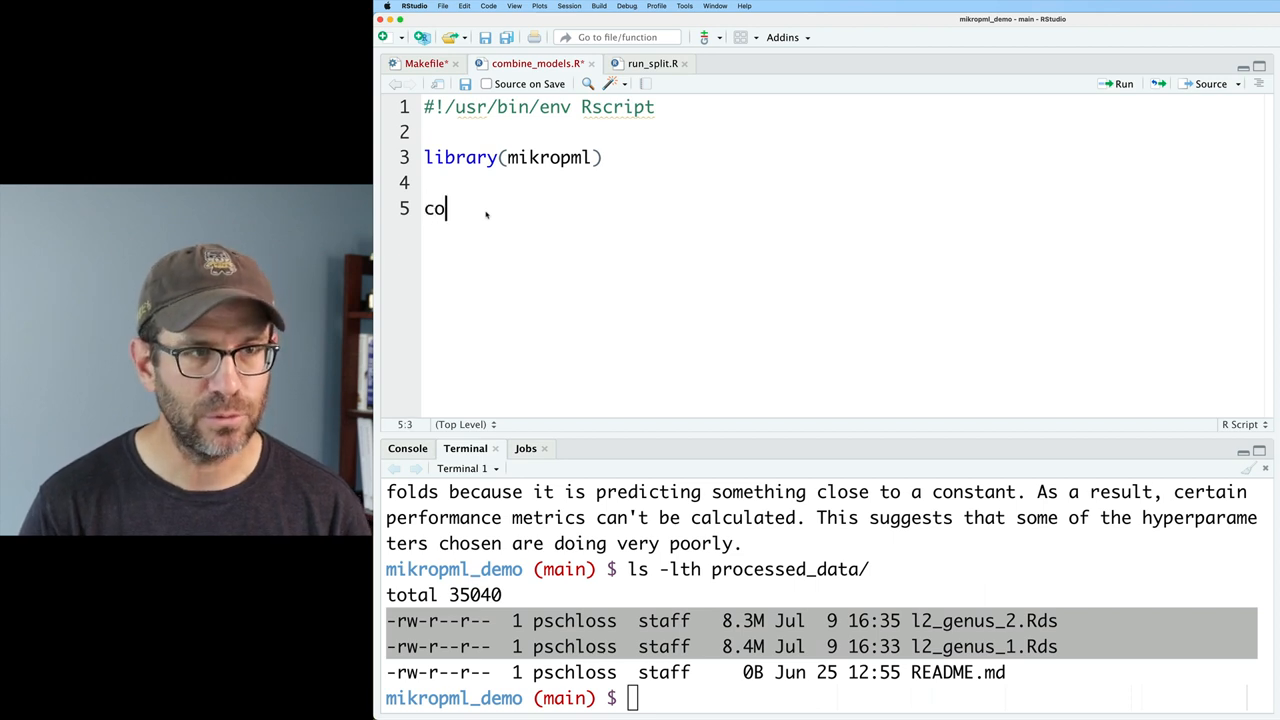
type("mmandArgs")
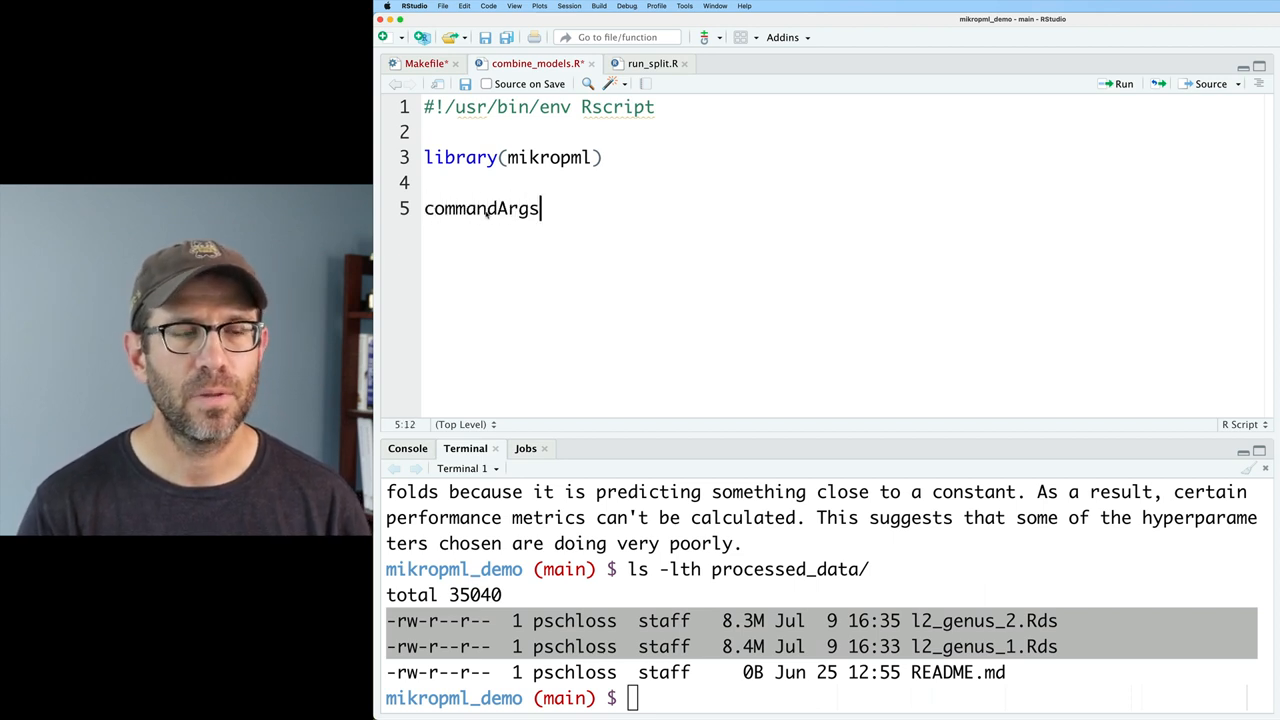
type("(t")
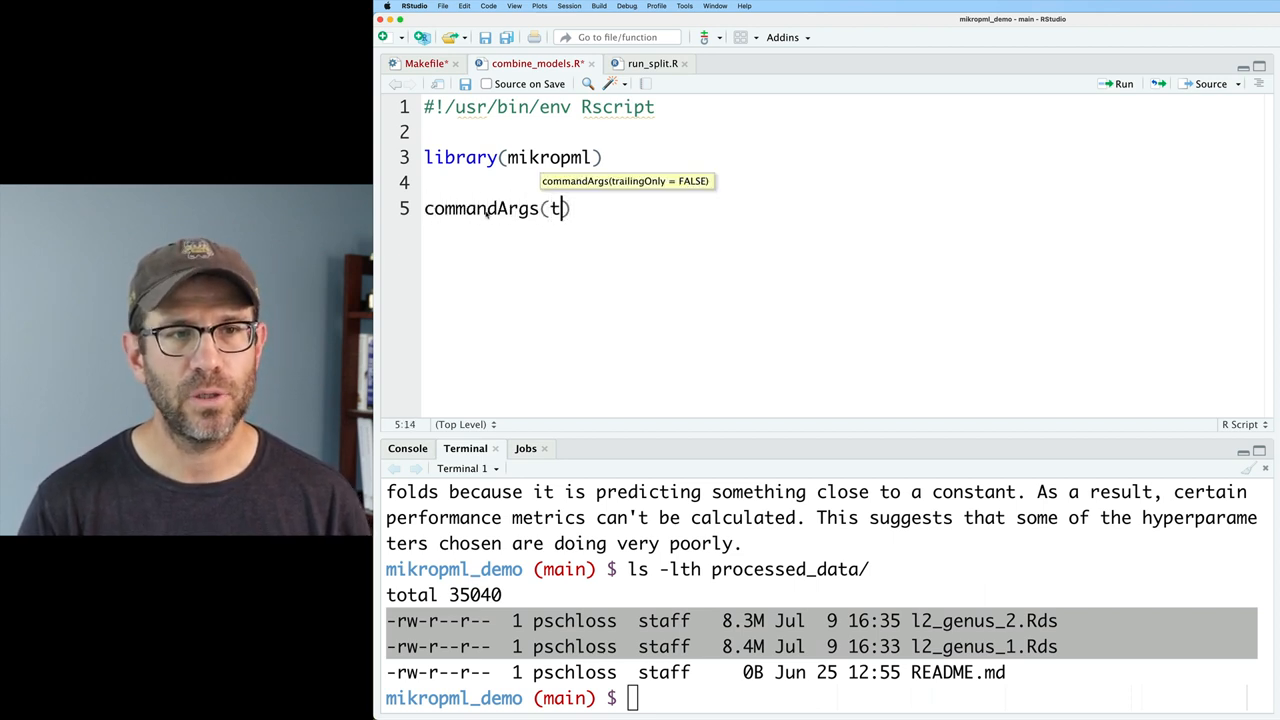
type("railingOnly =")
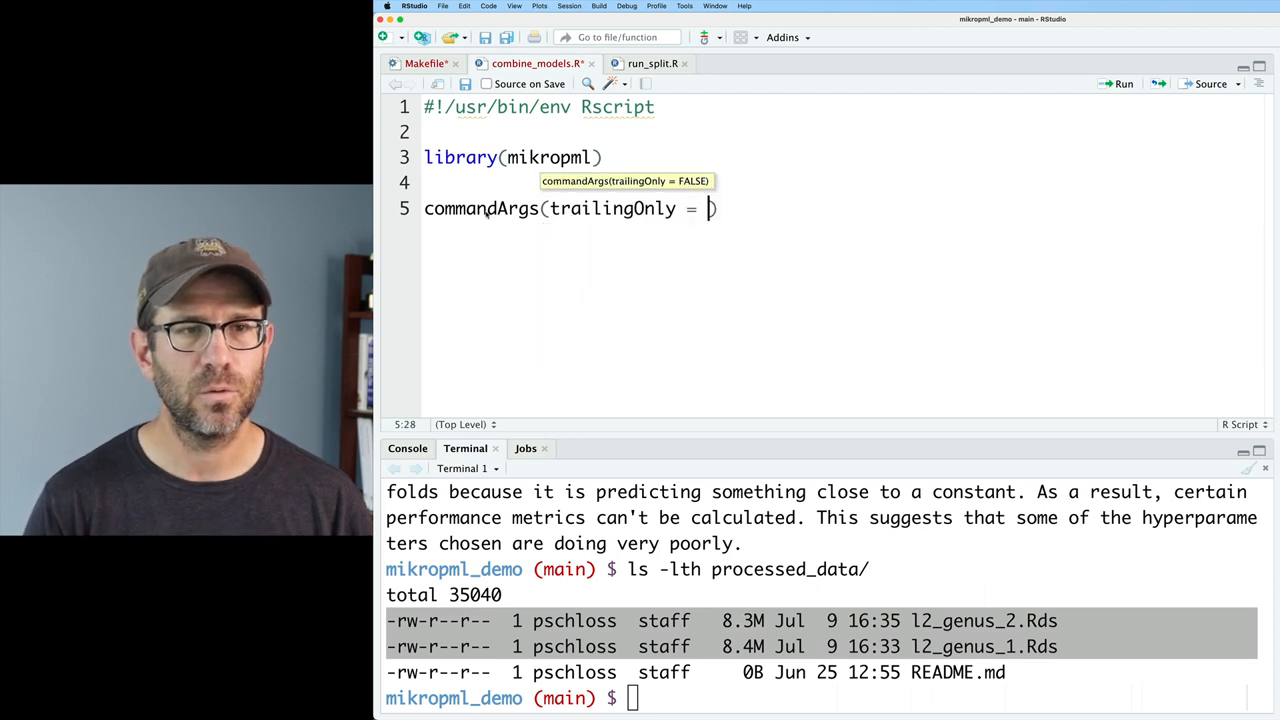
type("TRUE")
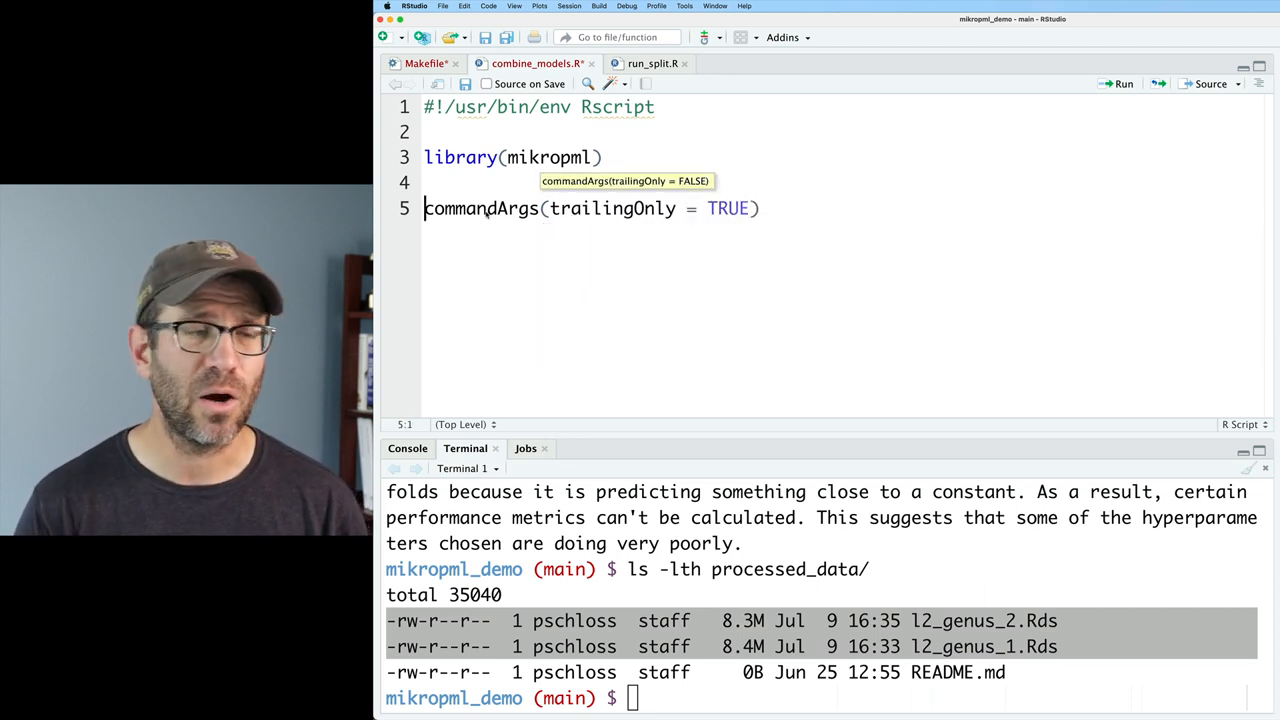
- Add a map(rds_files, readRDS) line reading every result file
type("rds_files <-")
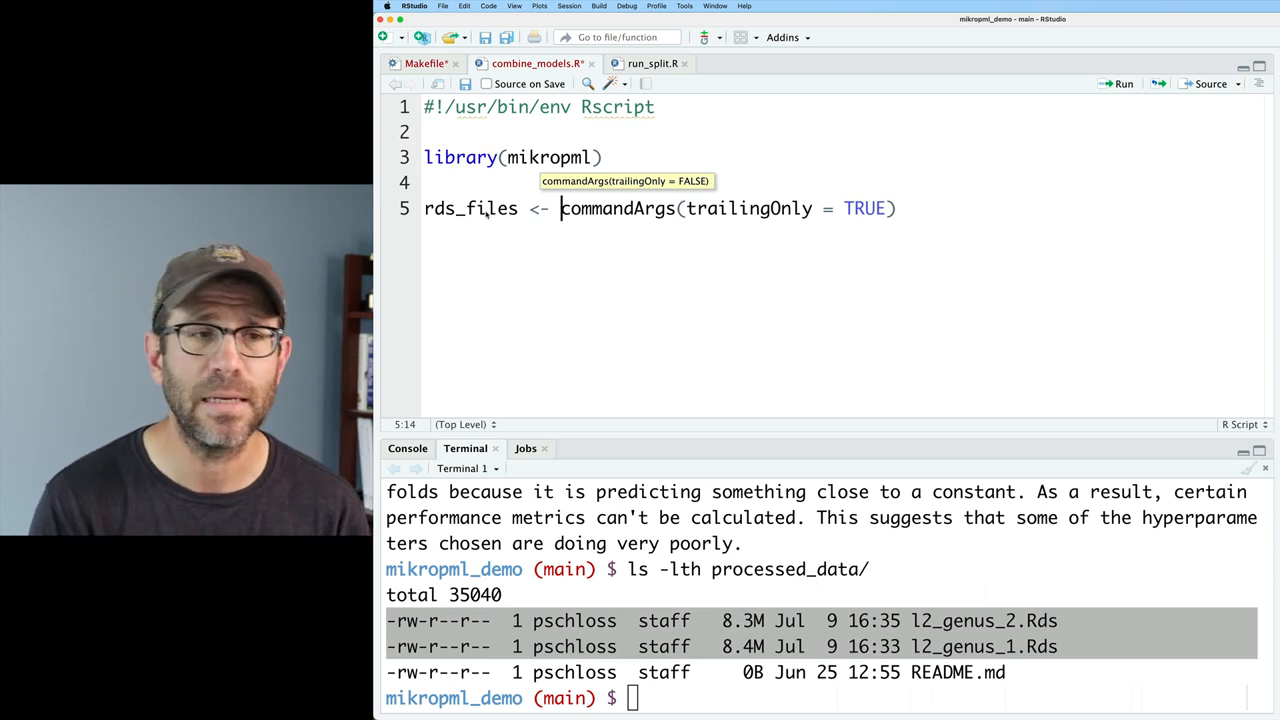
type("map")
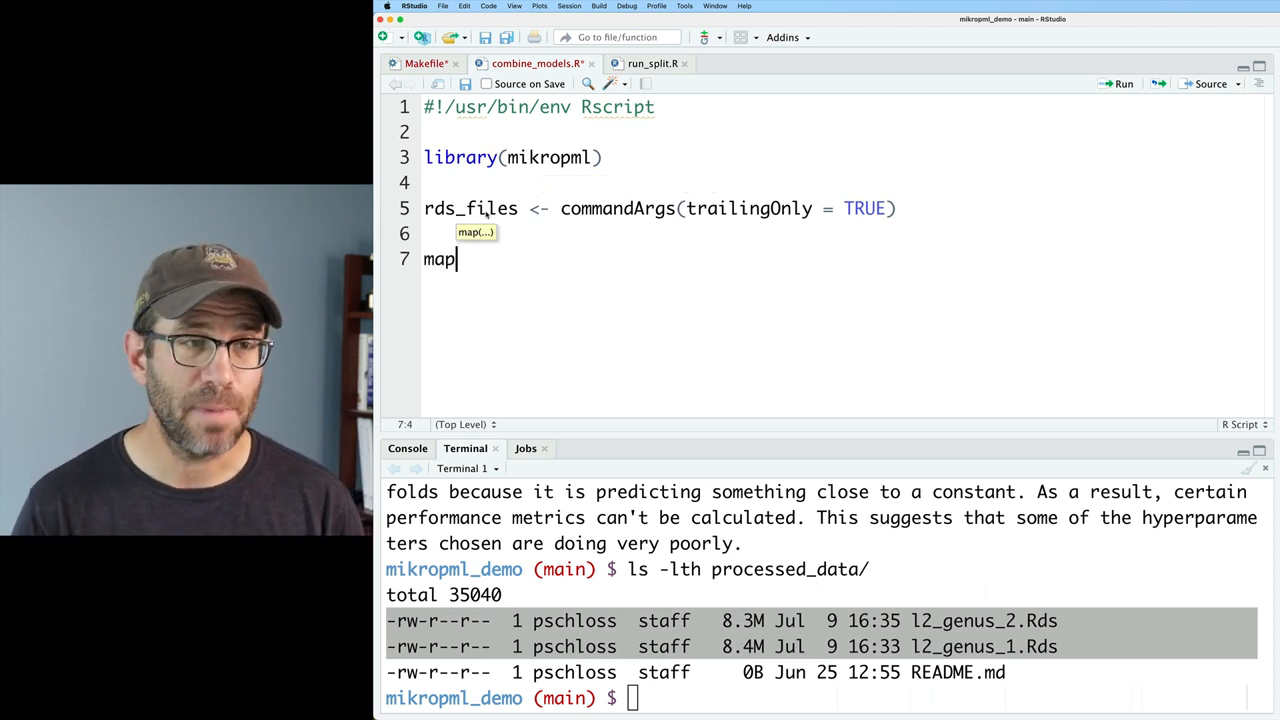
type("()")
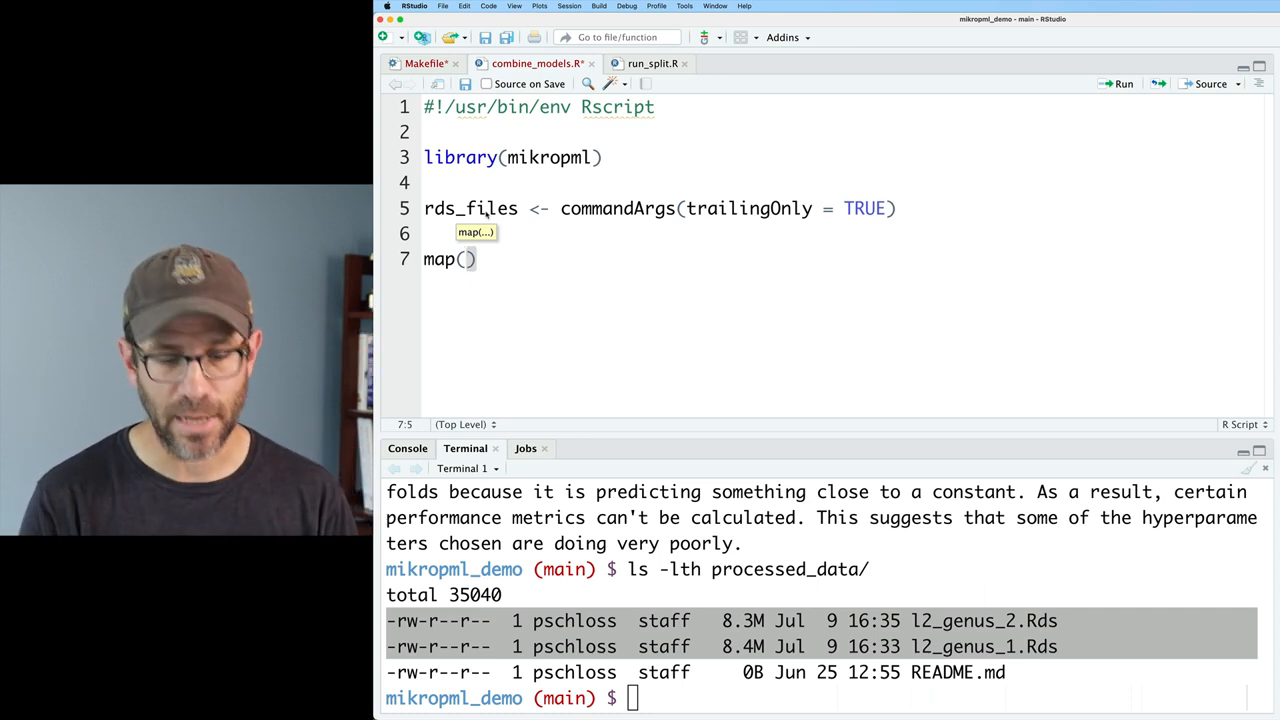
type("rds_file")
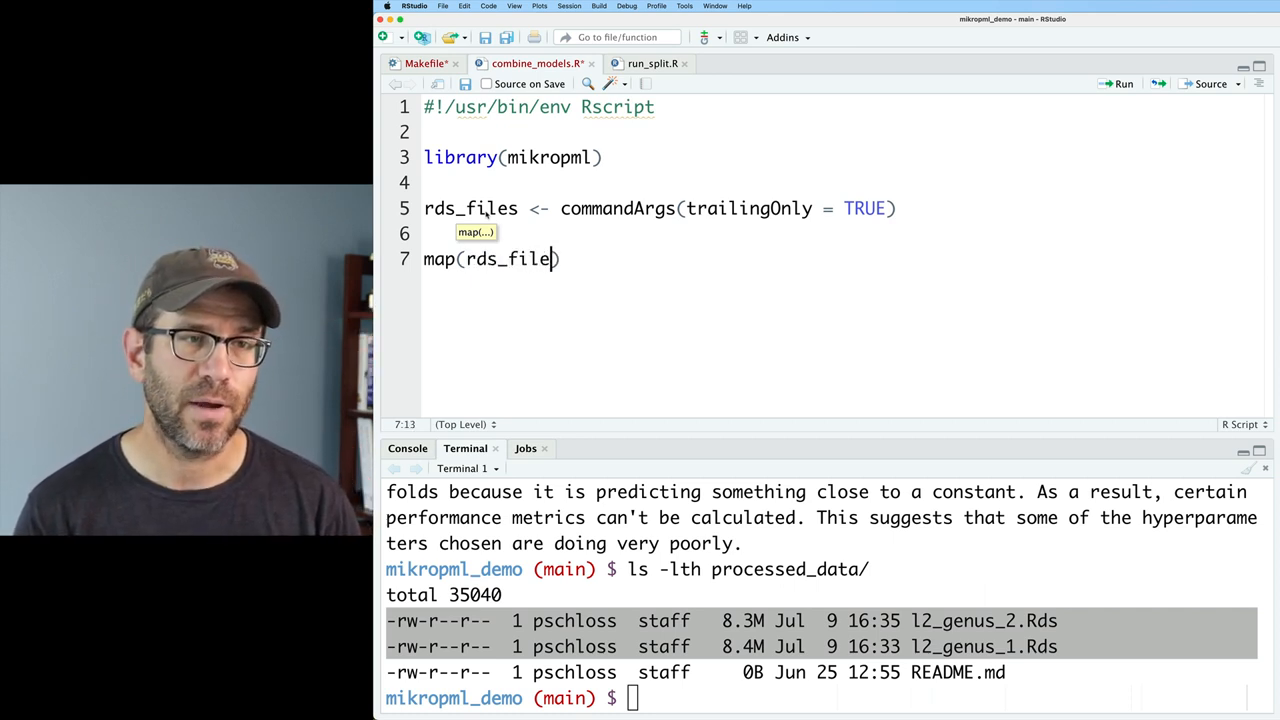
type("s, read")
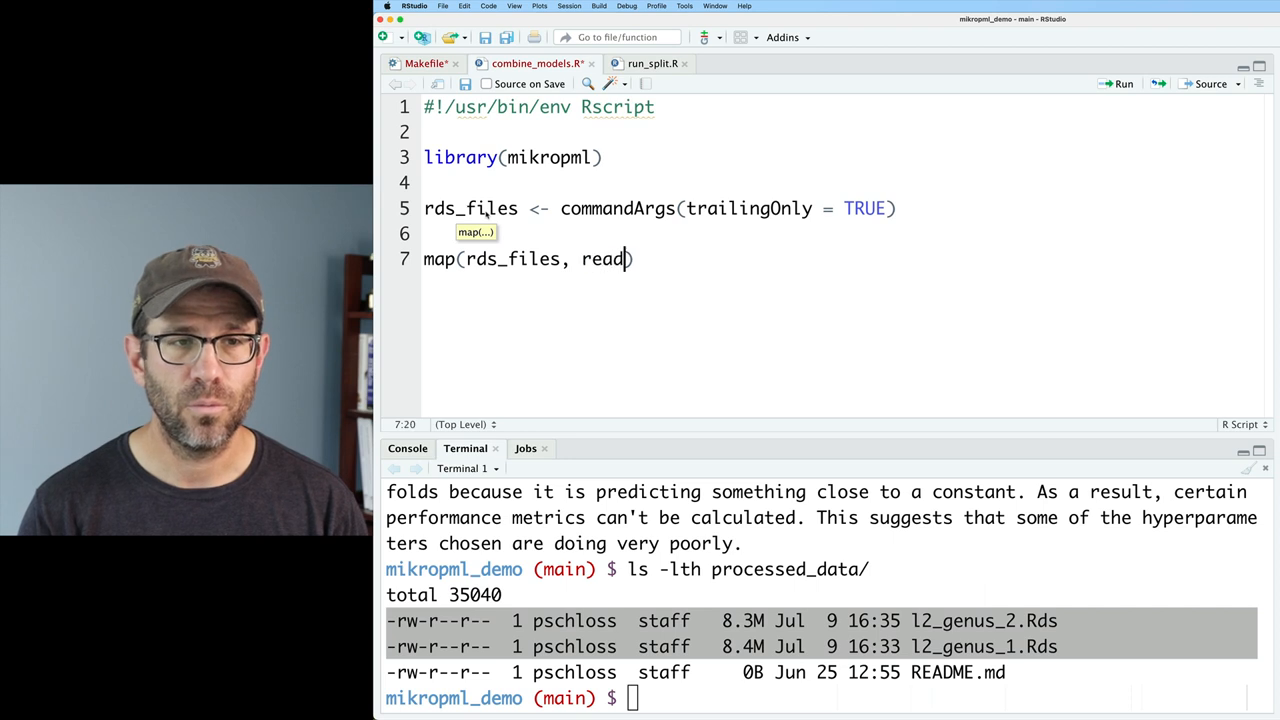
type("RDS")
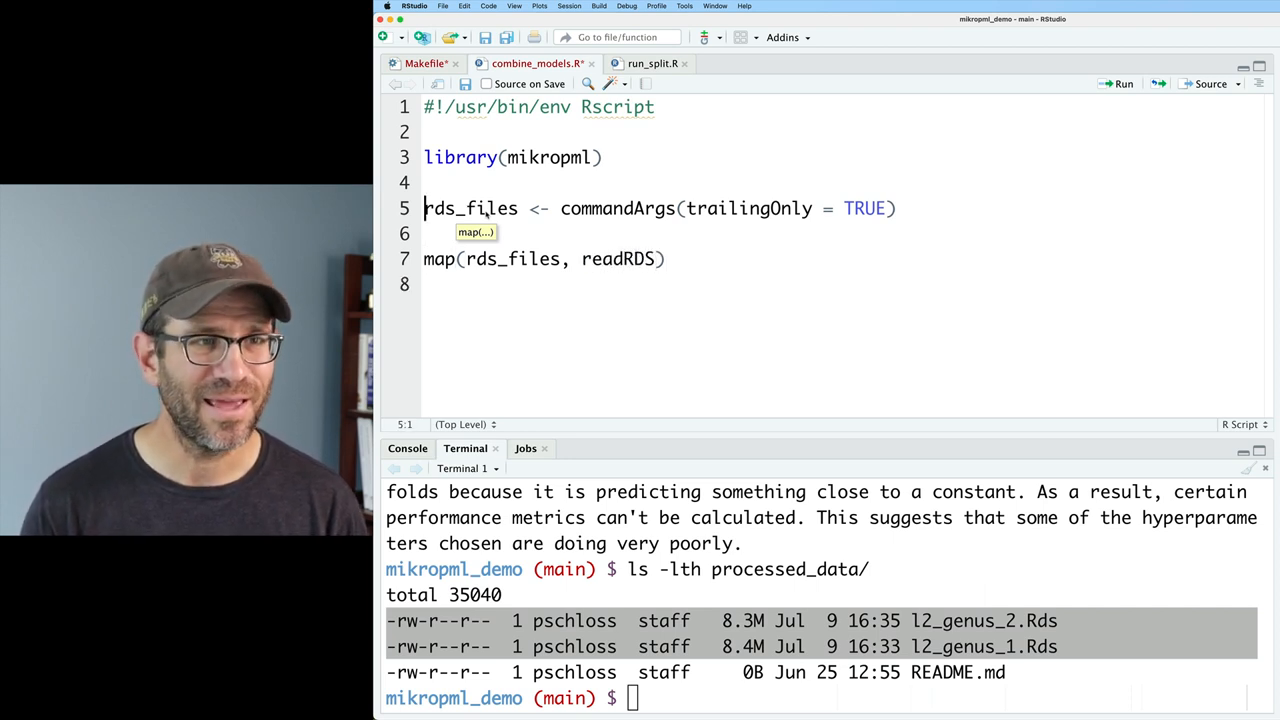
- Define rds_files as processed_data/l2_genus_1.Rds and l2_genus_2.Rds
type("rds_files")
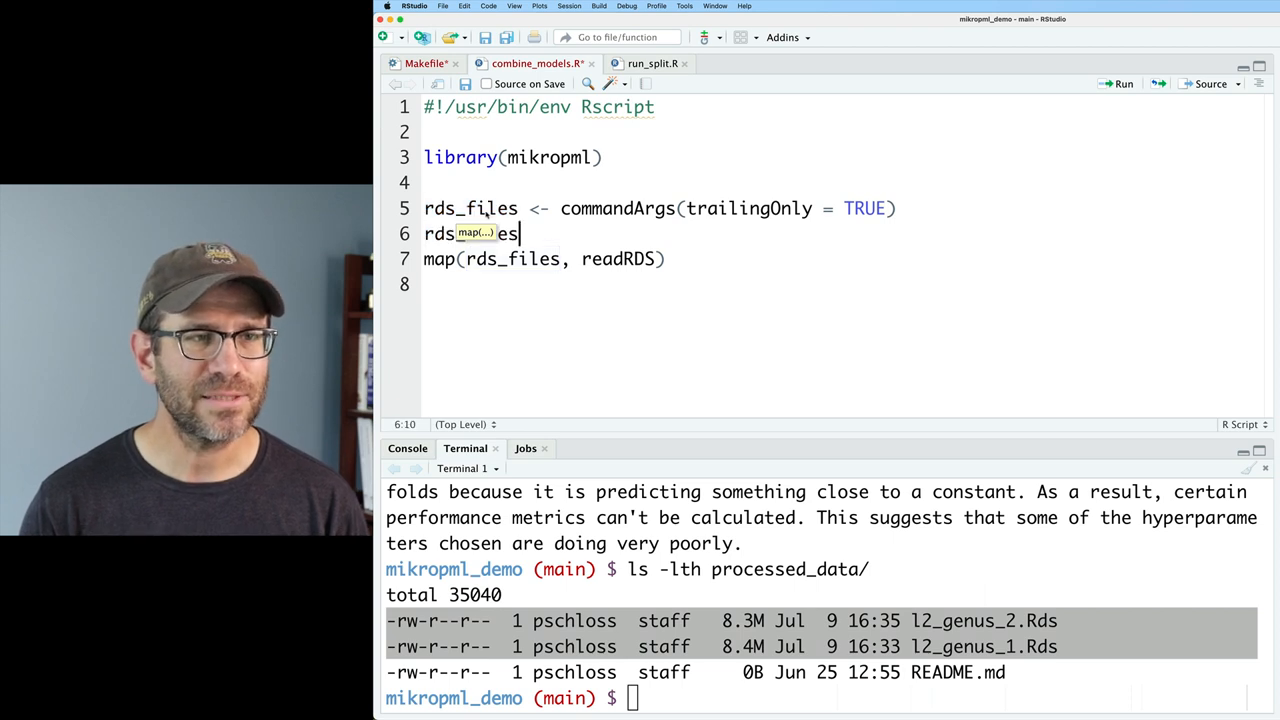
type("<-")
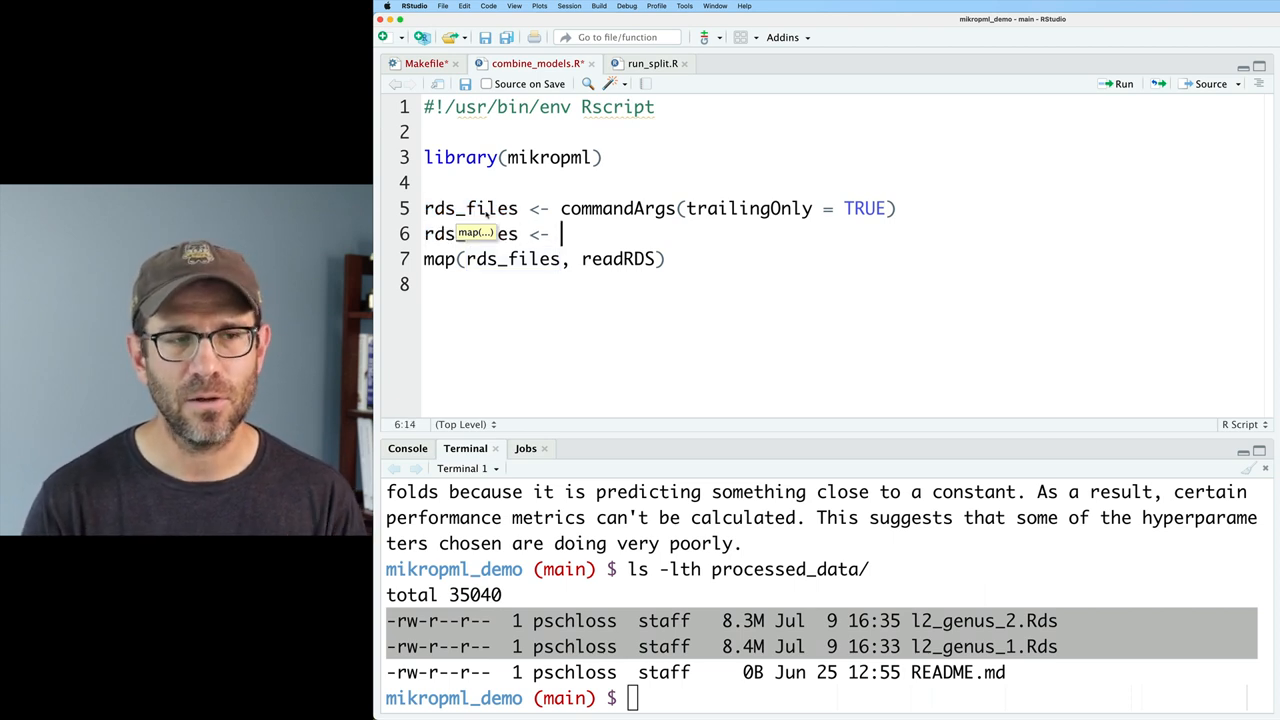
type("c(\"pro\"")
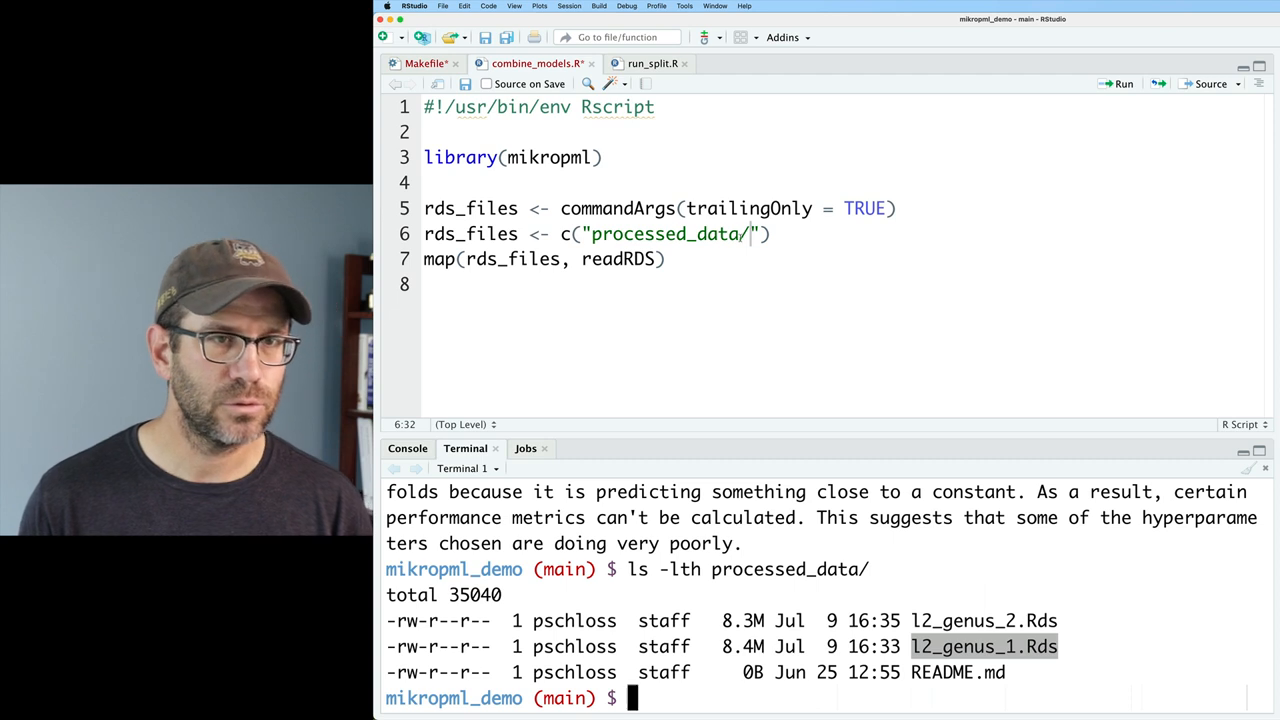
type("l2_genus_1.Rds")
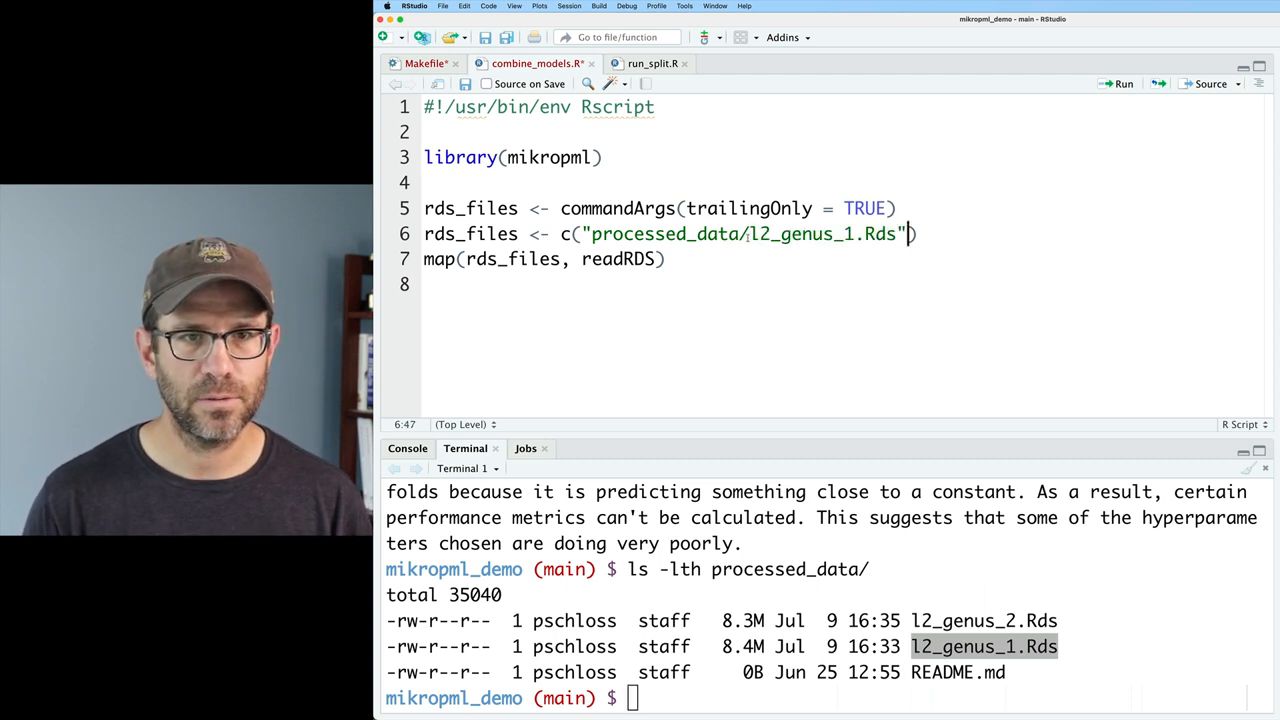
double_click(744, 232)
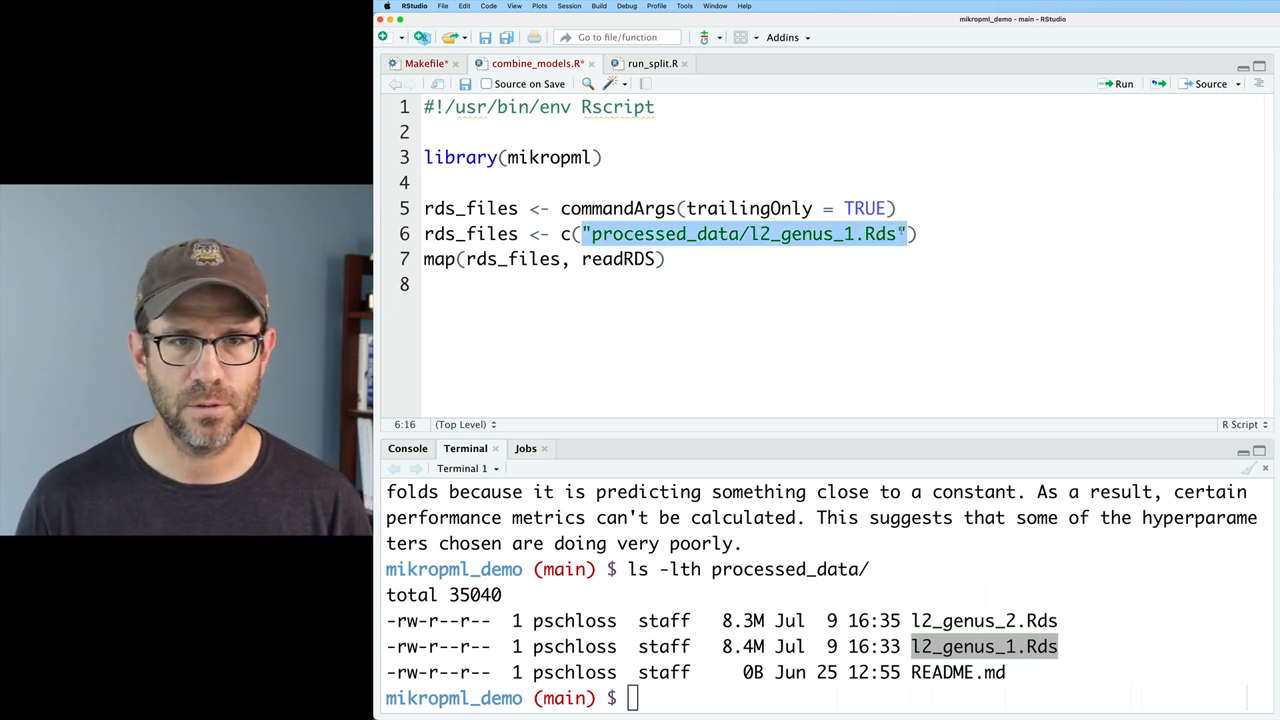
type(", \"processed_data/l2_genus_1.Rds\"")
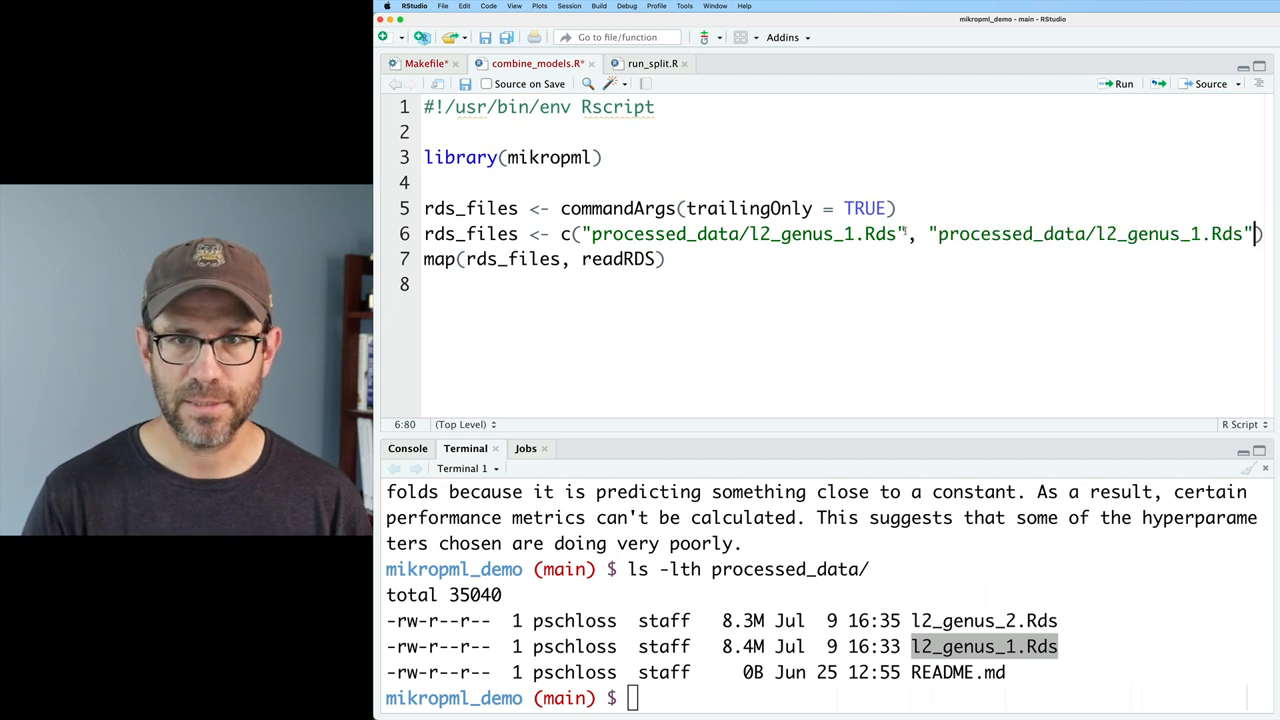
type("2")
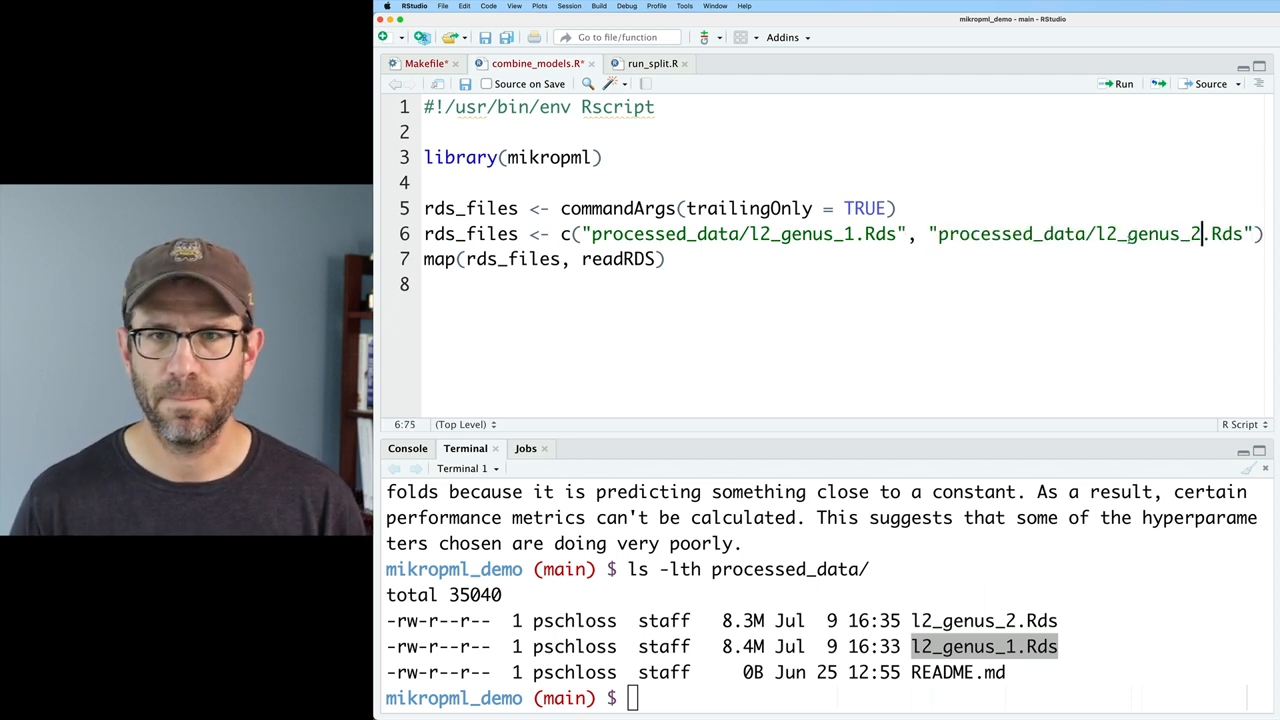
- Load purrr in the Console and run the lines reading both result files
left_click(408, 448)
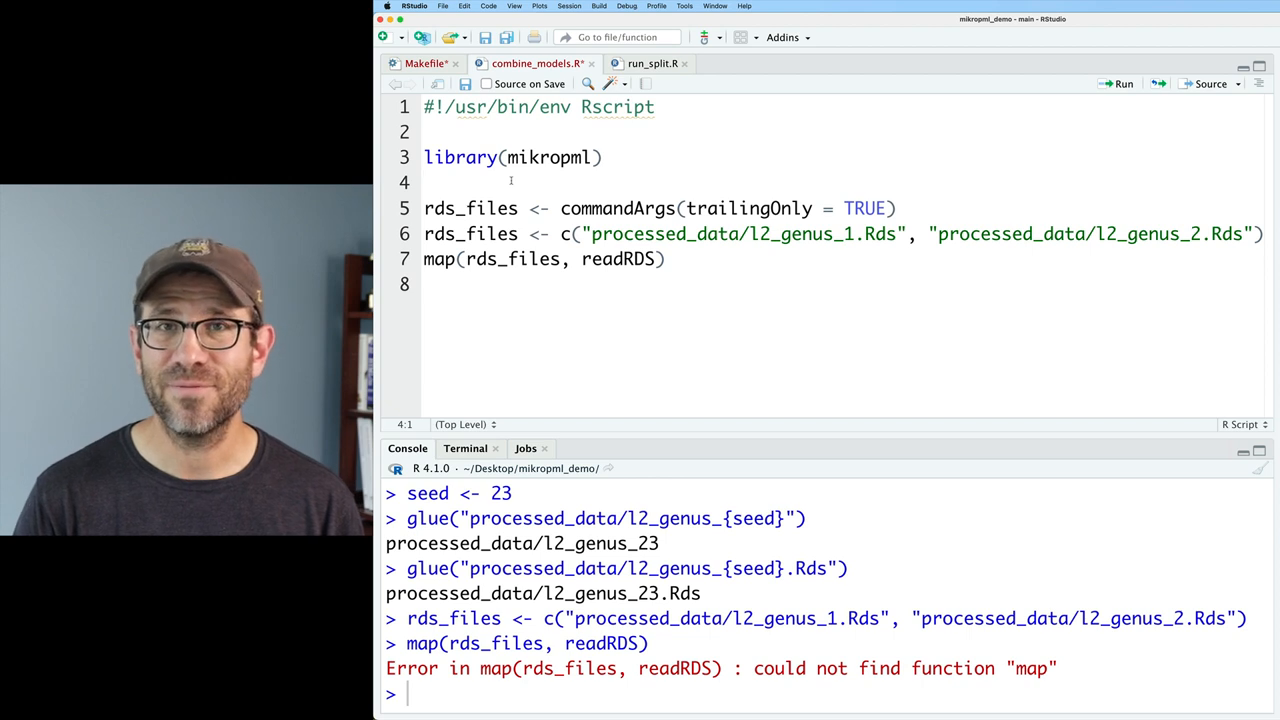
type("library")
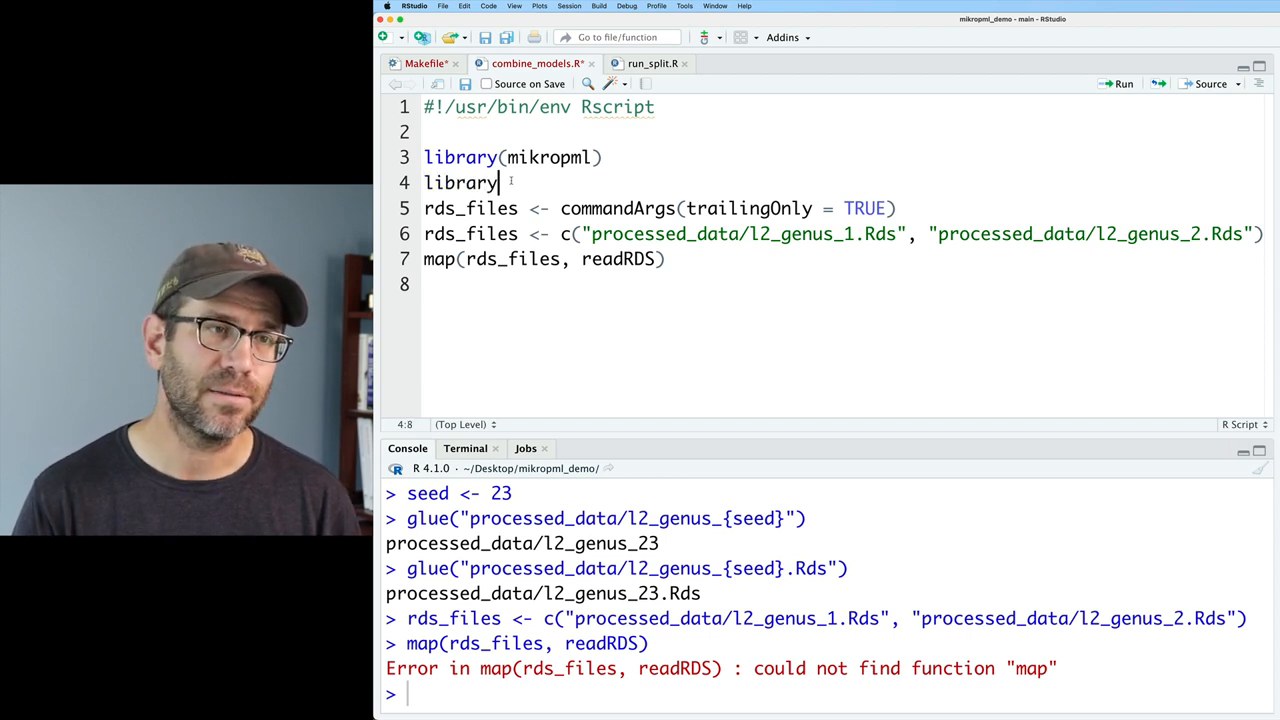
type("(purrr)")
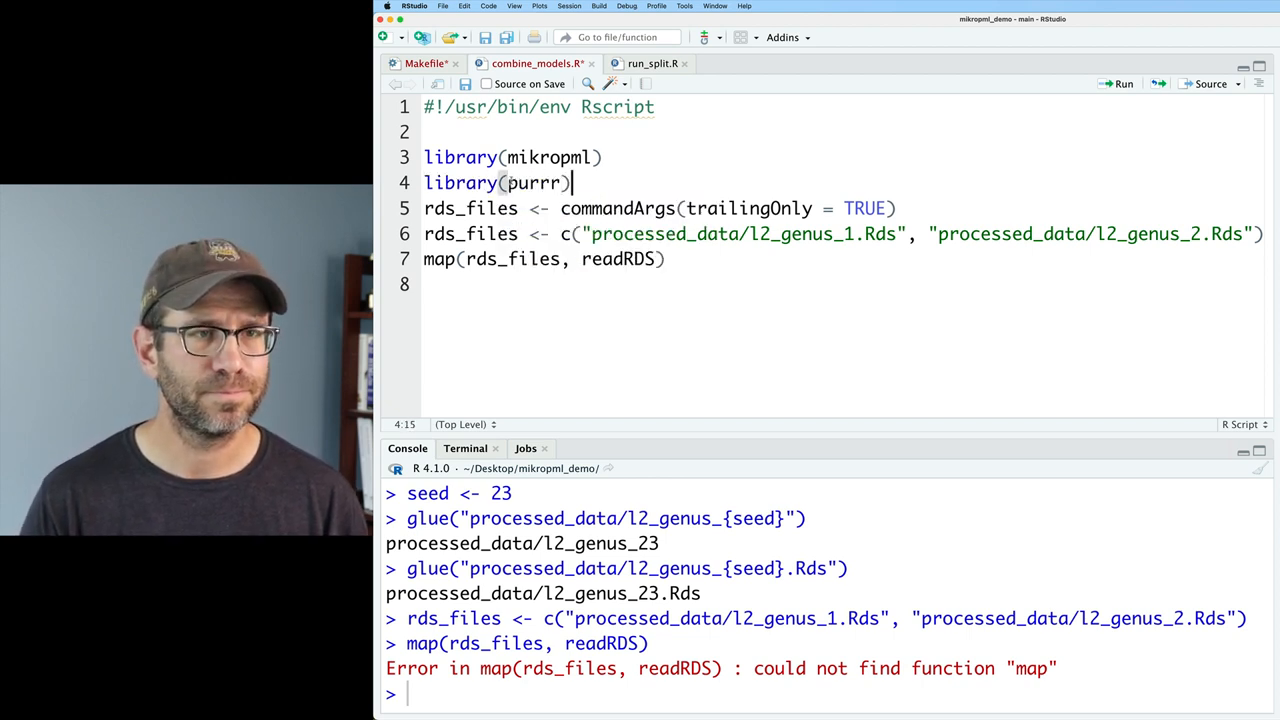
key("Return")
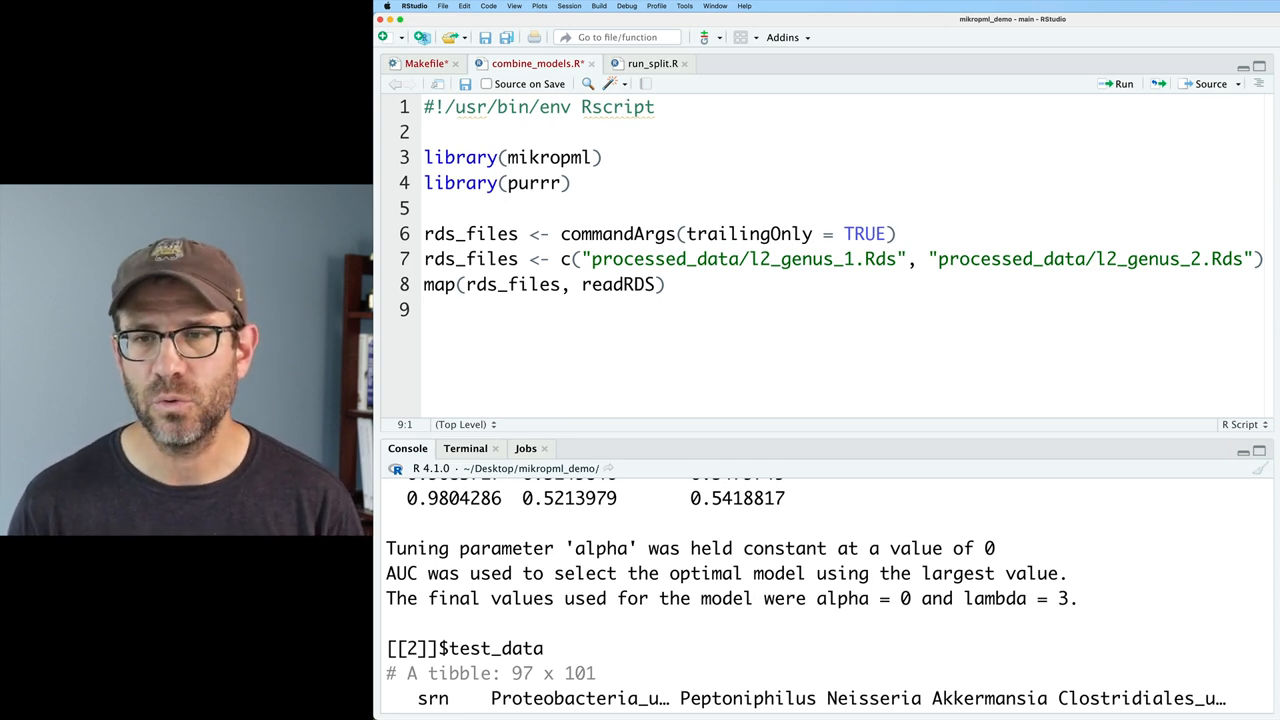
- Copy the combine_hp_performance pipeline from genus_ml.R for reuse
left_click(654, 62)
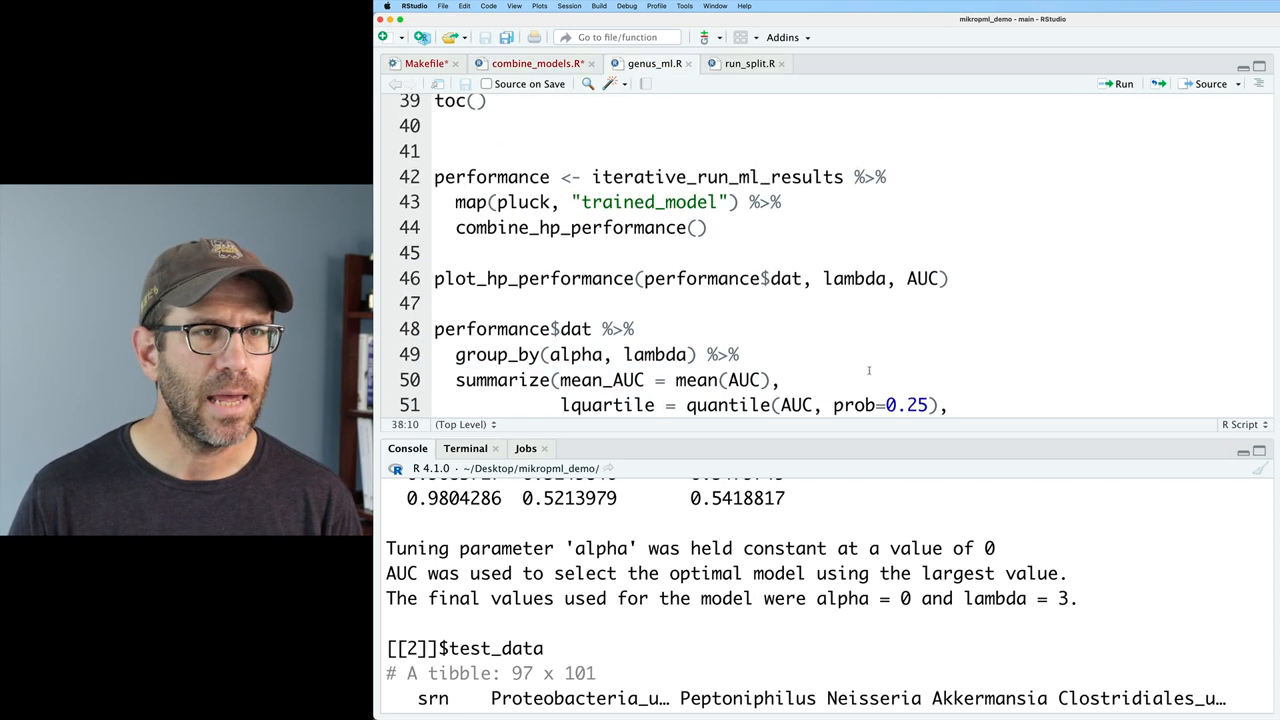
scroll("up", 3)
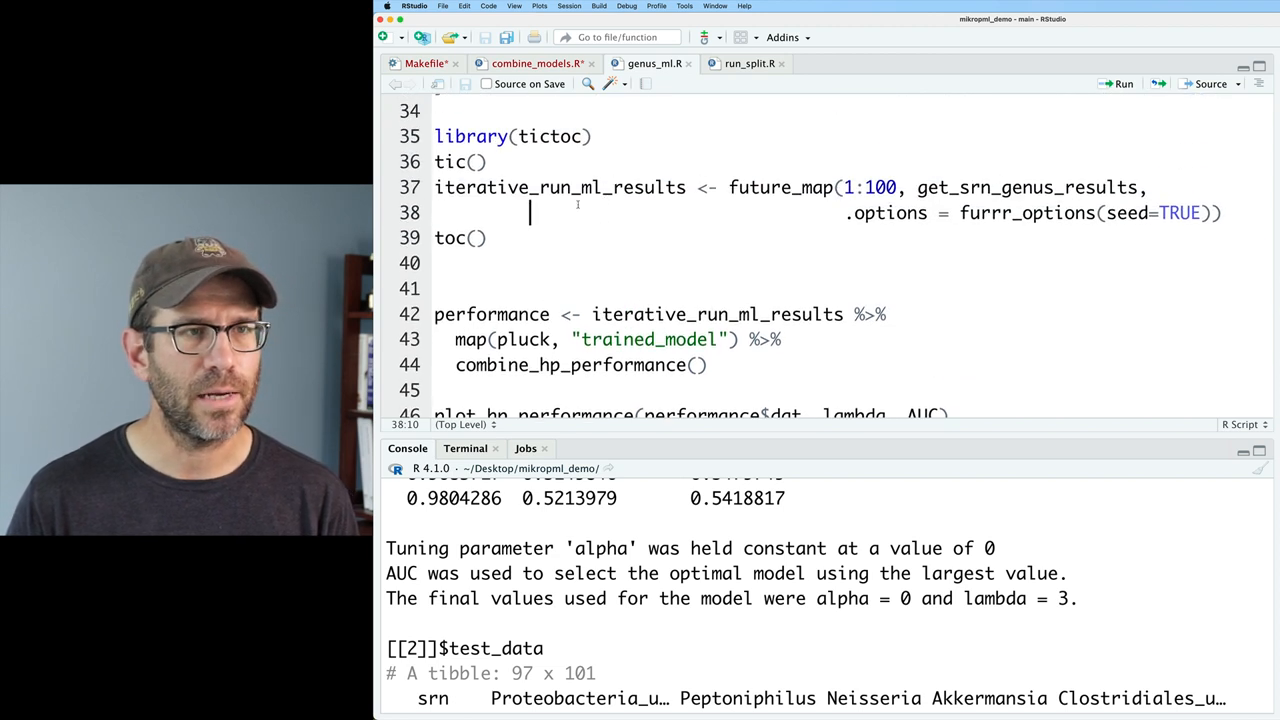
double_click(716, 314)
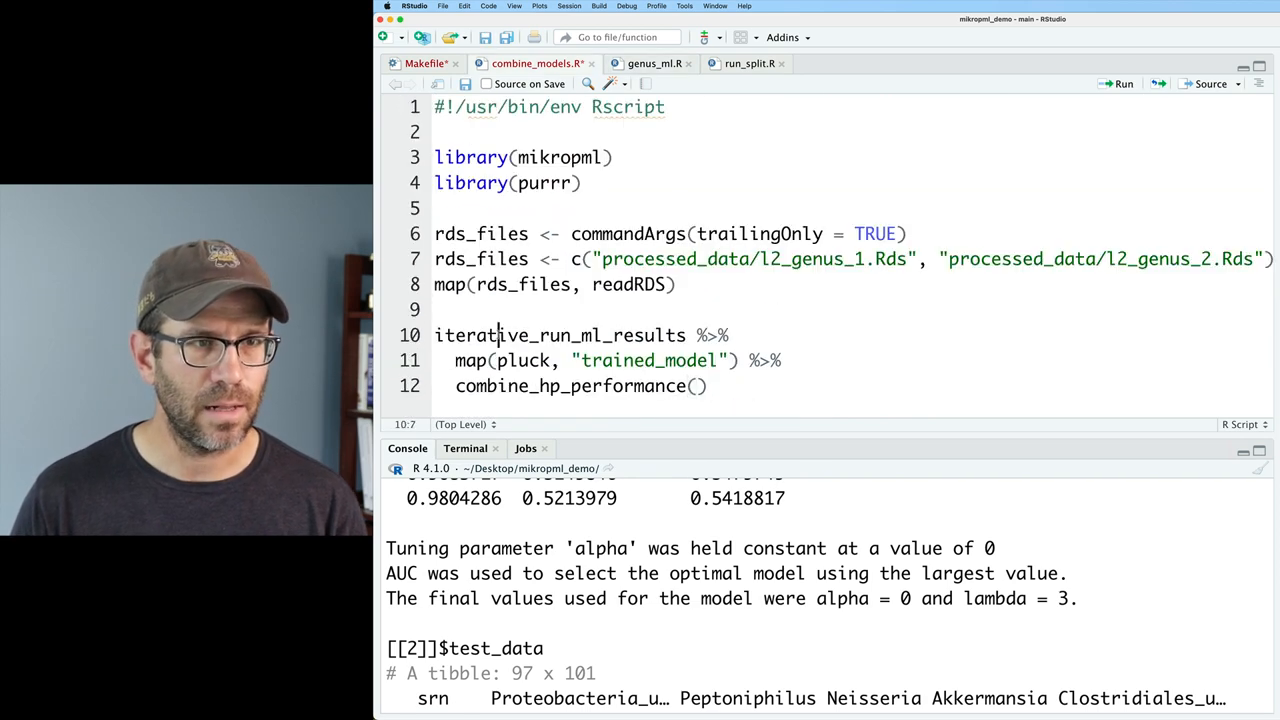
- Assign the read results to iterative_run_ml_results and extend the combine step
left_click(436, 284)
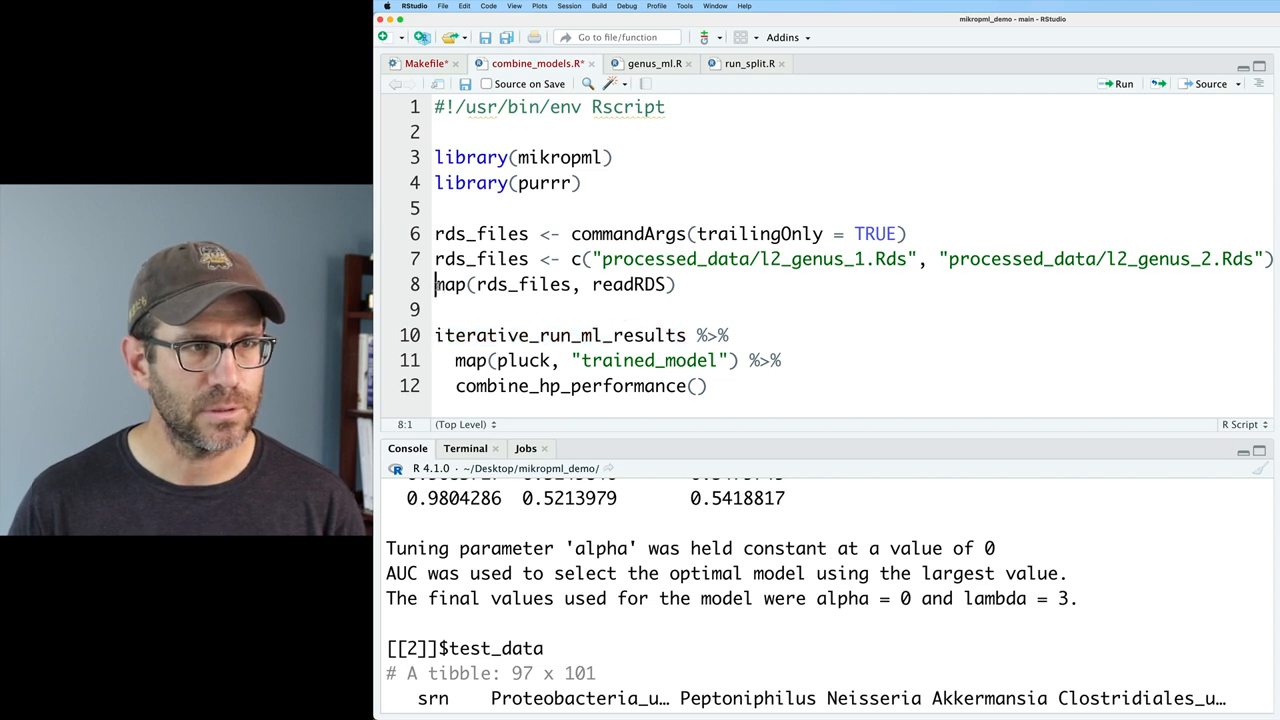
type("iterative_run_ml_results <-")
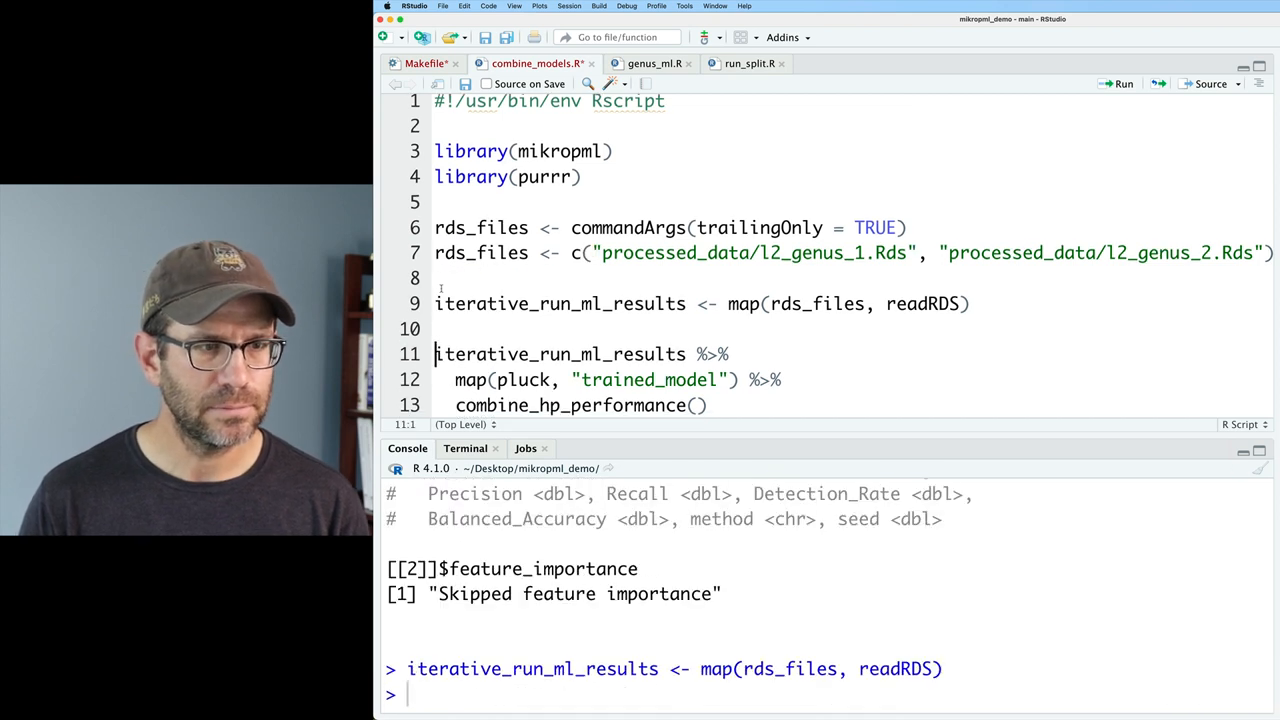
left_click(1124, 84)
type("pluck(")
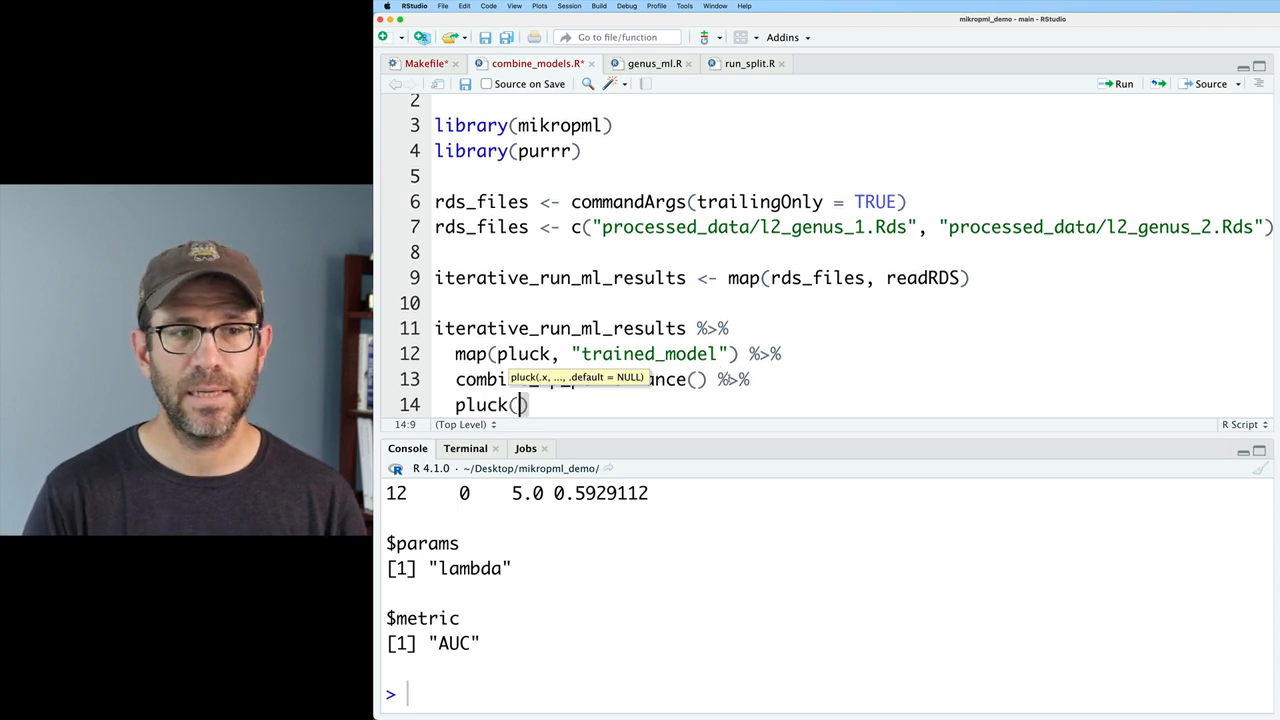
- Append pluck("dat") %>% write_tsv("processed_data/l2_genus_pooled_hp.tsv")
type("\"dat")
type("write")
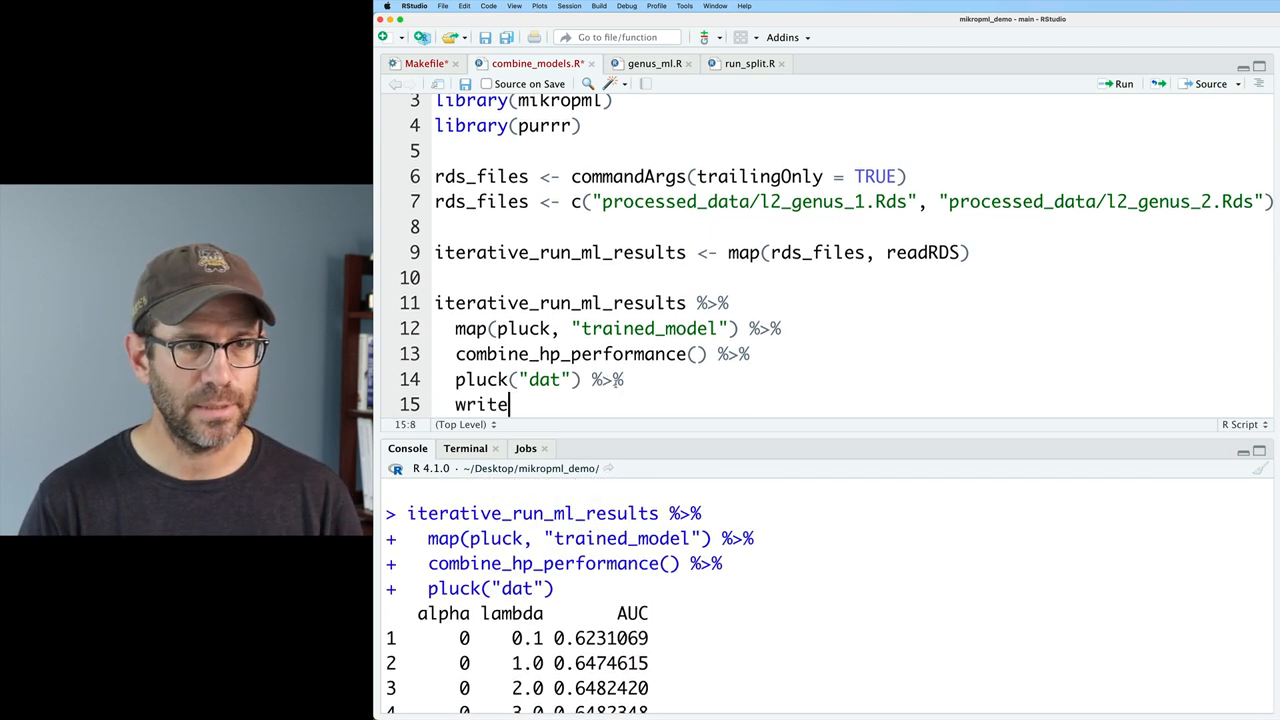
type("_tsv(")
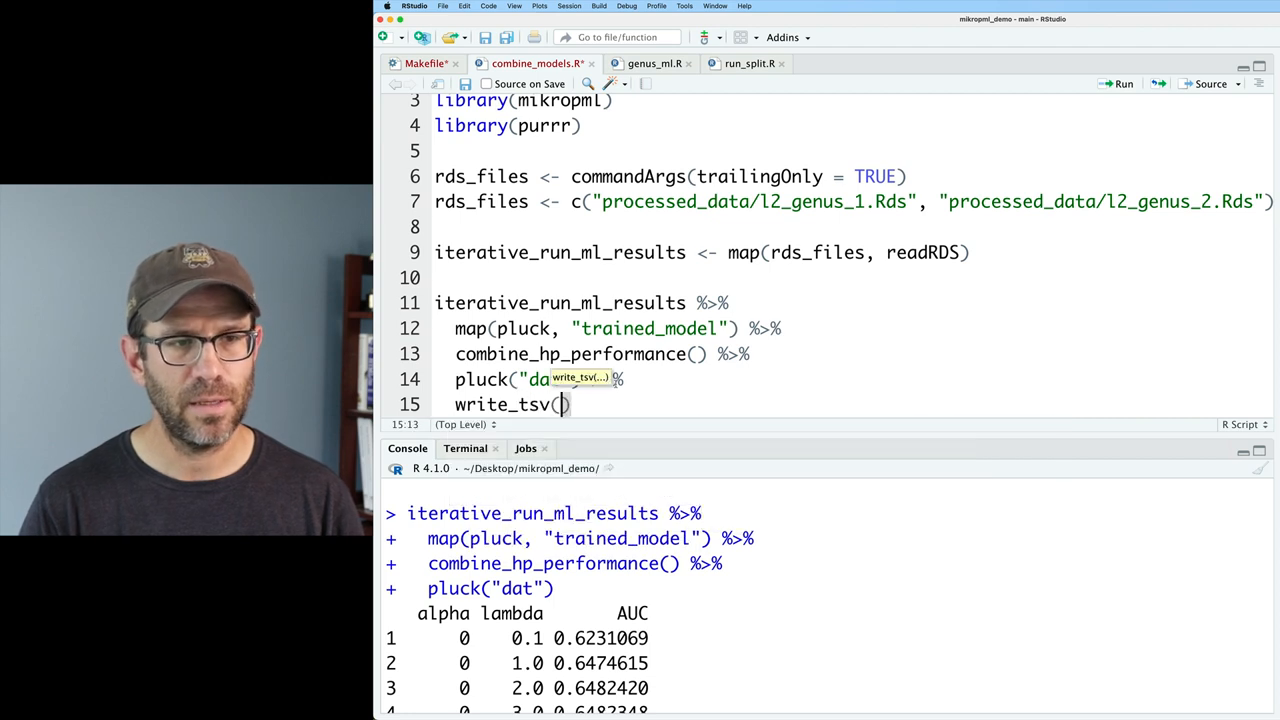
type("processe")
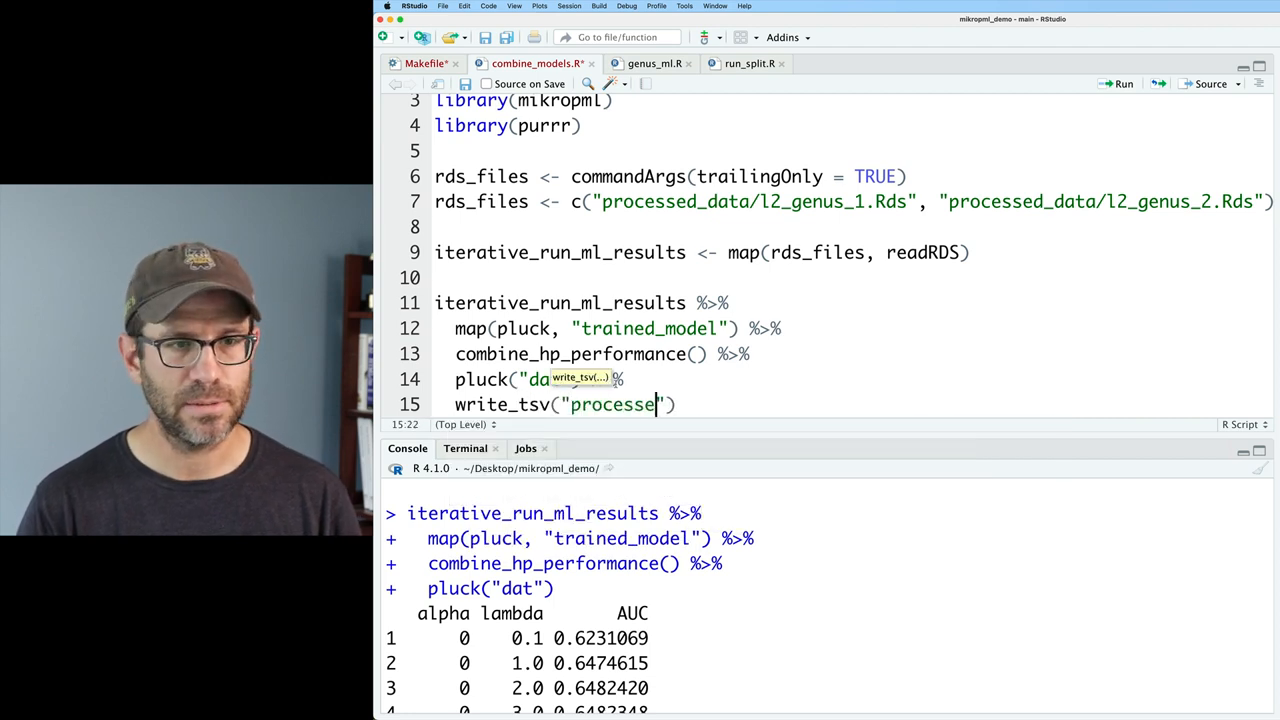
type("d_data/")
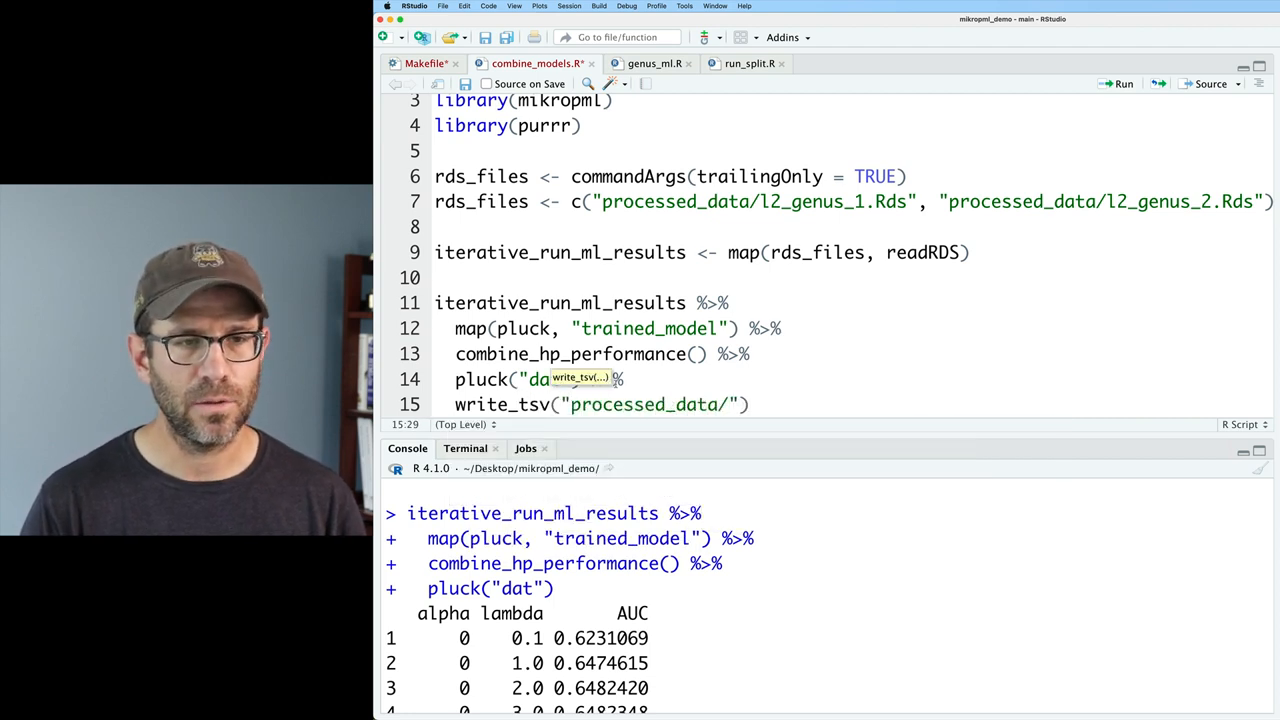
type("l2")
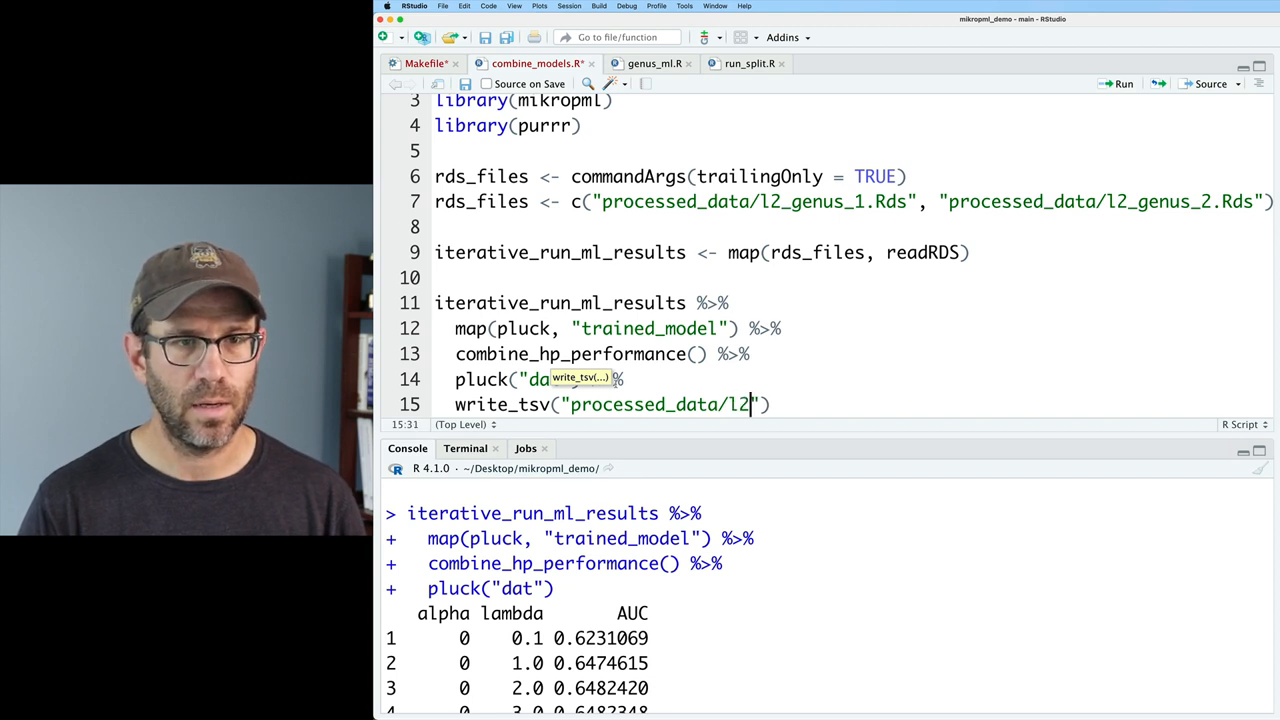
type("genus_")
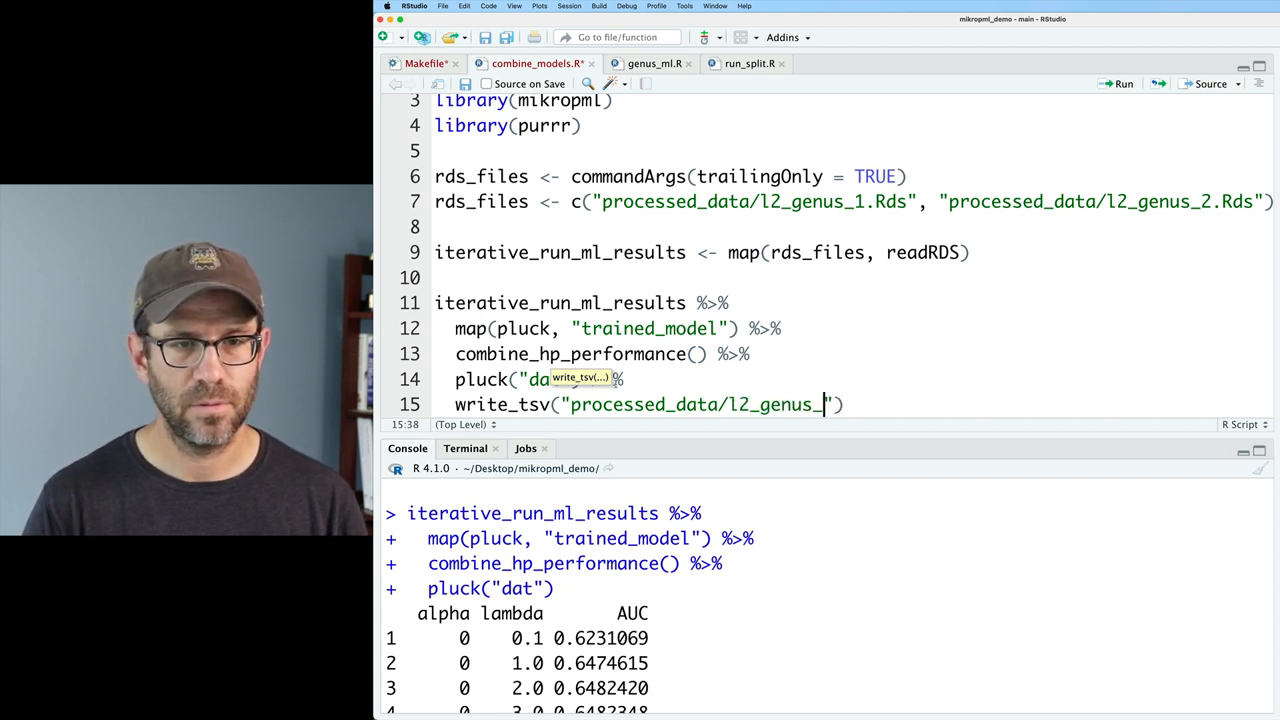
type("pooled_hp.tsv")
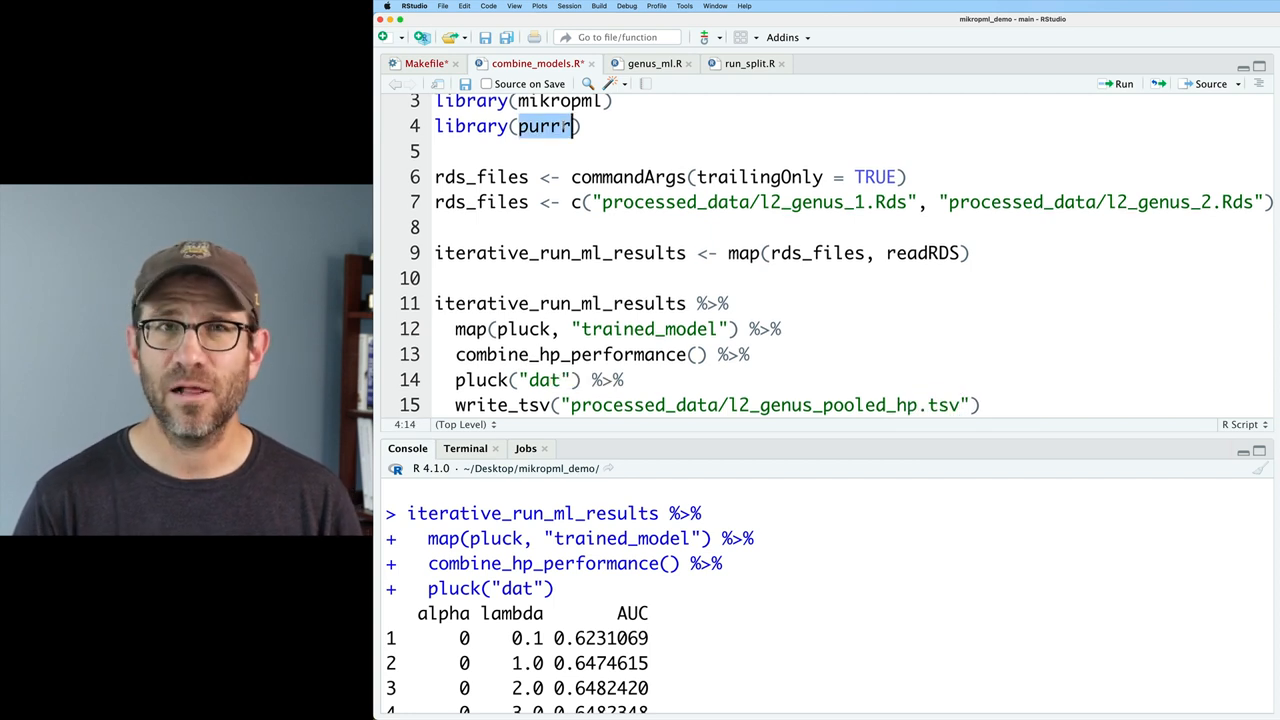
- Load tidyverse instead of purrr, run, and check the pooled hp TSV in processed_data
type("tidyverse")
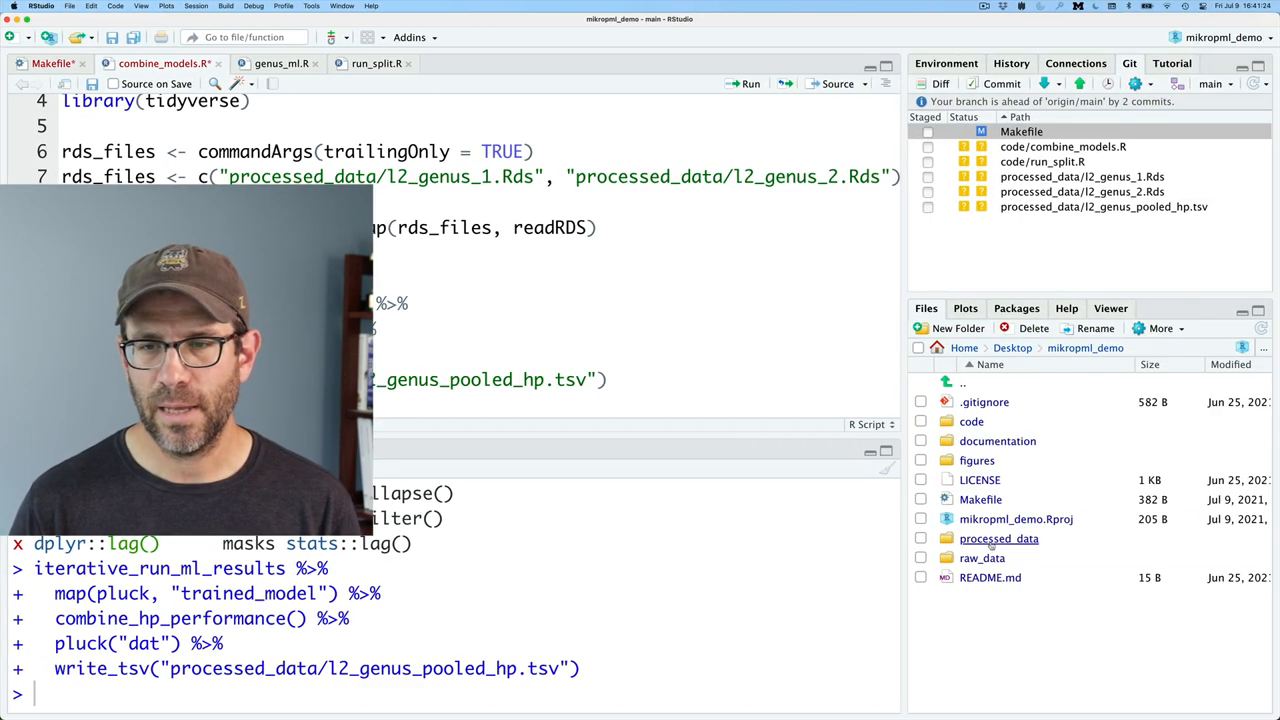
double_click(998, 538)
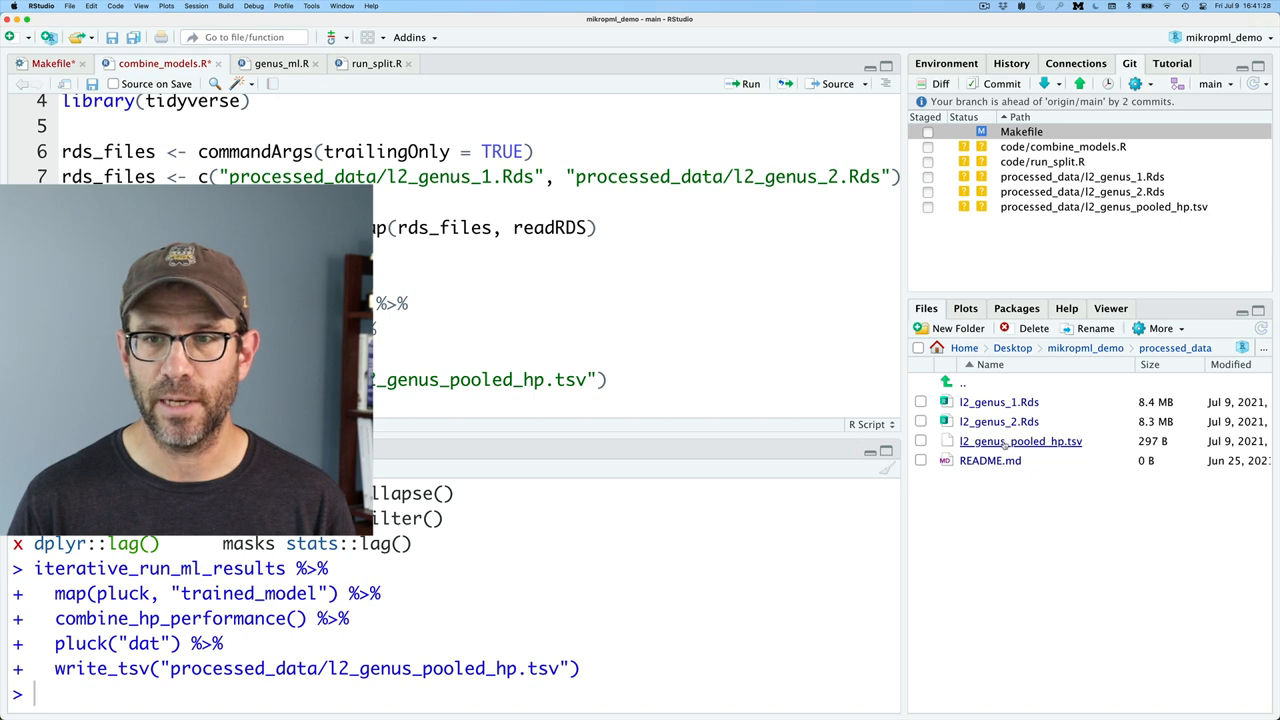
left_click(1020, 442)
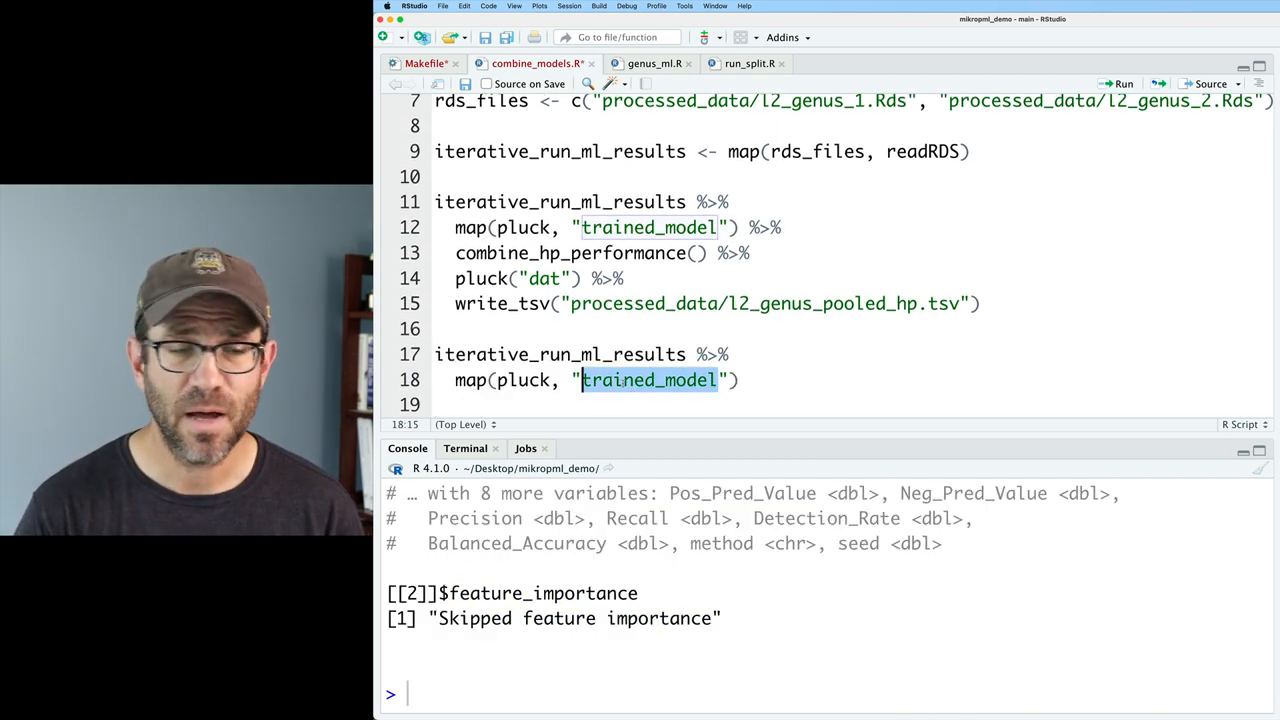
- Map pluck "performance" with map_dfr and write processed_data/l2_genus_pooled_performance.tsv, then run it
type("performanc")
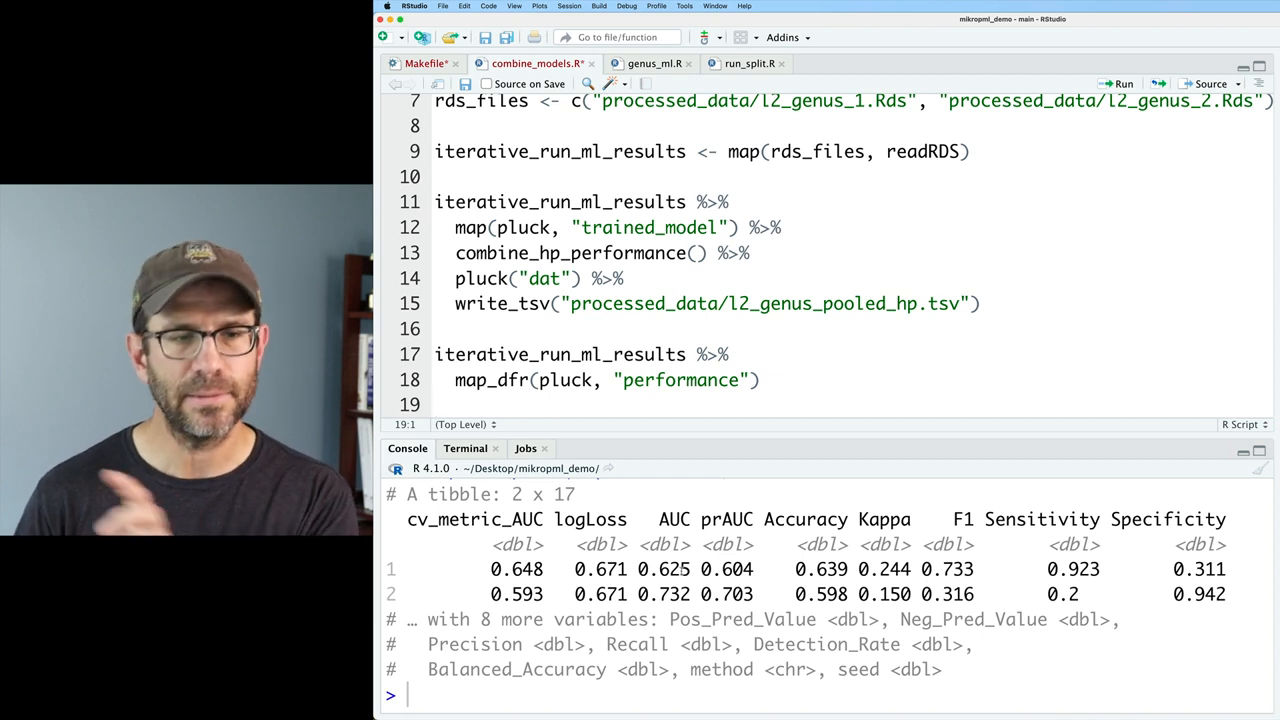
left_click(772, 380)
type("wrt")
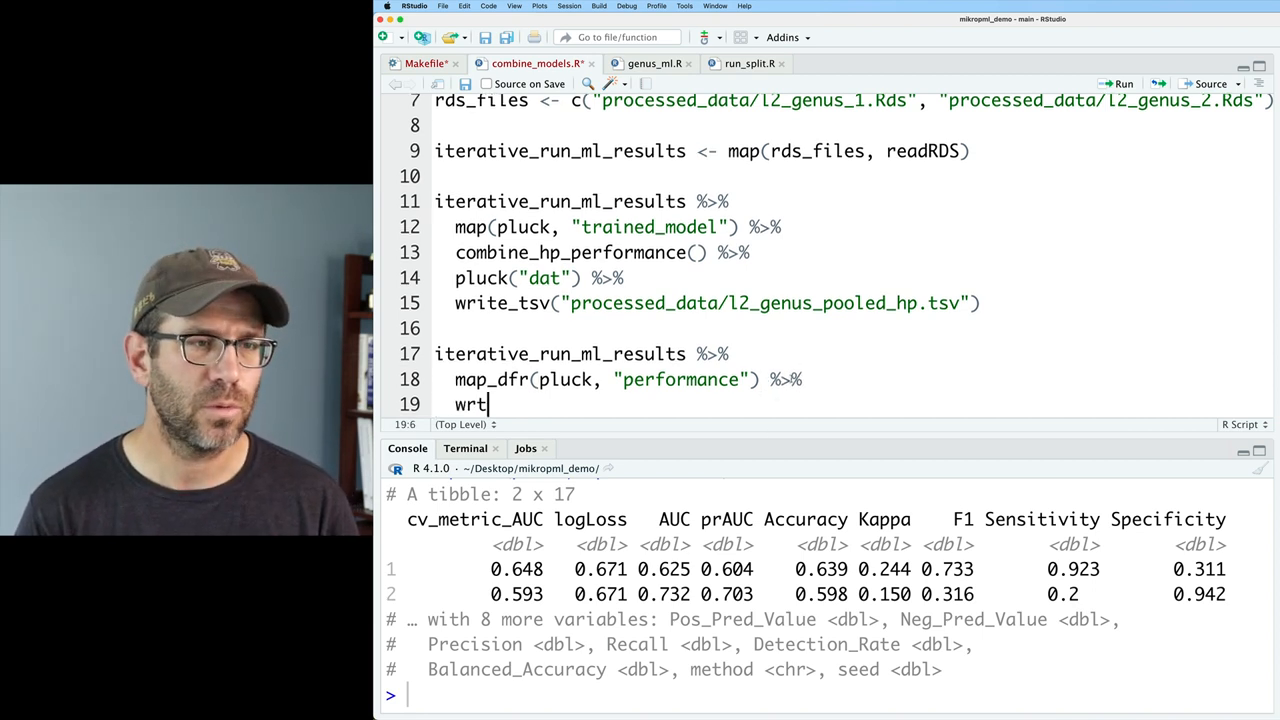
type("ite_tsv(\"processed_data/l2_genus_pooled_hp.tsv")
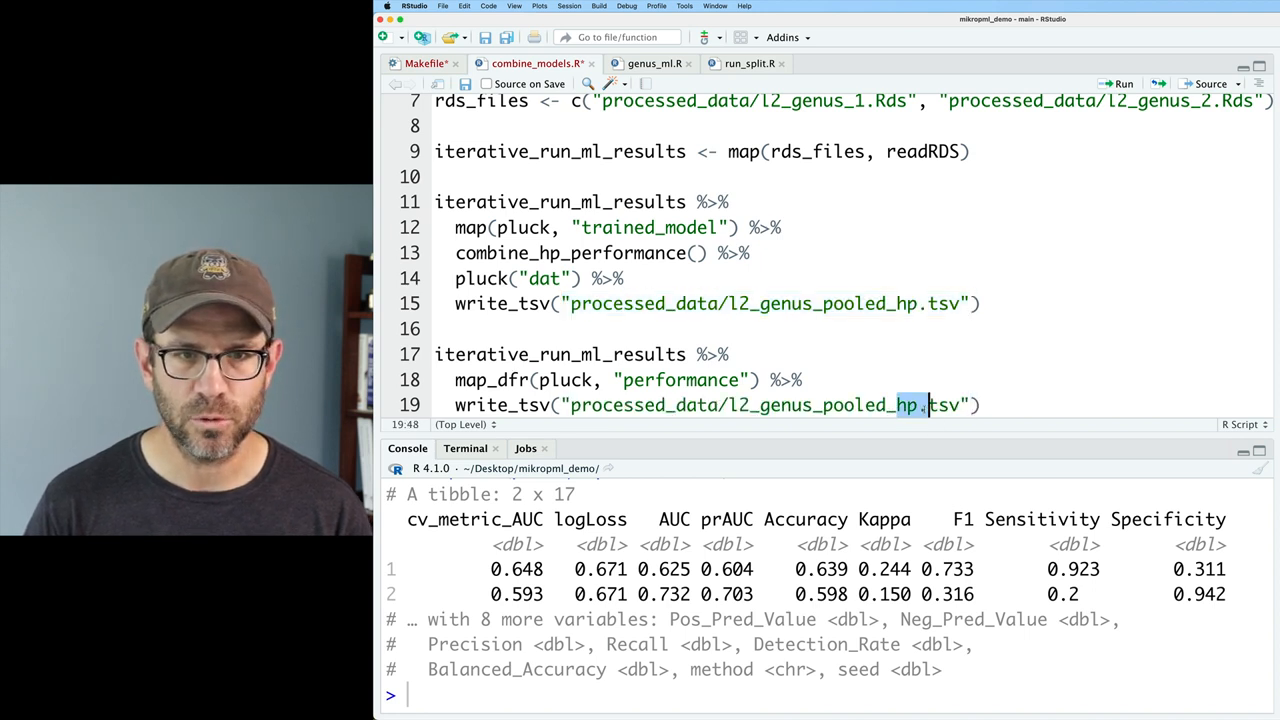
type("pp")
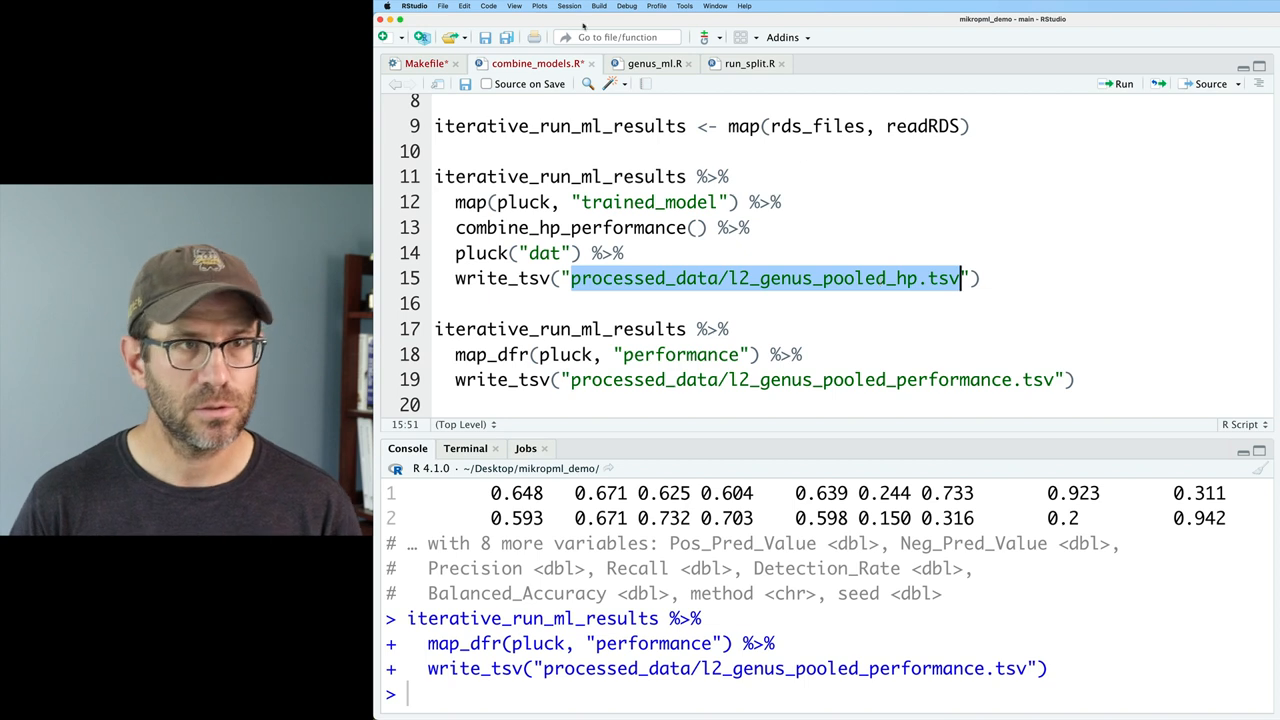
left_click(420, 62)
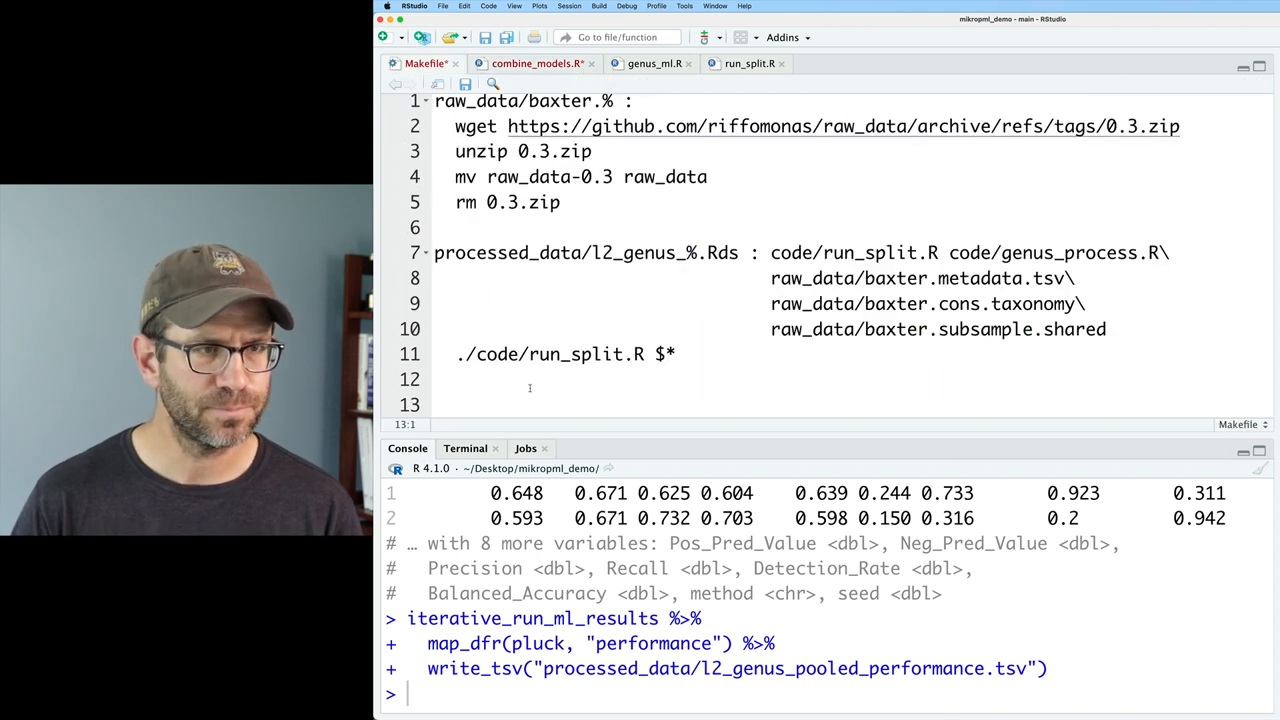
- Add a Makefile rule with the pooled hp and performance TSVs depending on code/combine_models.R
type("processed_data/l2_genus_pooled_hp.tsv\\")
type("processed_data/l2_genus_pooled_performance.tsv")
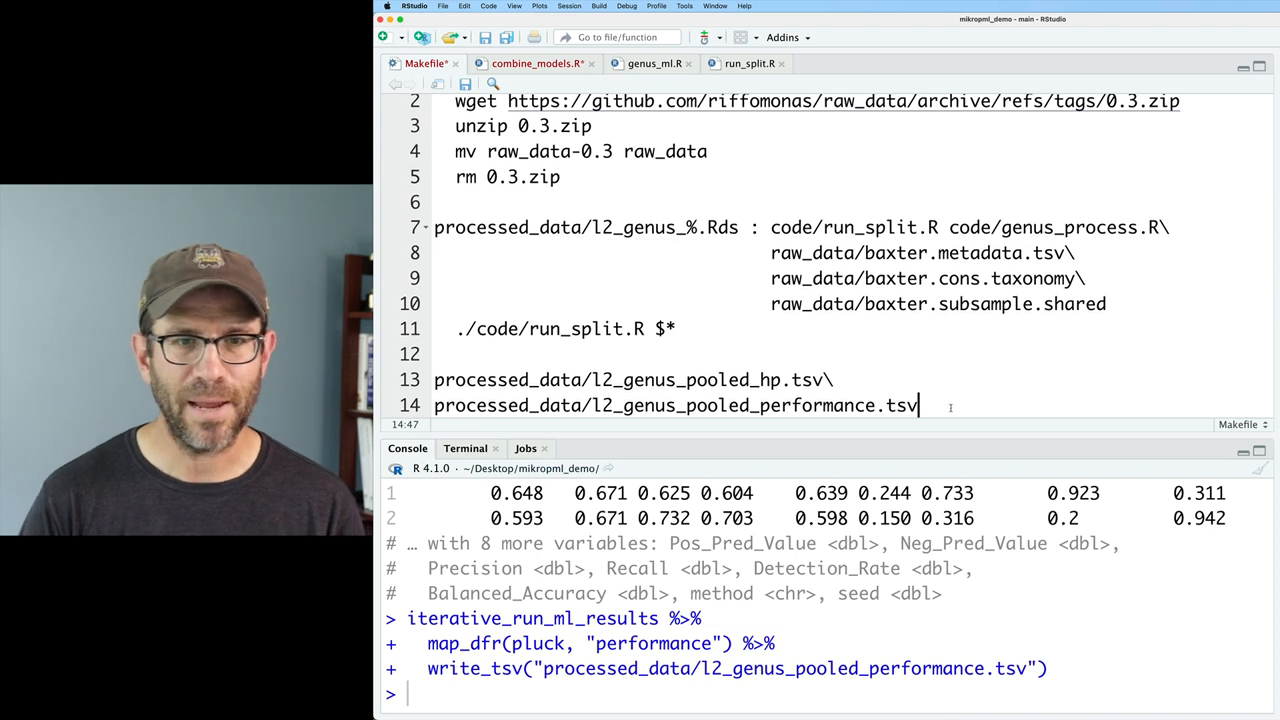
type(":")
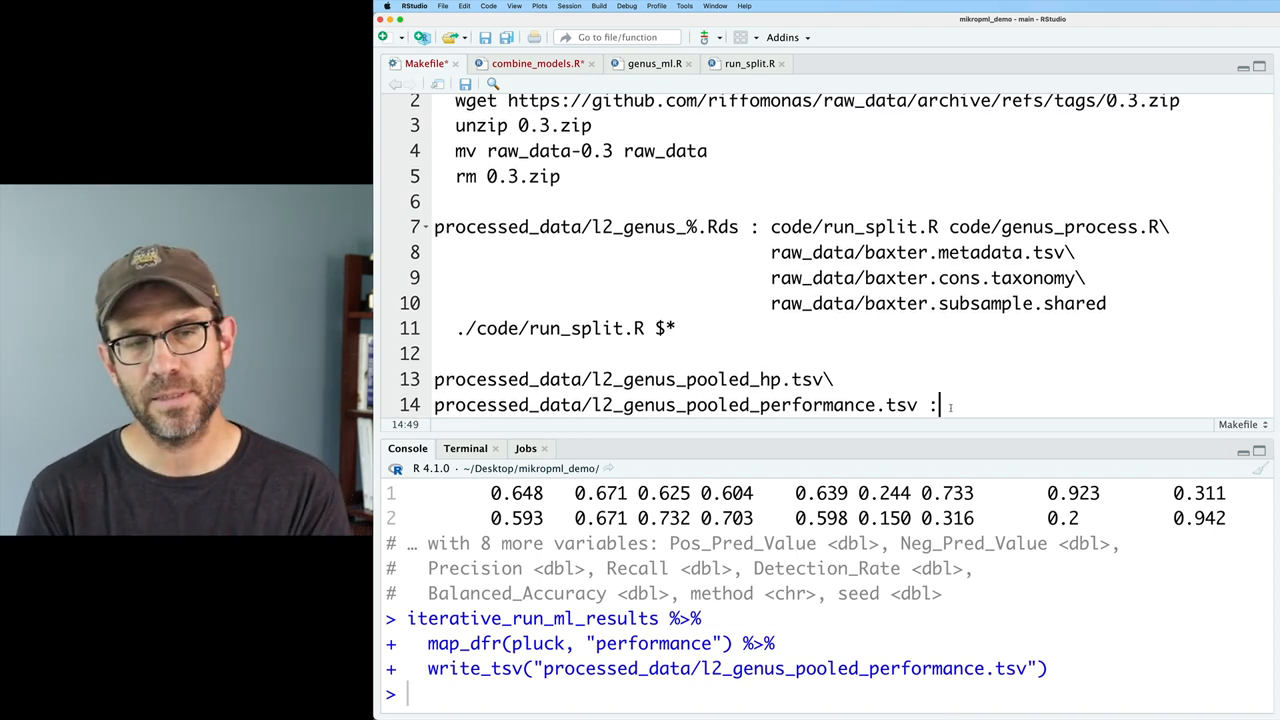
type("co")
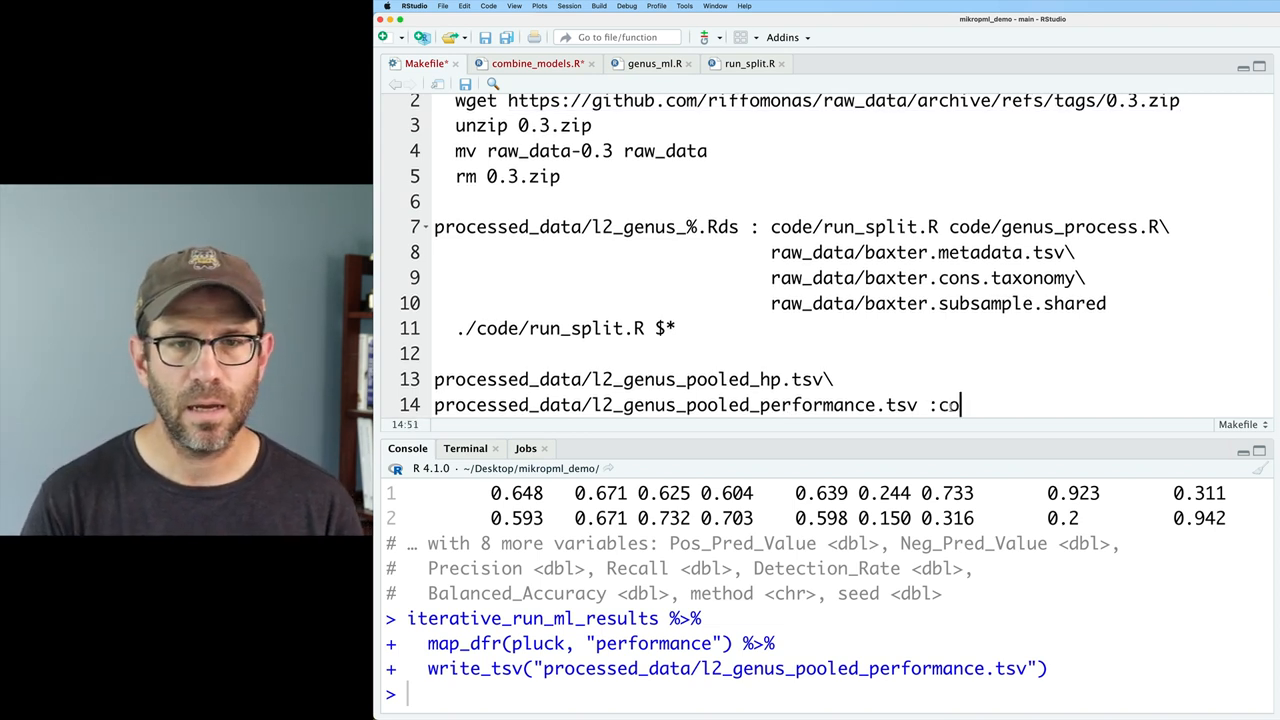
type("de/combin")
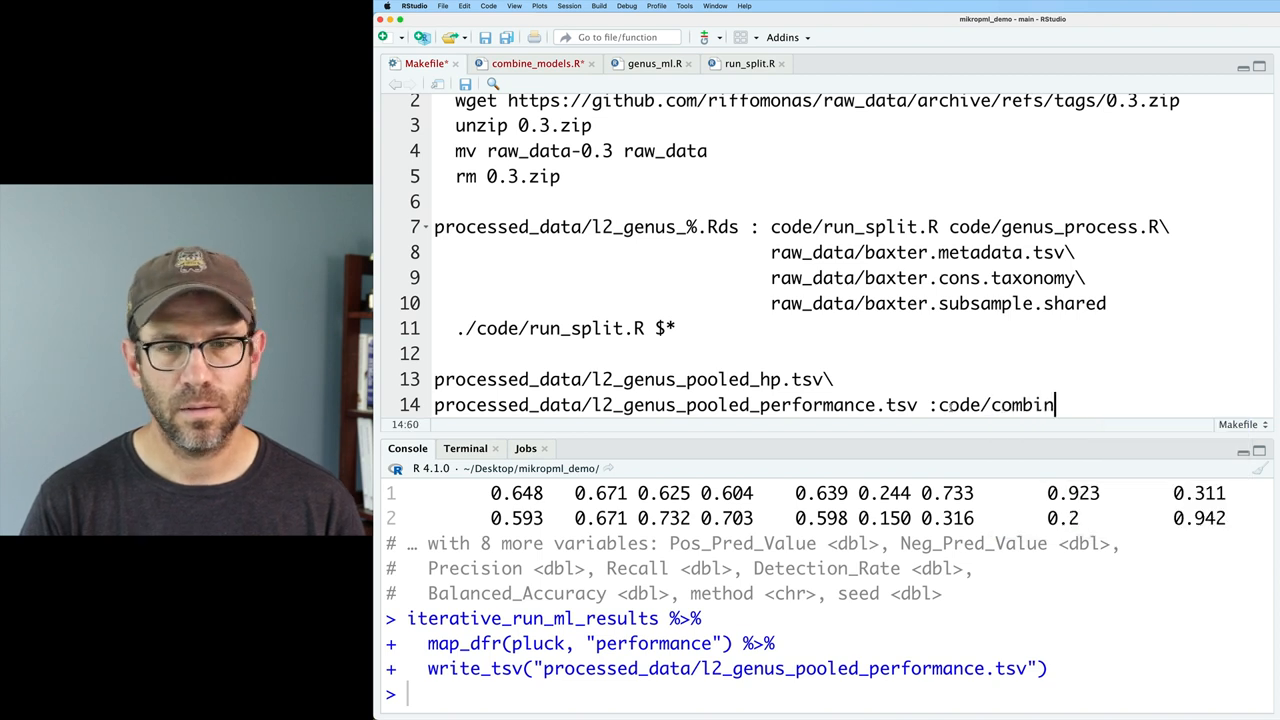
type("e_models.R")
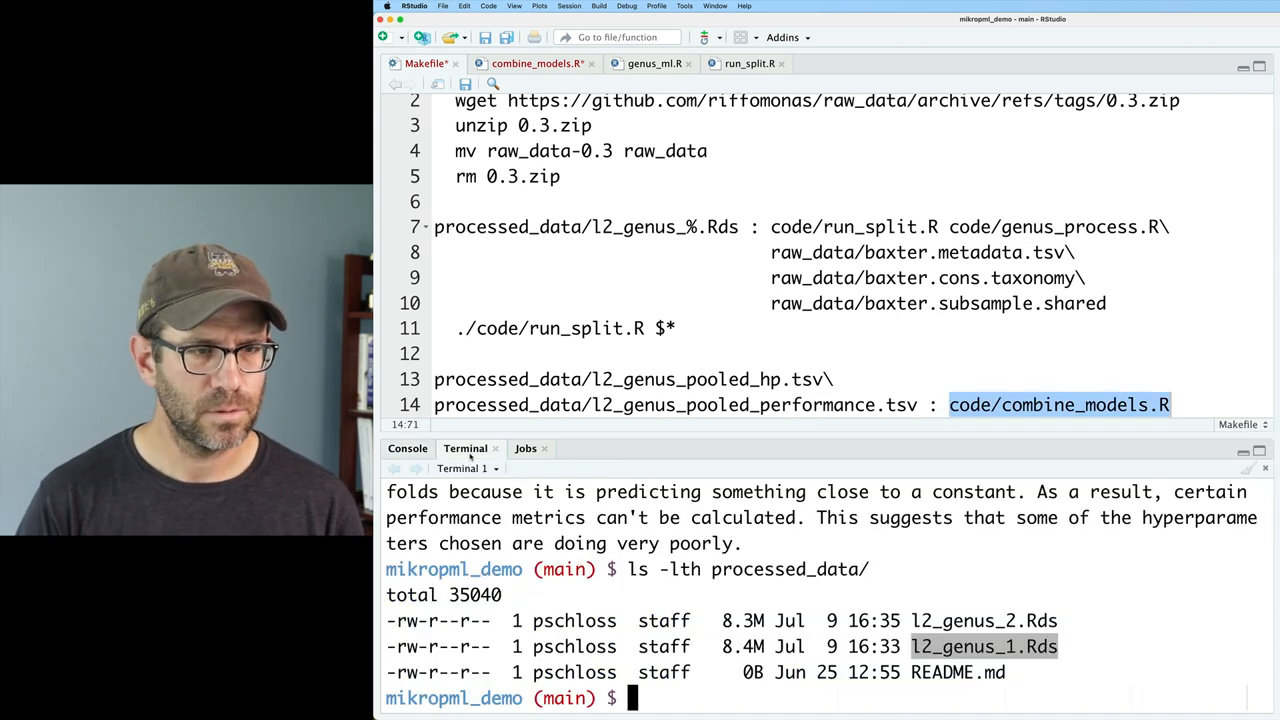
- chmod +x code/combine_models.R and give the rule prerequisite $(L2_RDS) with recipe $^
type("chmod +x code/combine_models.R")
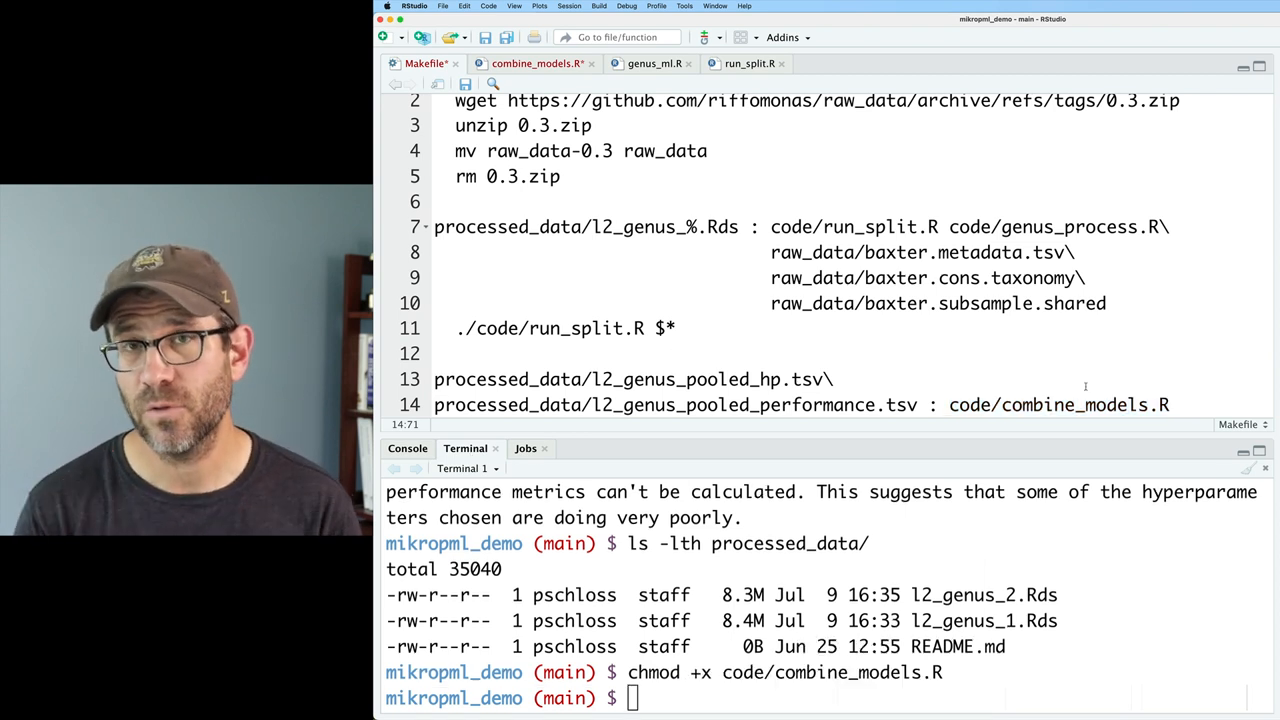
type("$(L2_RDS")
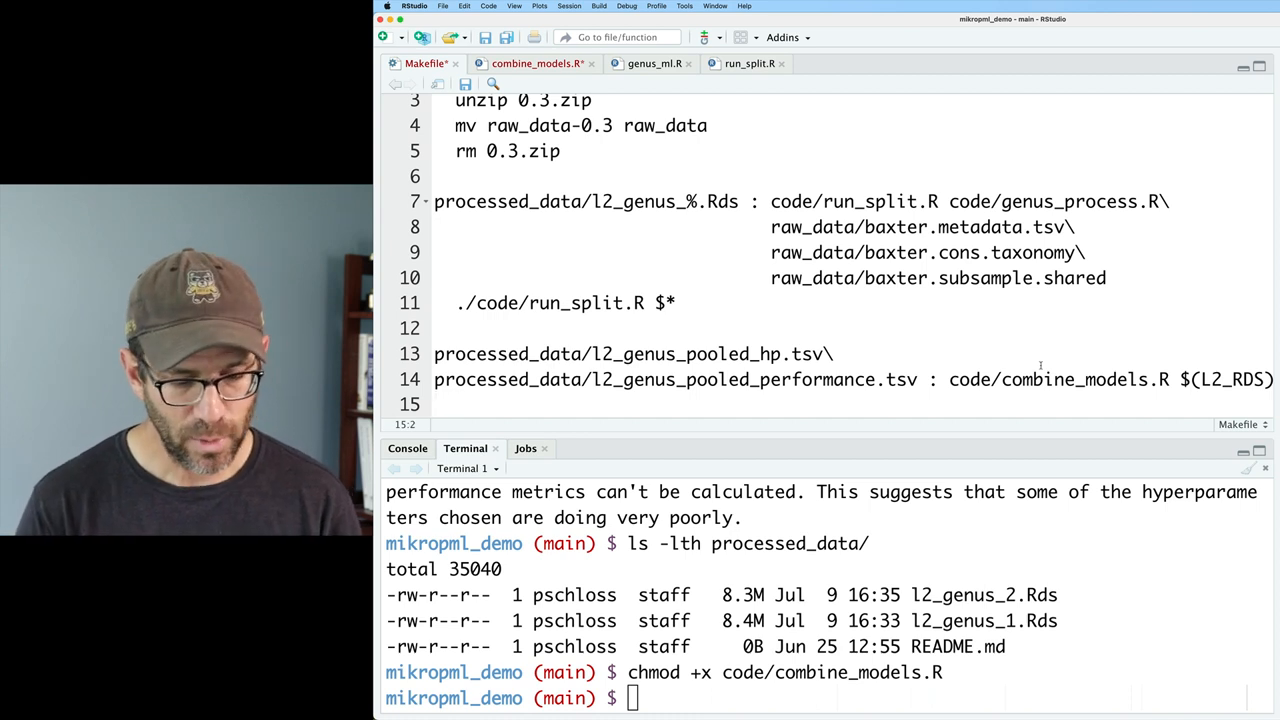
type("$^")
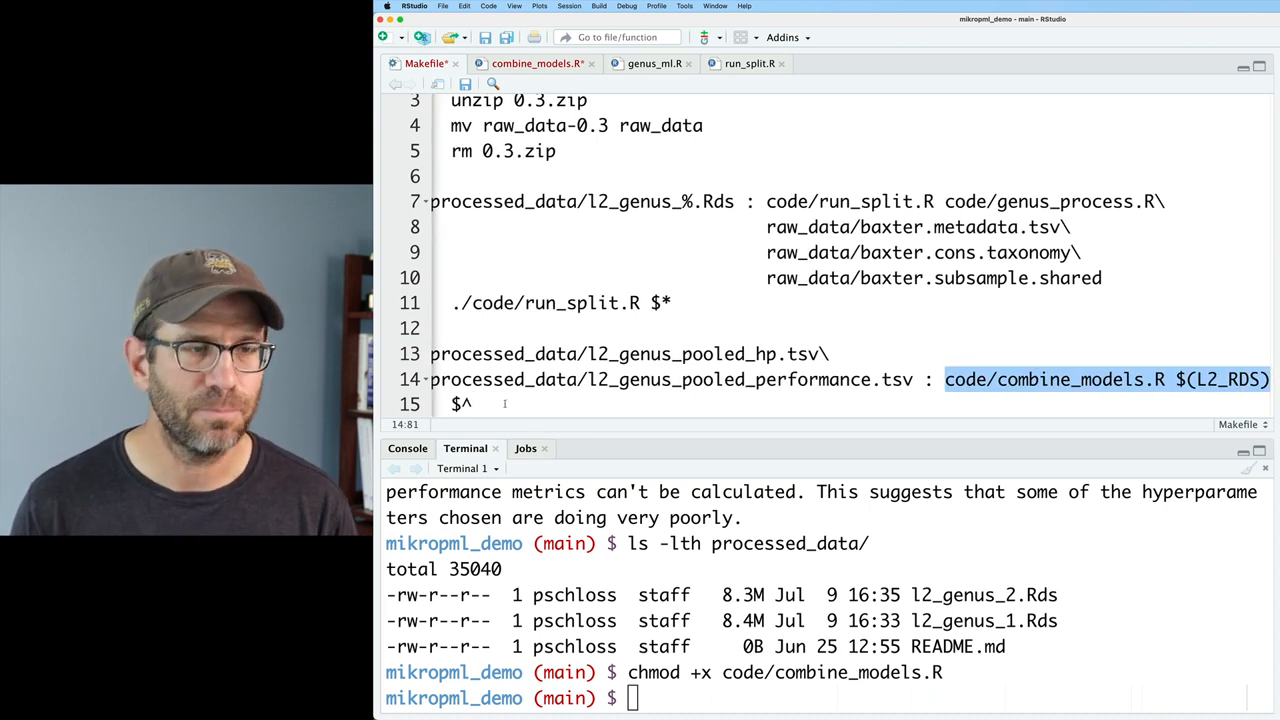
type("code/combine_models.R $(L2_RDS)")
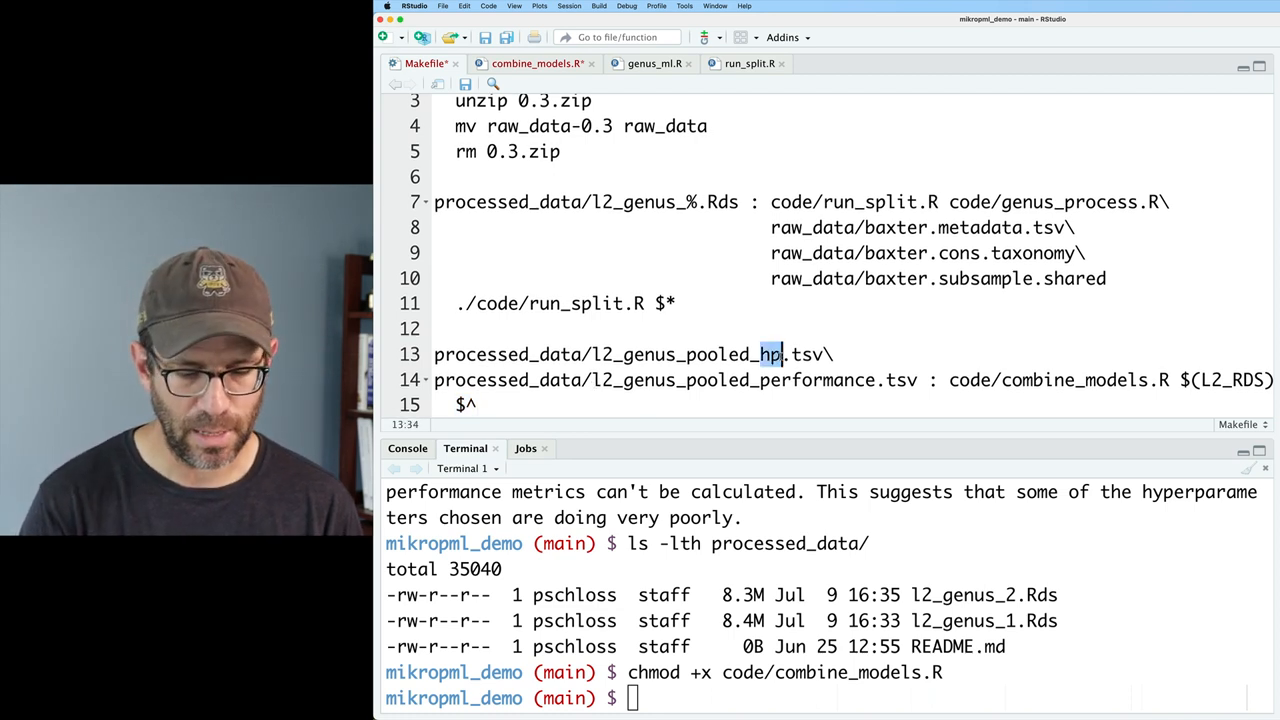
- Collapse the targets into l2_genus_pooled_%.tsv and make room above for variable definitions
type("%")
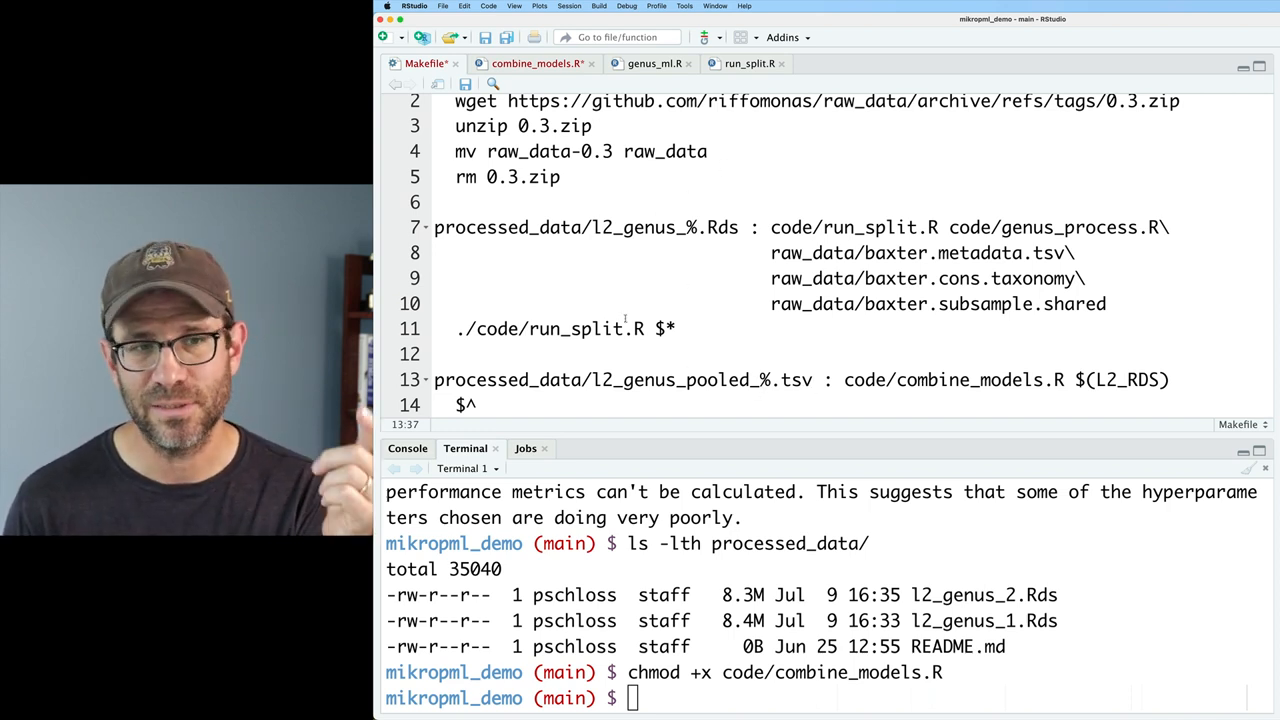
double_click(664, 330)
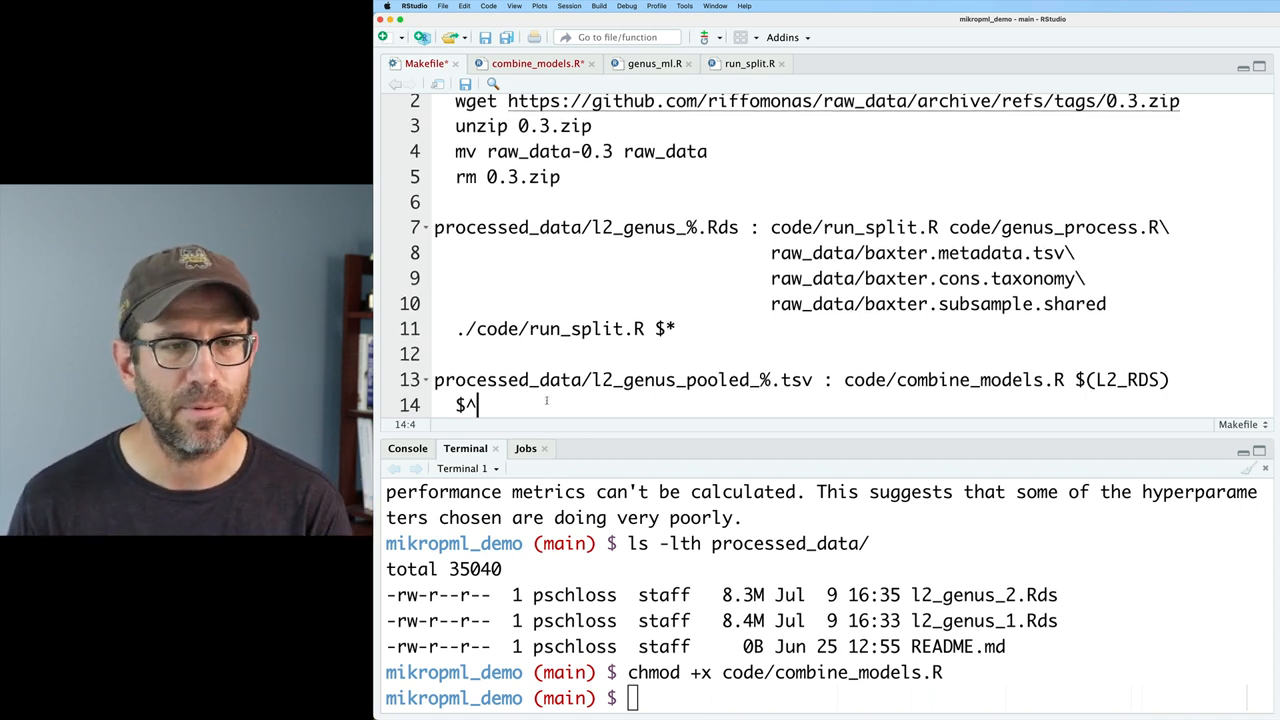
double_click(1122, 380)
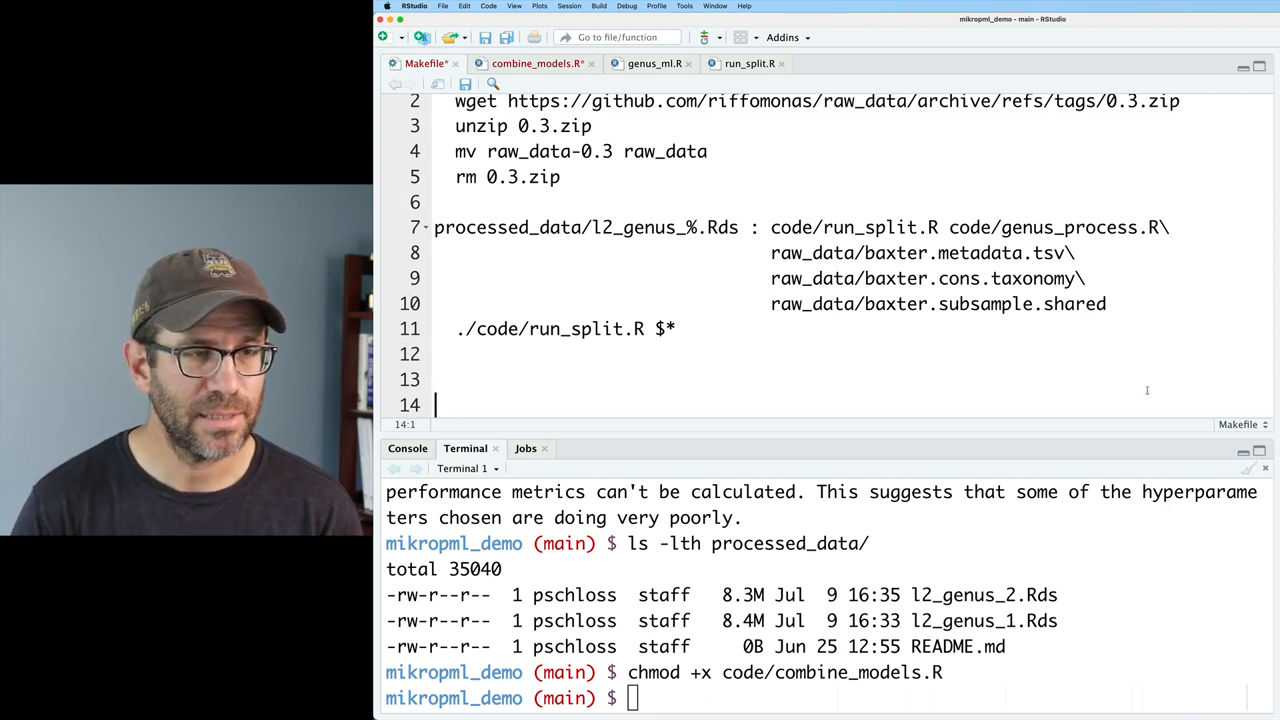
- Define SEEDS = $(shell seq ...) and start the L2_RDS variable
type("L2")
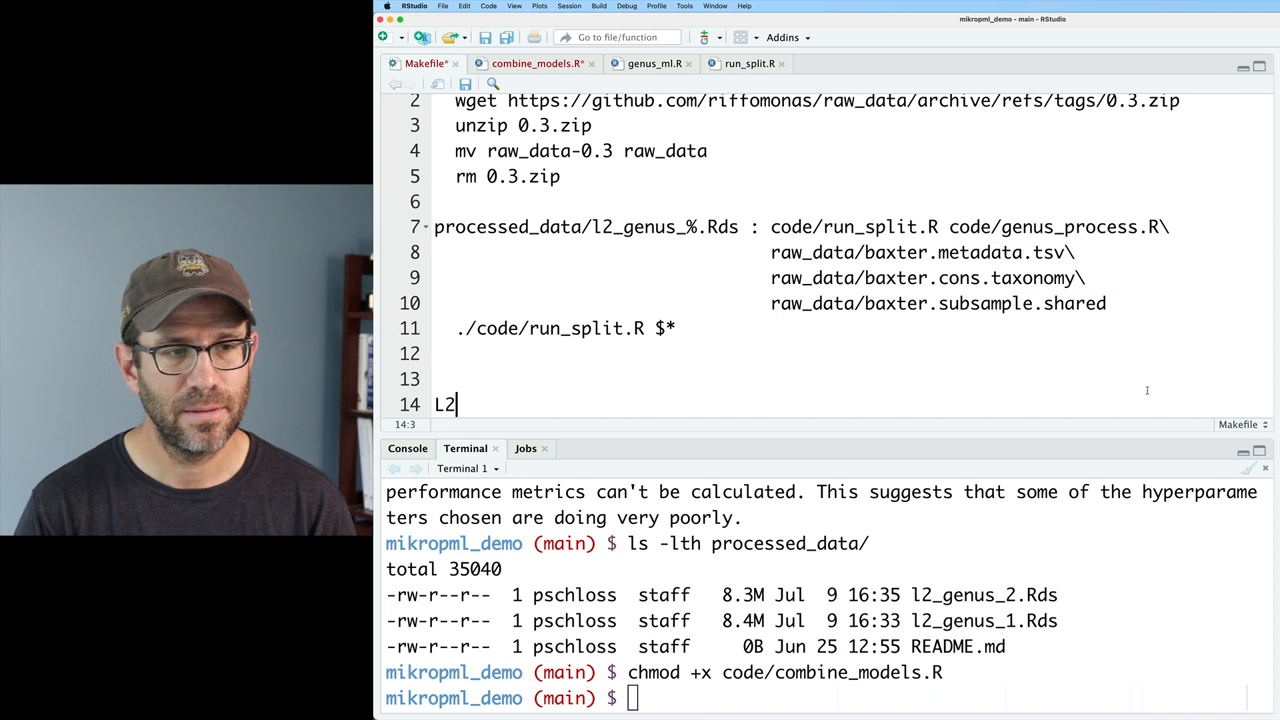
type("_RDS =")
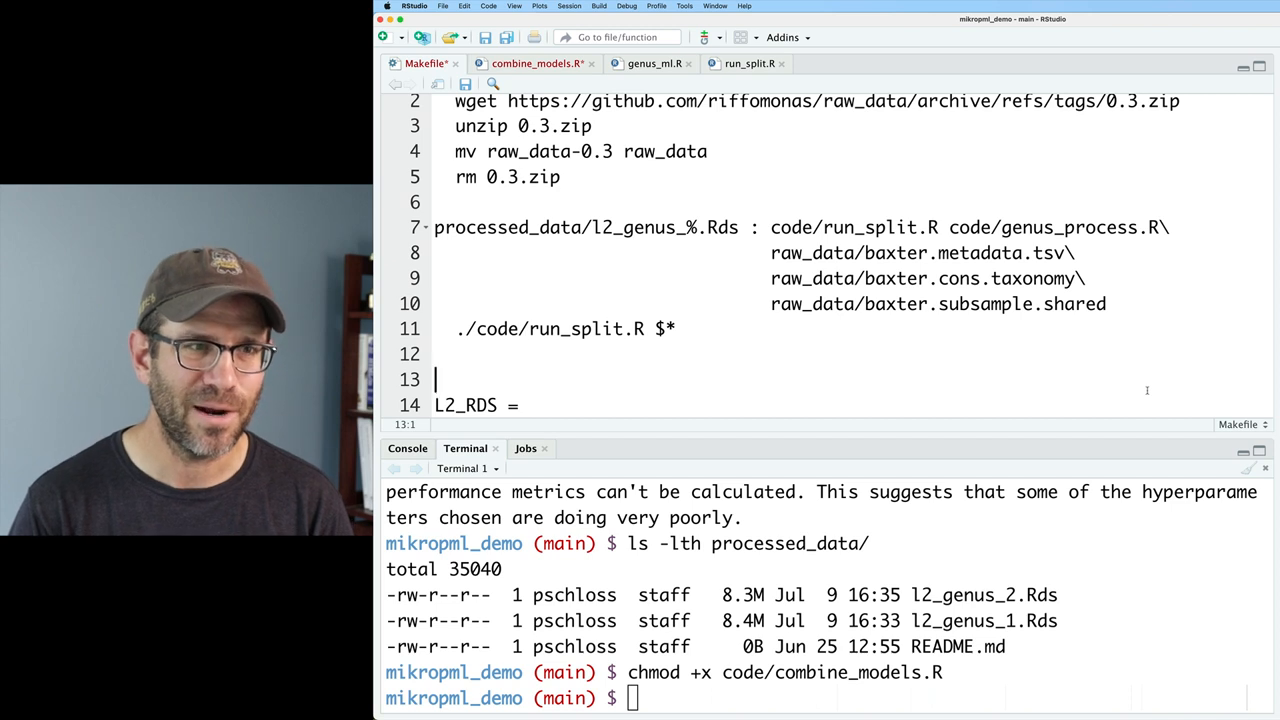
type("SEEDS")
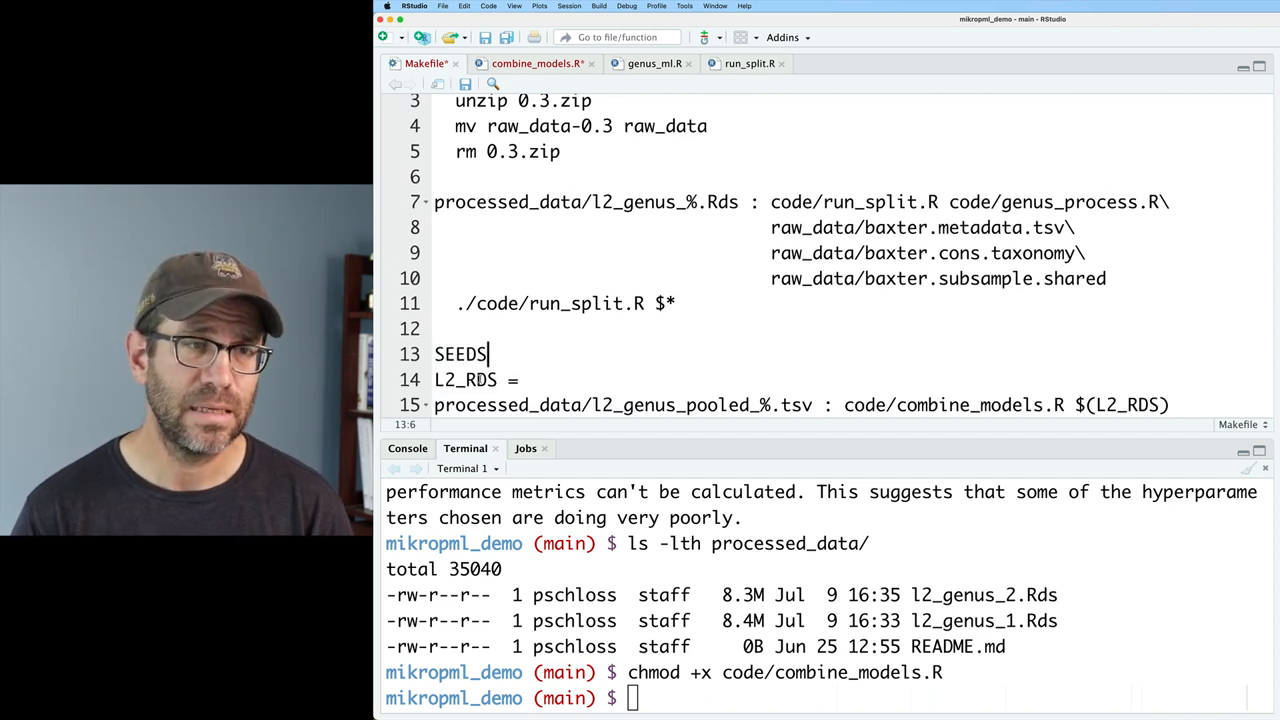
type("= $(shell)")
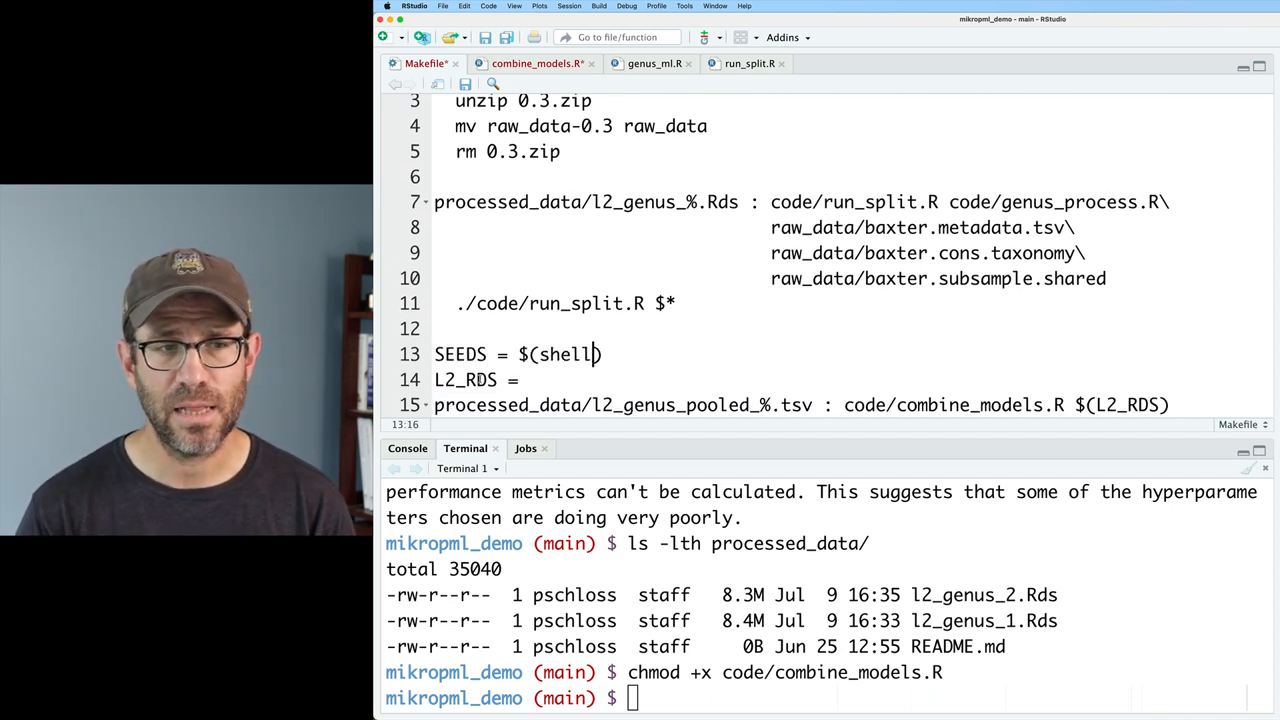
type("seq 1")
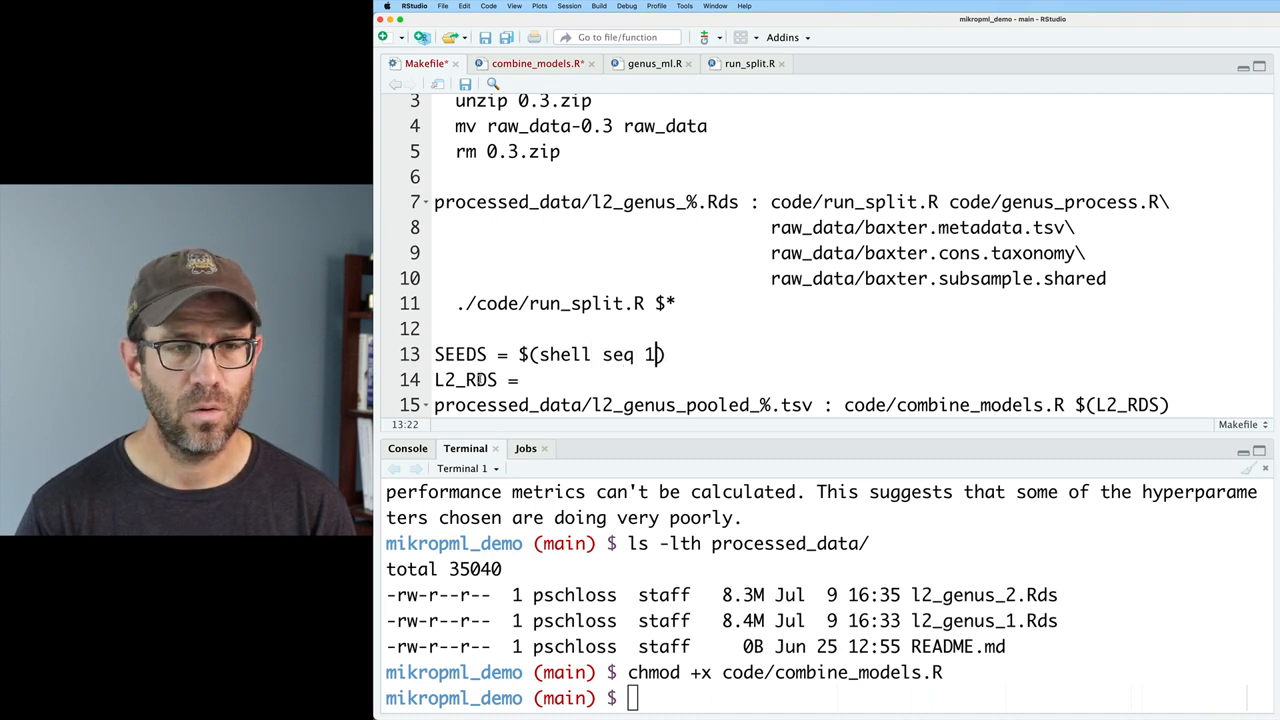
type("1 100")
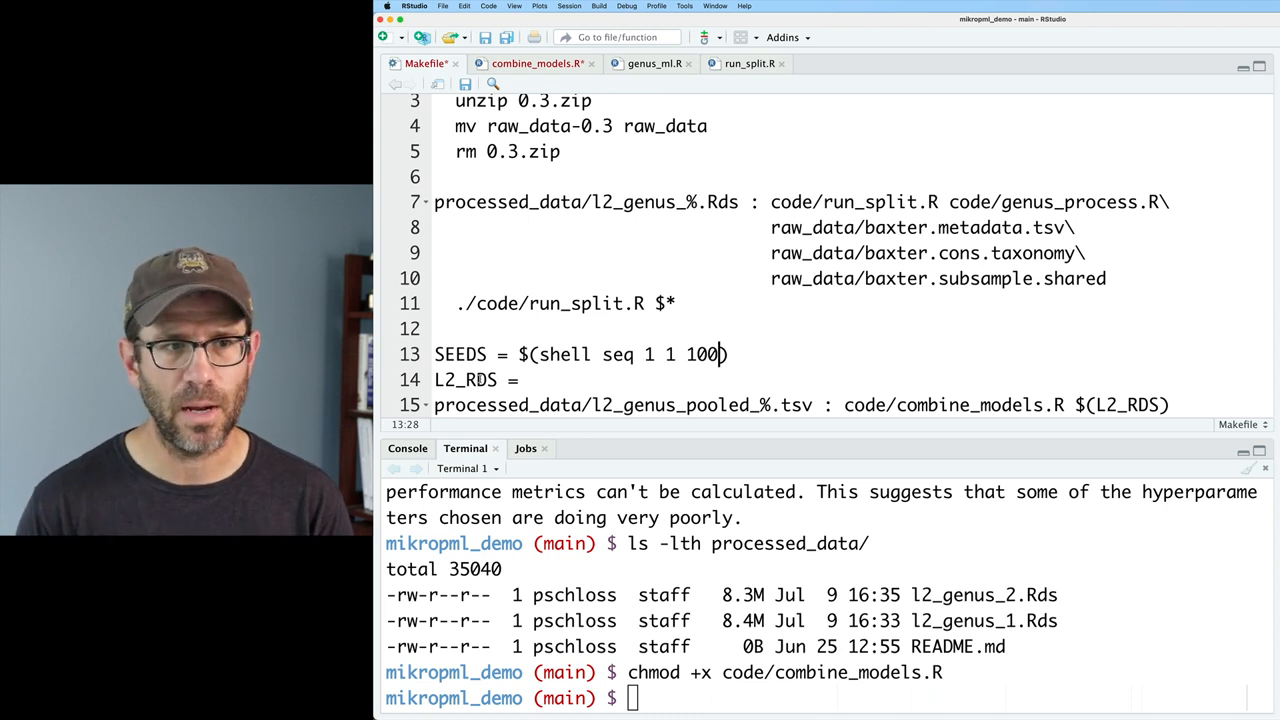
- Set L2_RDS = $(patsubst %,processed_data/l2_genus_%.Rds,$(SEEDS)) with seeds 1 to 2
type("$(pat)")
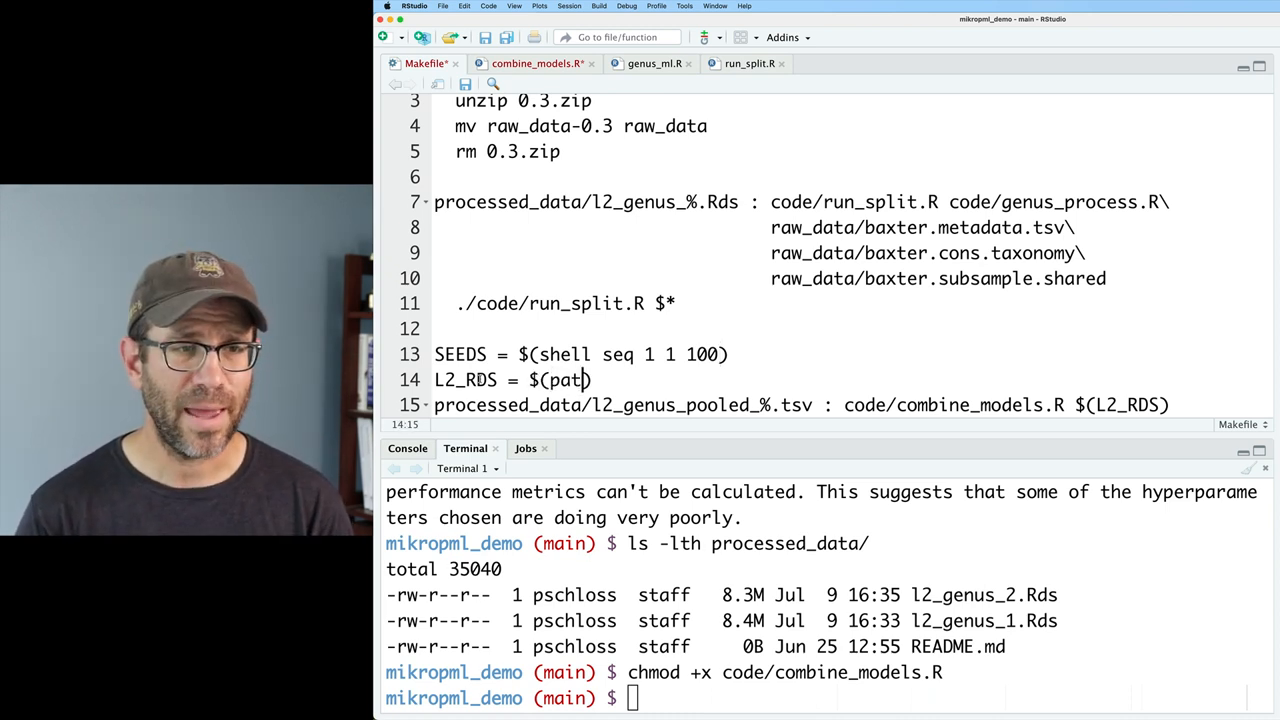
type("subst")
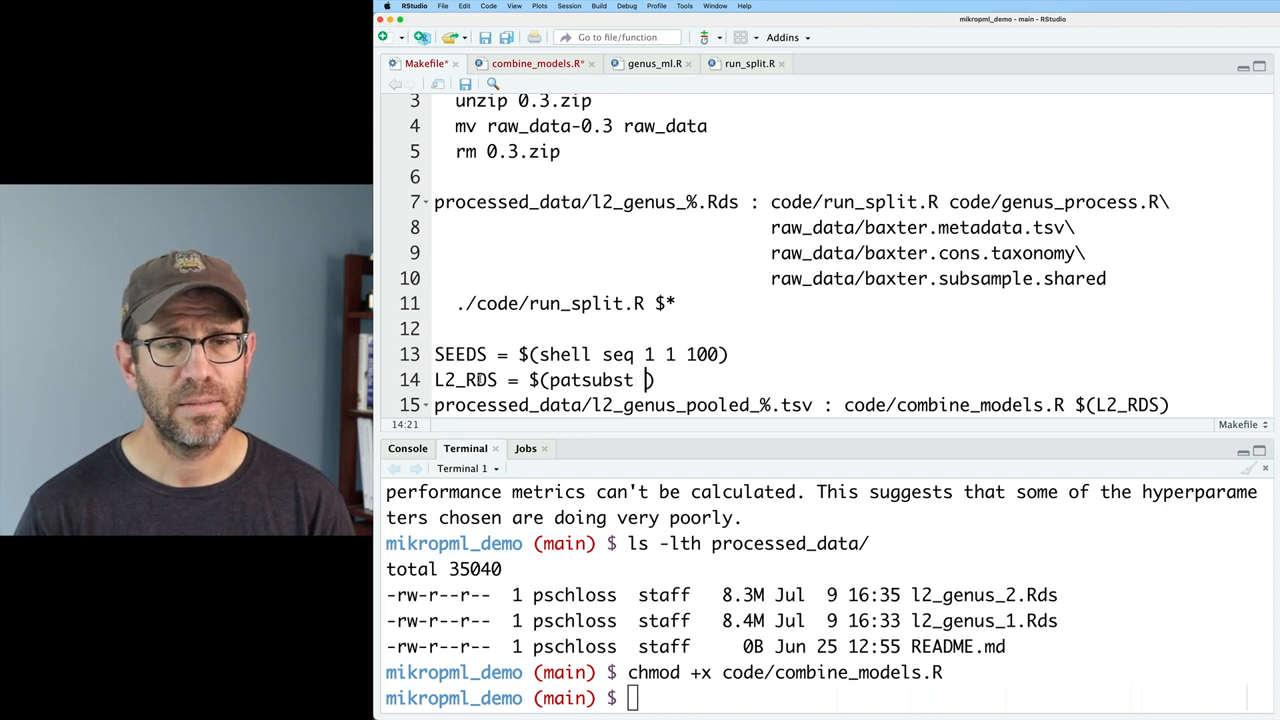
type(",")
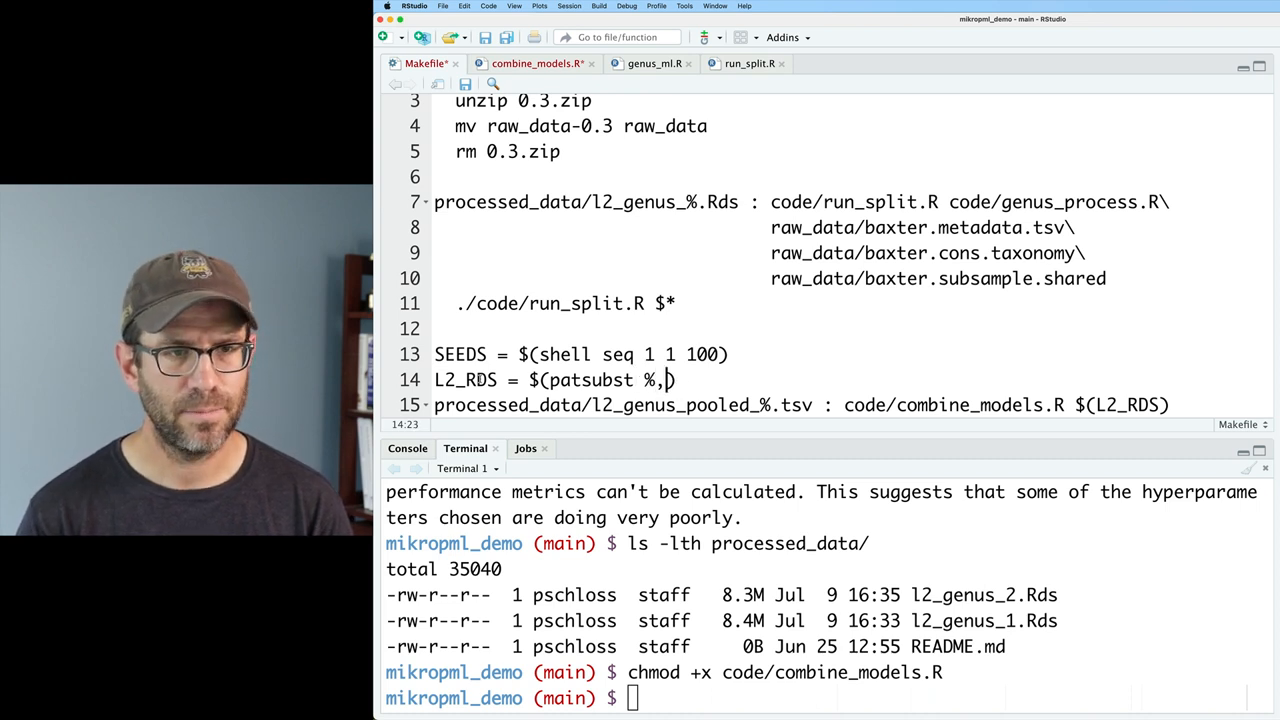
type("processed_data/l2_genus_%.Rds,$(")
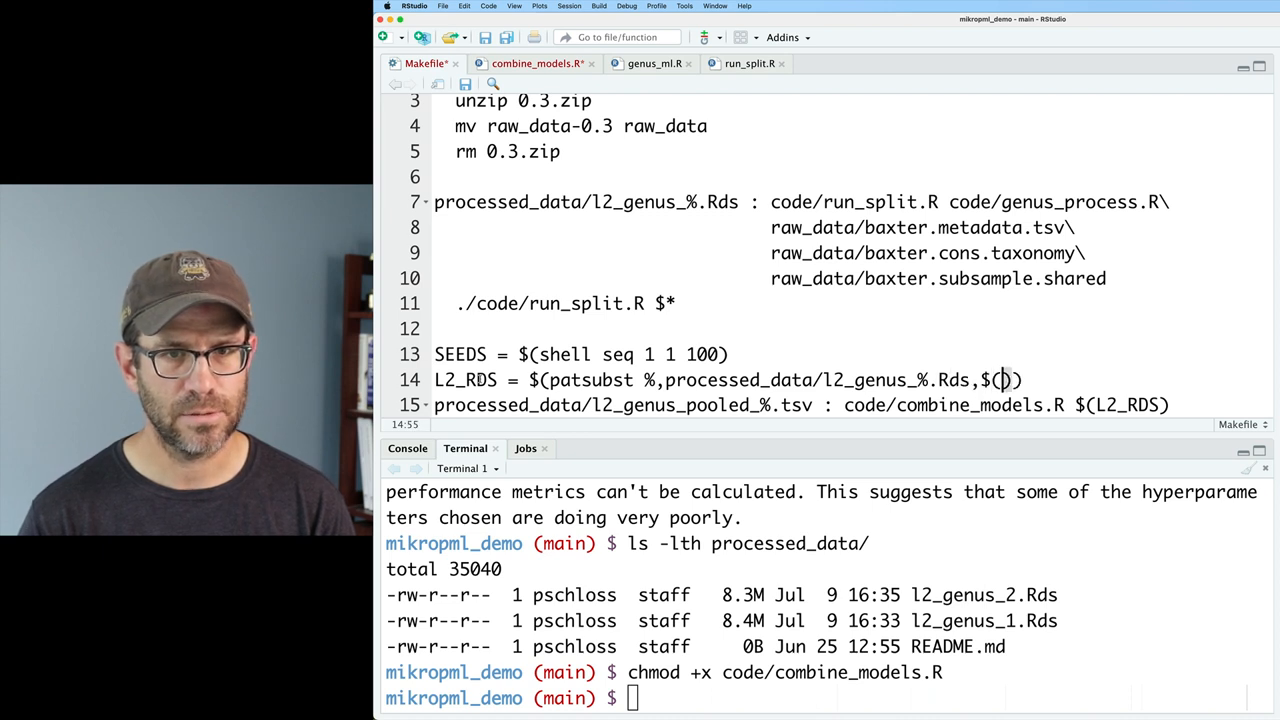
type("SEEDS")
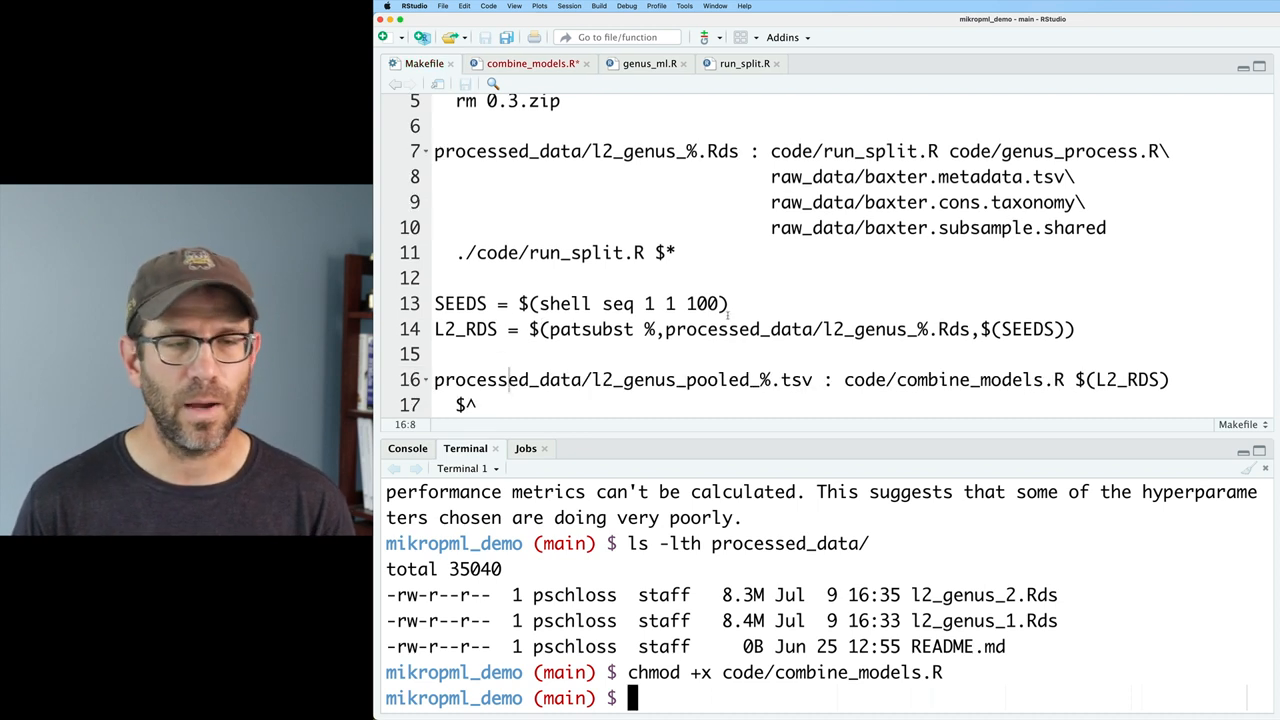
type("2")
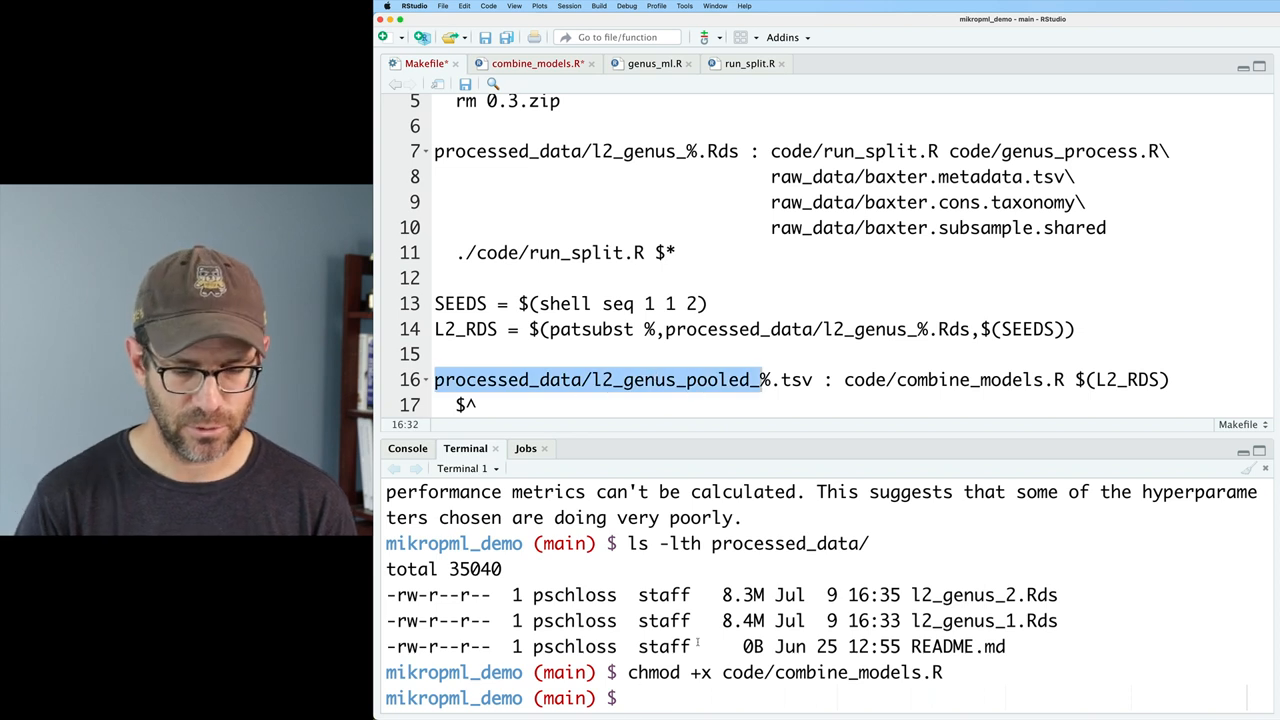
- Build processed_data/l2_genus_pooled_performance.tsv from the seed RDS files with make
type("make processed_data/l2_genus_pooled_performance.tsv")
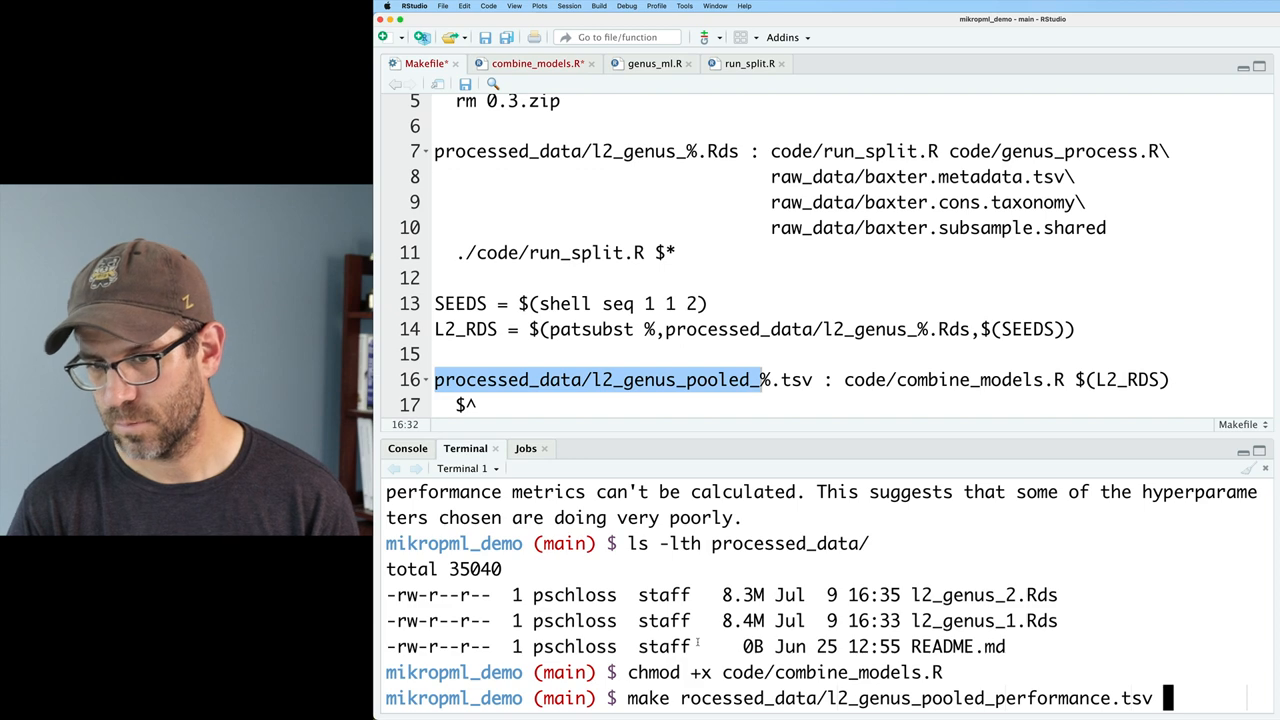
key("Return")
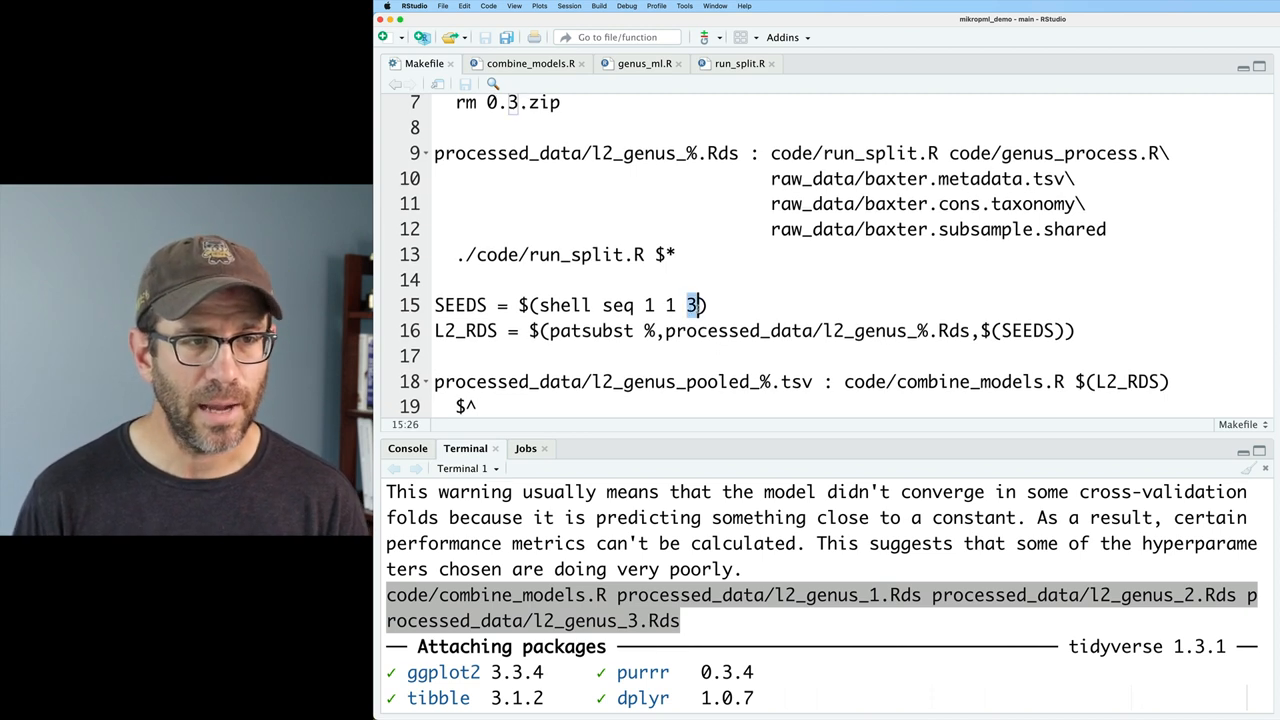
- Change SEEDS to seq 1 1 100 and return to the terminal to rebuild
type("100")
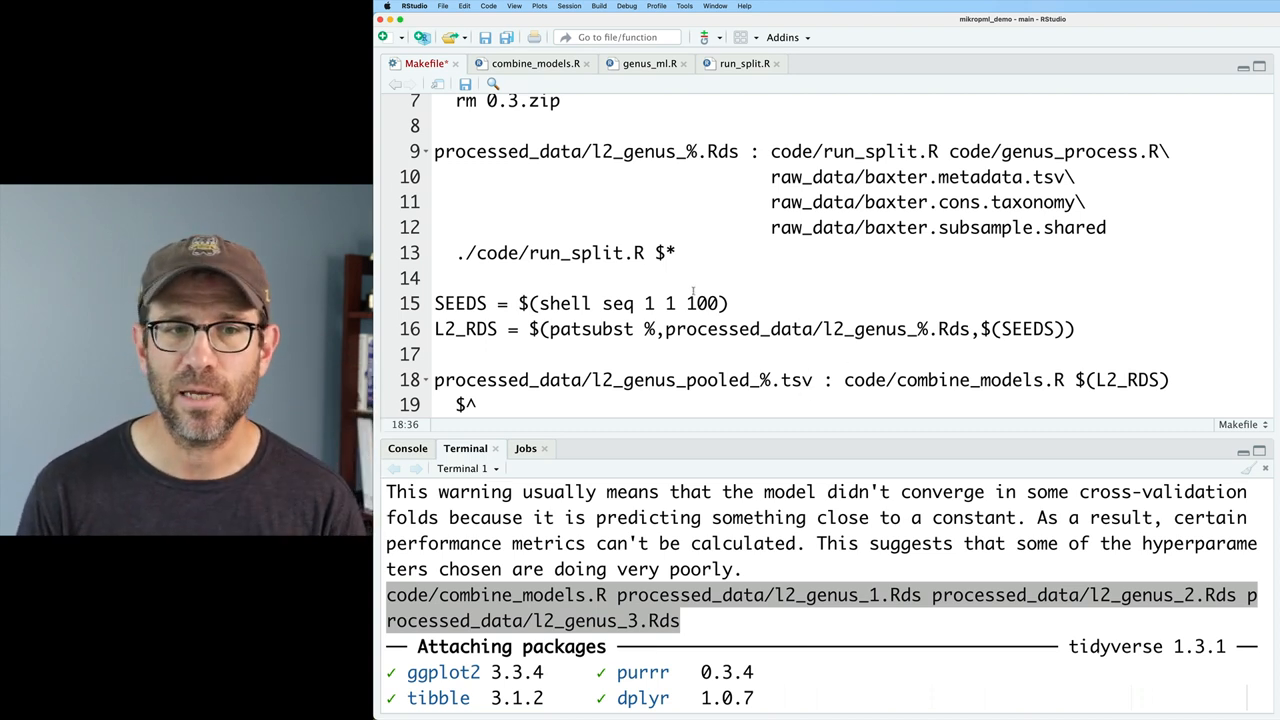
double_click(700, 304)
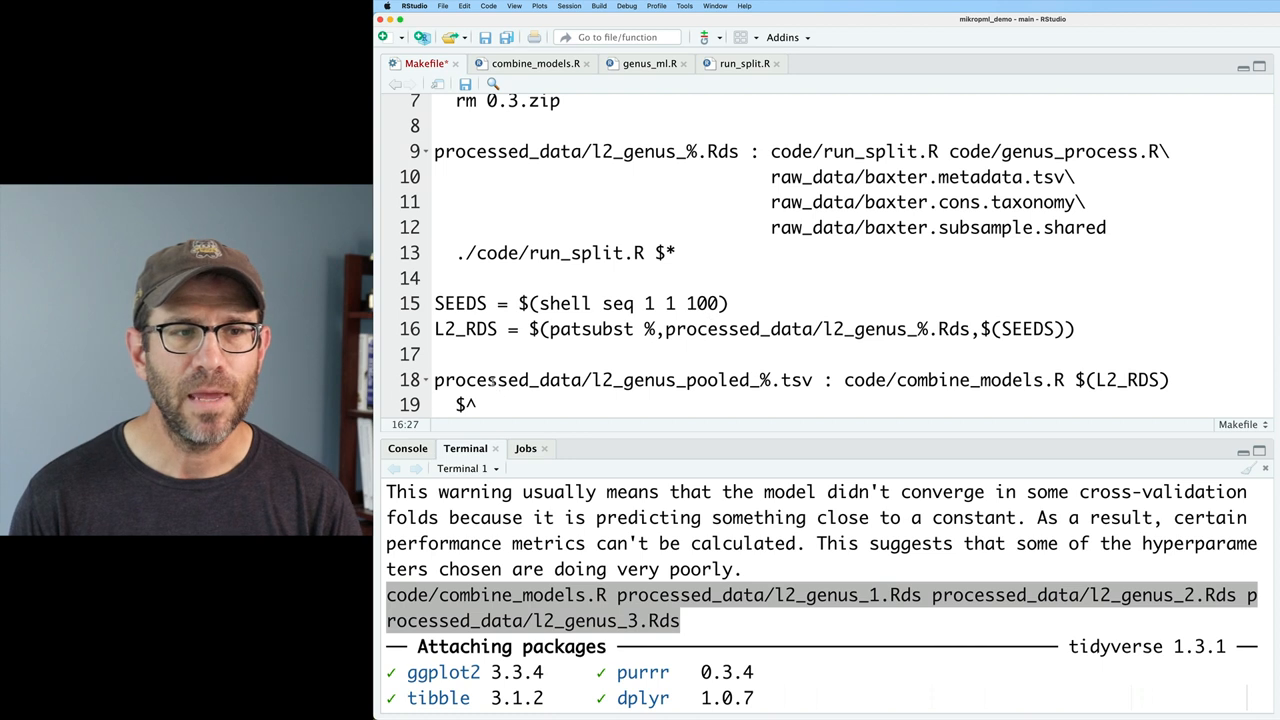
left_click(440, 354)
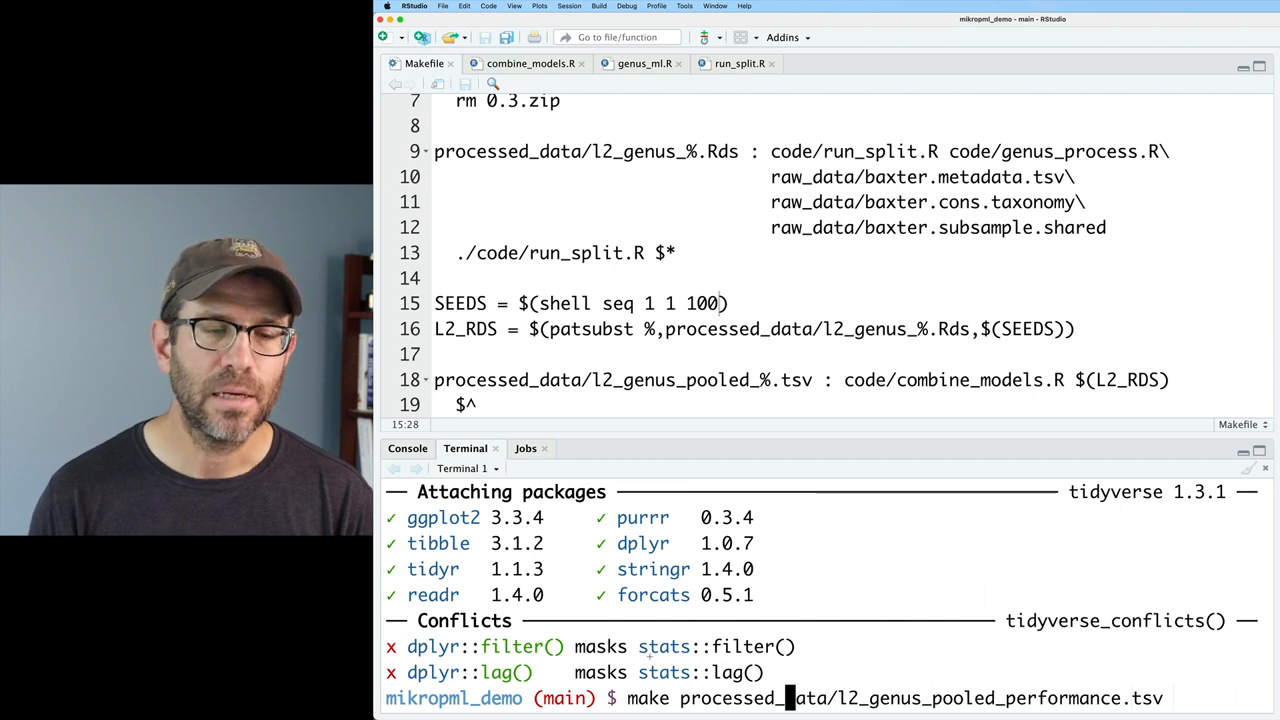
- Rerun make with -j 16 on the pooled performance TSV, which reports it up to date
type("-")
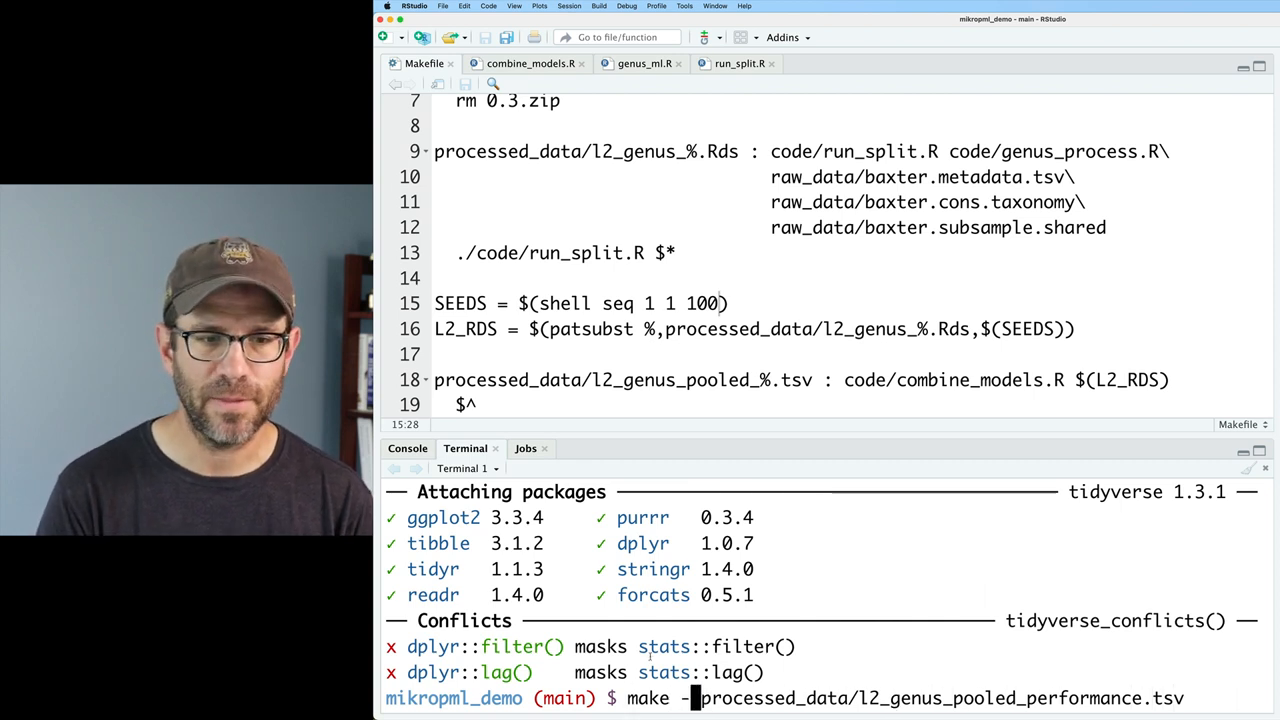
type("j 16")
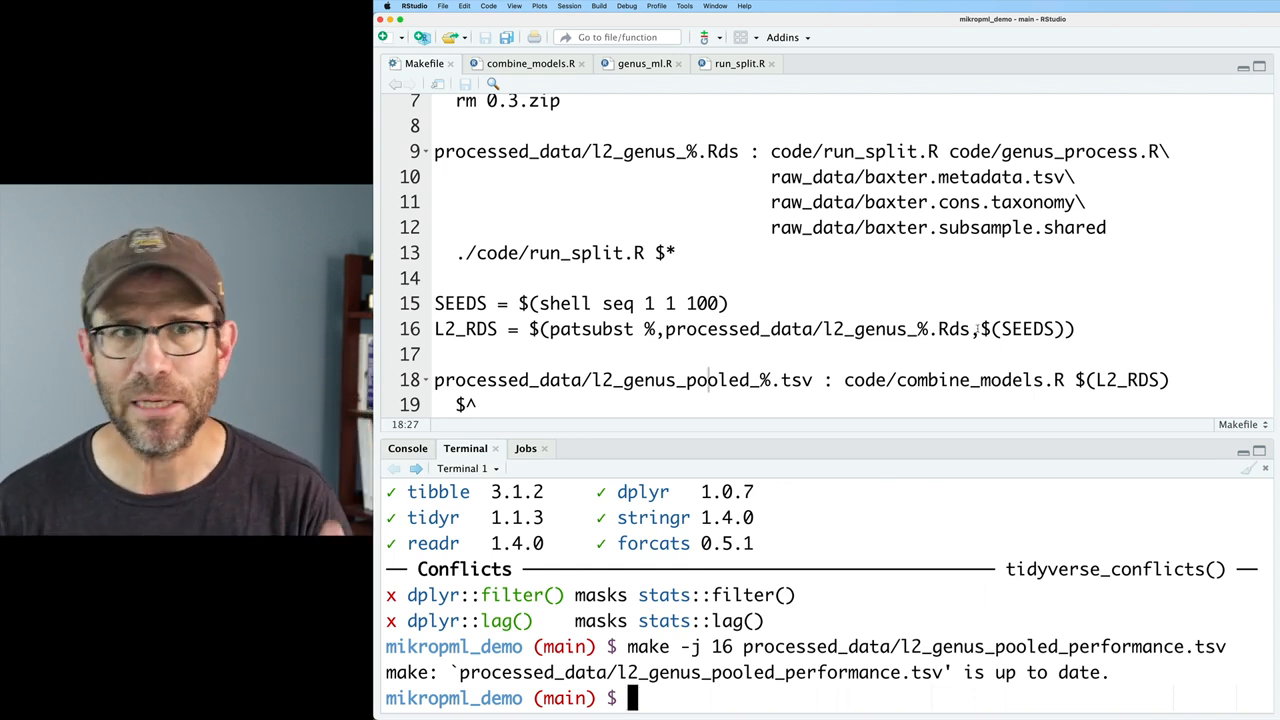
mouse_move(424, 62)
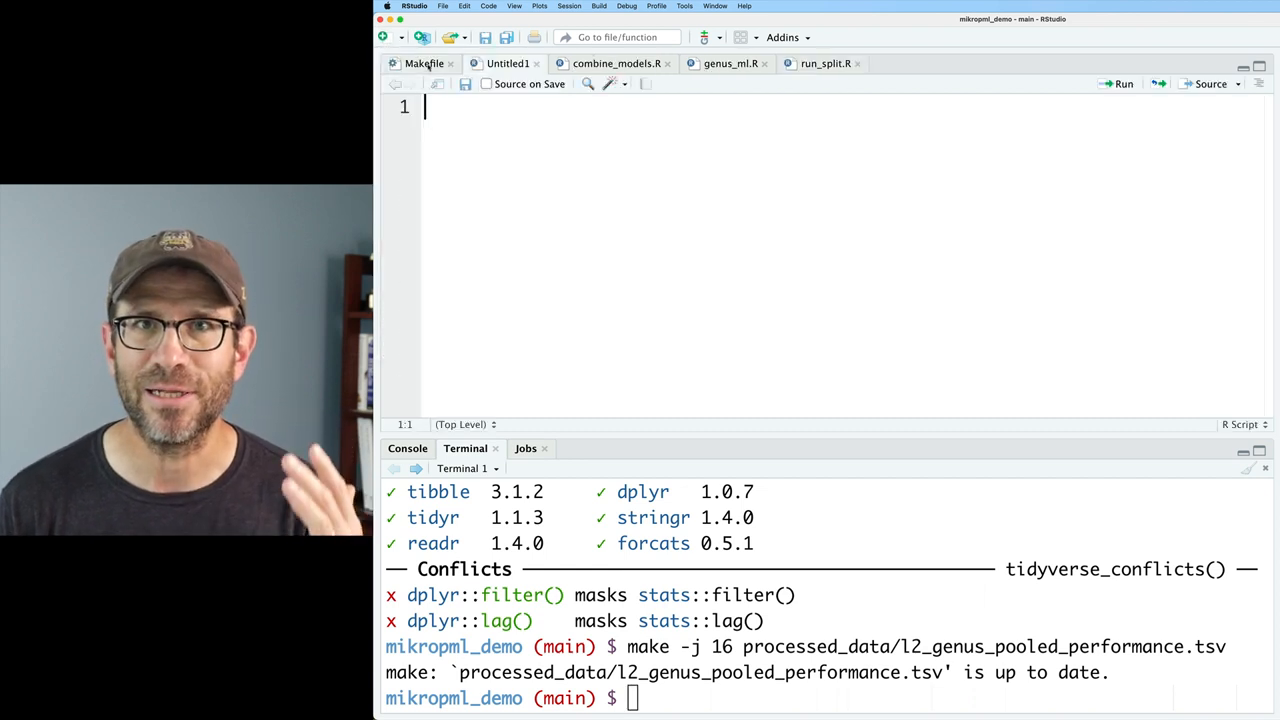
- Paste the plotting and summarize code with library(tidyverse) and save as process_pooled_data.R in code/
left_click(730, 62)
type("process_pooled_data.R")
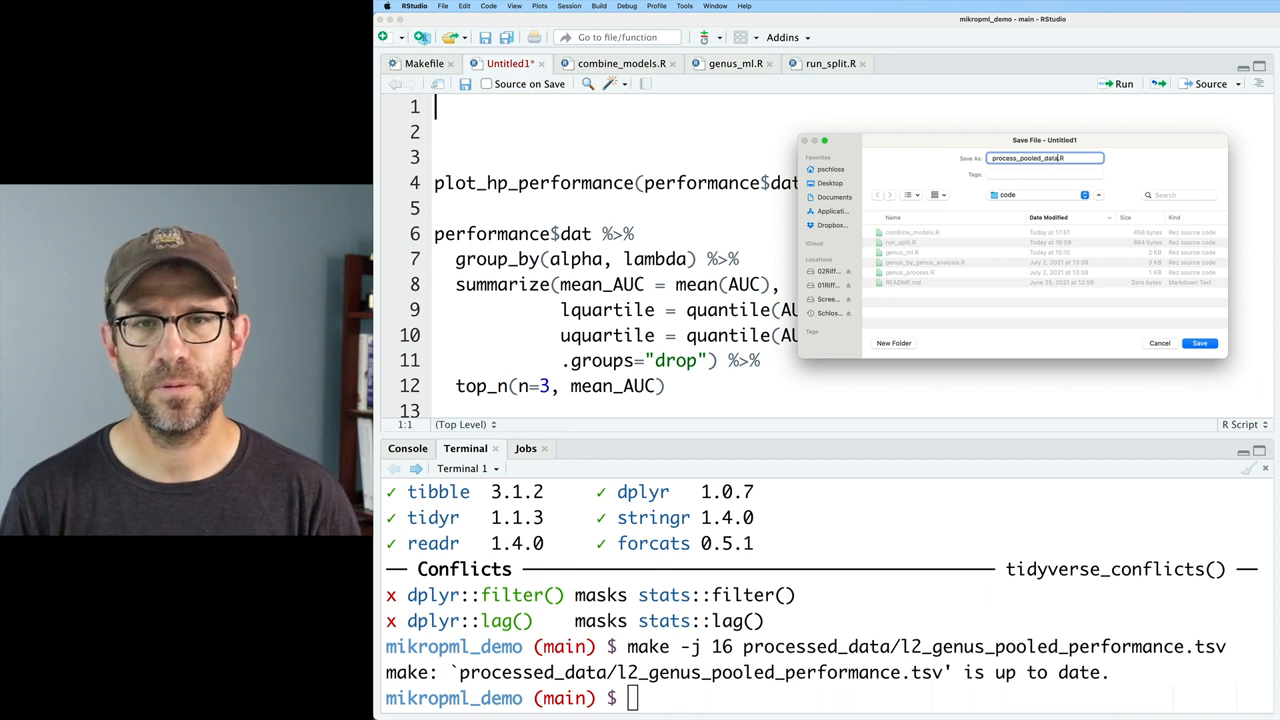
left_click(1200, 344)
type("library(tidyverse")
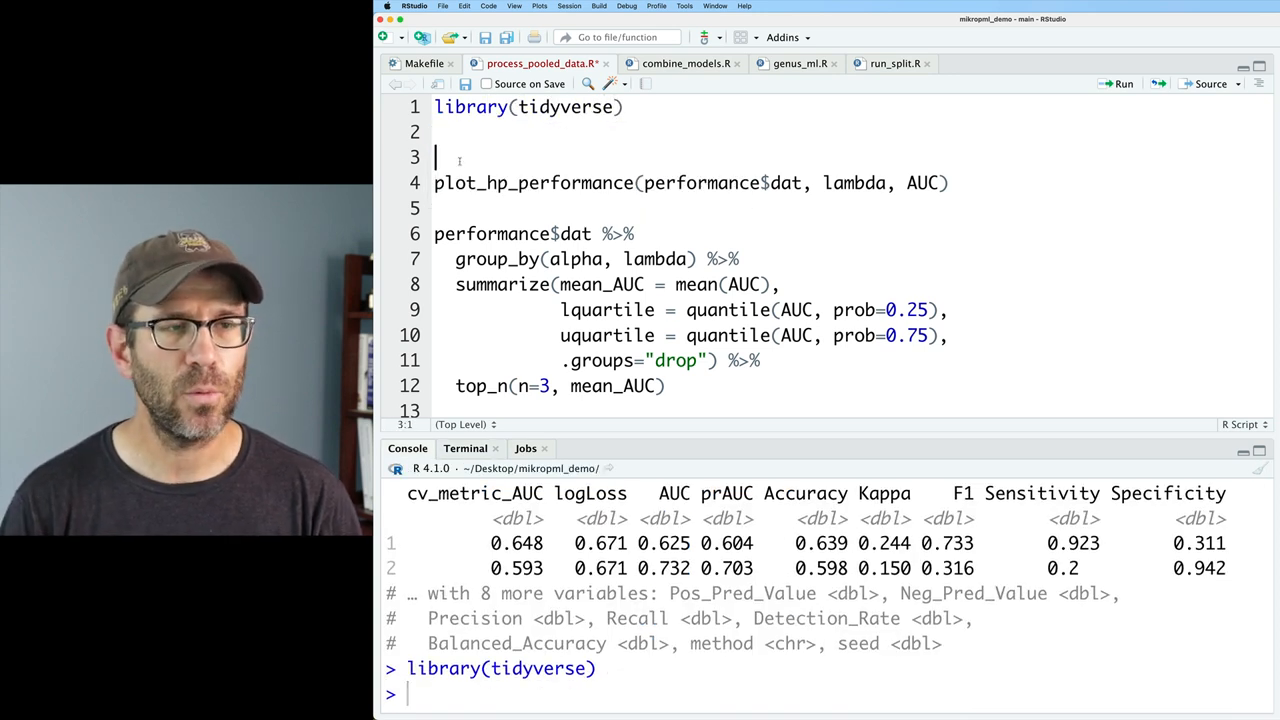
- Pipe read_tsv("processed_data/l2_genus_pooled_hp.tsv") into plot_hp_performance(lambda, AUC), replacing the old data argument
type("read_tsv(\"proc")
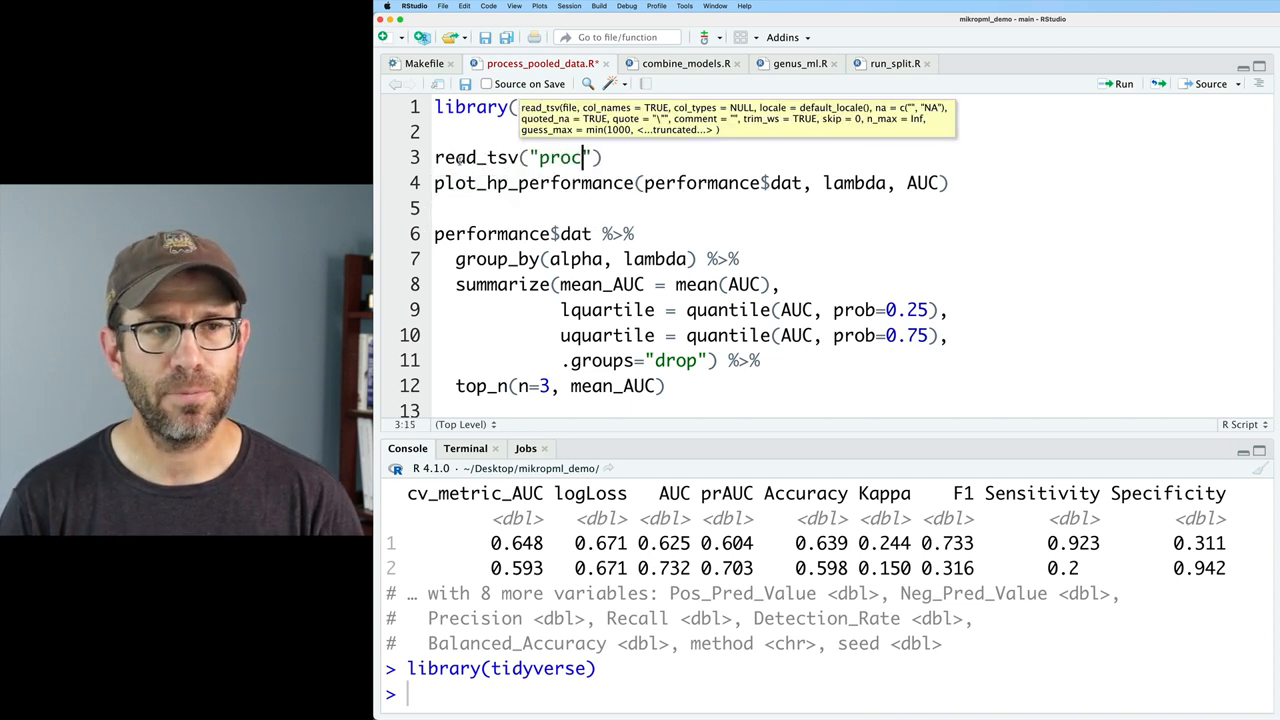
type("essed")
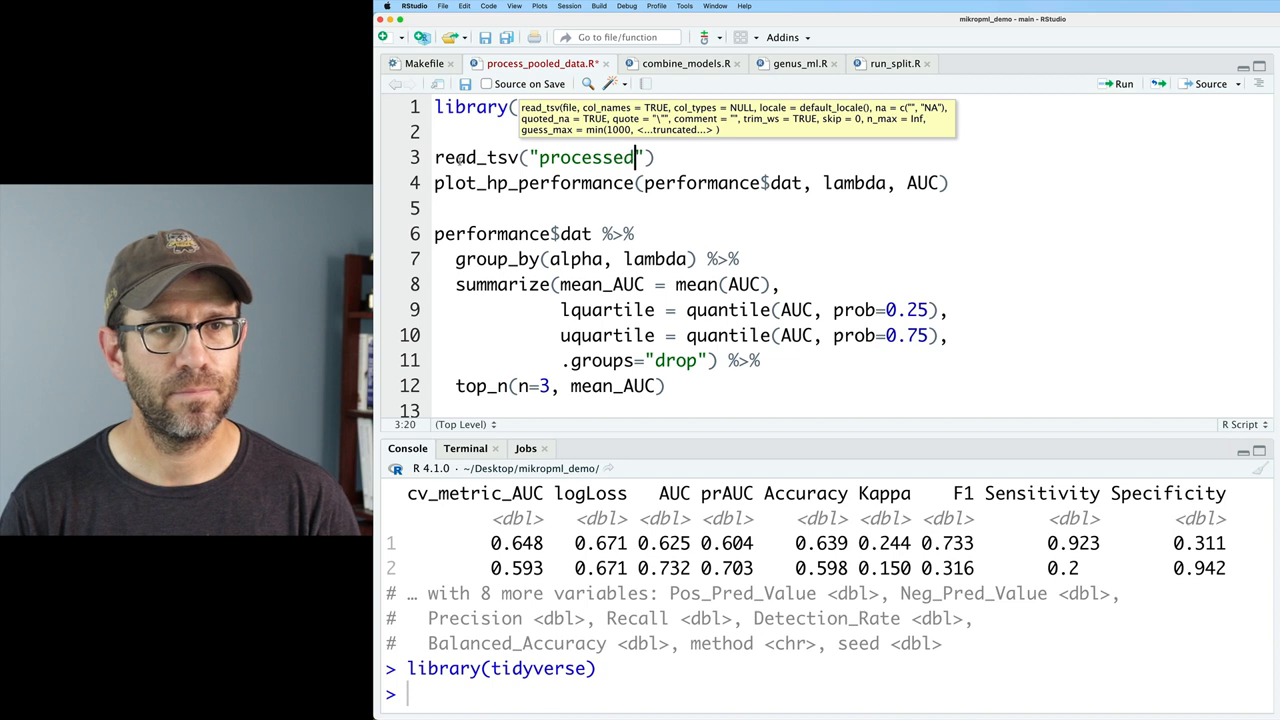
type("_data/")
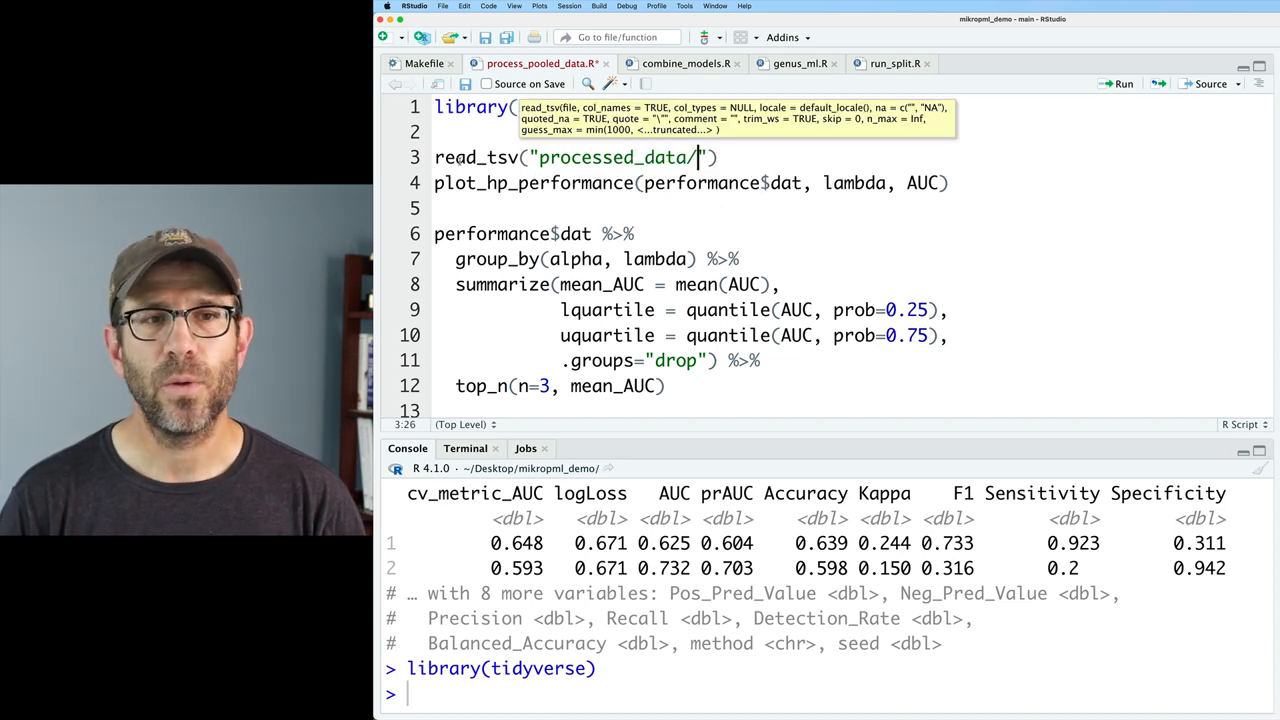
type("l2_genus_po")
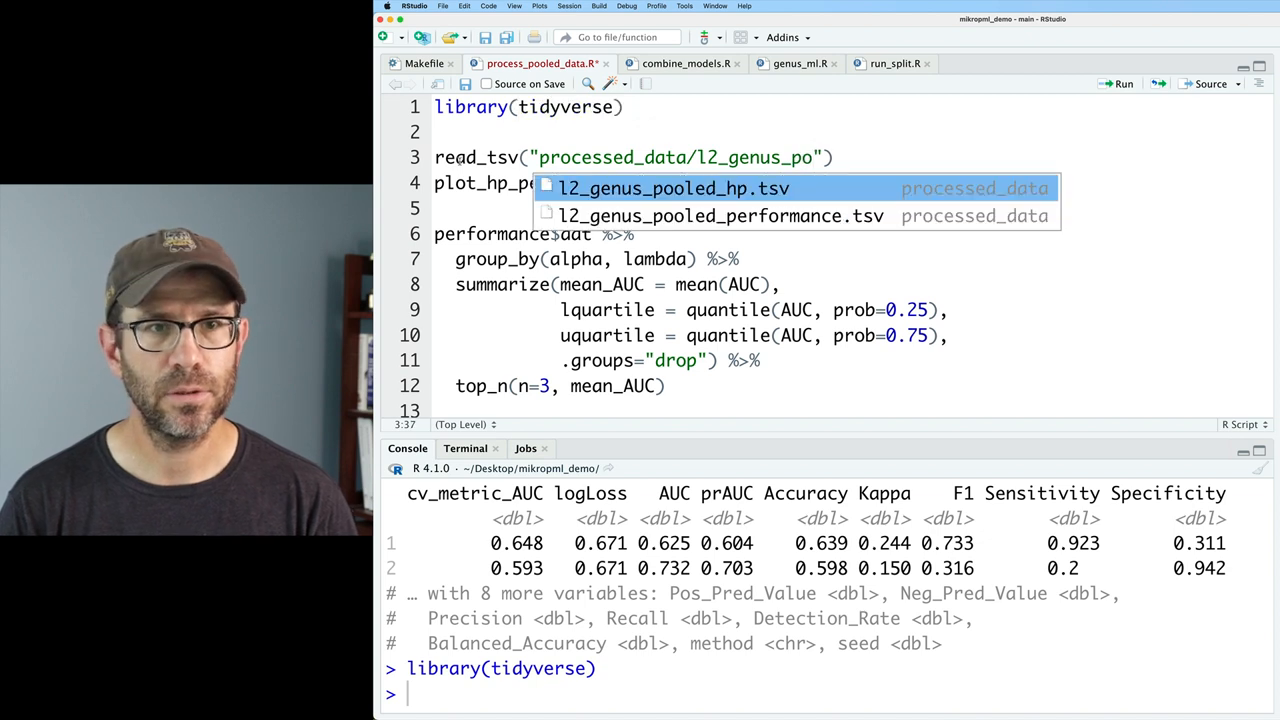
left_click(672, 188)
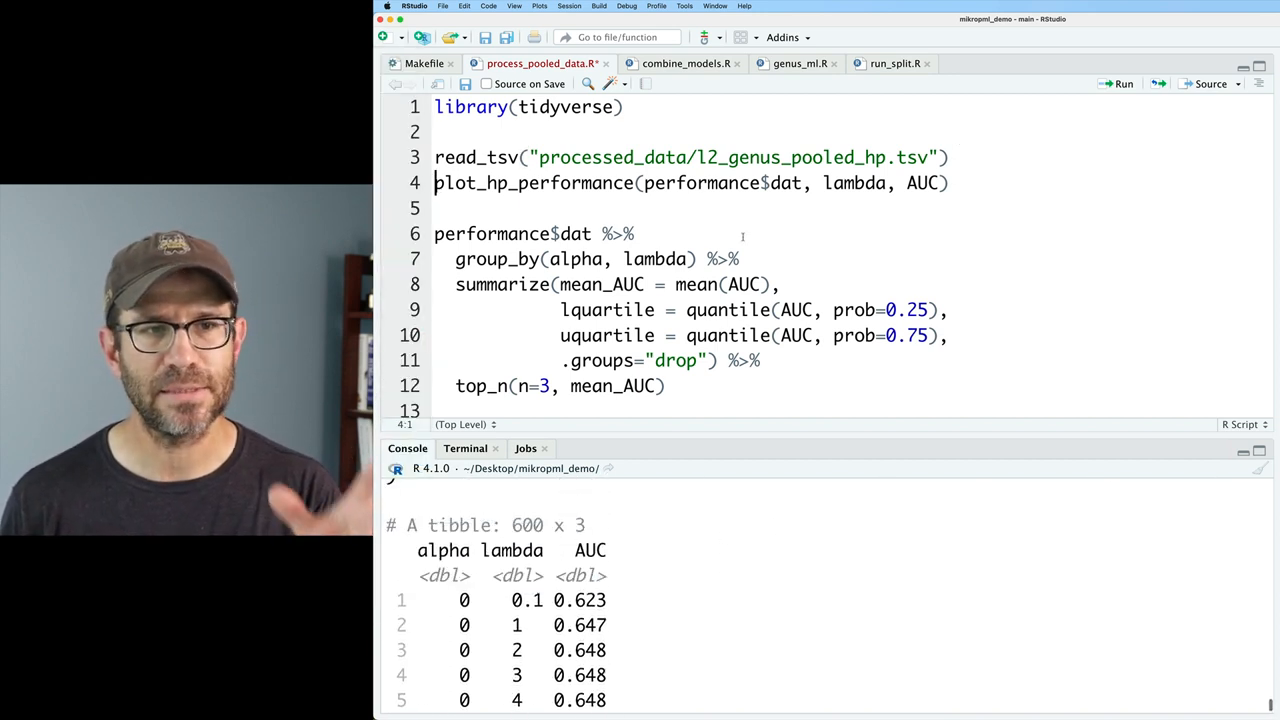
double_click(720, 184)
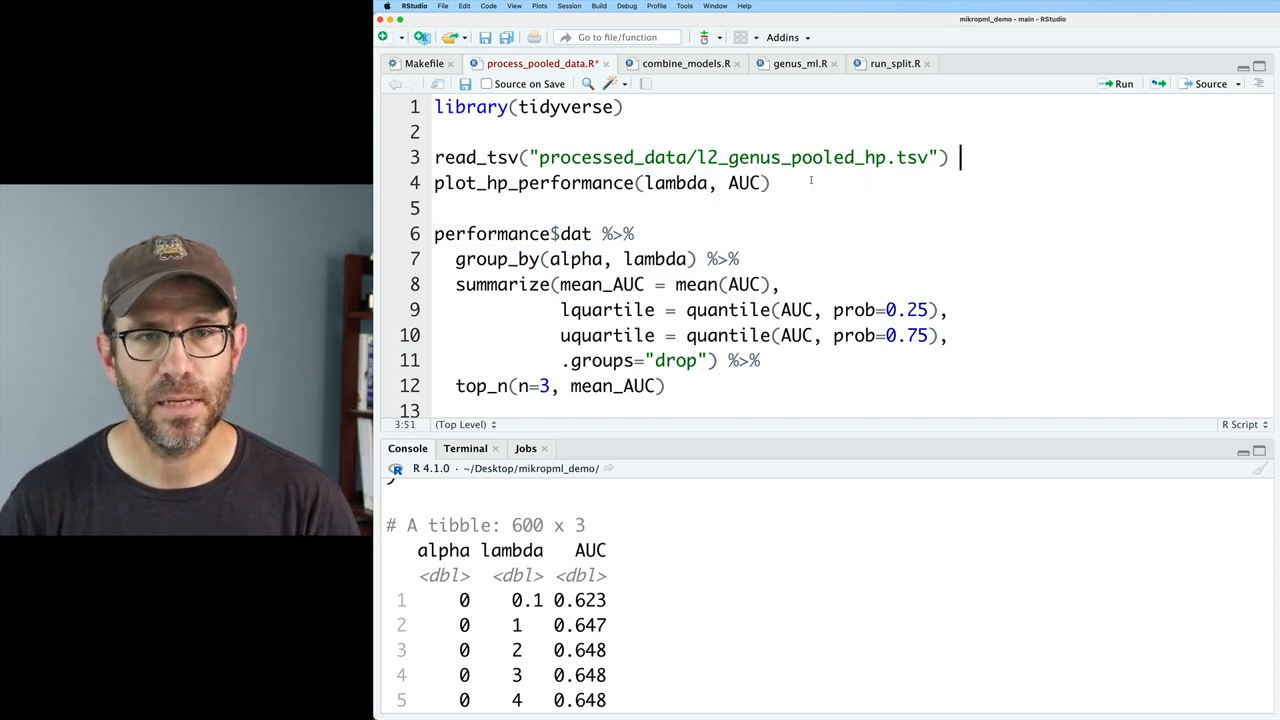
type("%>%")
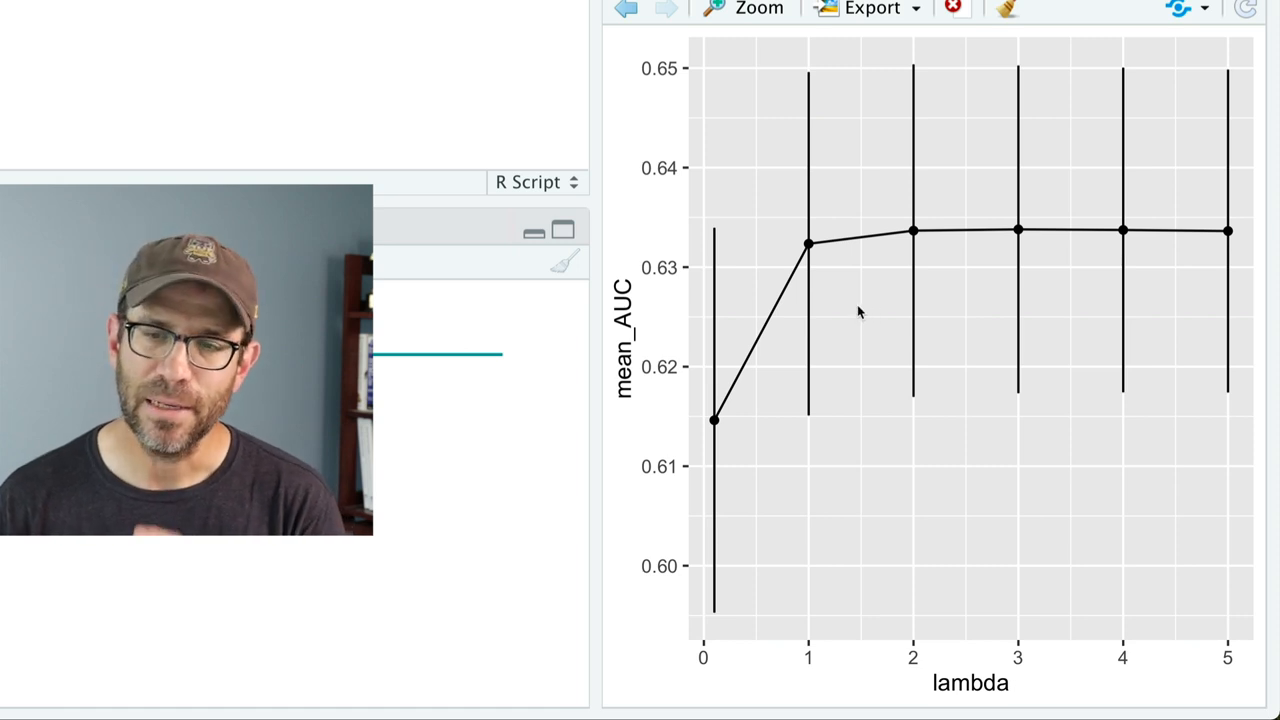
mouse_move(808, 372)
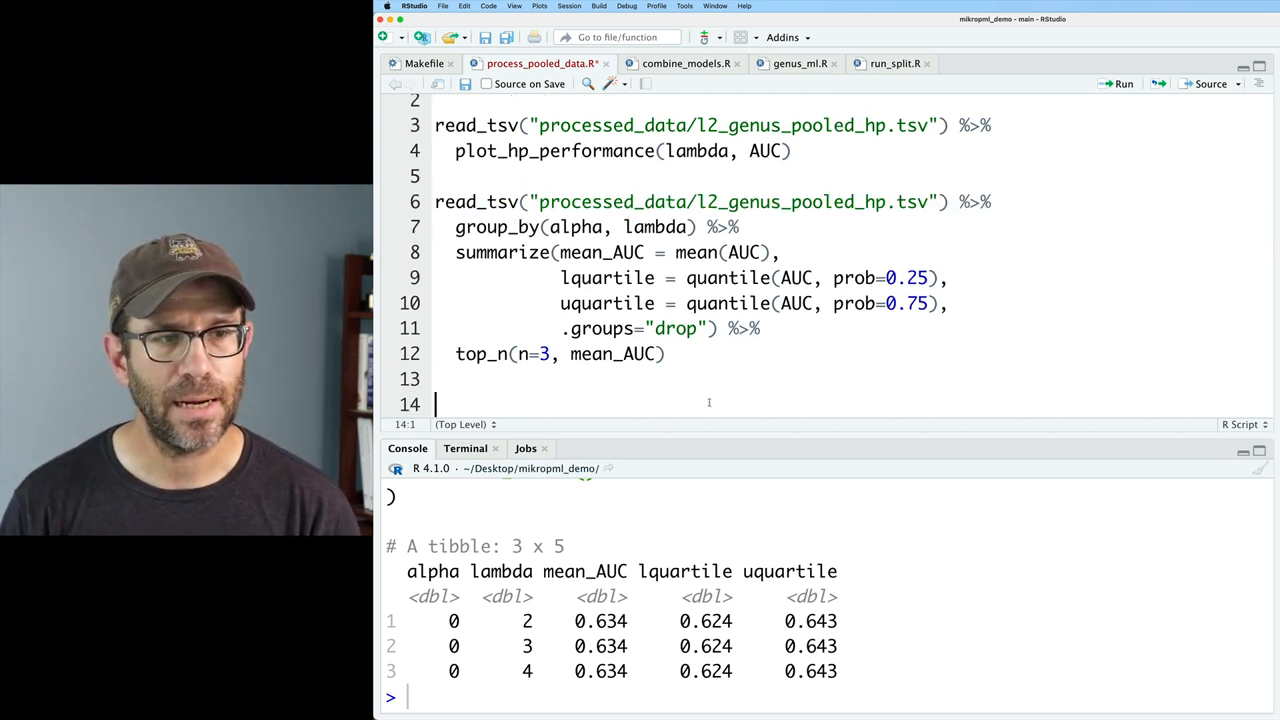
- Add a read_tsv of processed_data/l2_genus_pooled_performance.tsv piped onward and run it to see the 100-row tibble
type("read_tsv(\"processed_data/l2_genus_pooled_hp.tsv\") %>%")
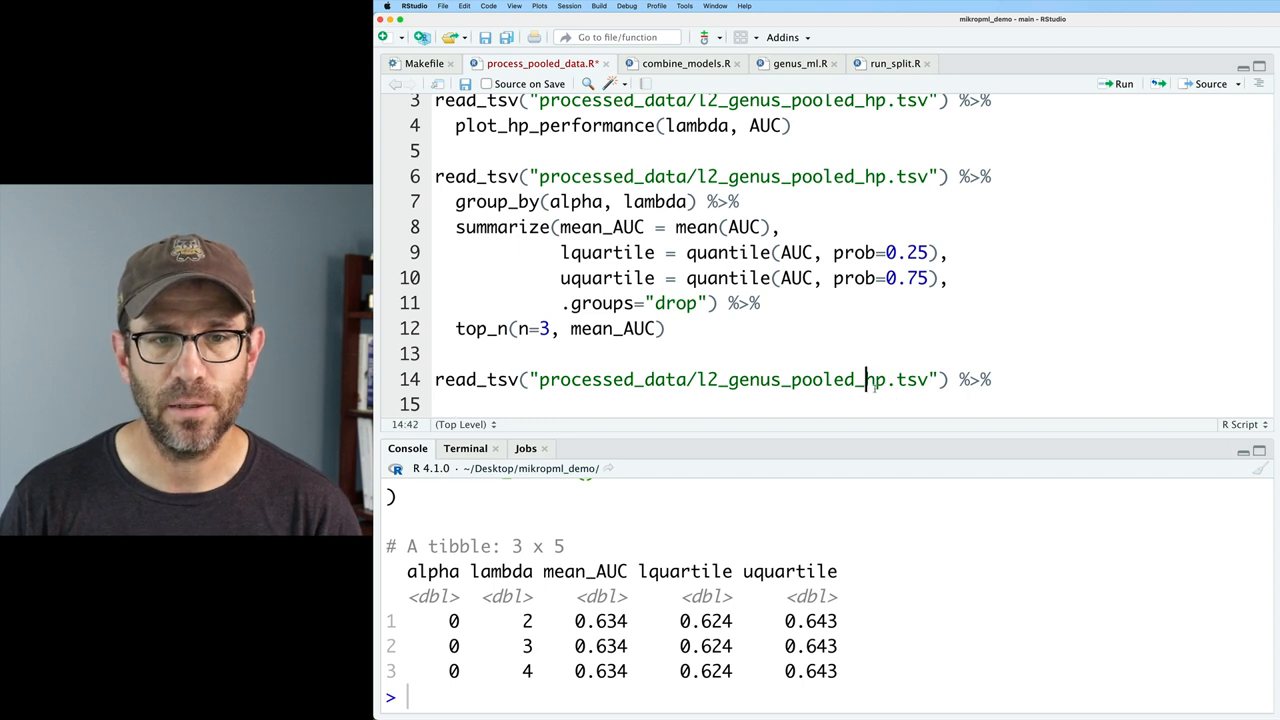
double_click(888, 380)
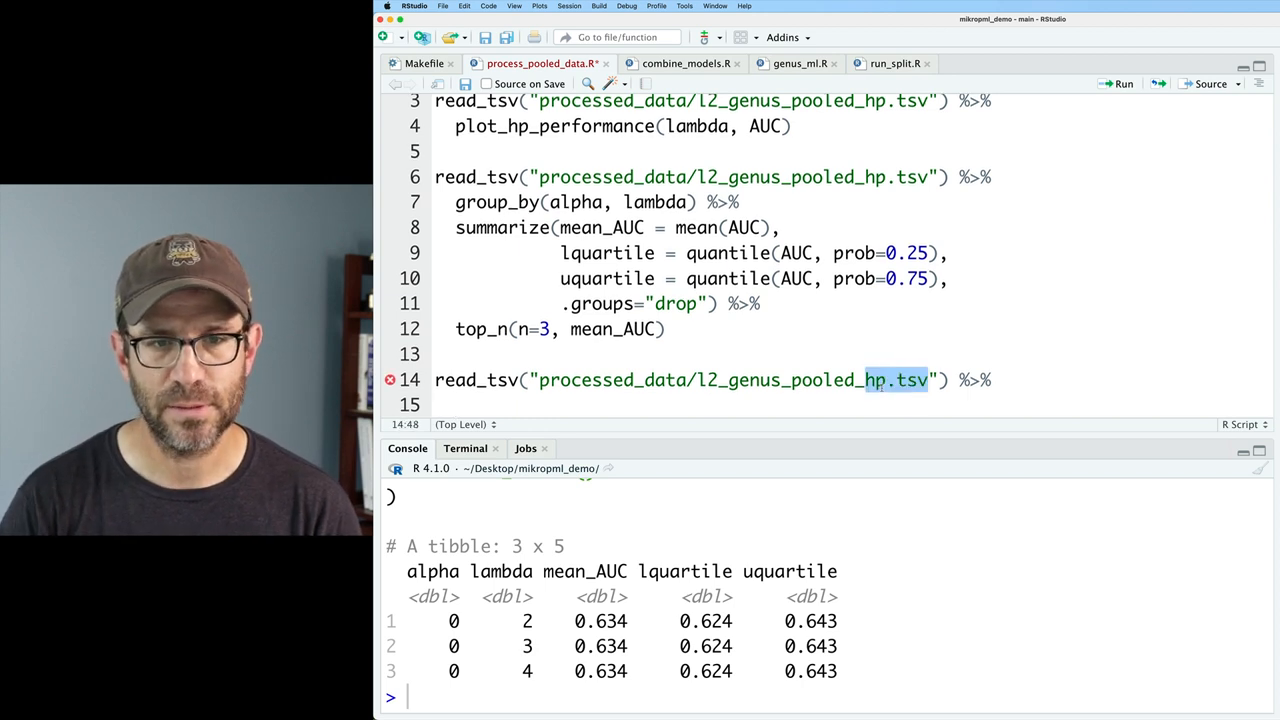
type("performance")
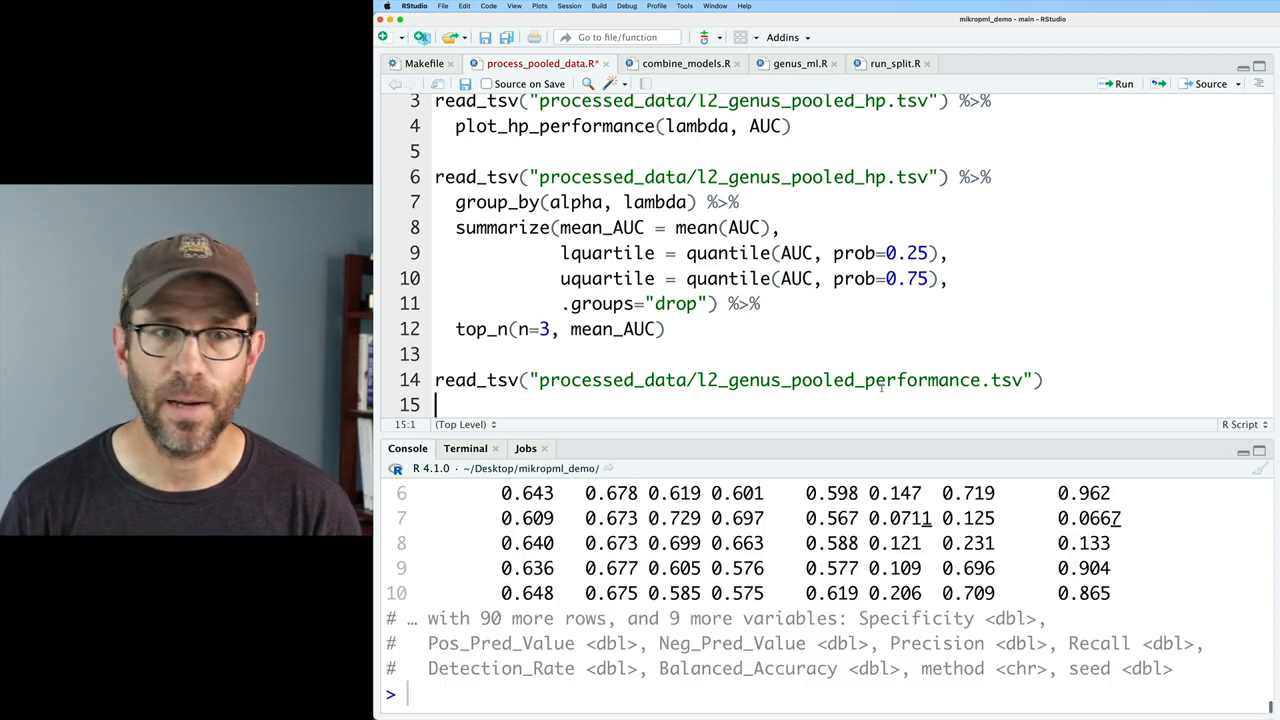
scroll("up", 3)
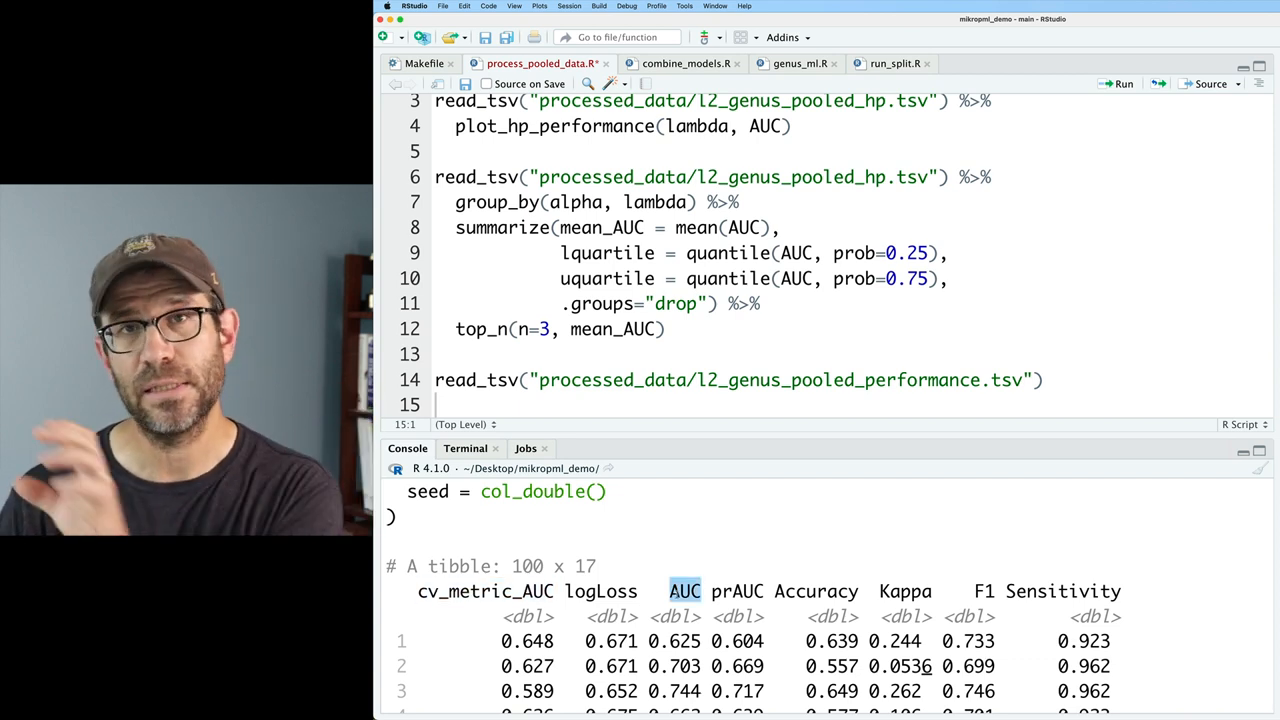
left_click(1048, 380)
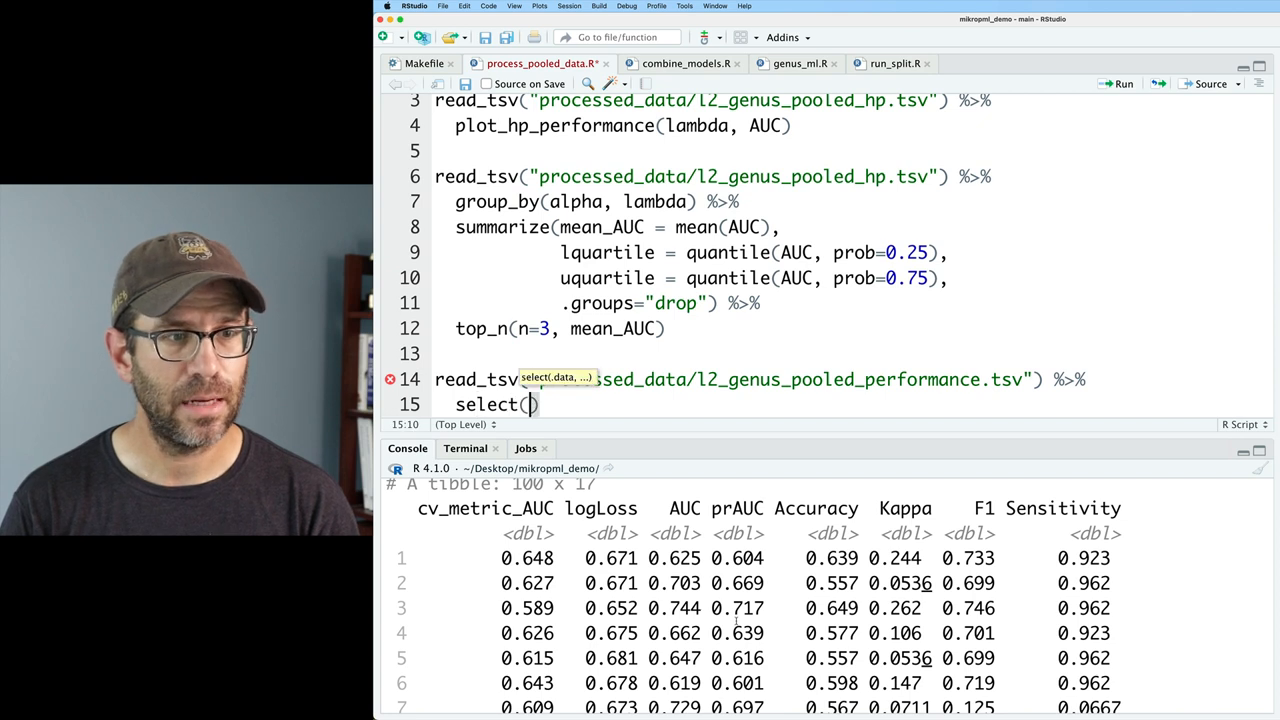
- Select seed, cv_metric_AUC and AUC, then pivot_longer(cols=-seed, names_to="metric", values_to="AUC")
type("seed, cv_m")
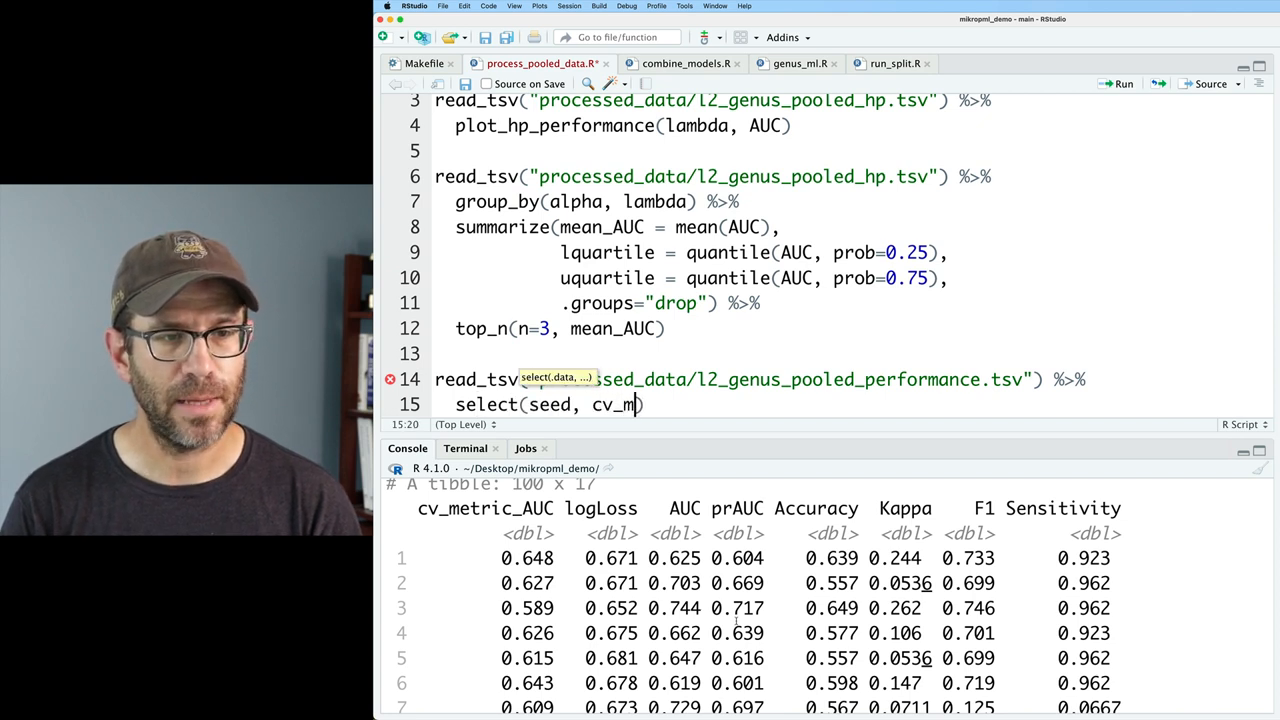
type("etric")
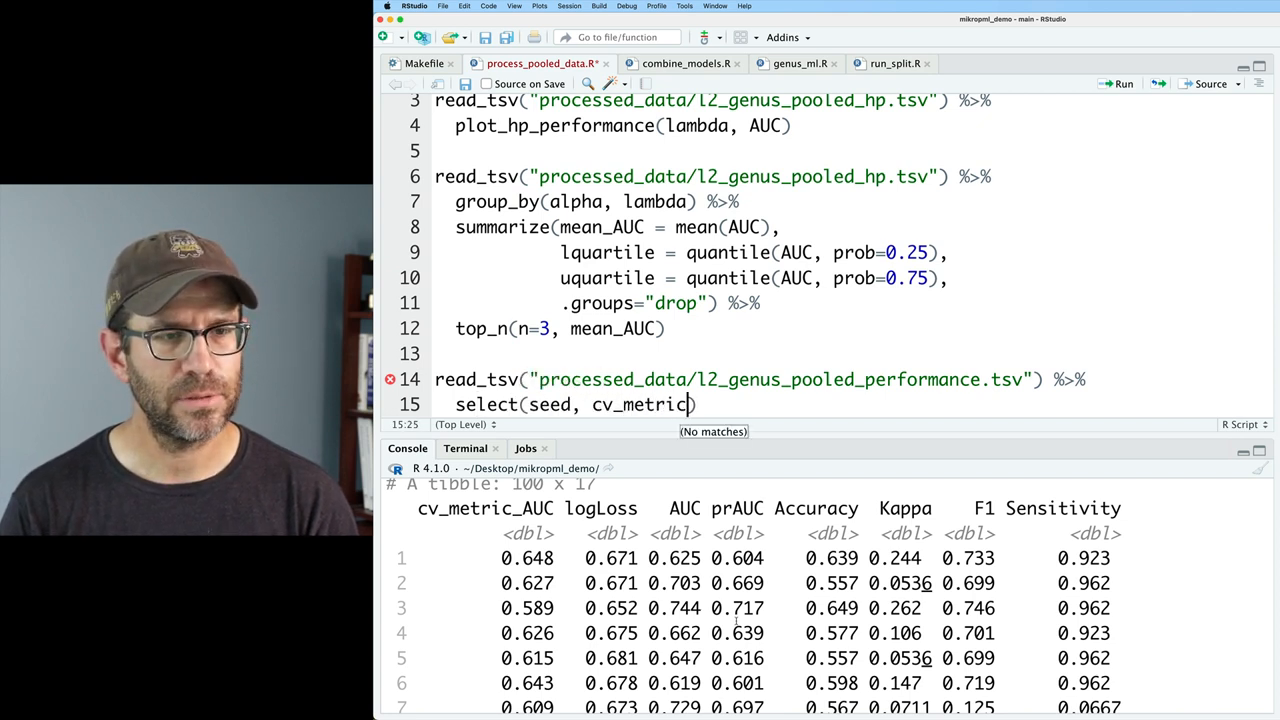
type("_AUC, AUC")
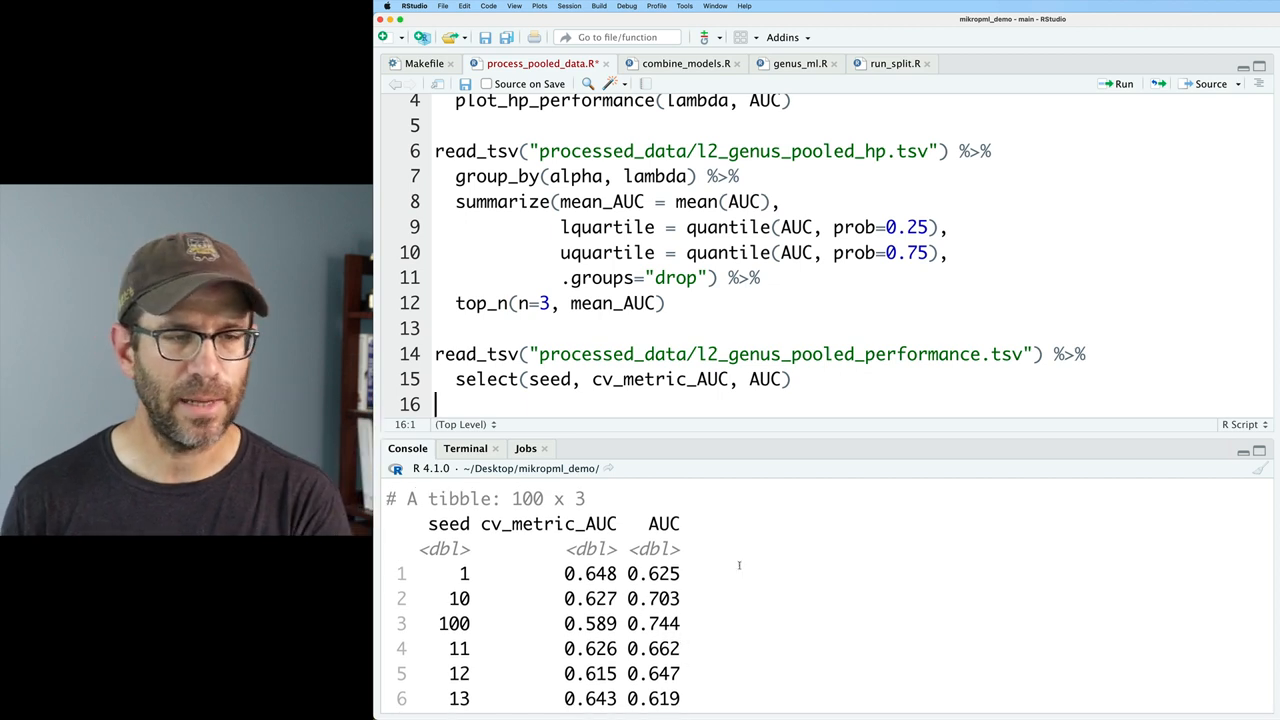
type("pivot_longer(cols")
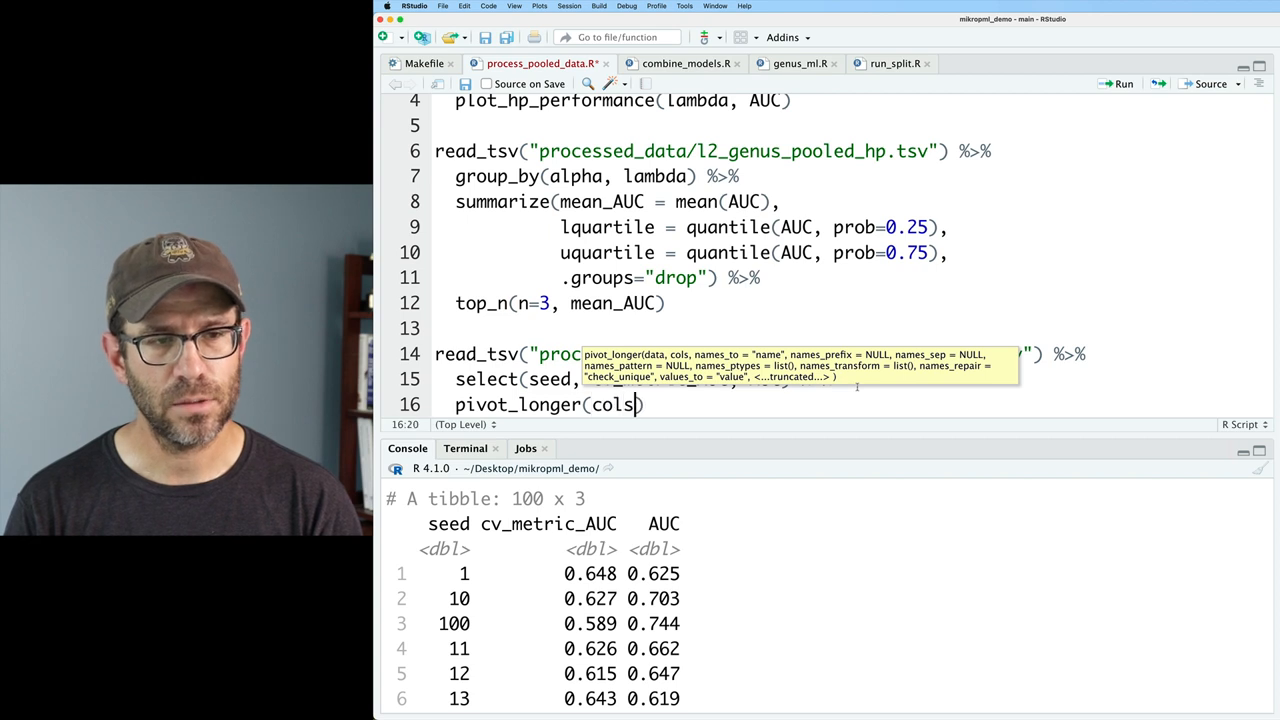
type("=-seed")
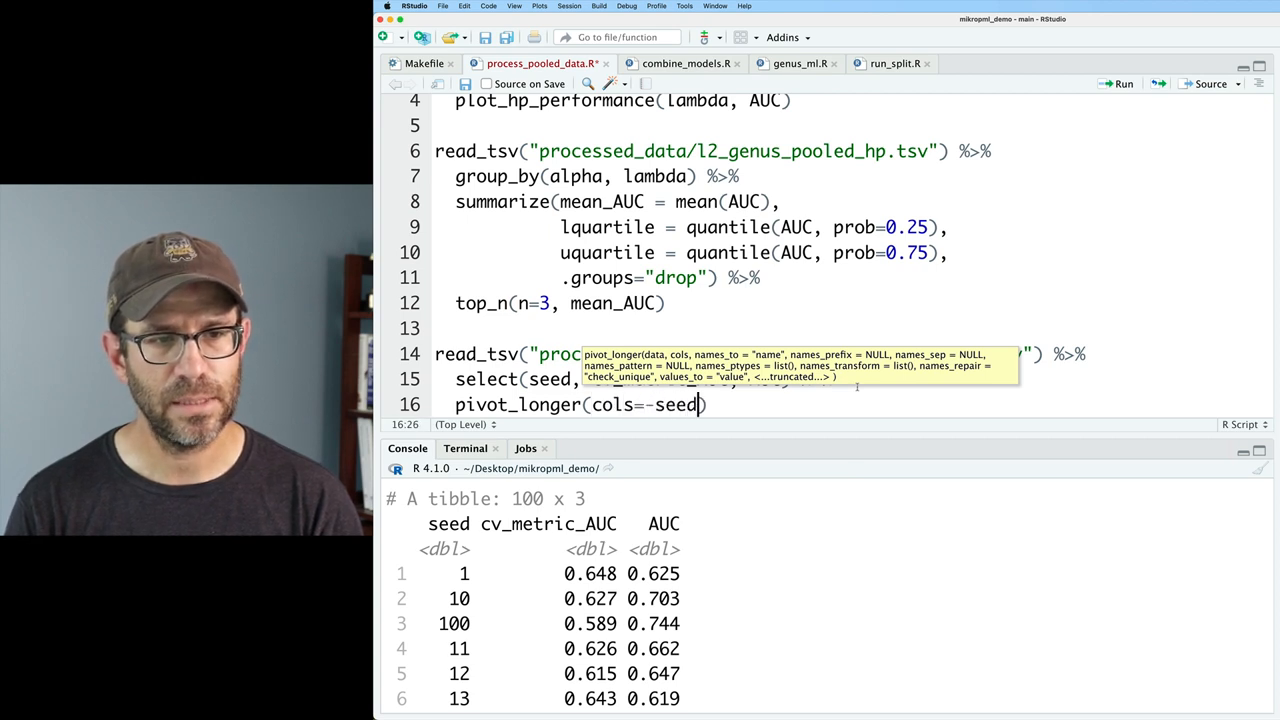
type(", names_to=")
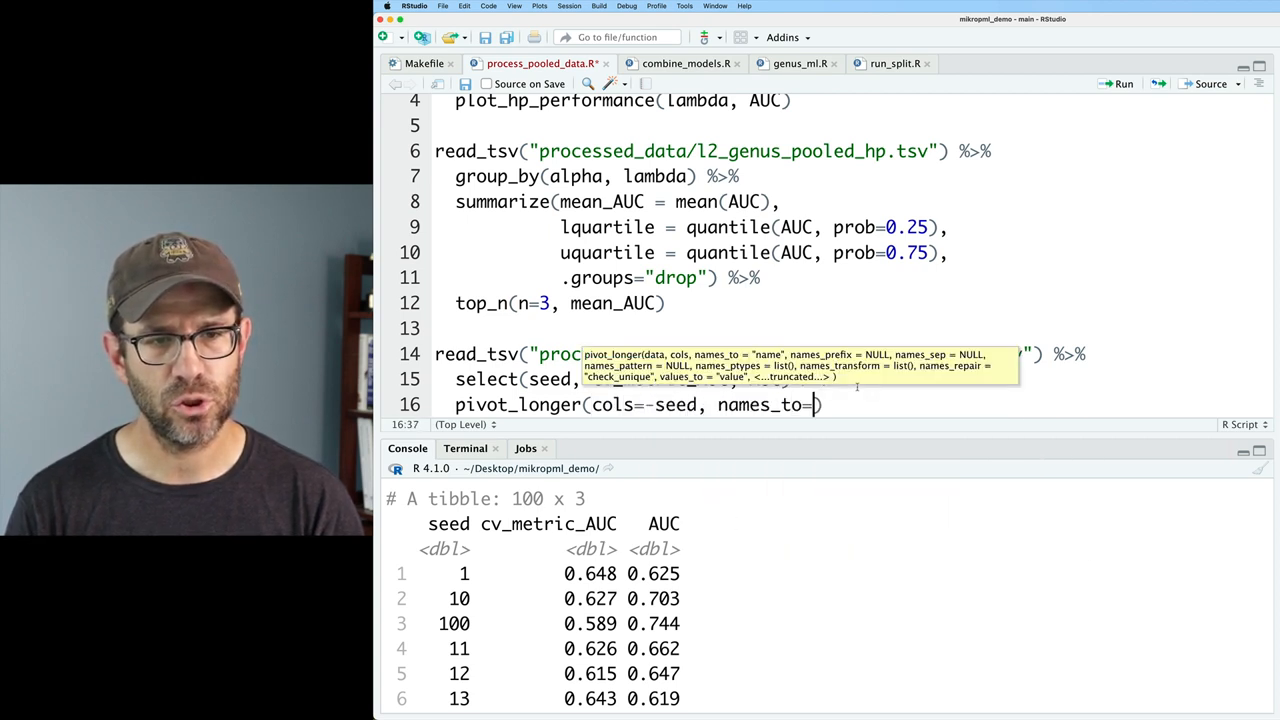
type("metric\"")
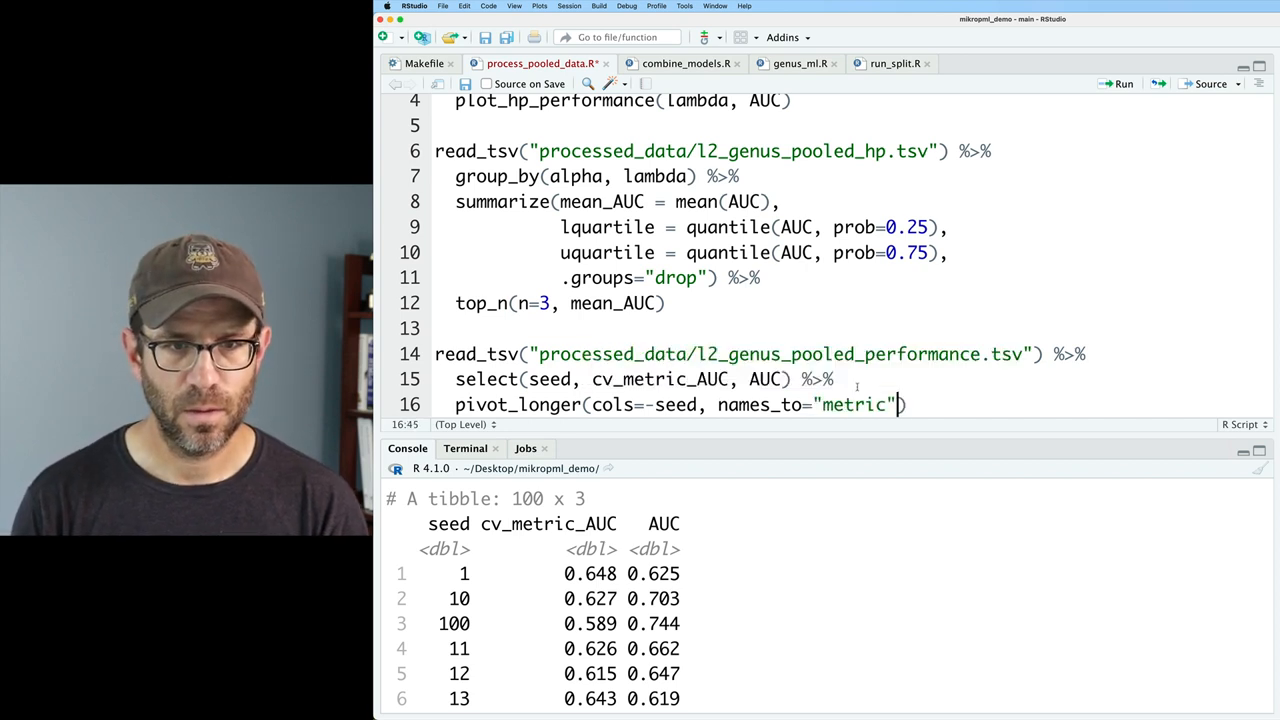
type(", values_to=\"AUC")
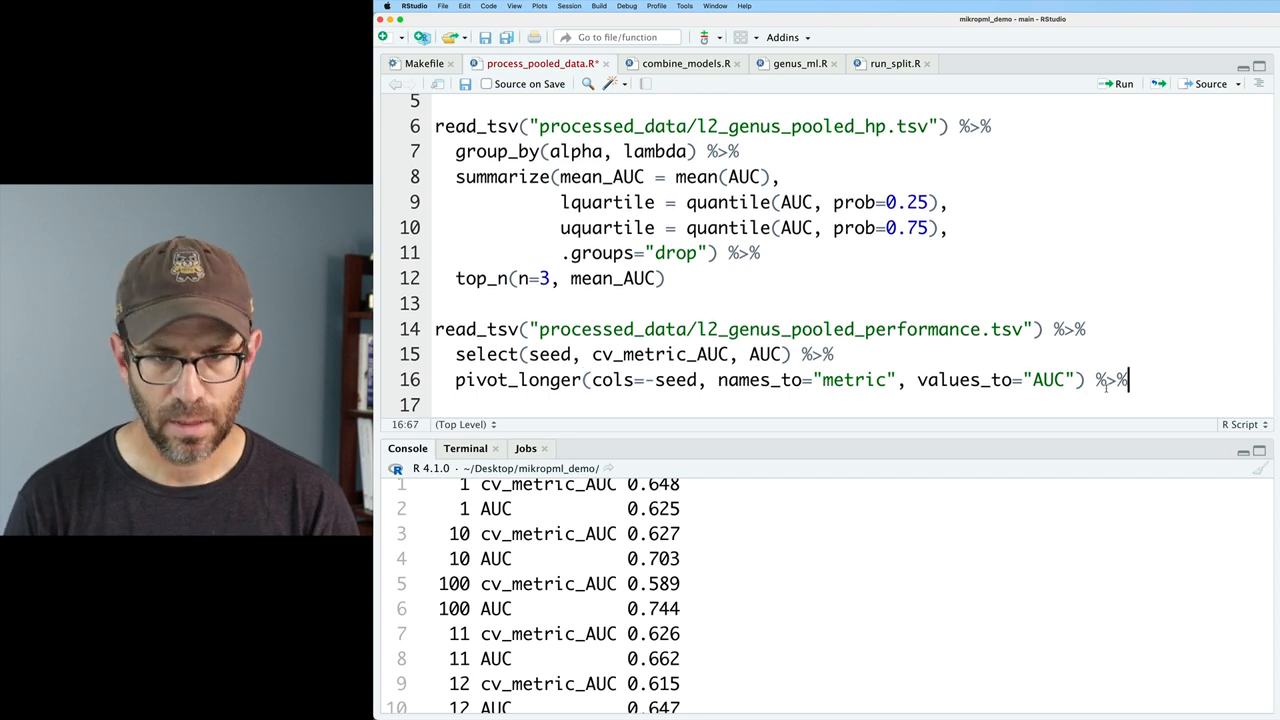
- Draw ggplot(aes(x=metric, y=AUC)) + geom_boxplot() comparing CV and test AUC
type("ggplot")
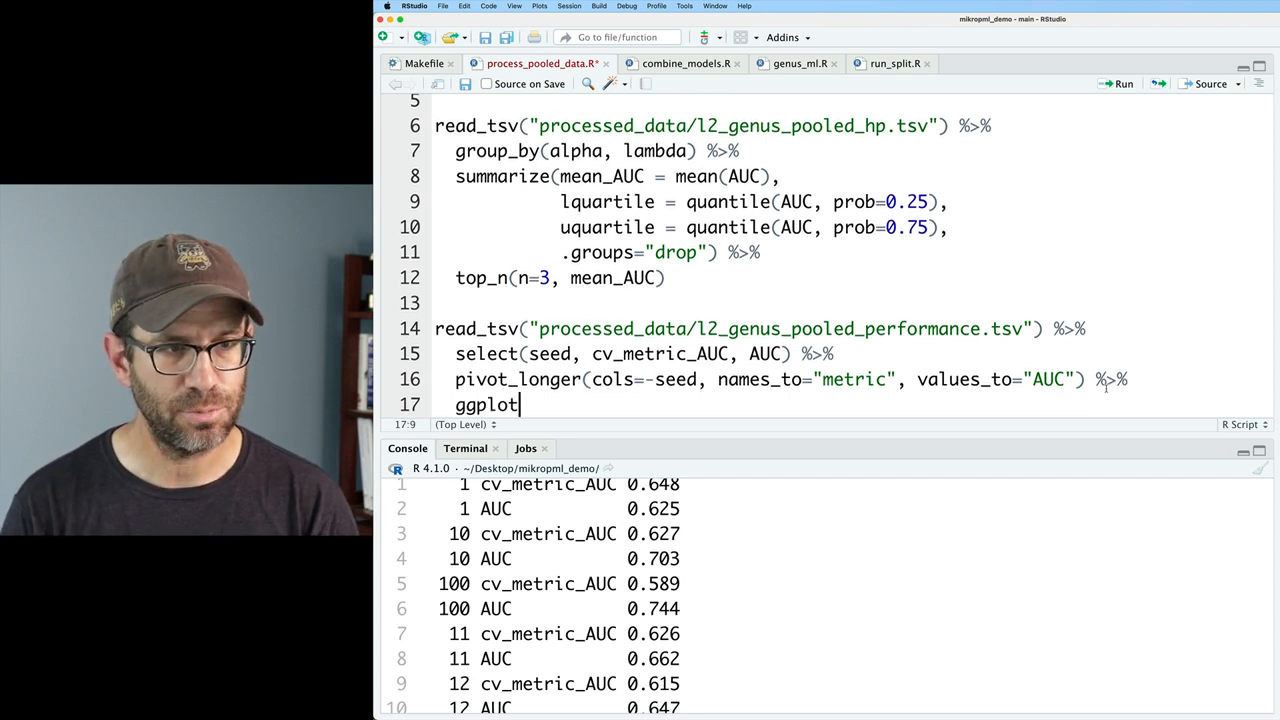
type("(aes(x=")
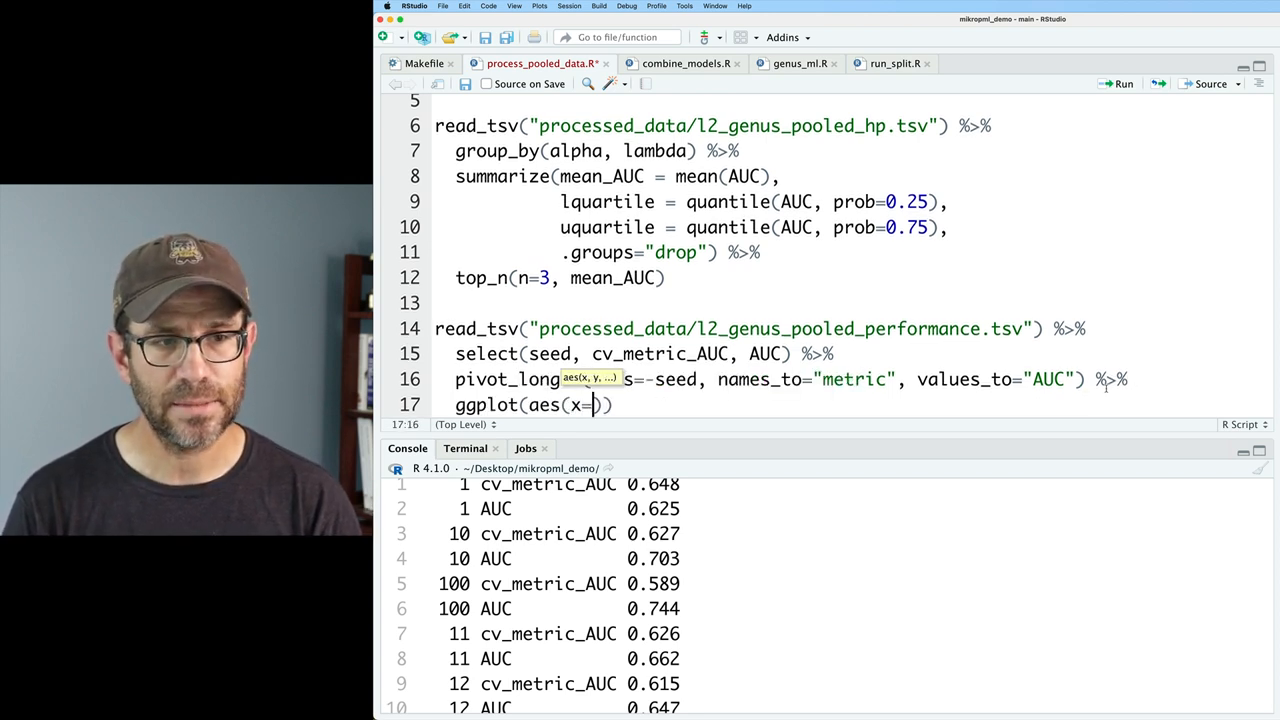
type("metri")
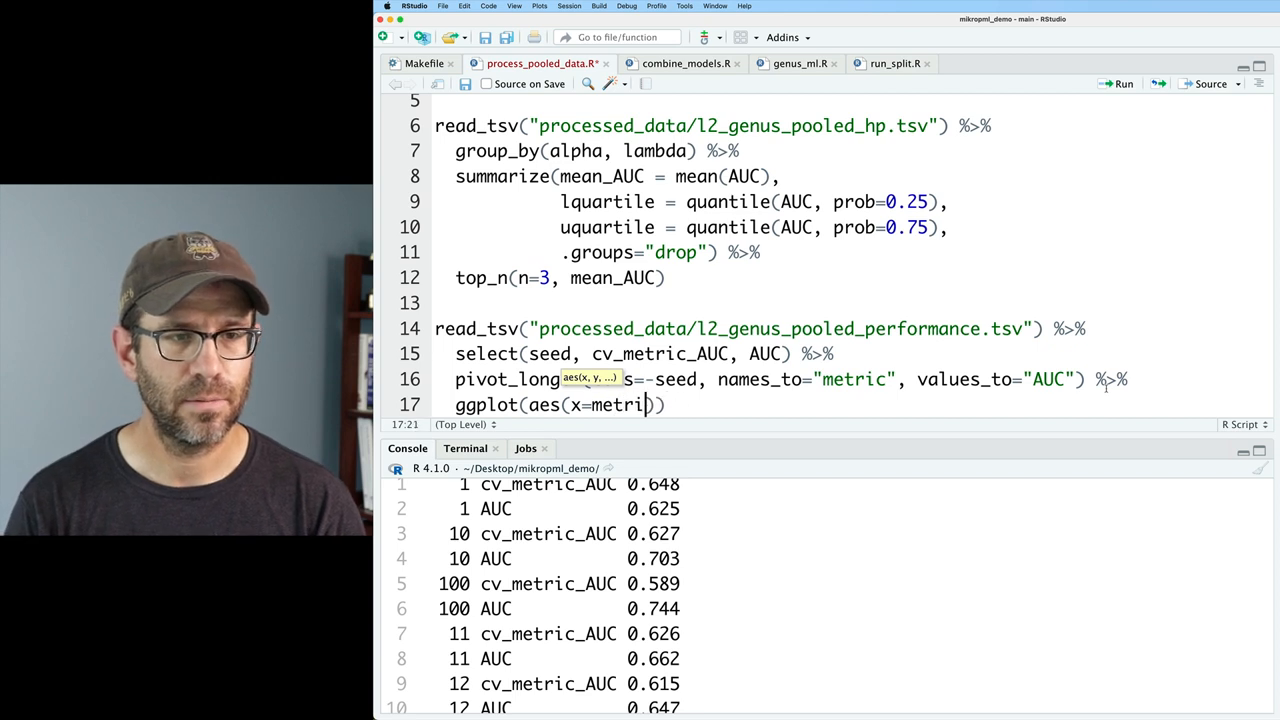
type(", y=AUC")
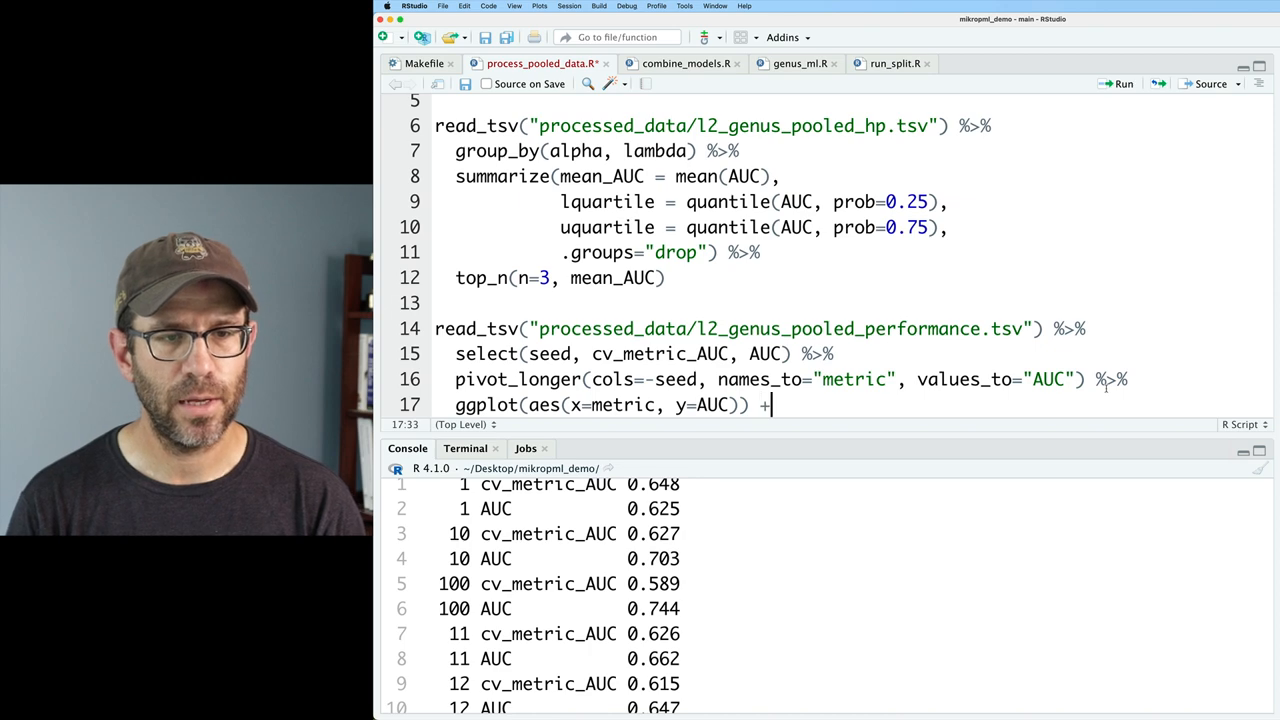
type("geom_boxplt")
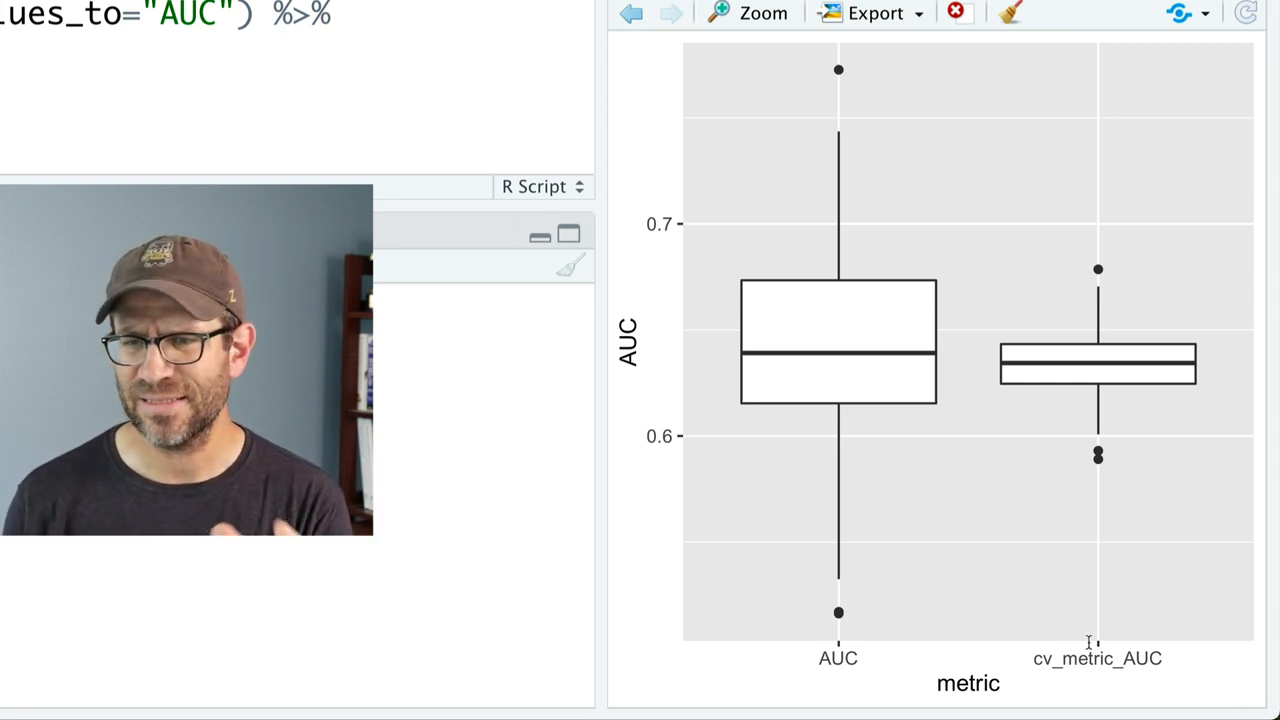
mouse_move(822, 456)
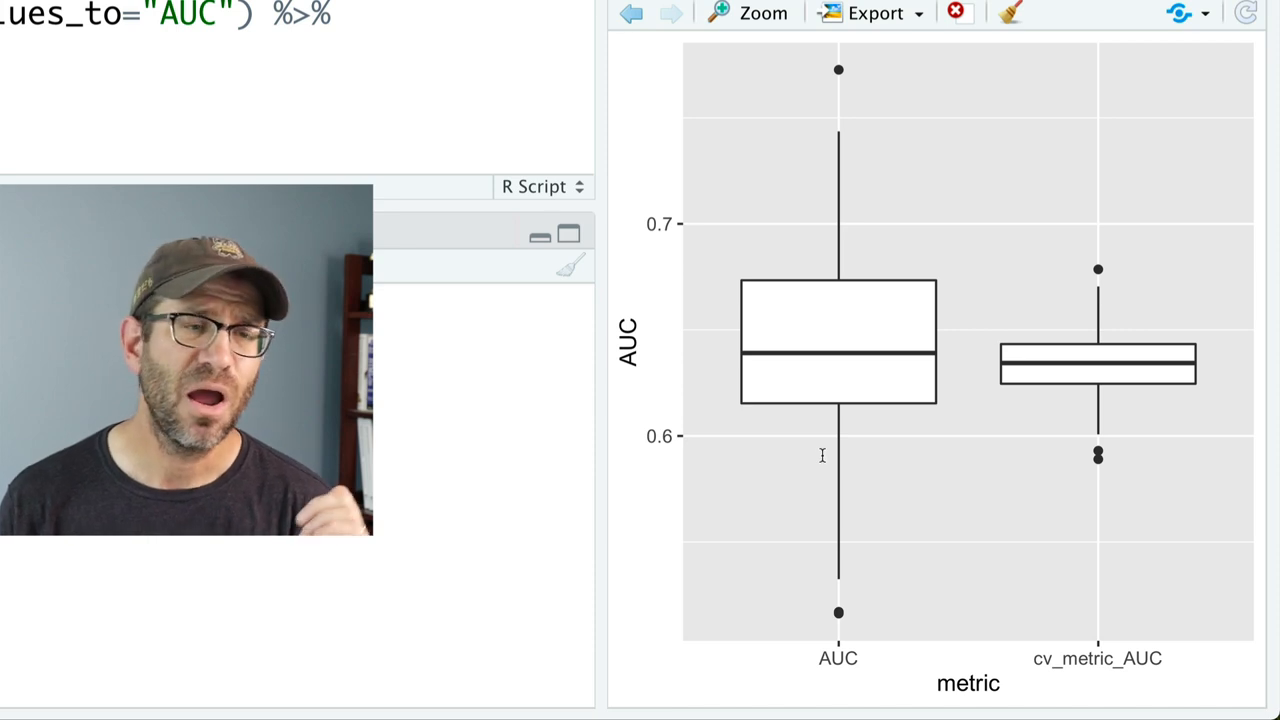